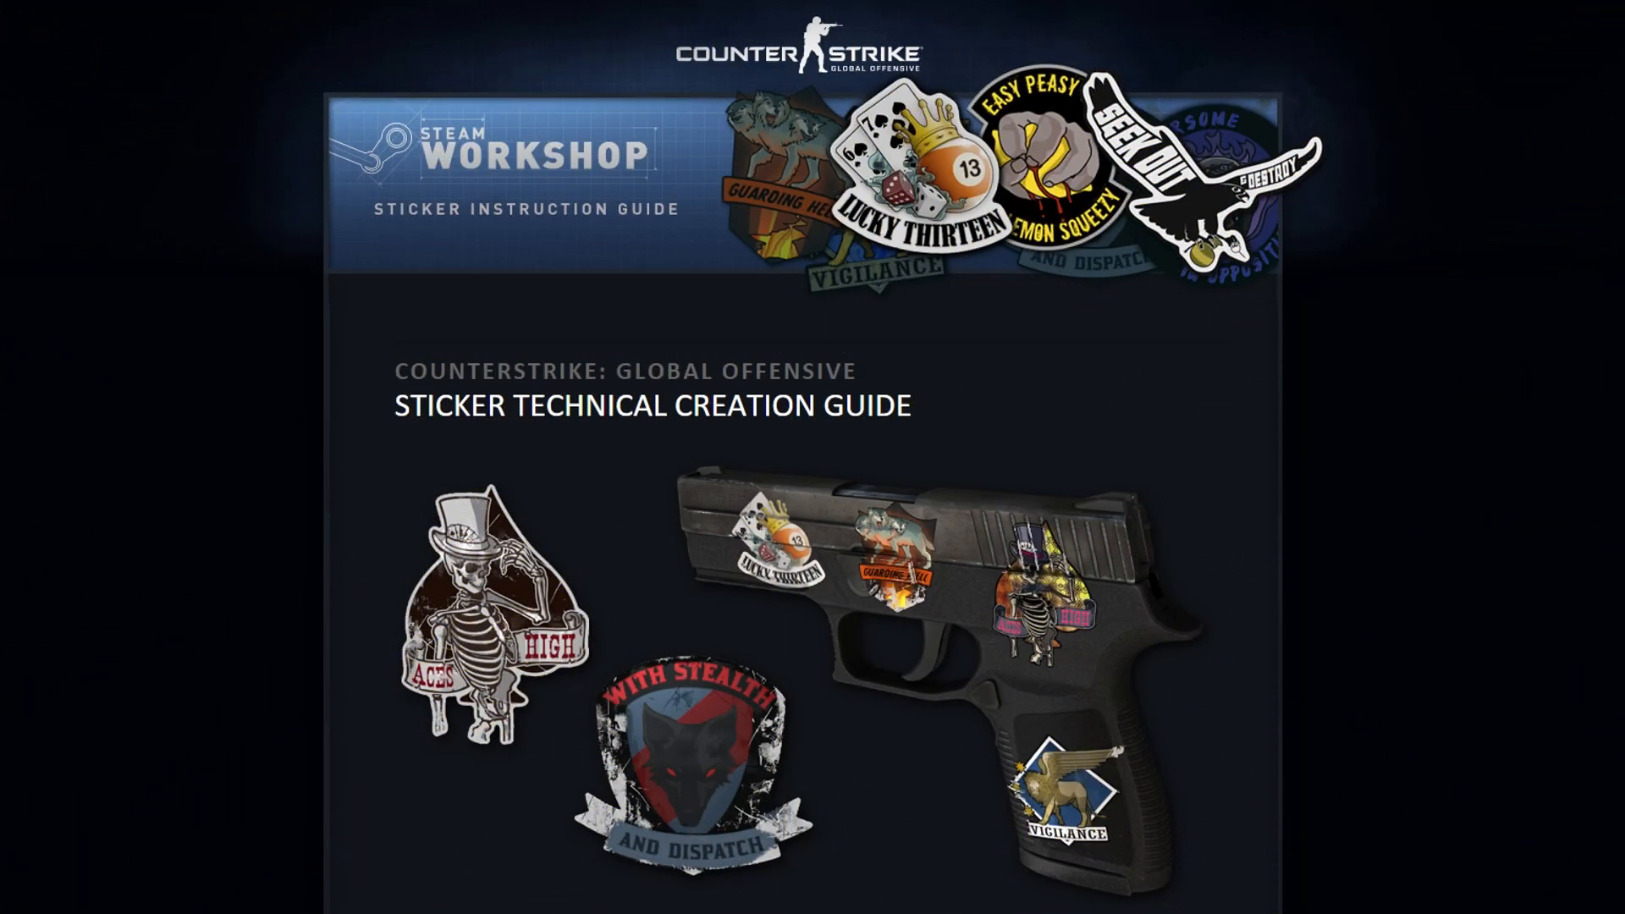
# Step: Scroll the guide down to the Different Types of Stickers and example sticker VMT sections
pyautogui.scroll(-3)
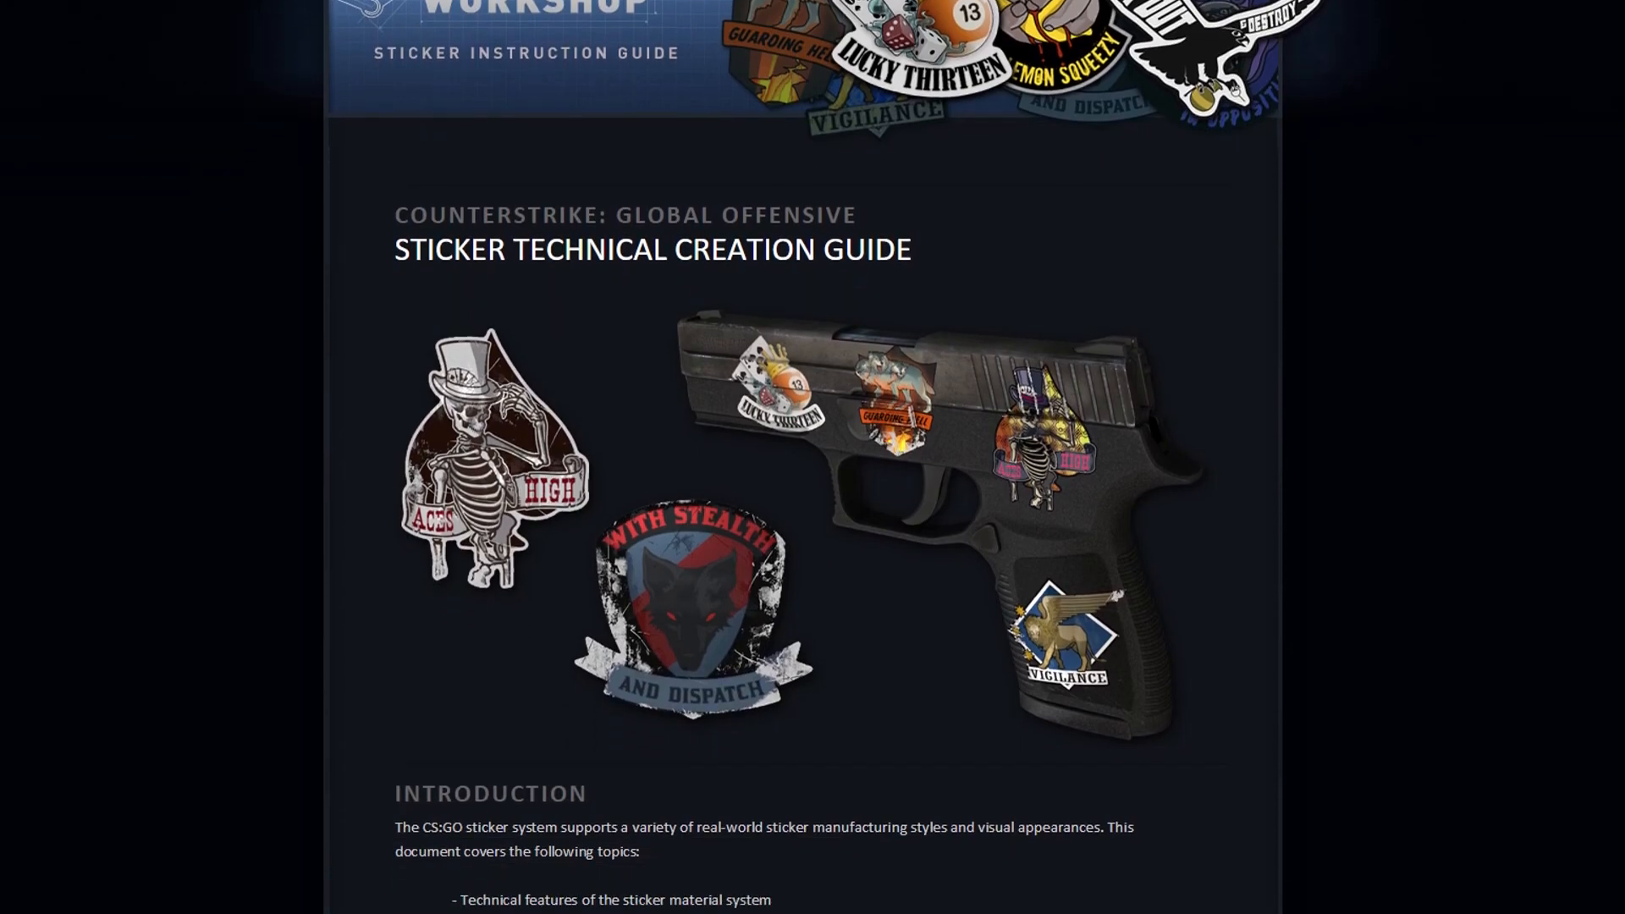
pyautogui.scroll(-3)
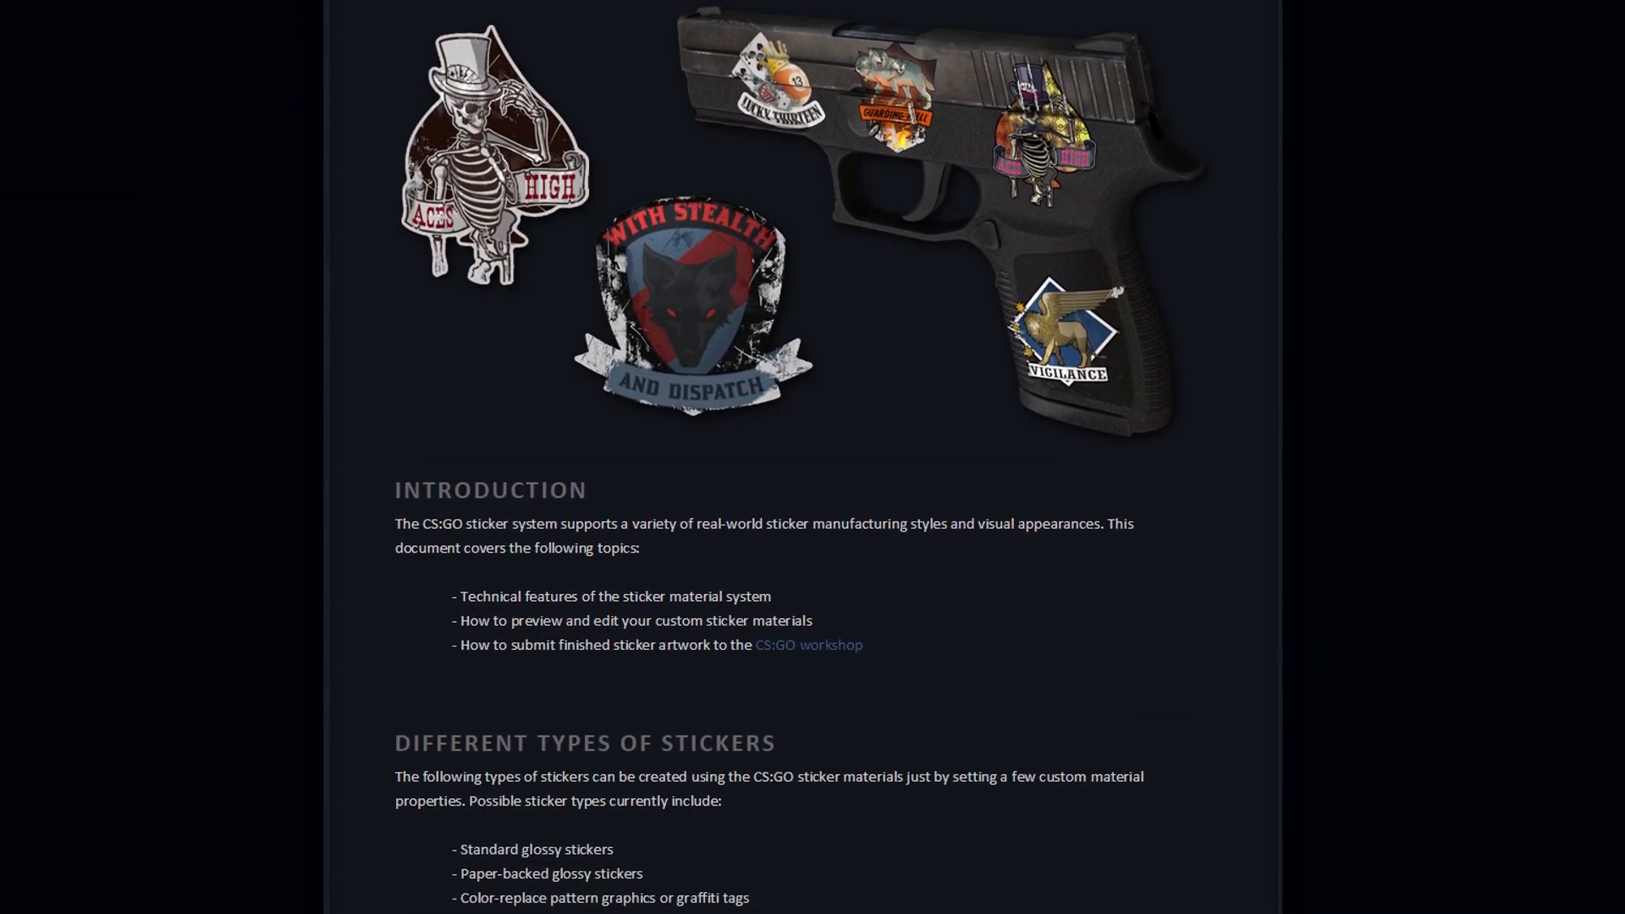
pyautogui.scroll(-3)
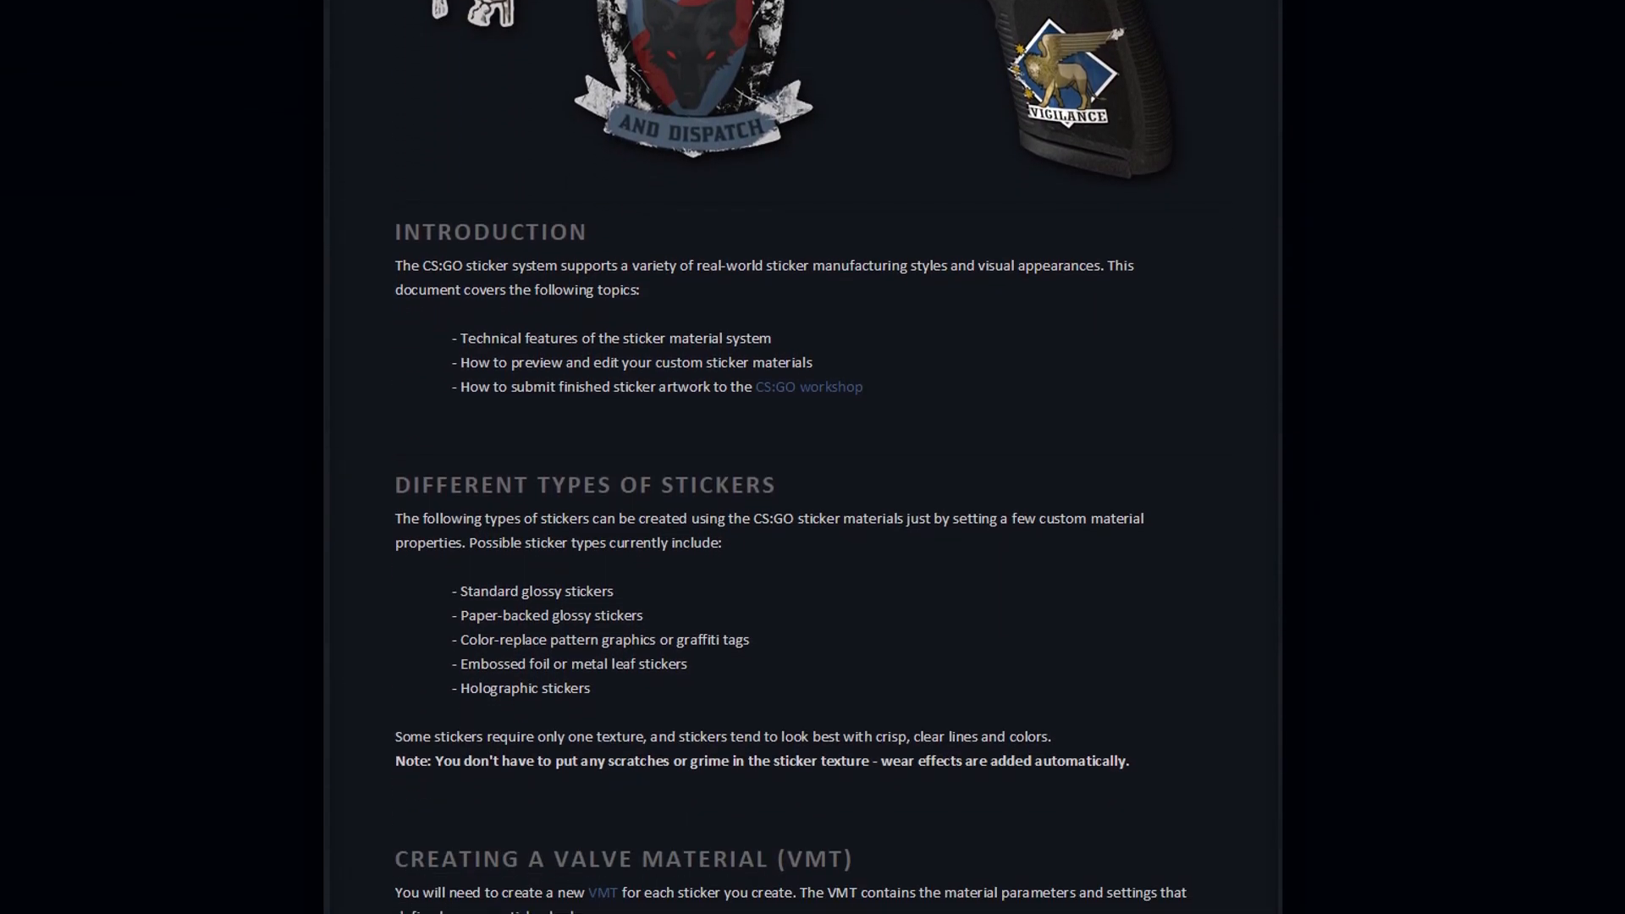
pyautogui.scroll(-3)
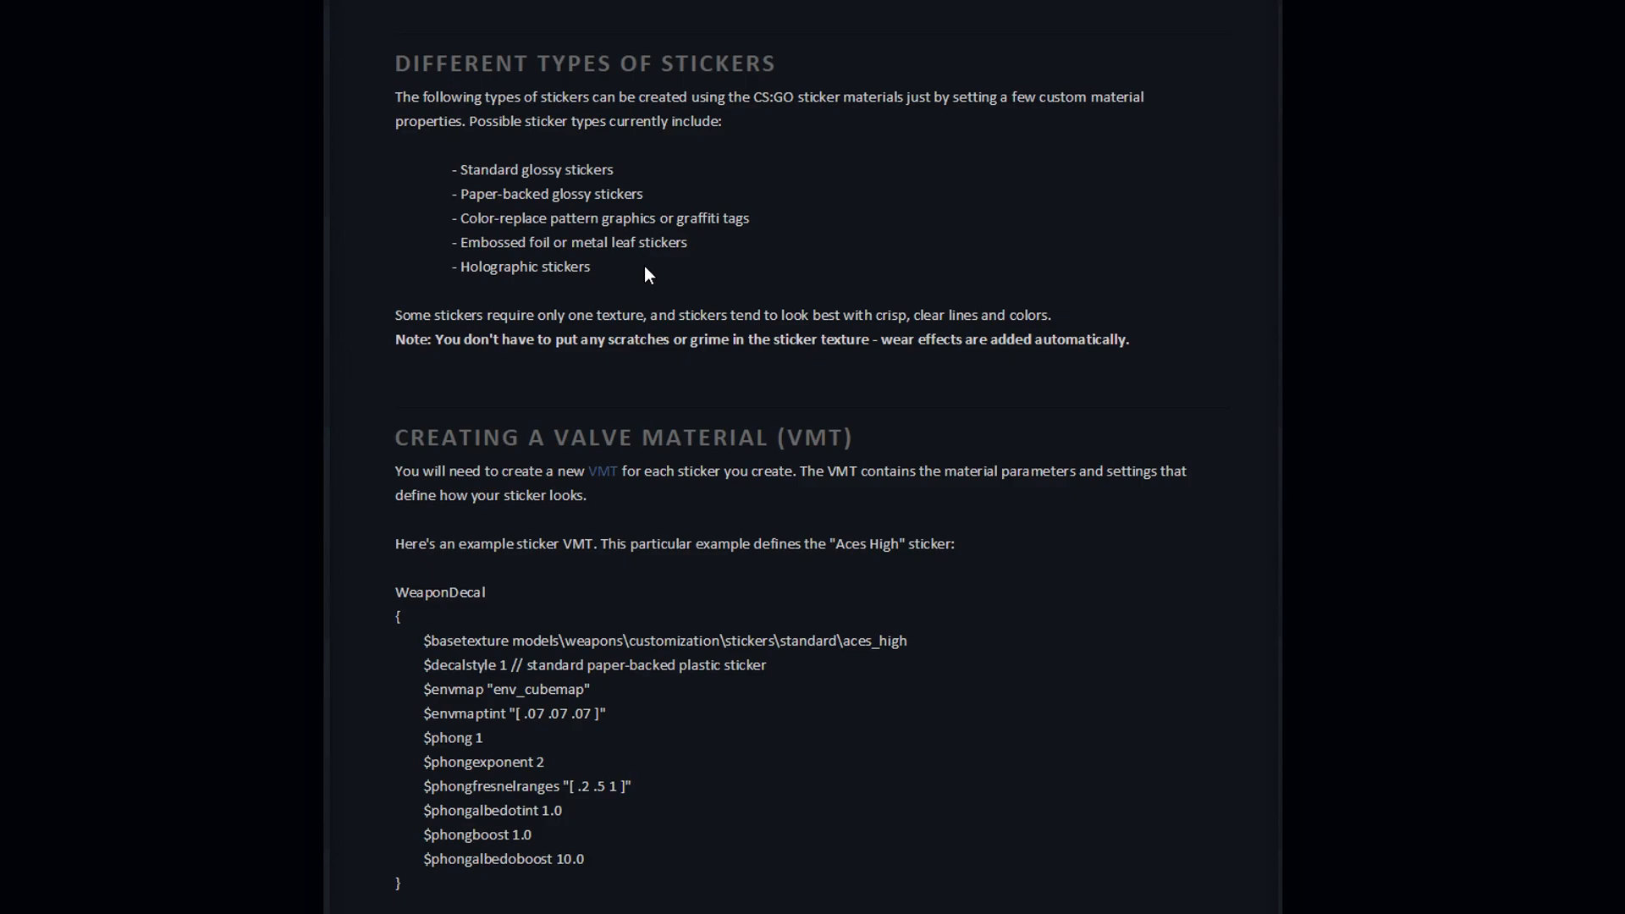
pyautogui.moveTo(995, 156)
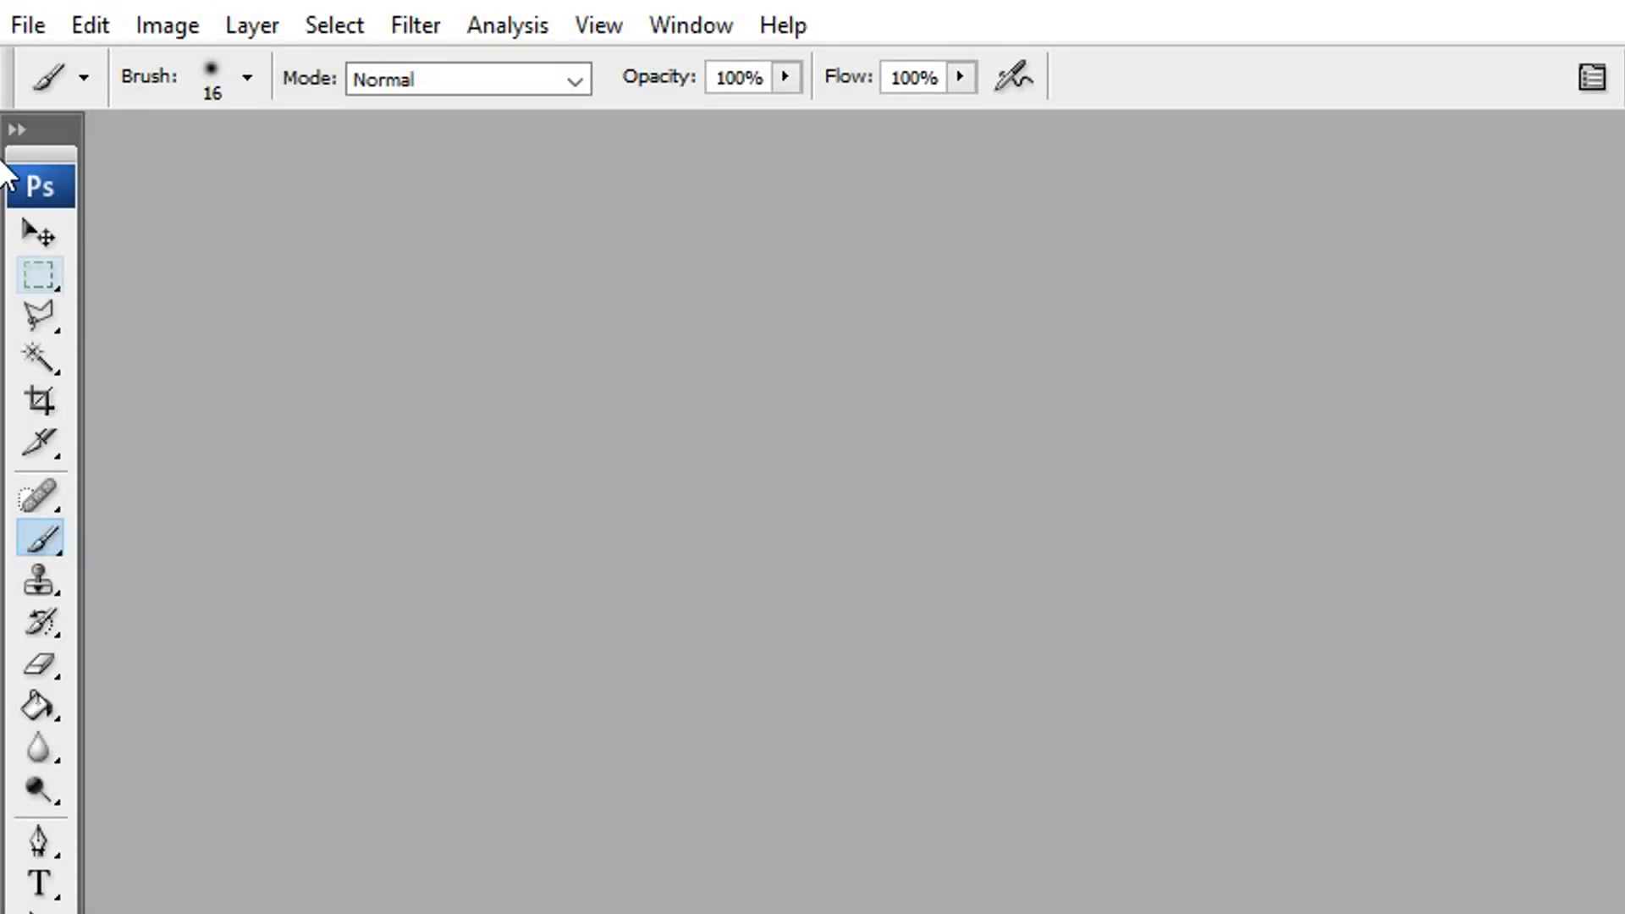
# Step: Create a new blank 1024 by 1024 pixel document
pyautogui.click(29, 26)
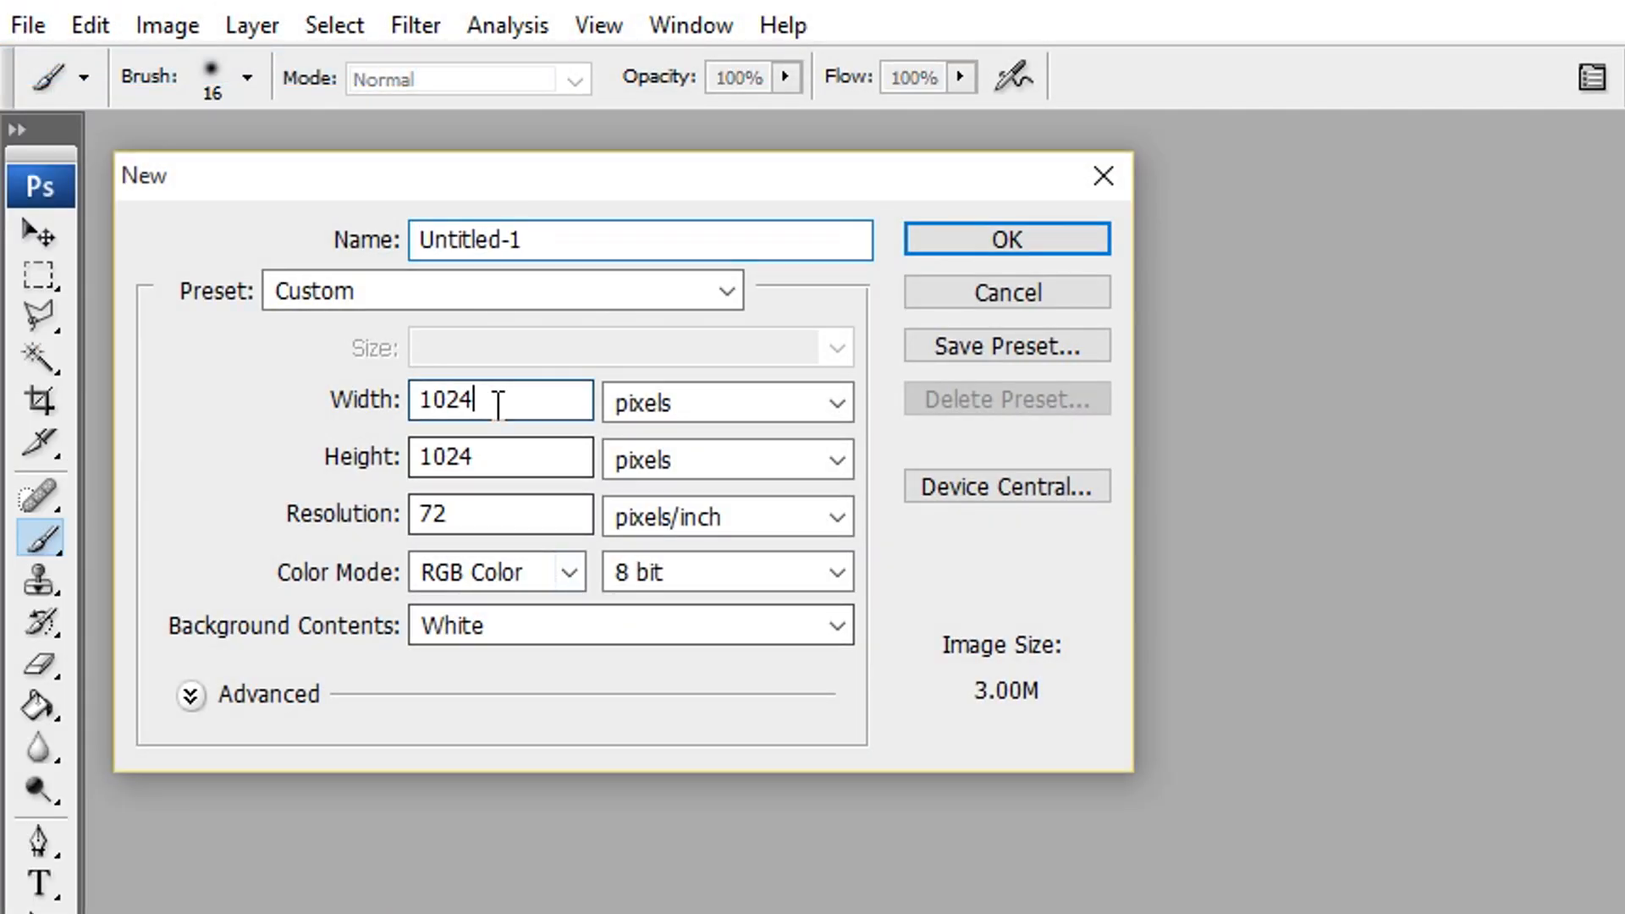
pyautogui.click(1004, 239)
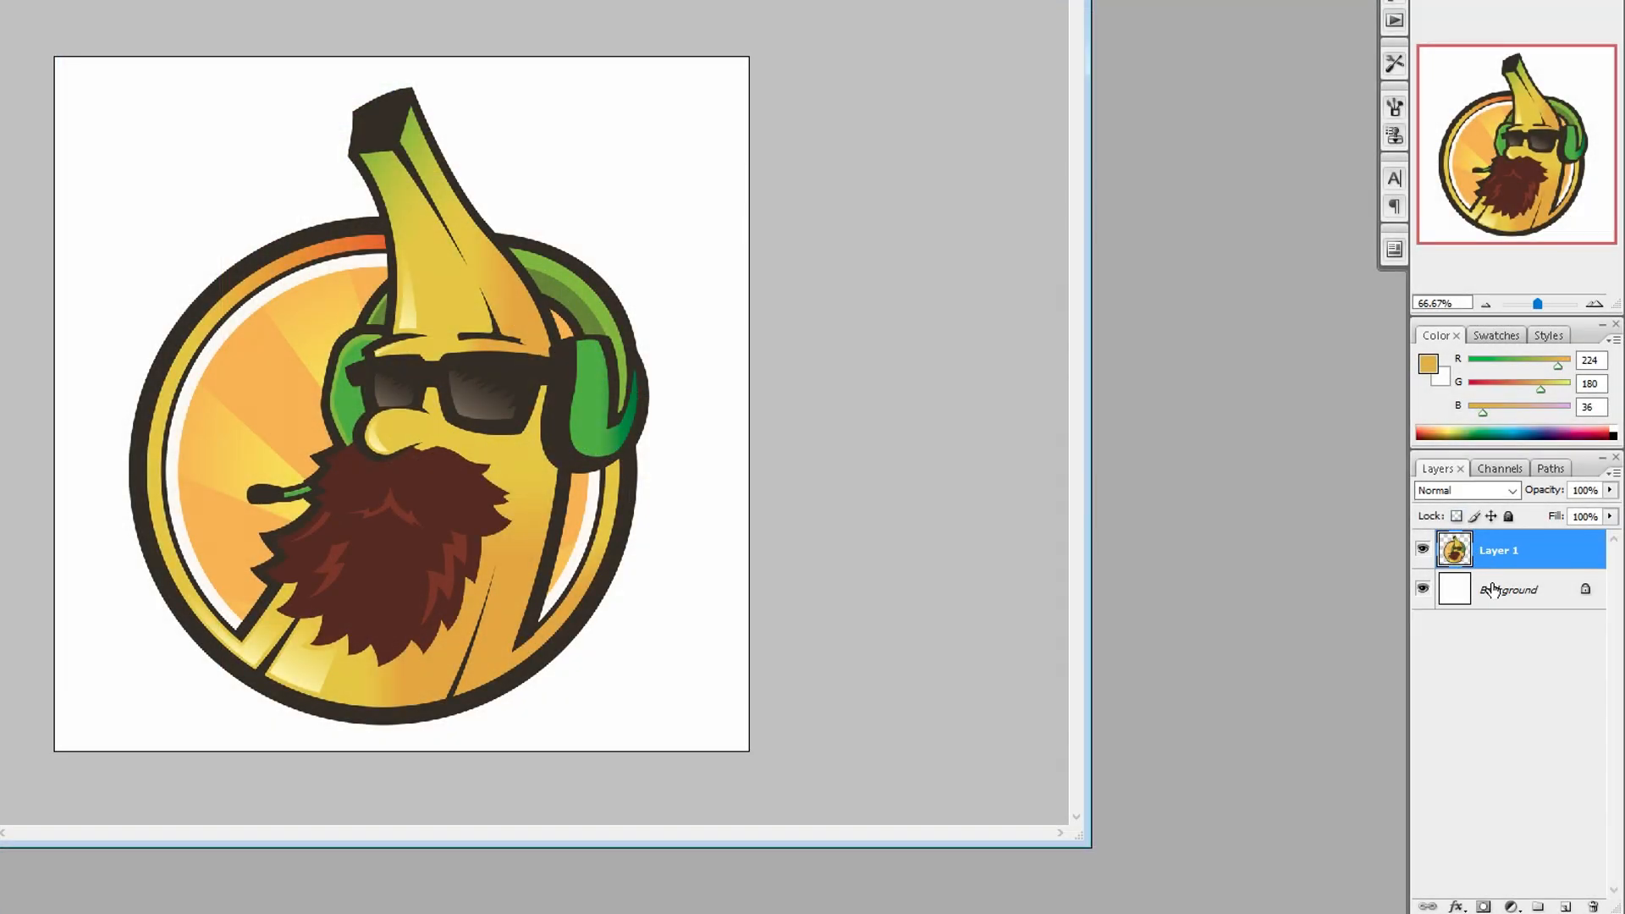
# Step: Hide the white background and align the banana logo to the canvas's horizontal centre
pyautogui.click(1508, 589)
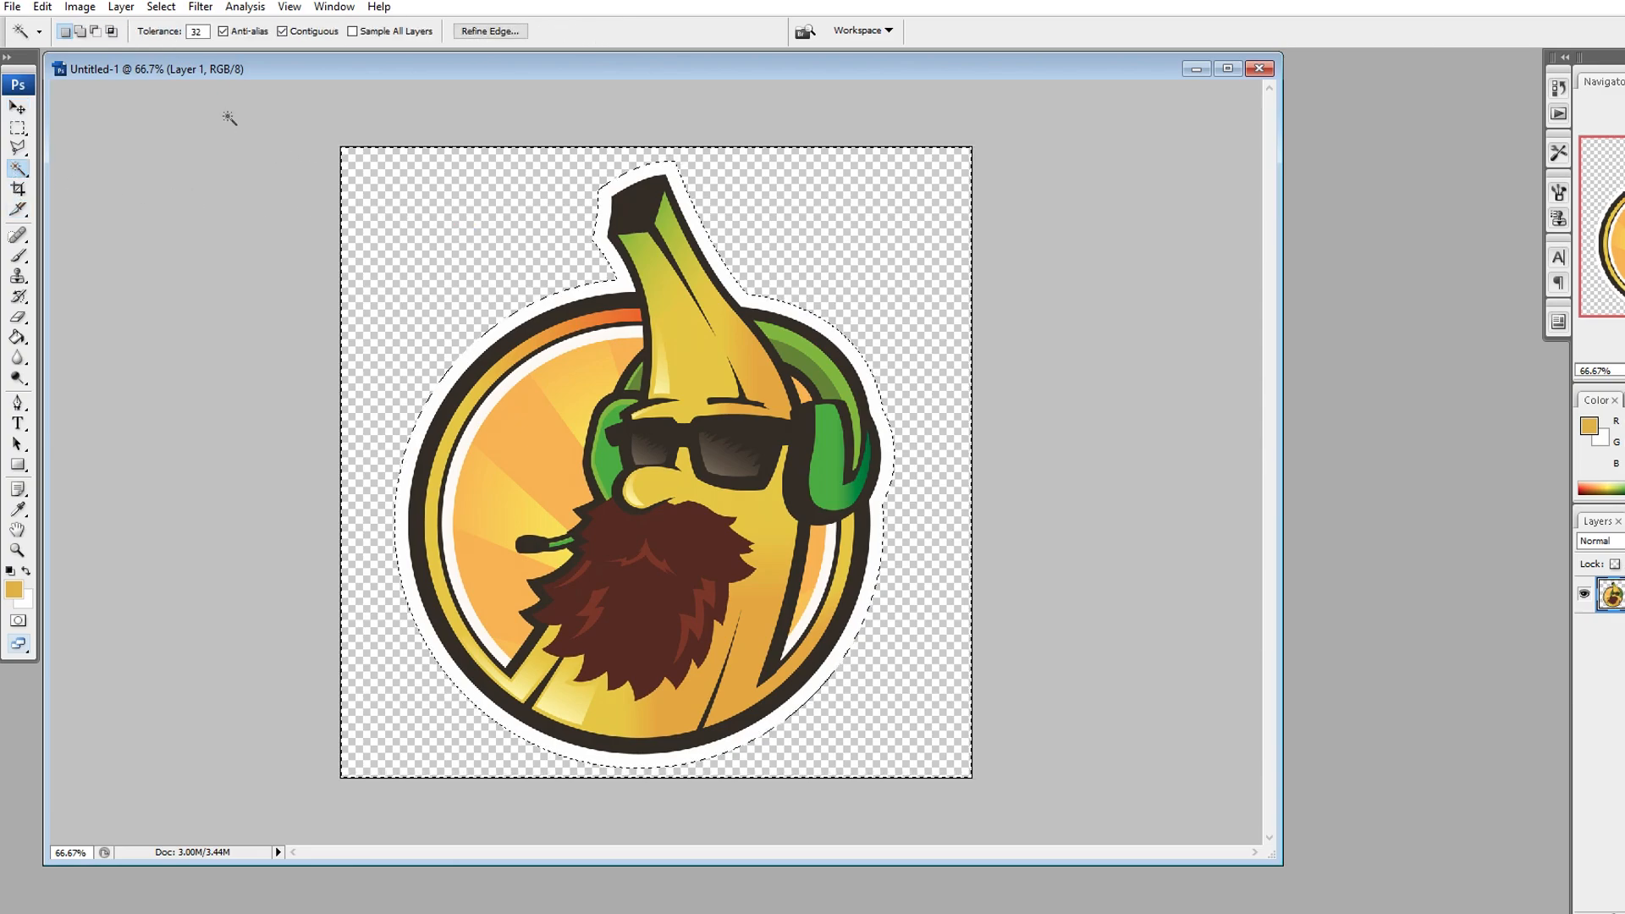
pyautogui.click(120, 7)
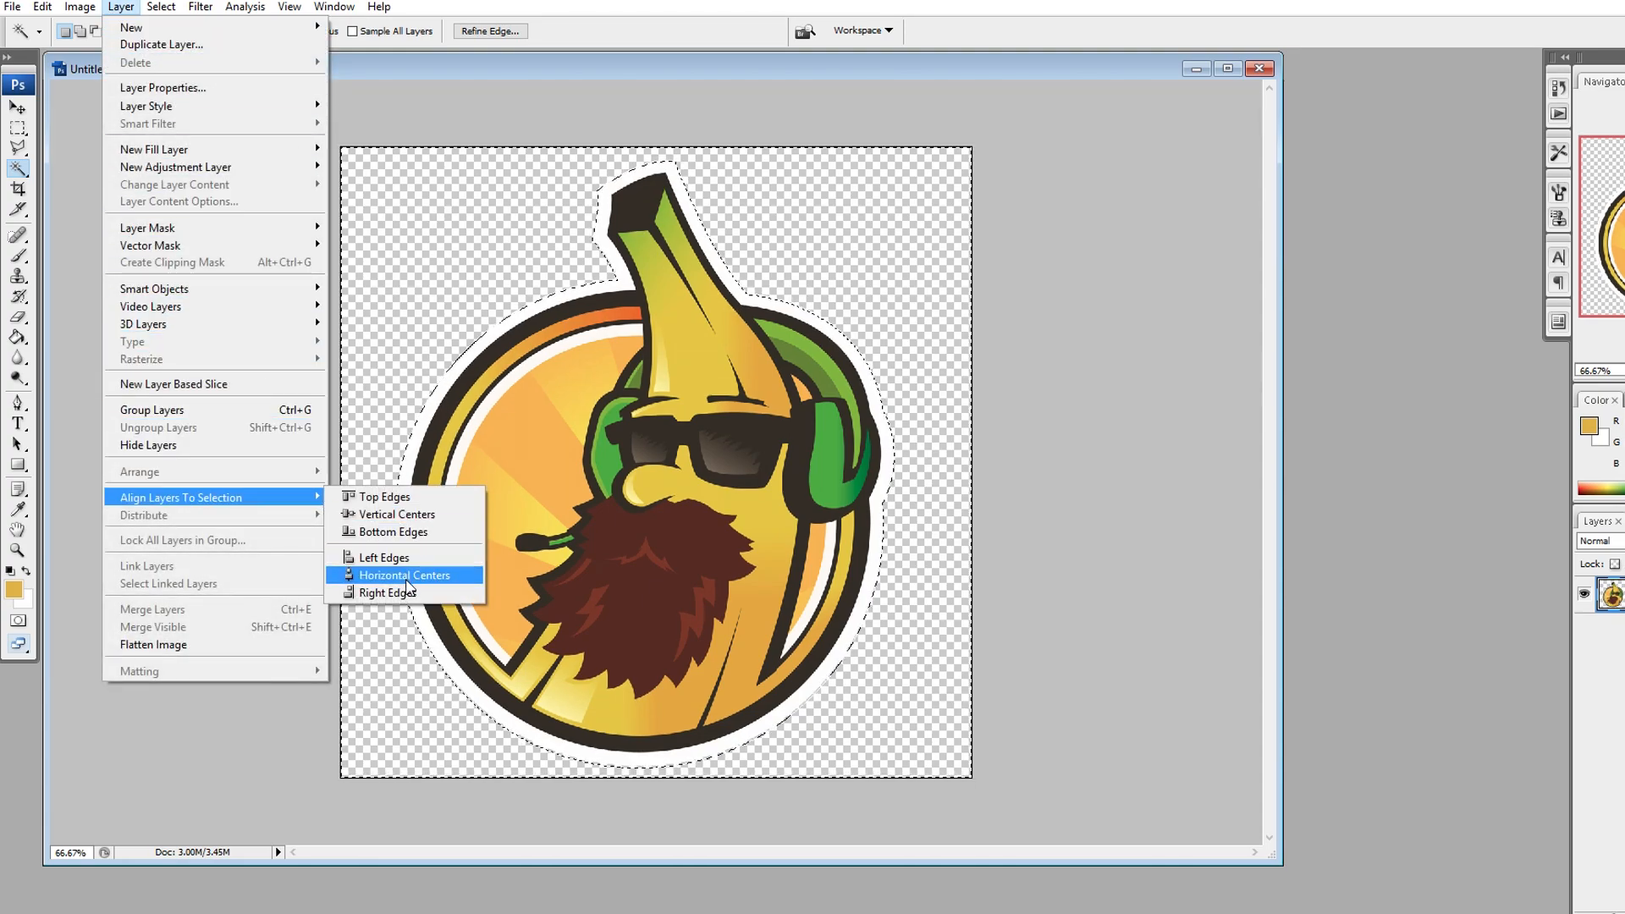
pyautogui.click(404, 575)
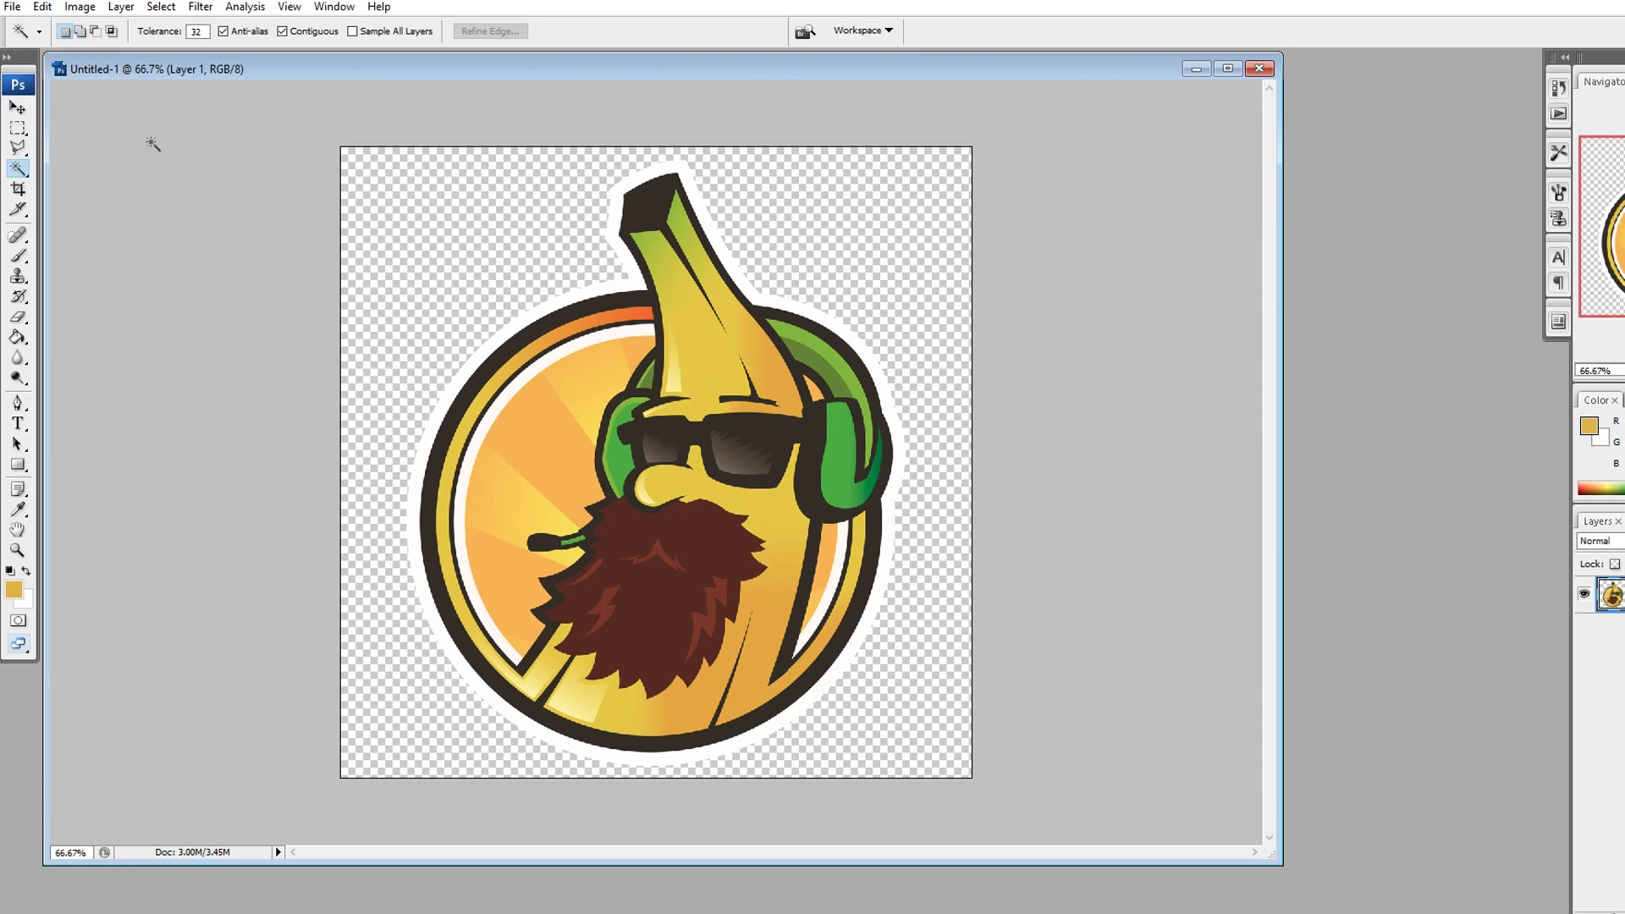
# Step: Save the artwork as source.psd in the C:\Sticker folder
pyautogui.click(12, 7)
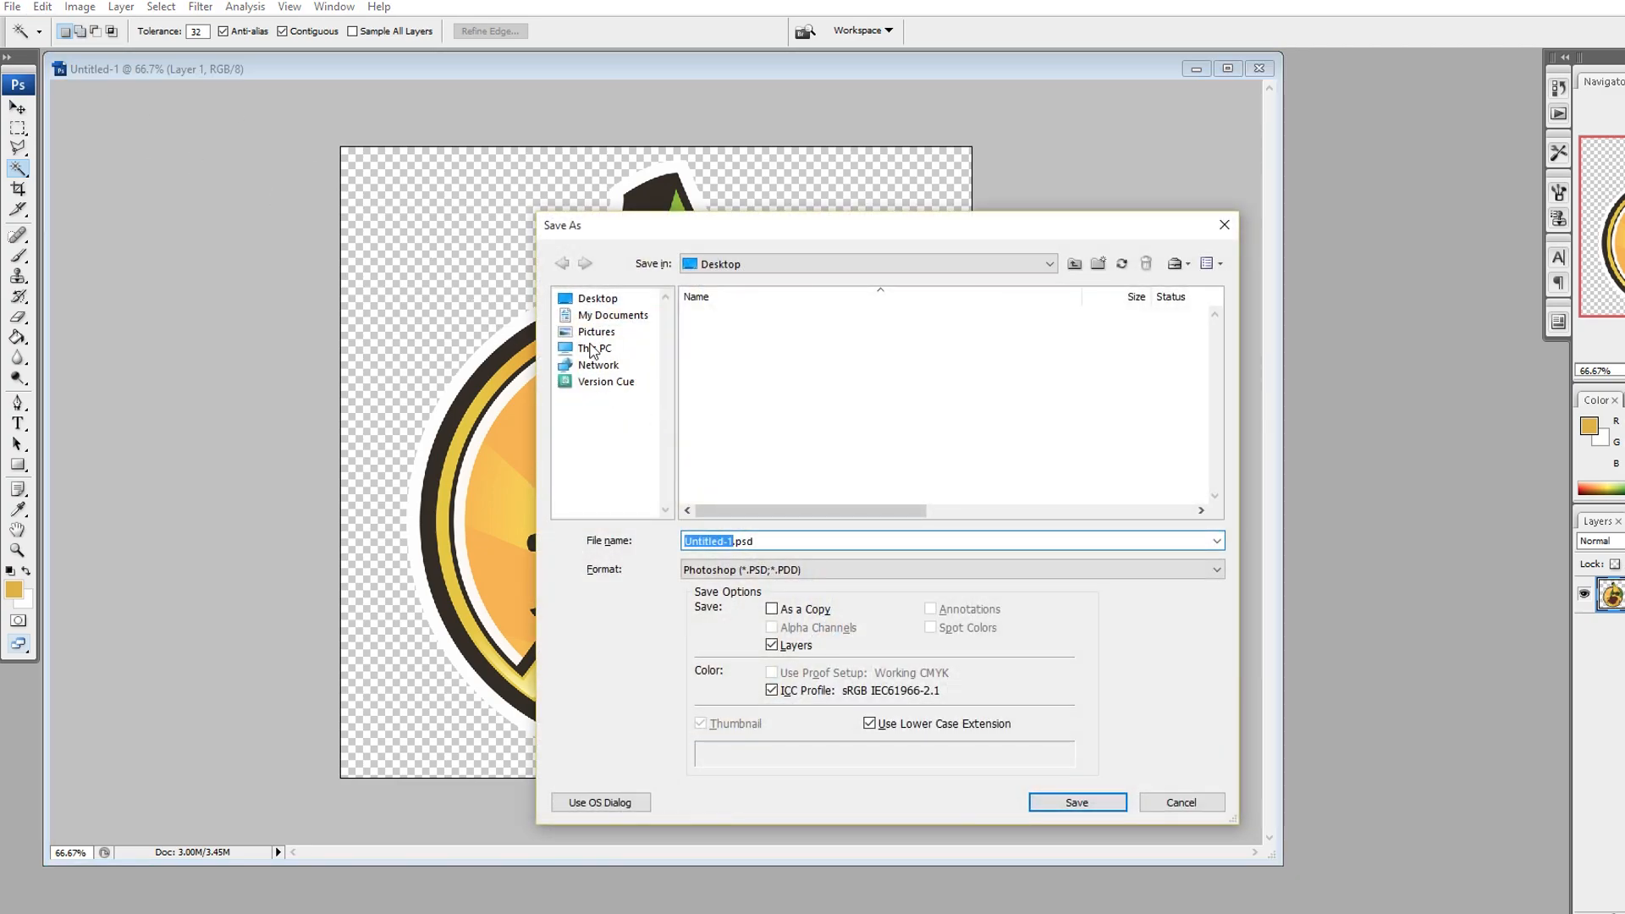
pyautogui.click(594, 347)
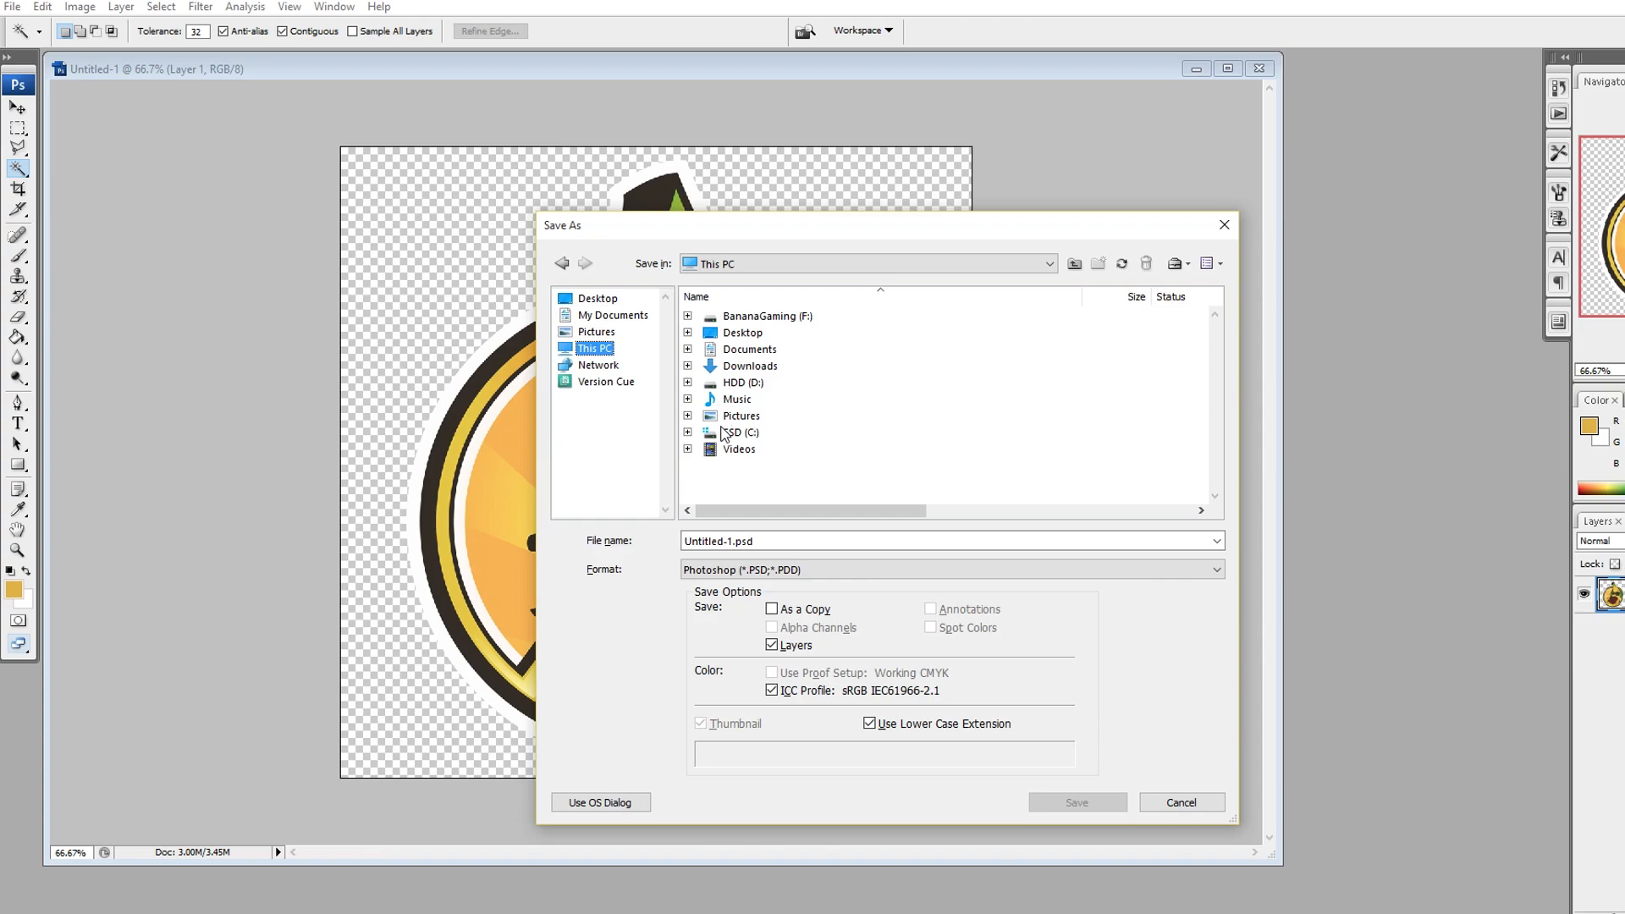
pyautogui.doubleClick(740, 432)
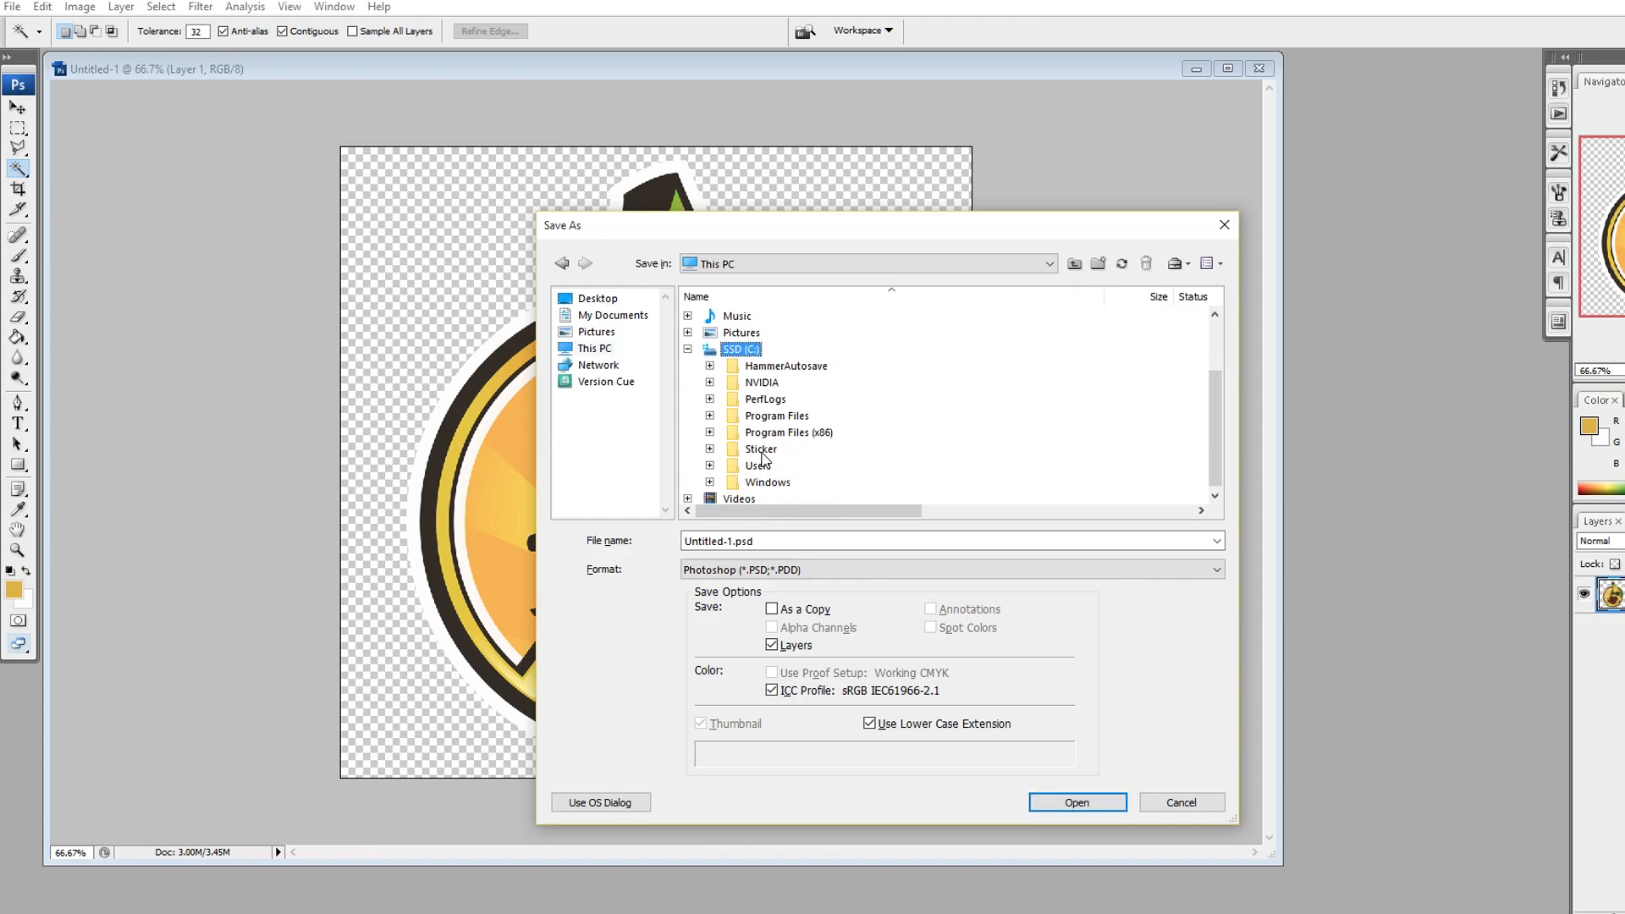
pyautogui.doubleClick(759, 448)
pyautogui.write('sour')
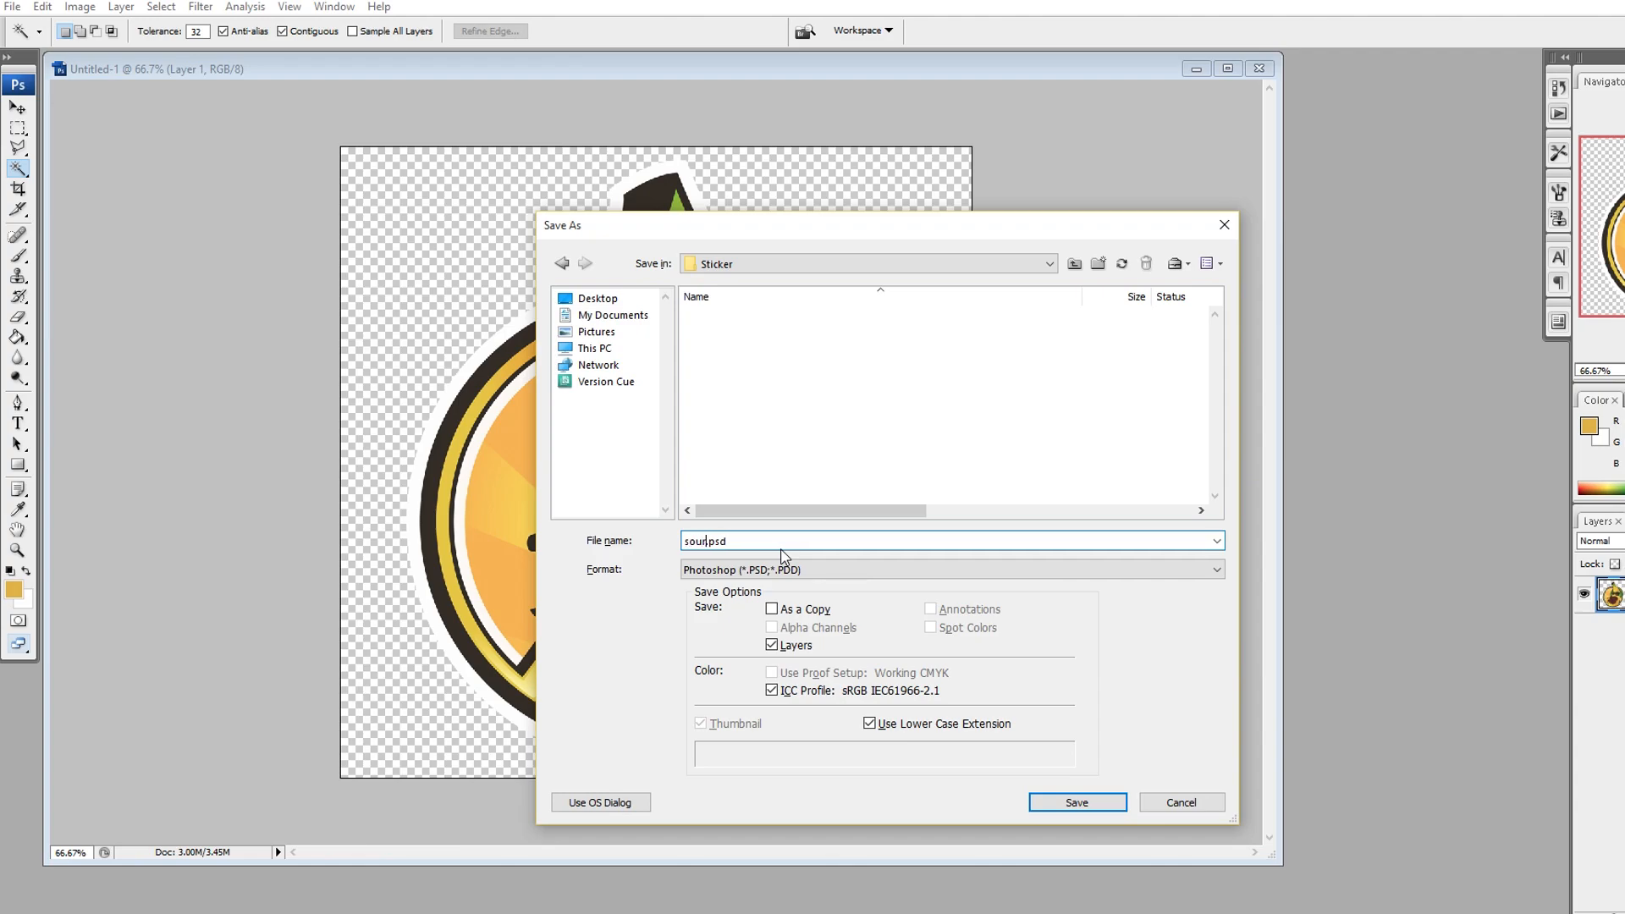
pyautogui.click(1077, 802)
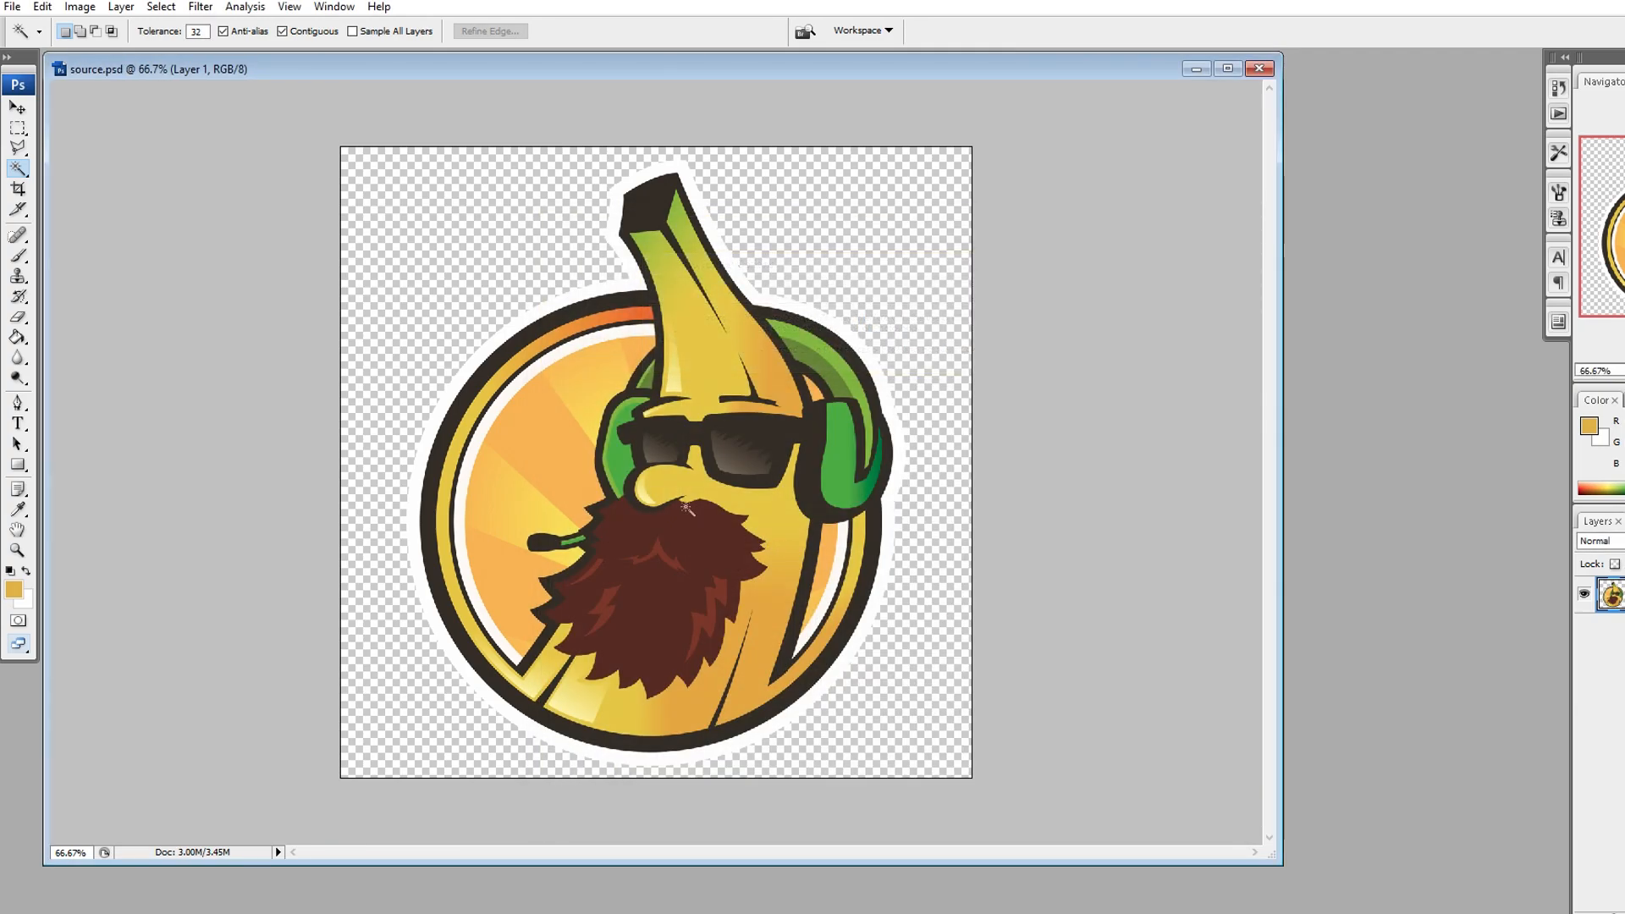
# Step: Save a .png copy of the artwork into the Sticker folder with default PNG options
pyautogui.click(11, 7)
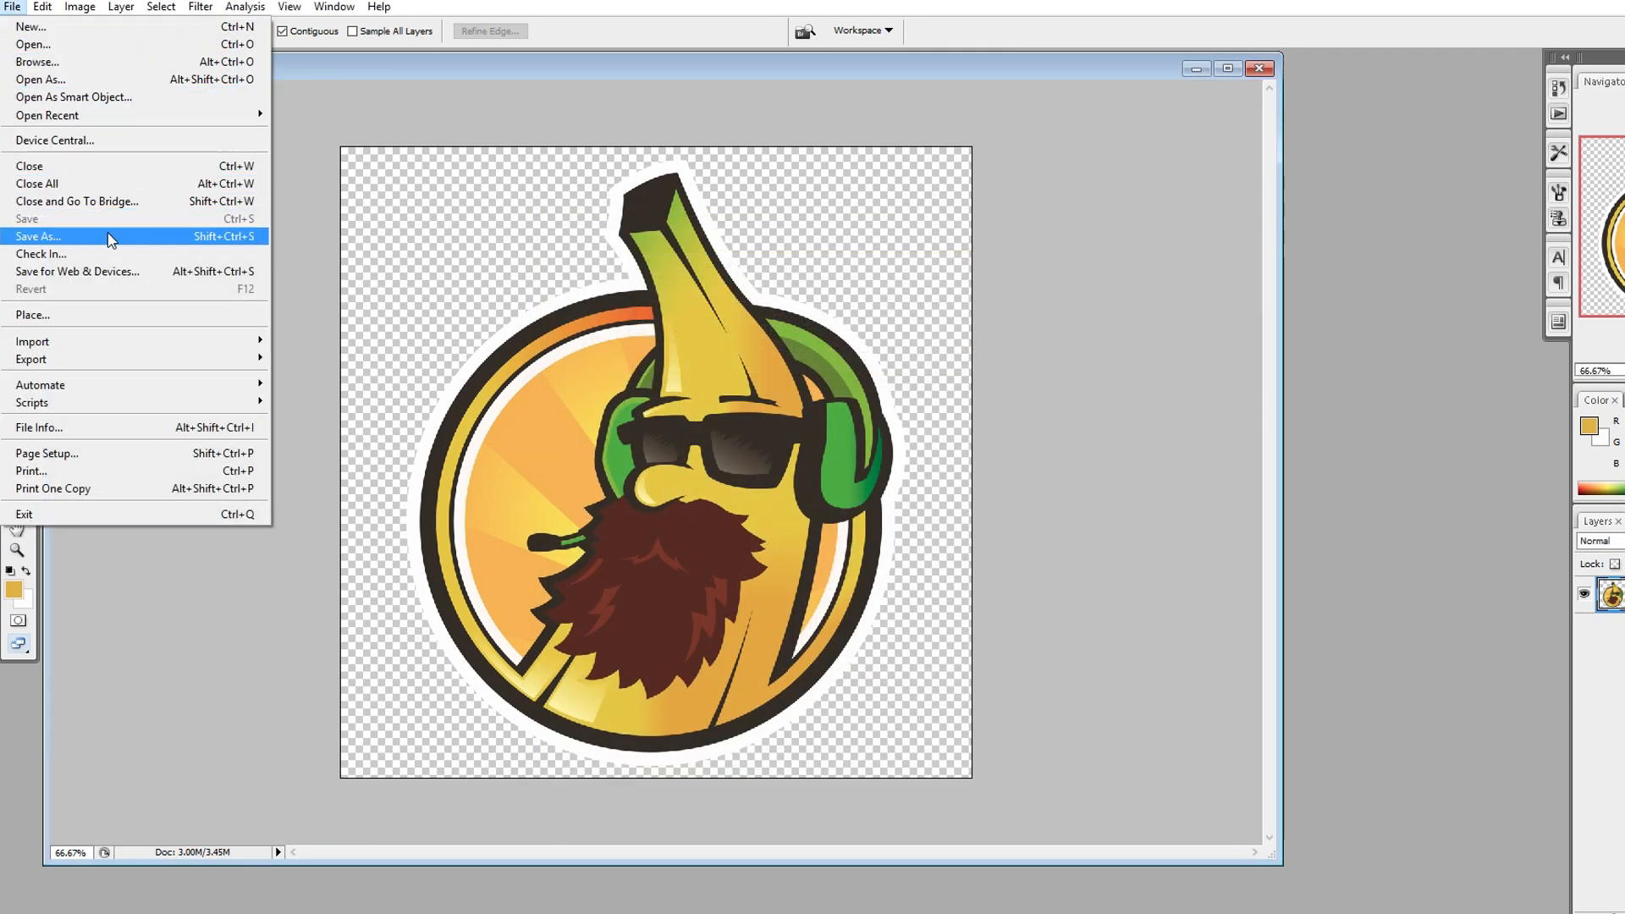
pyautogui.click(39, 237)
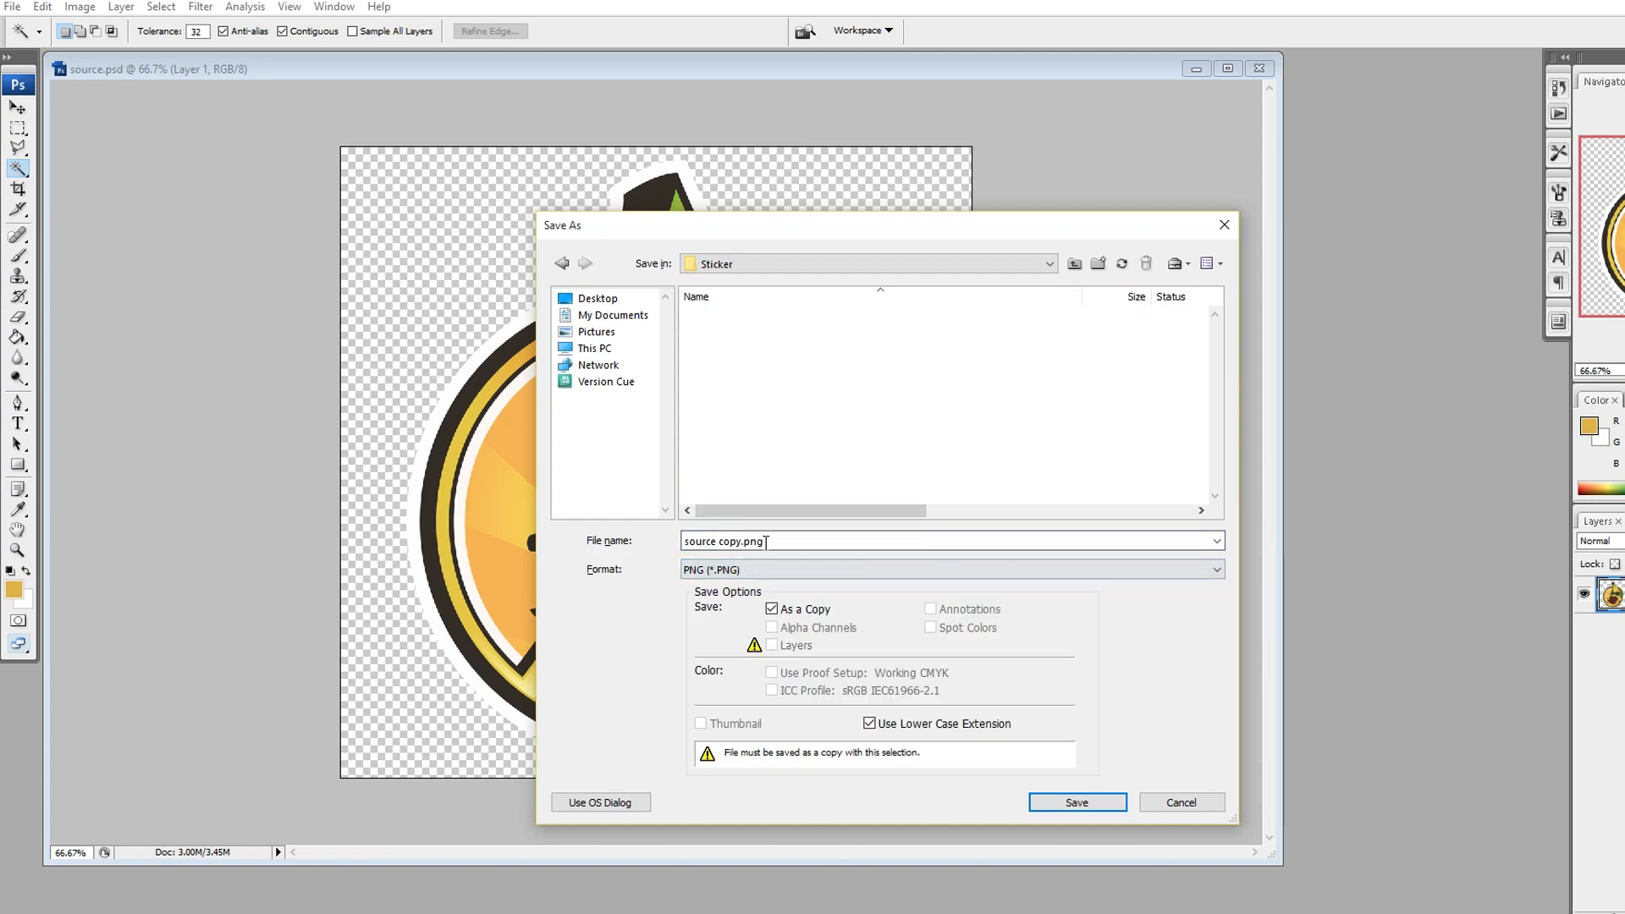
pyautogui.write('.png')
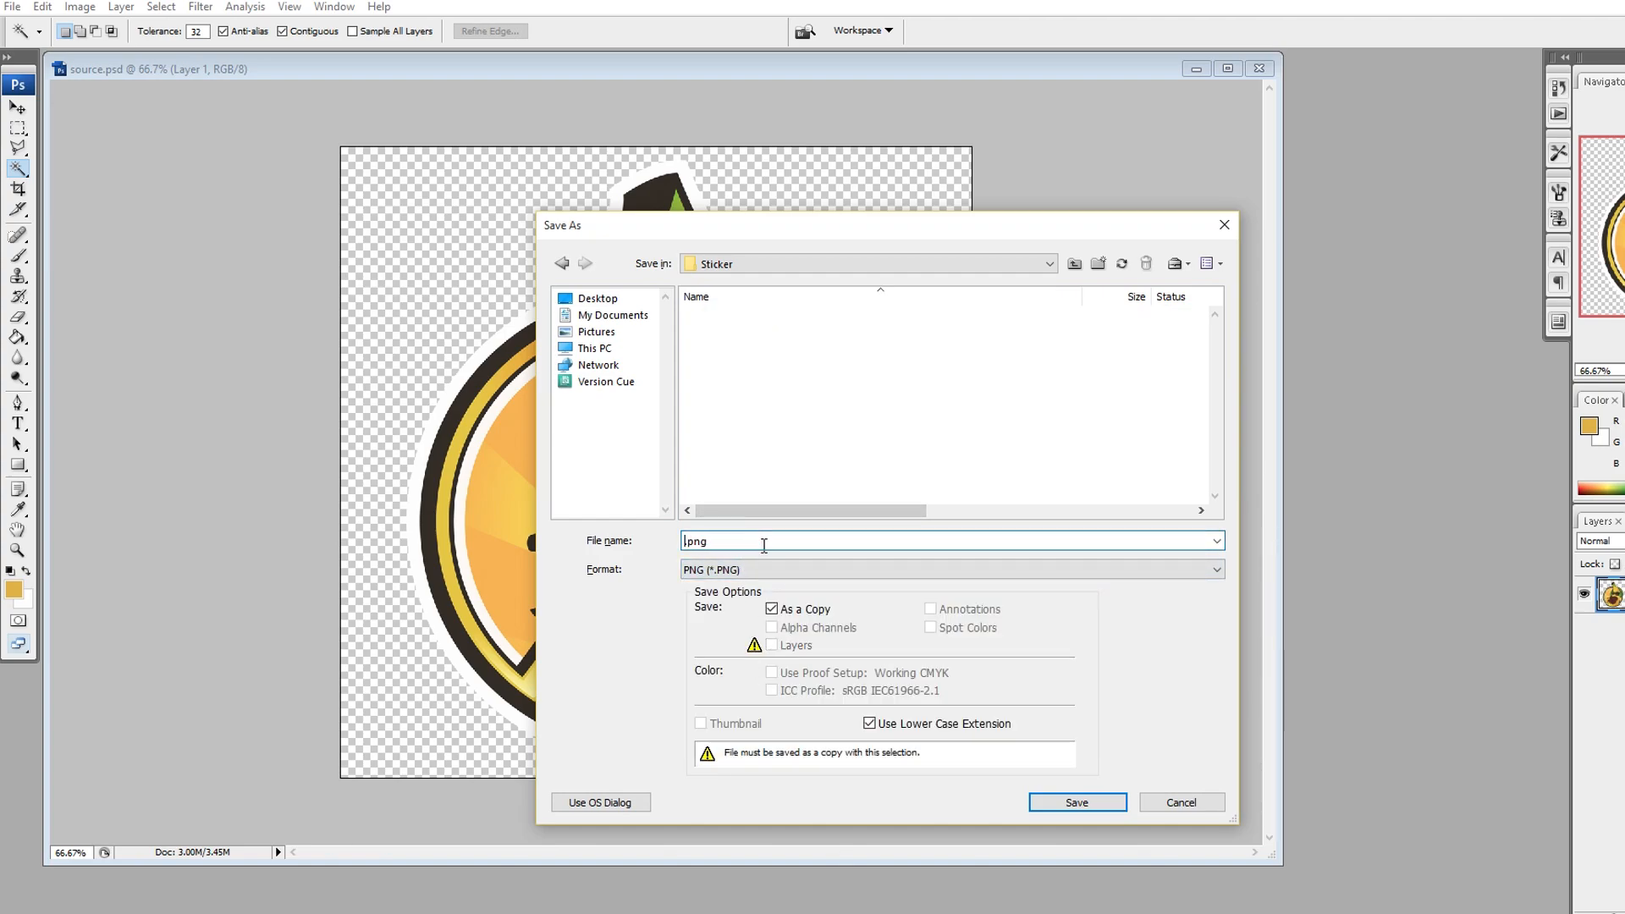
pyautogui.click(1076, 800)
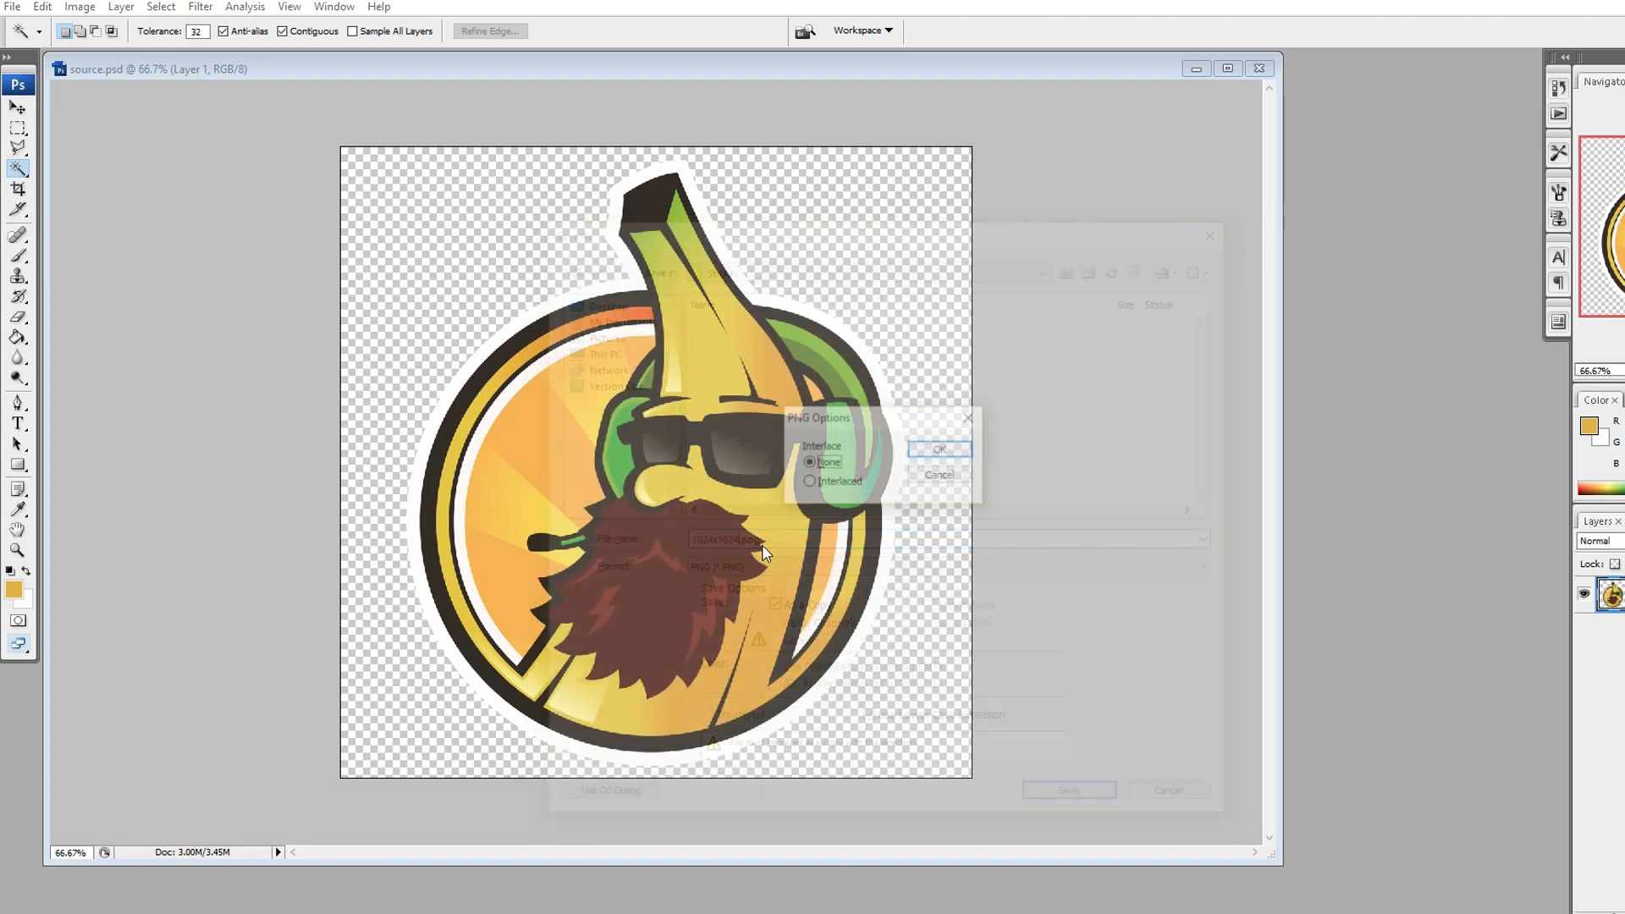
pyautogui.click(937, 448)
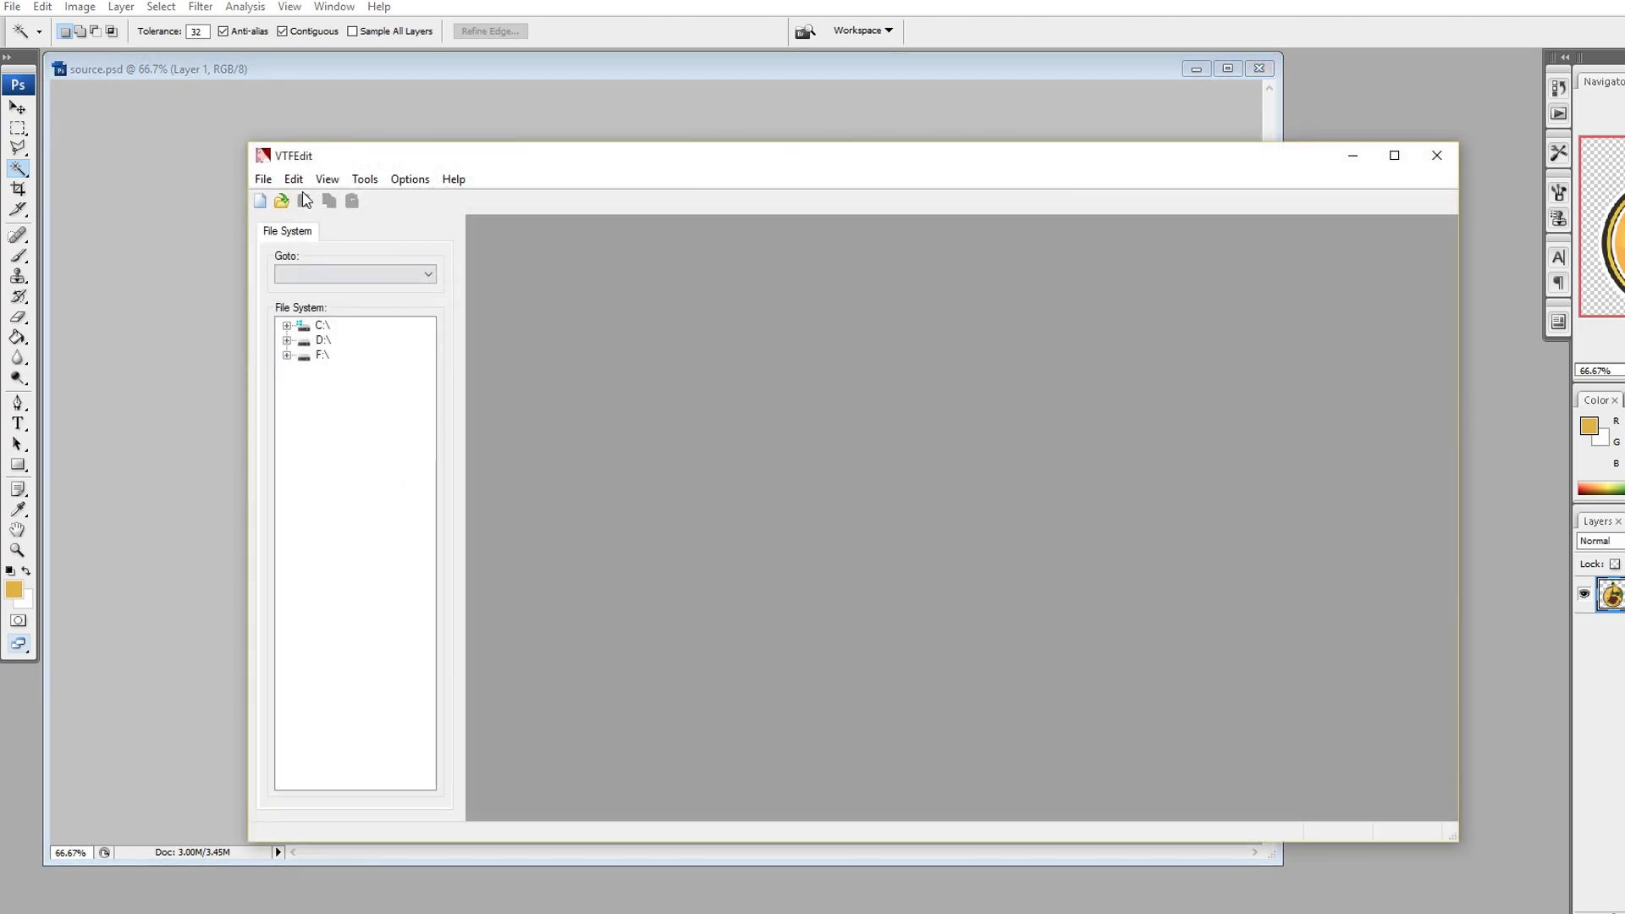
# Step: Import the sticker PNG as a texture with No Mipmap and No Level Of Detail flags on
pyautogui.click(279, 199)
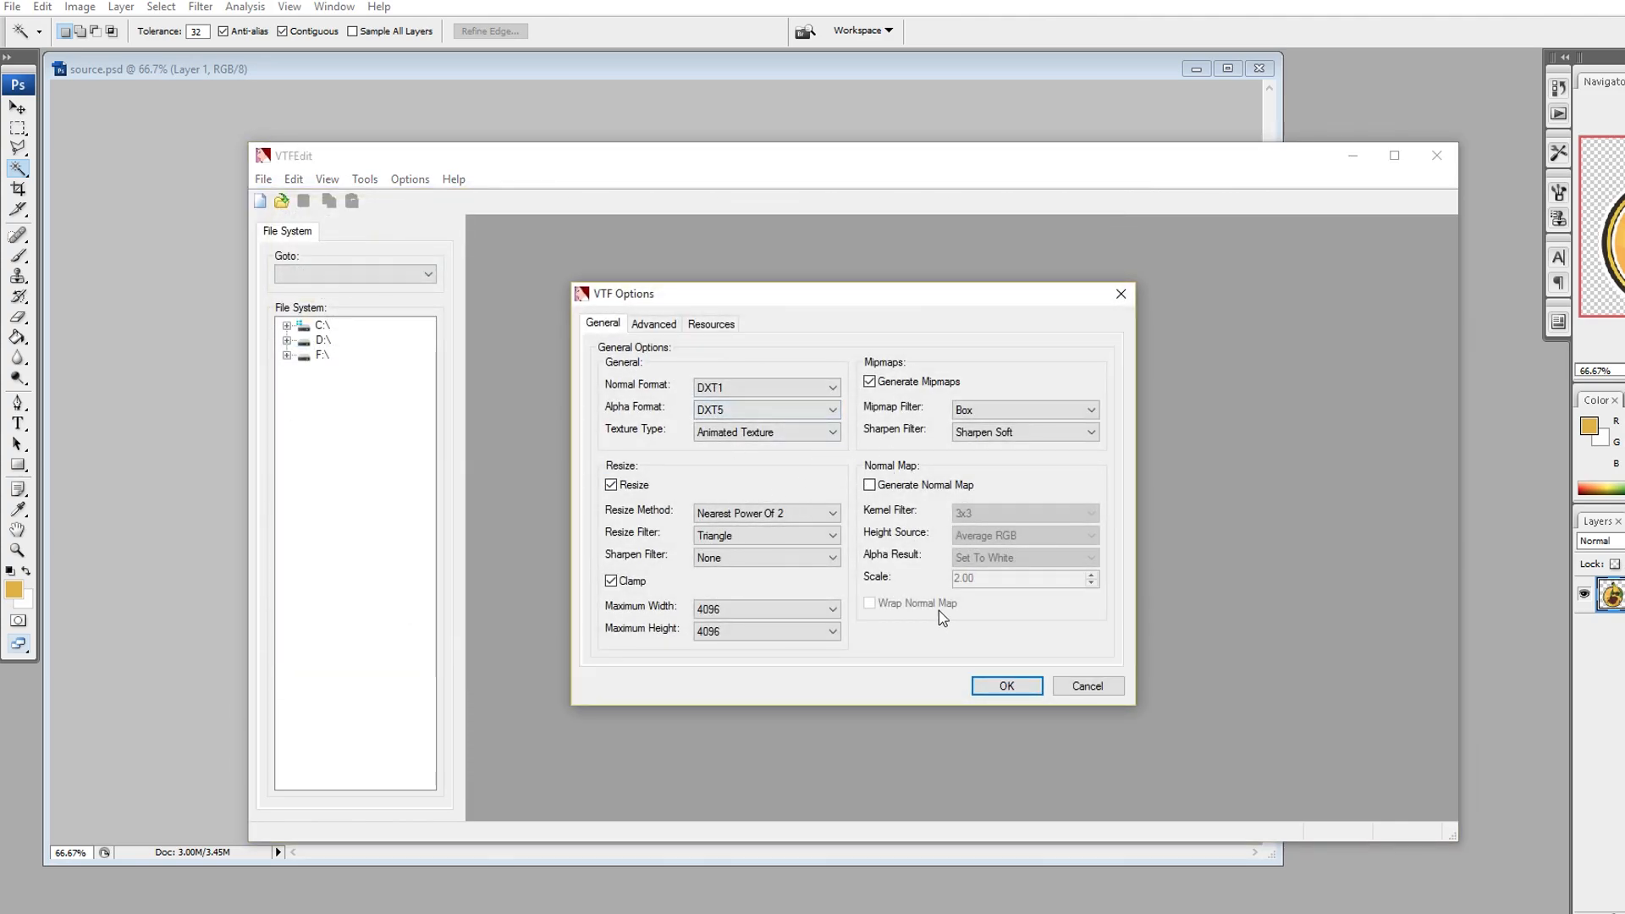
pyautogui.click(1004, 686)
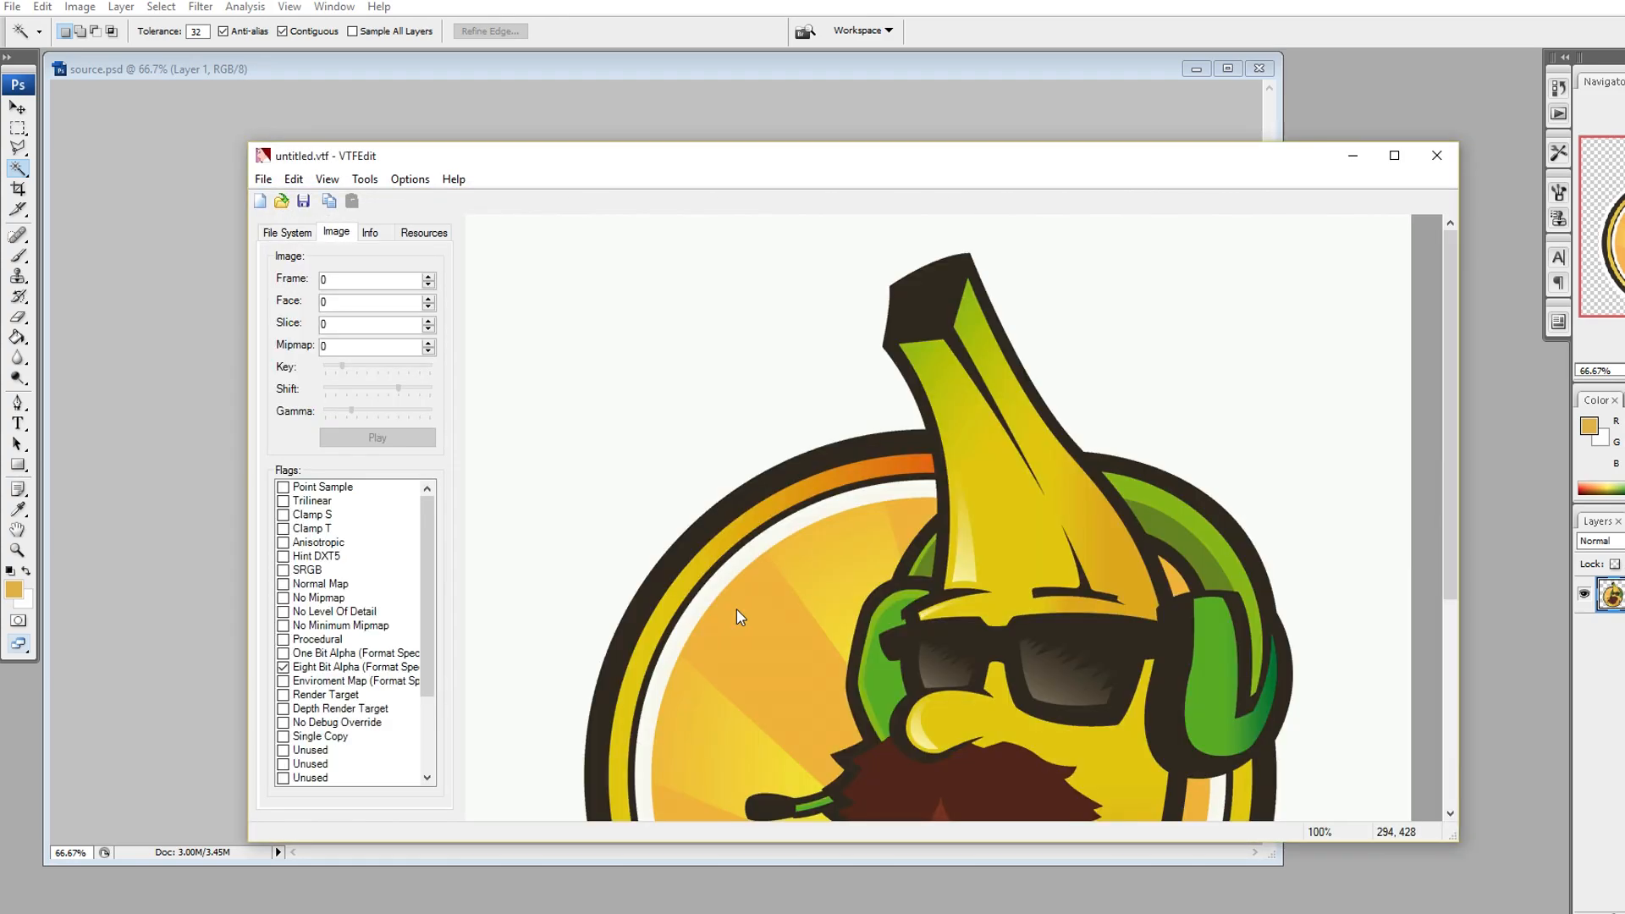
pyautogui.moveTo(769, 616)
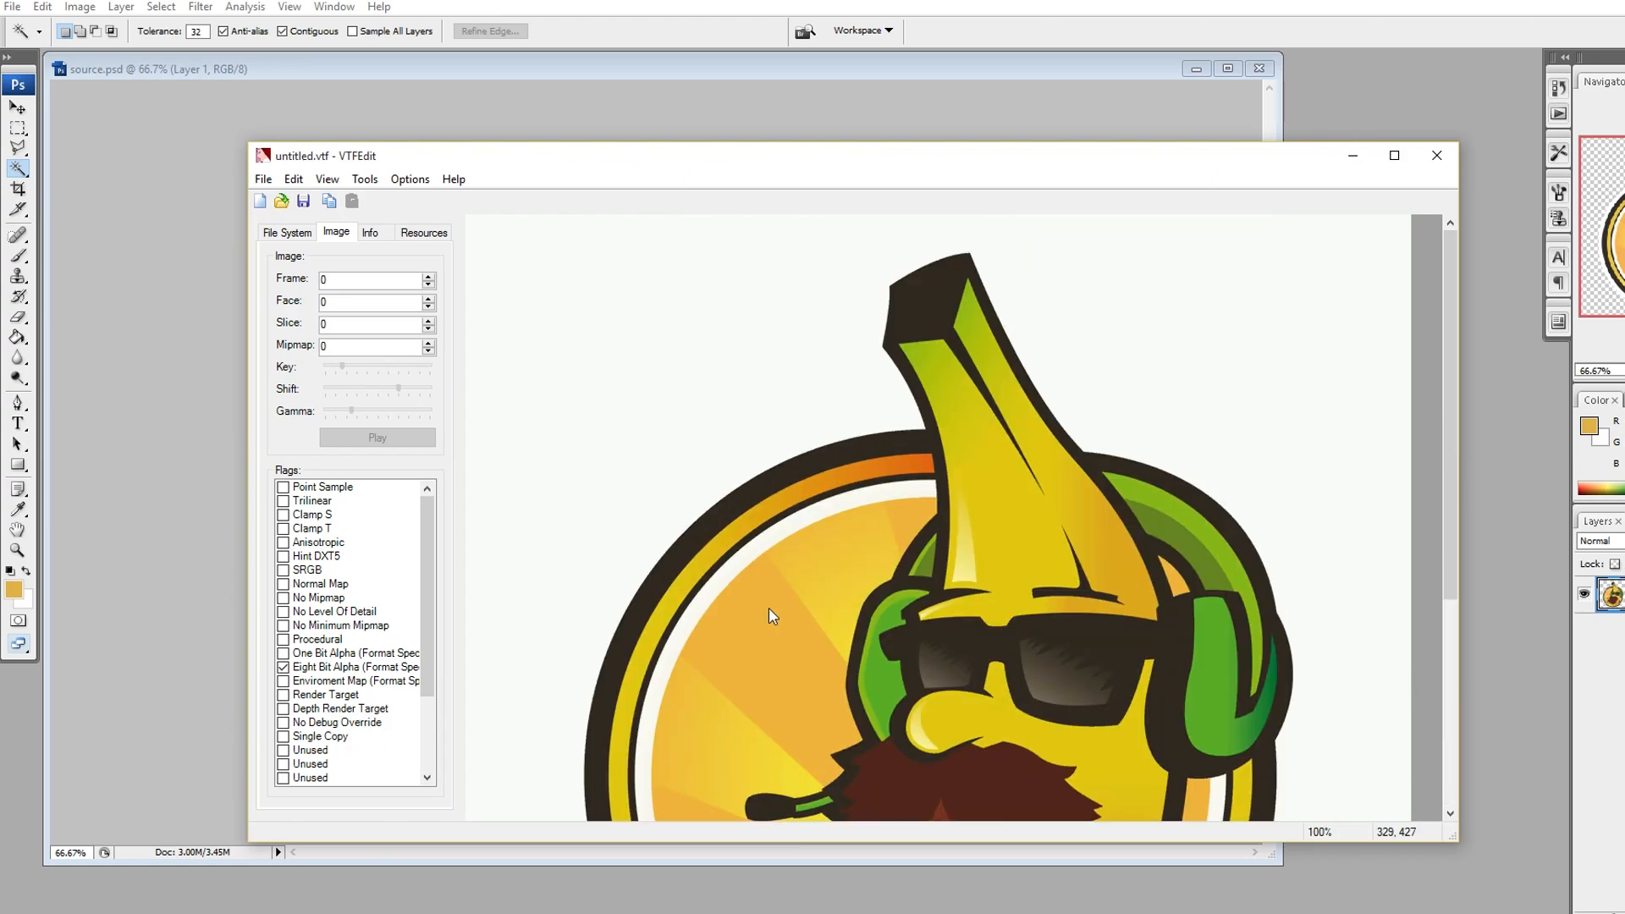
pyautogui.scroll(-3)
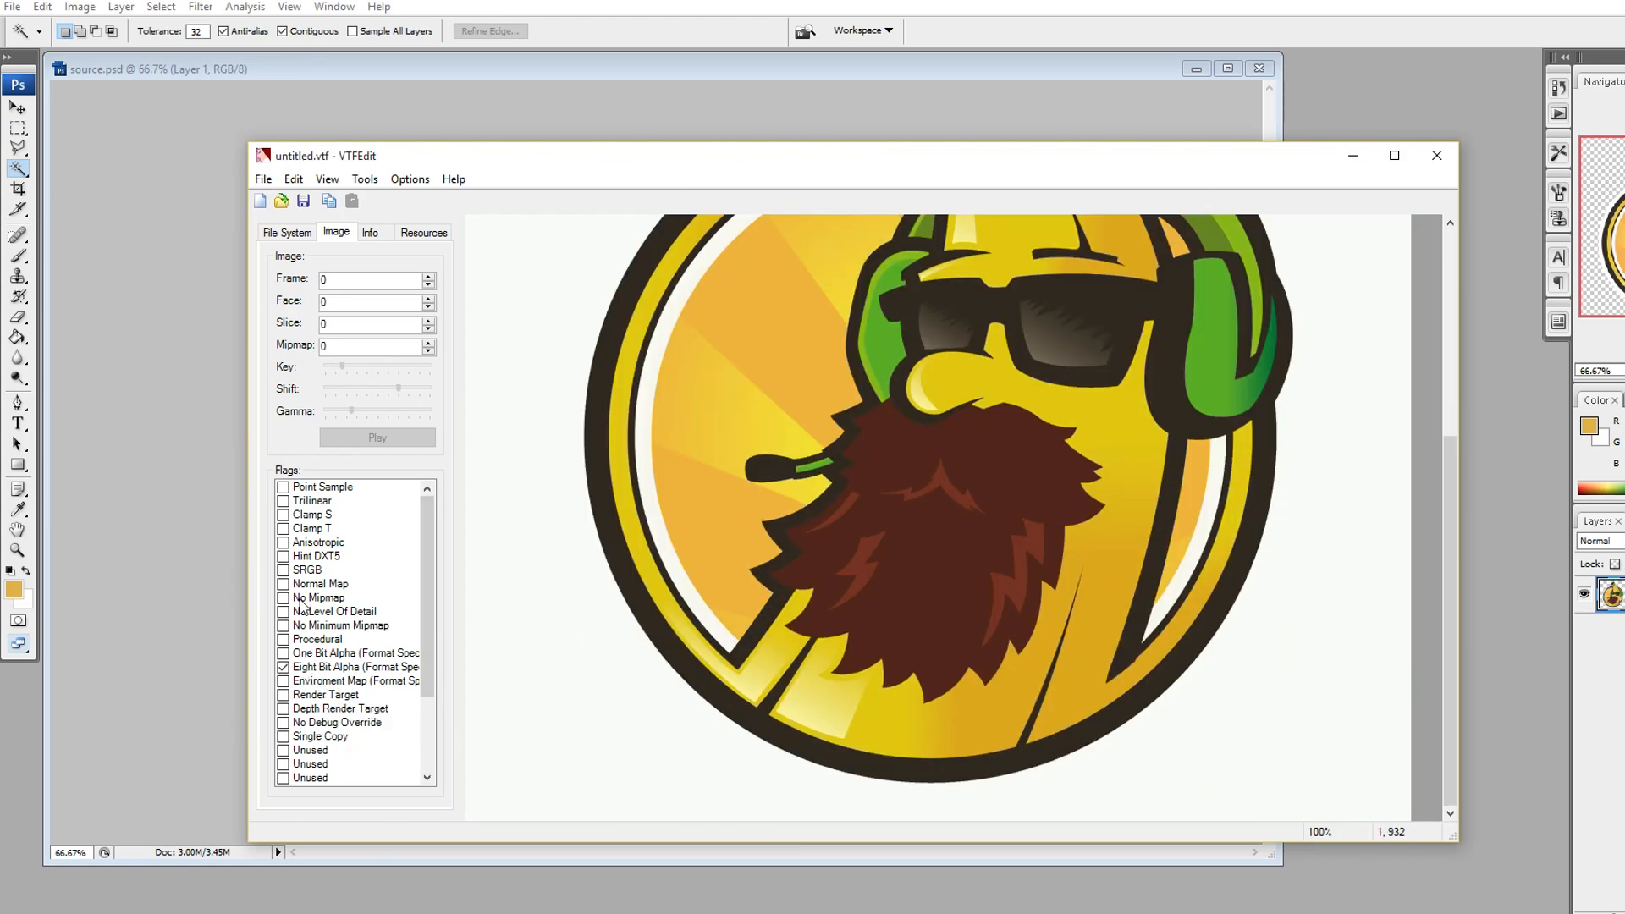
pyautogui.click(283, 598)
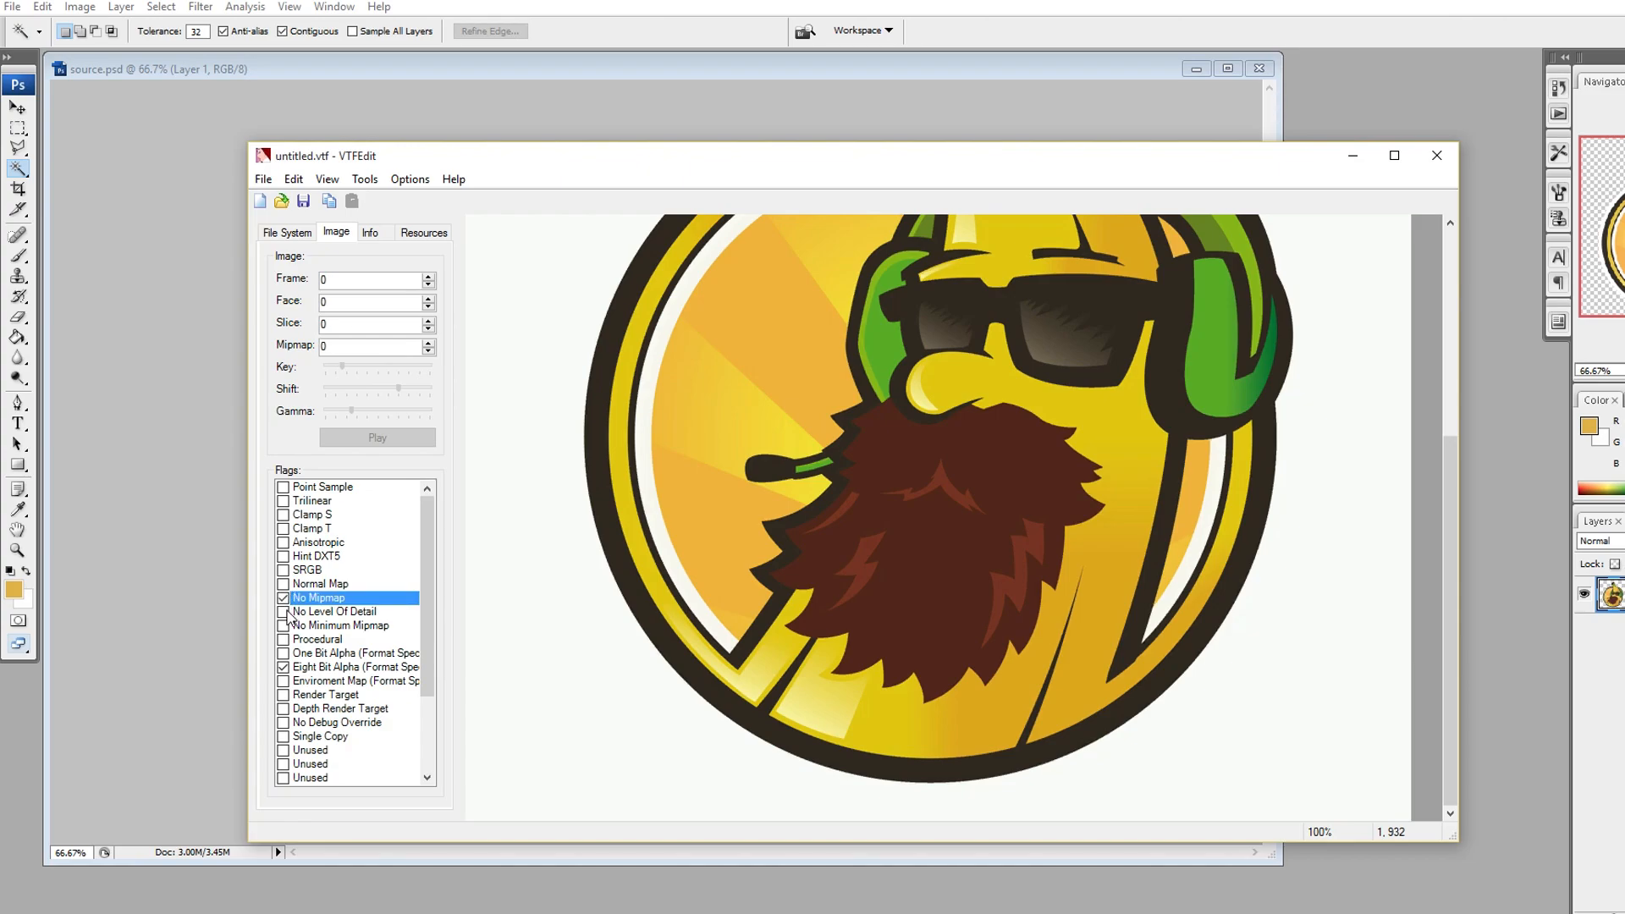
pyautogui.click(335, 610)
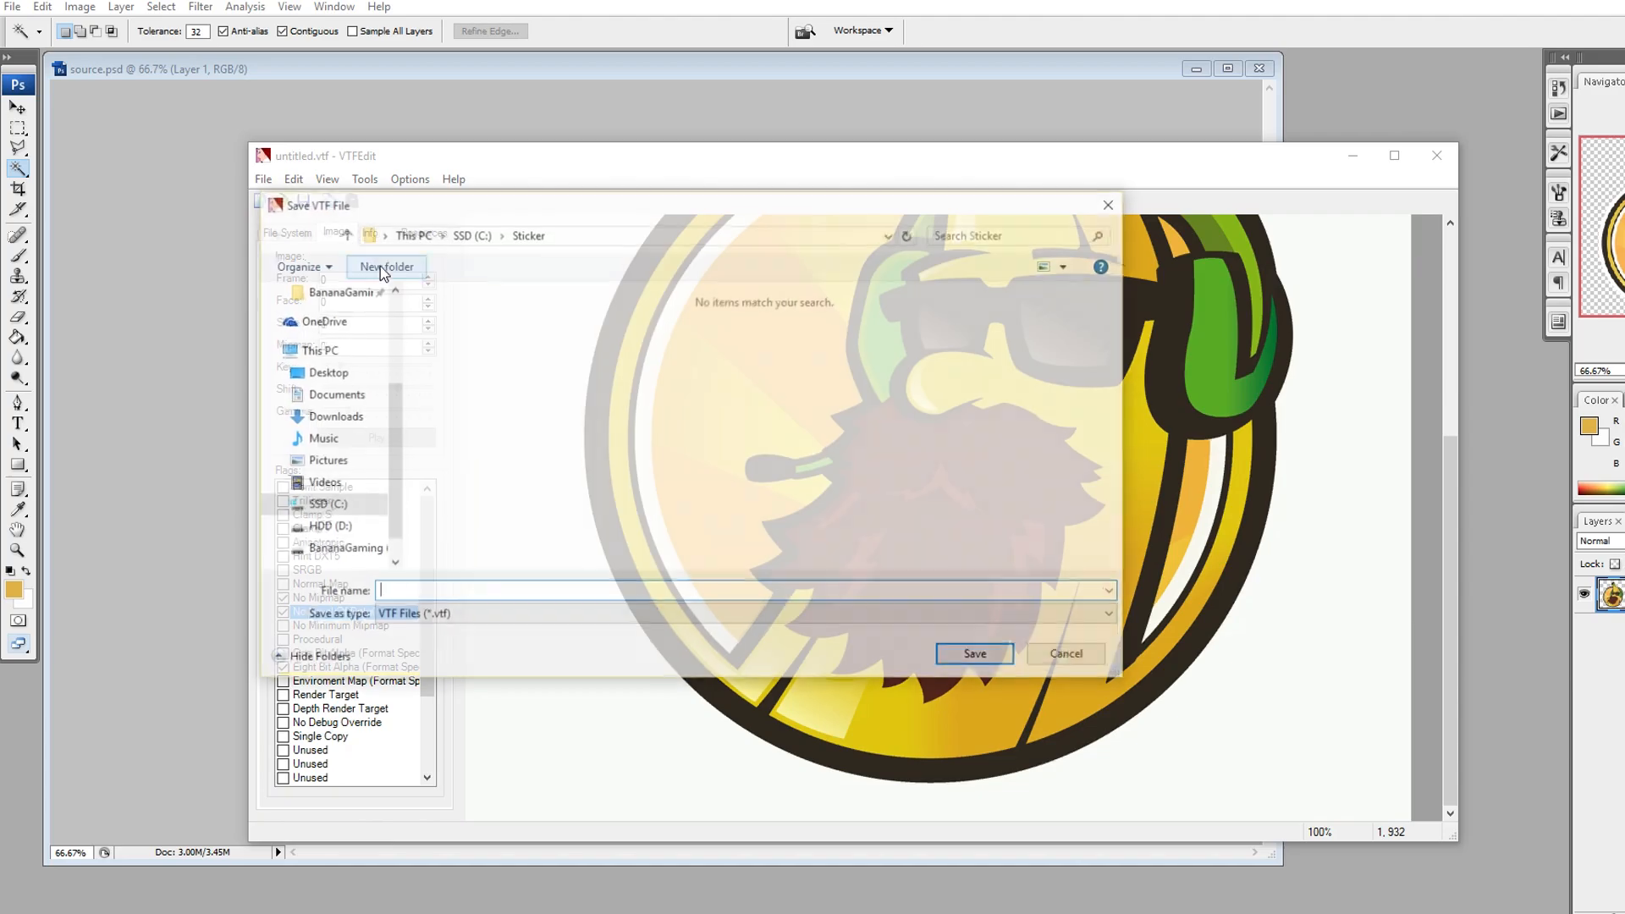
# Step: Save the texture as gobananas.vtf in the Sticker folder
pyautogui.write('gobananas')
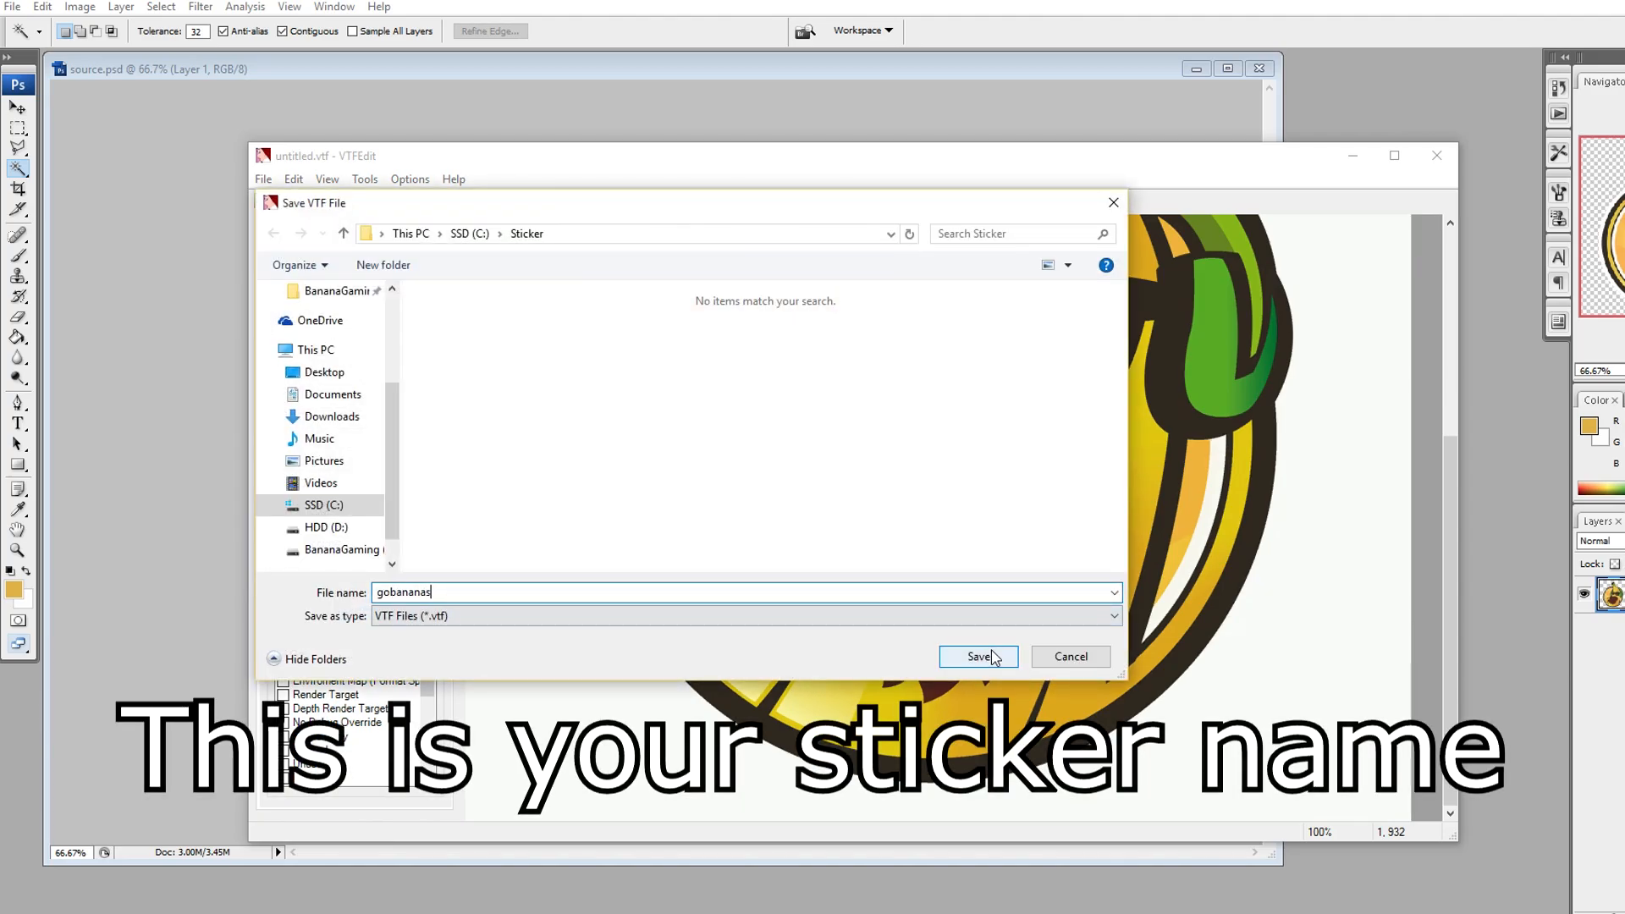
pyautogui.click(976, 656)
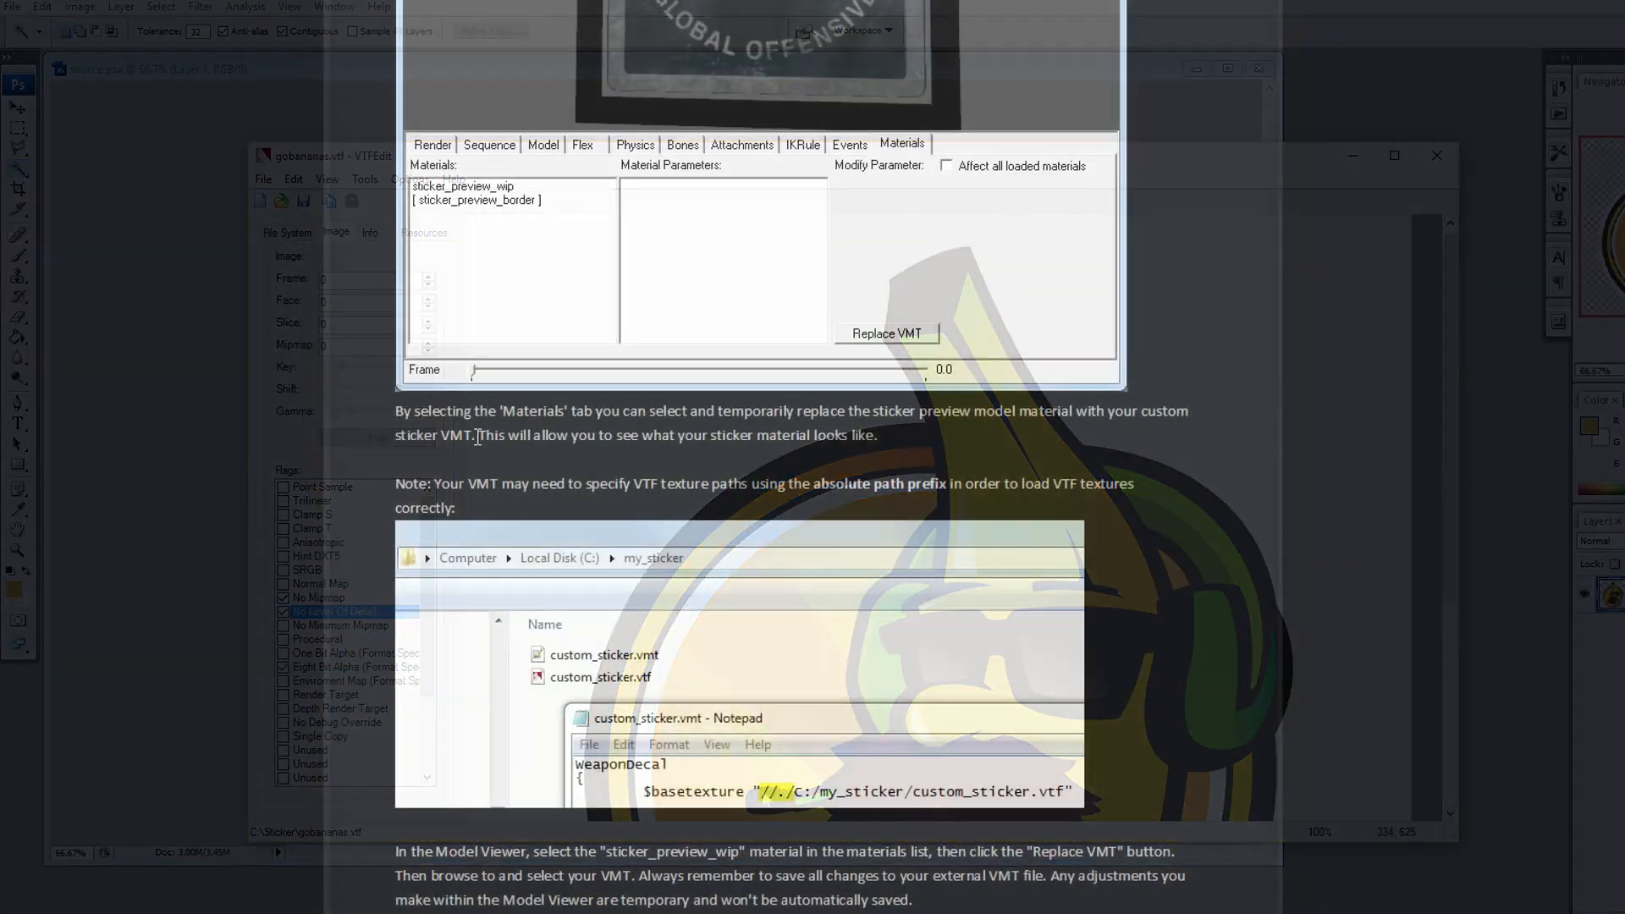
# Step: Copy the guide's WeaponDecal example sticker VMT code block
pyautogui.scroll(-3)
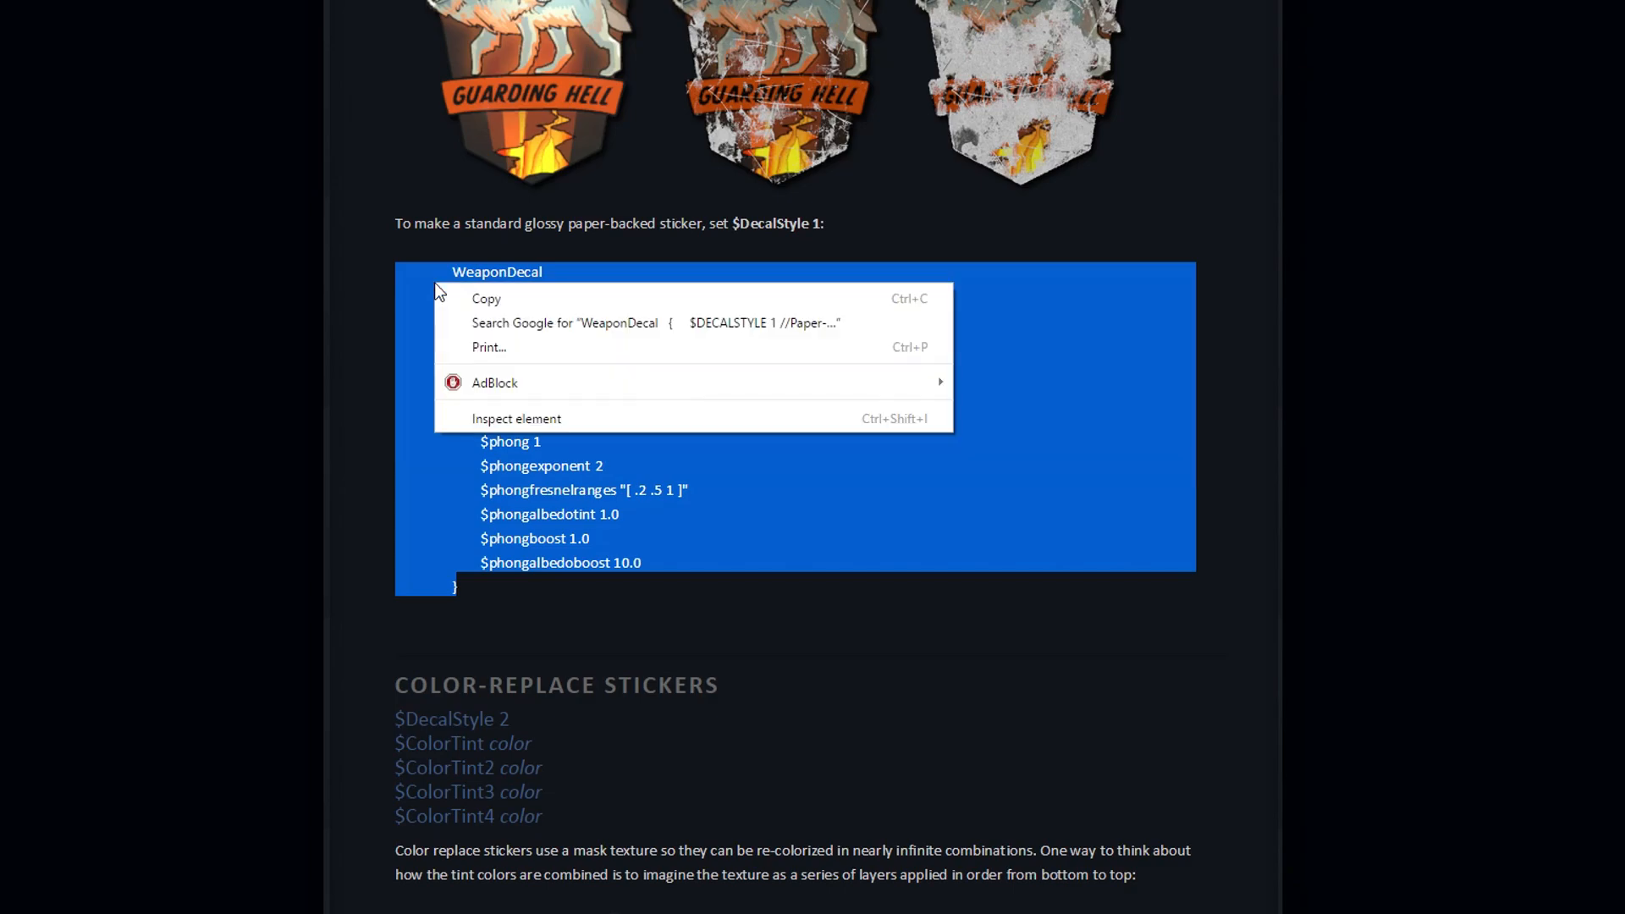
pyautogui.click(497, 308)
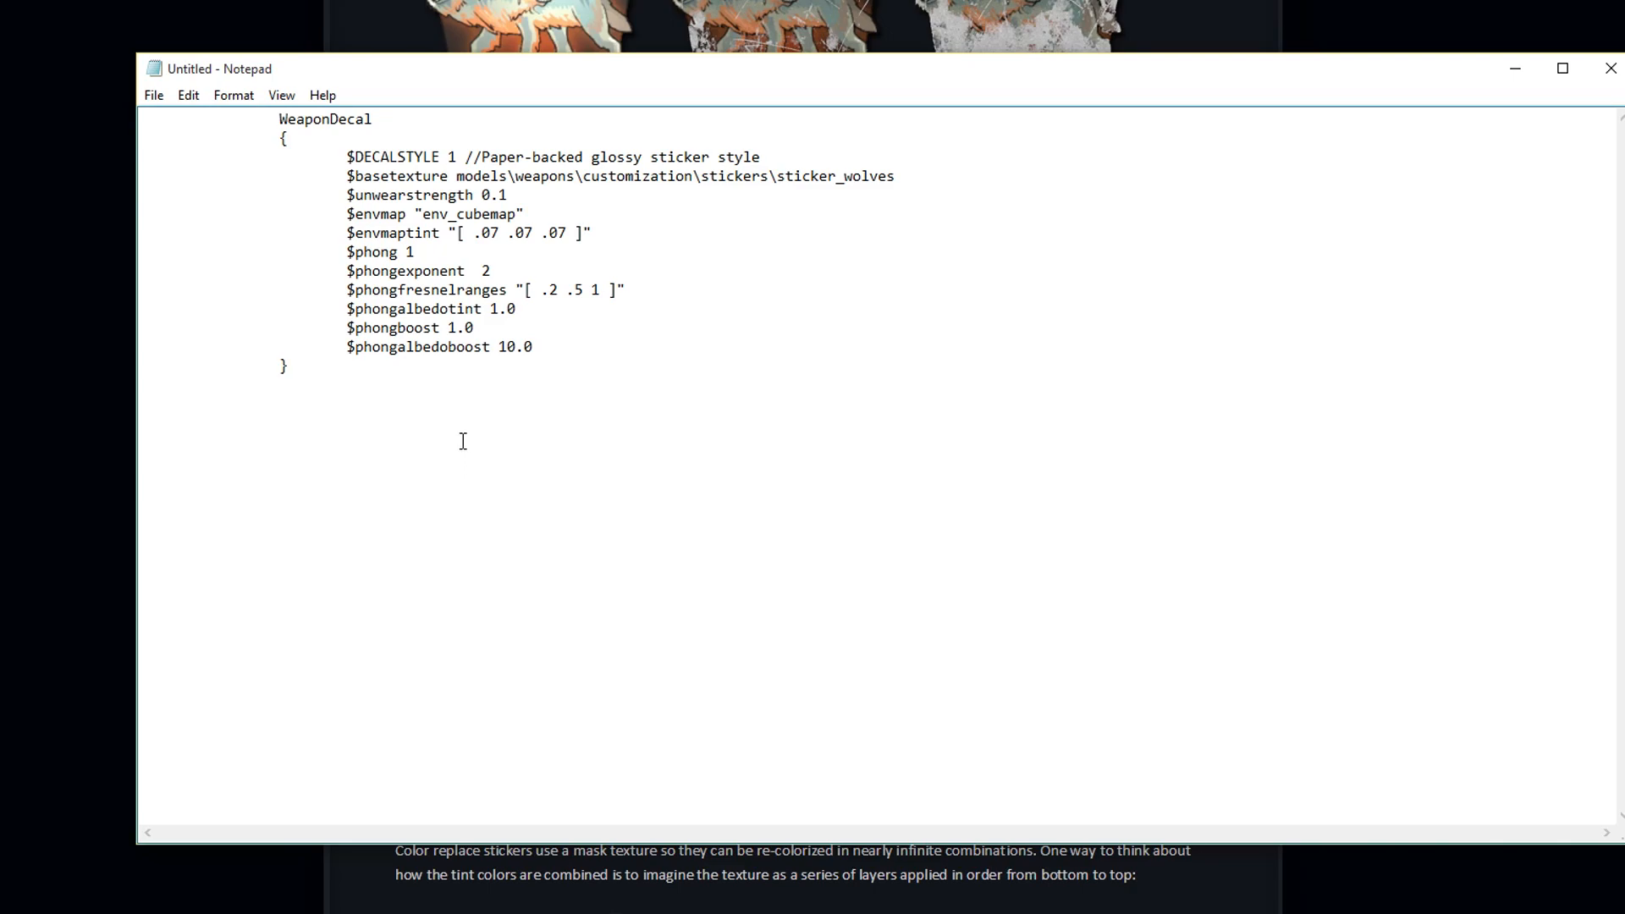
# Step: Replace the $basetexture path with "//./c:/Sticker/gobananas.vtf"
pyautogui.moveTo(456, 174); pyautogui.dragTo(861, 175)
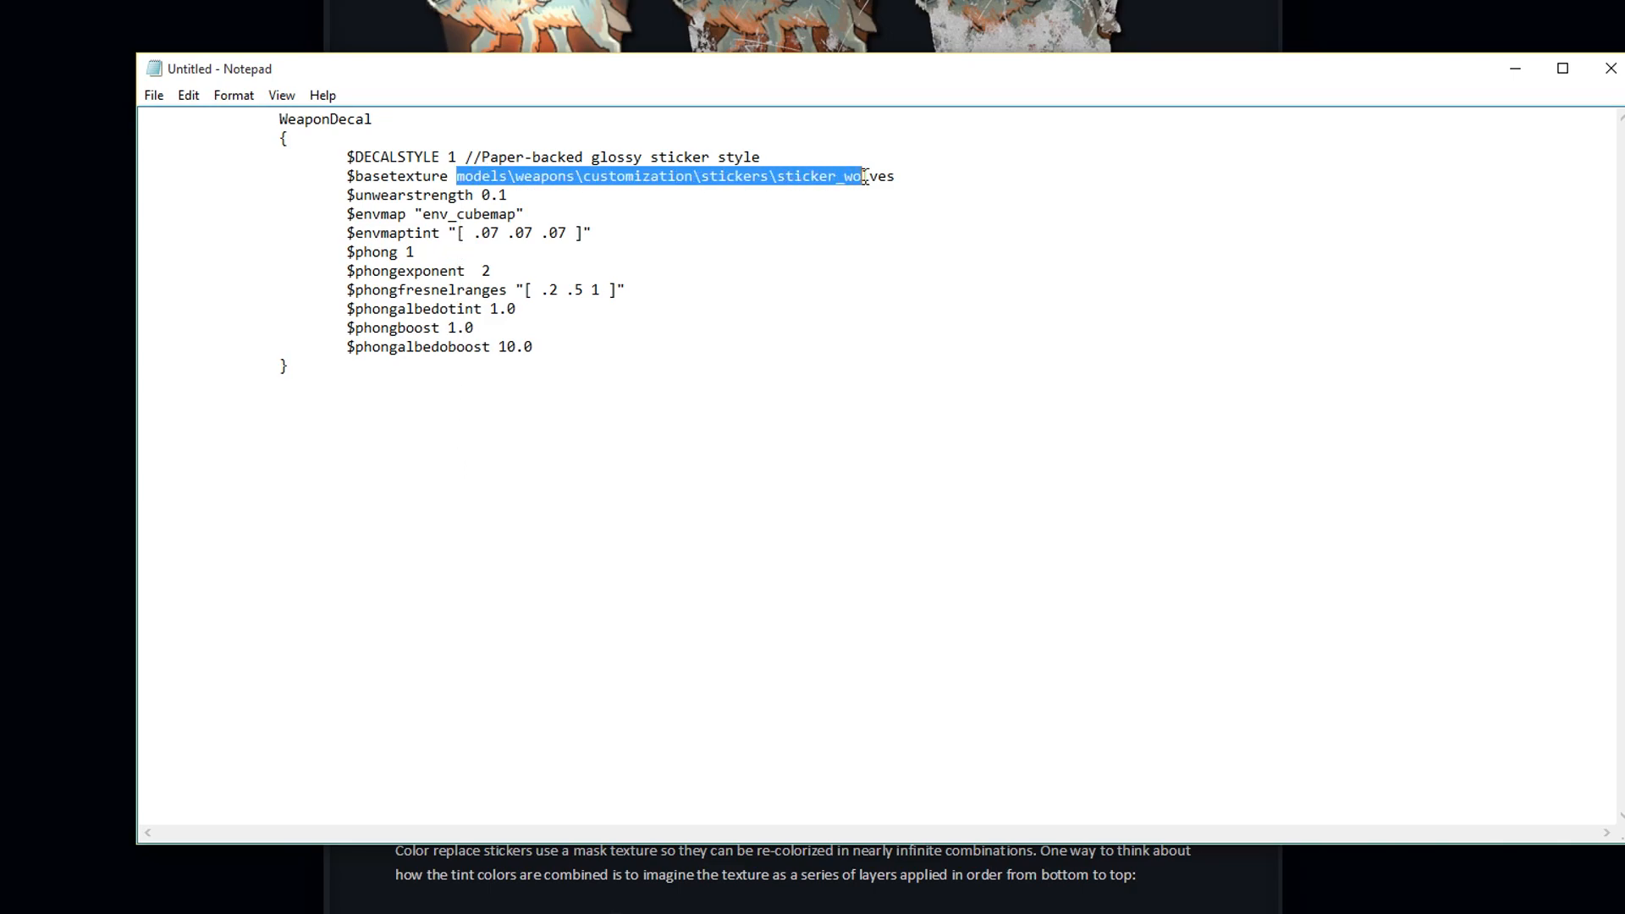
pyautogui.press('Delete')
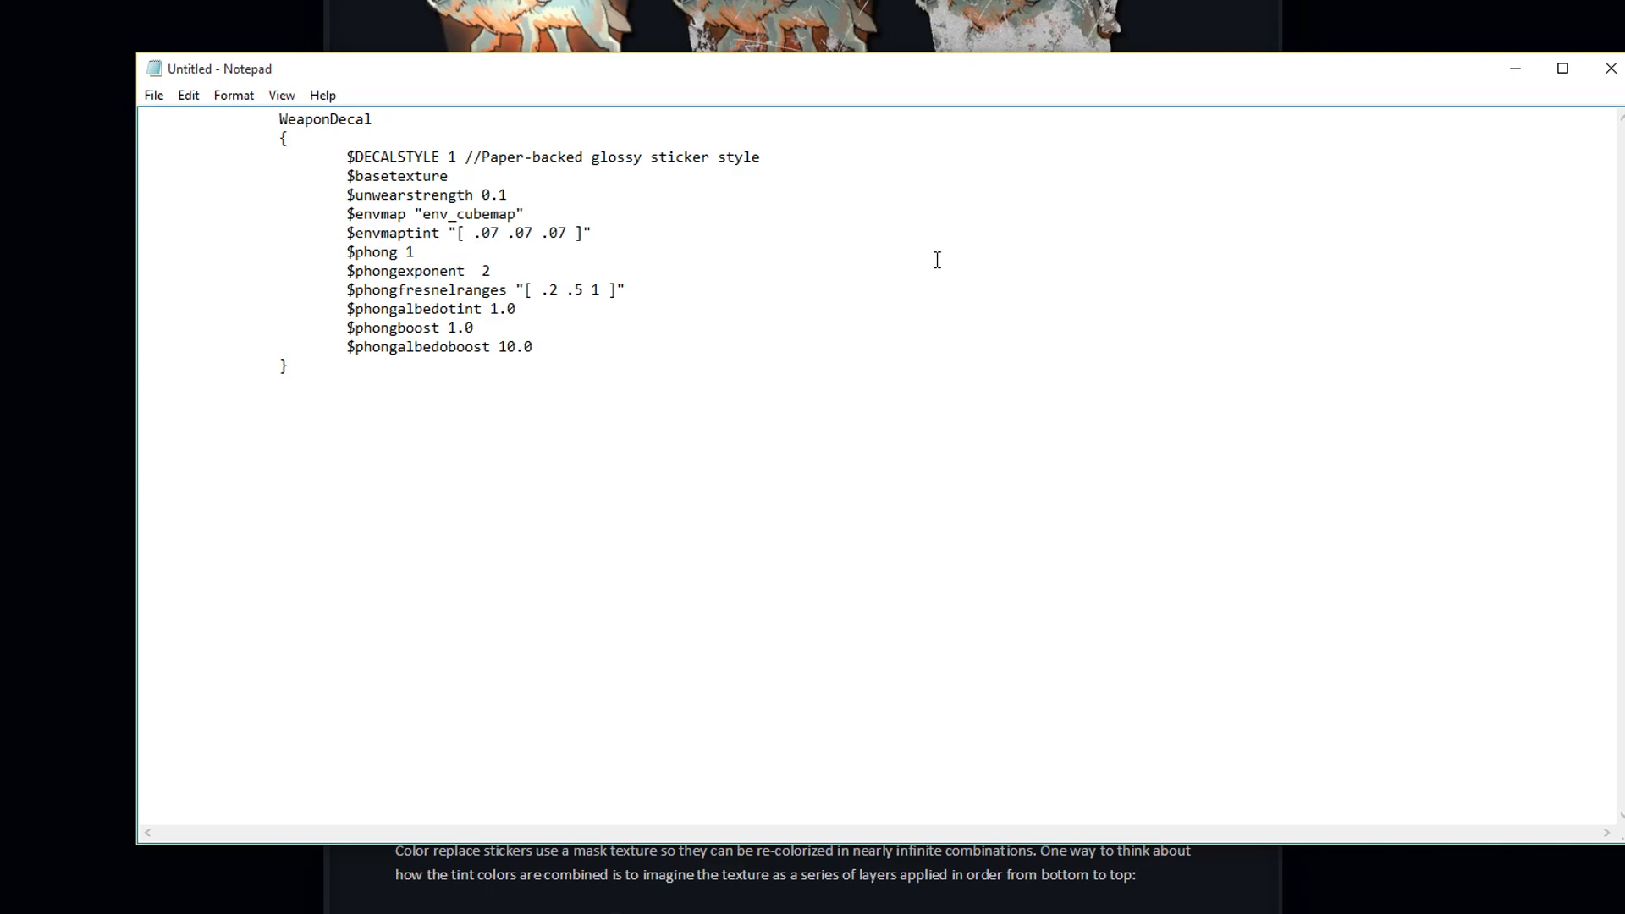
pyautogui.write('"//./')
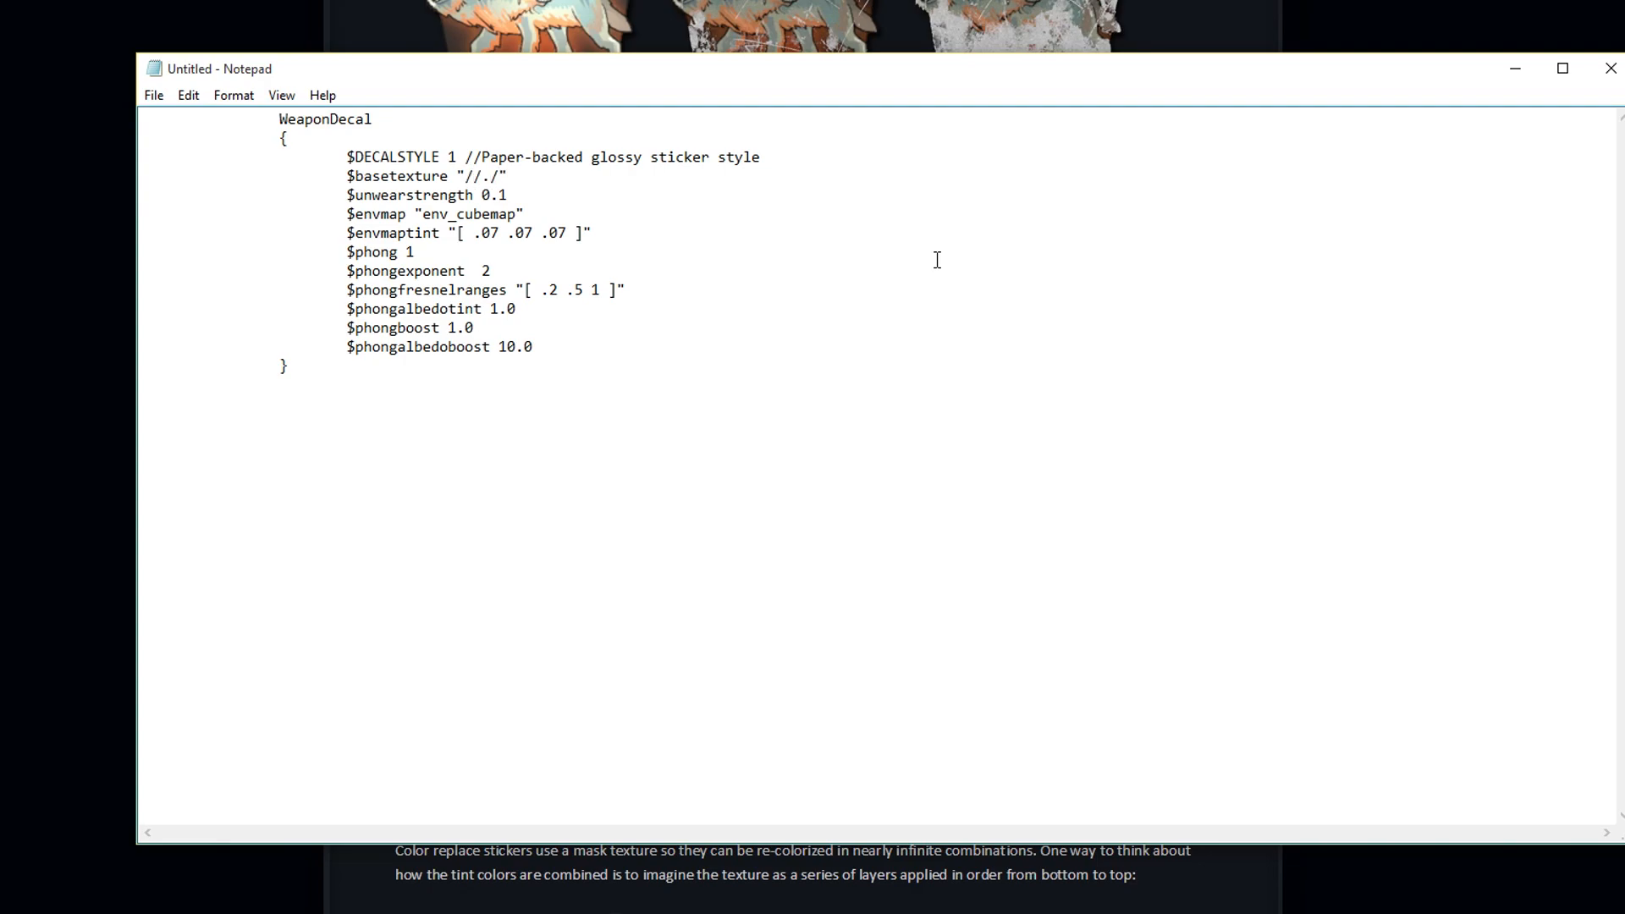
pyautogui.write('c:')
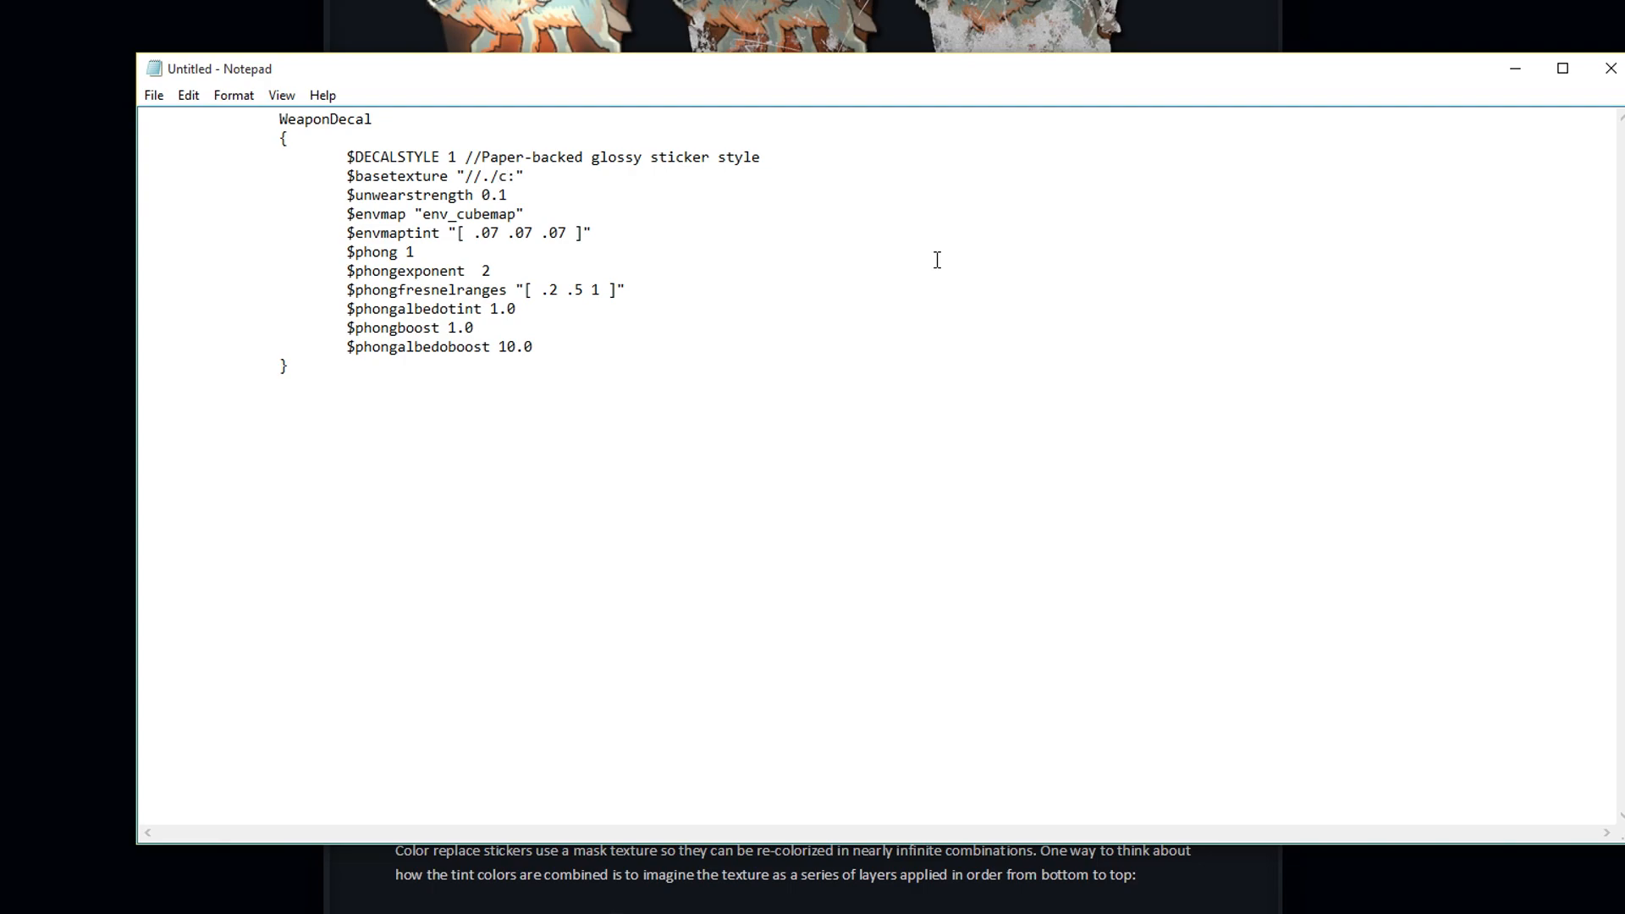
pyautogui.write('Sticke')
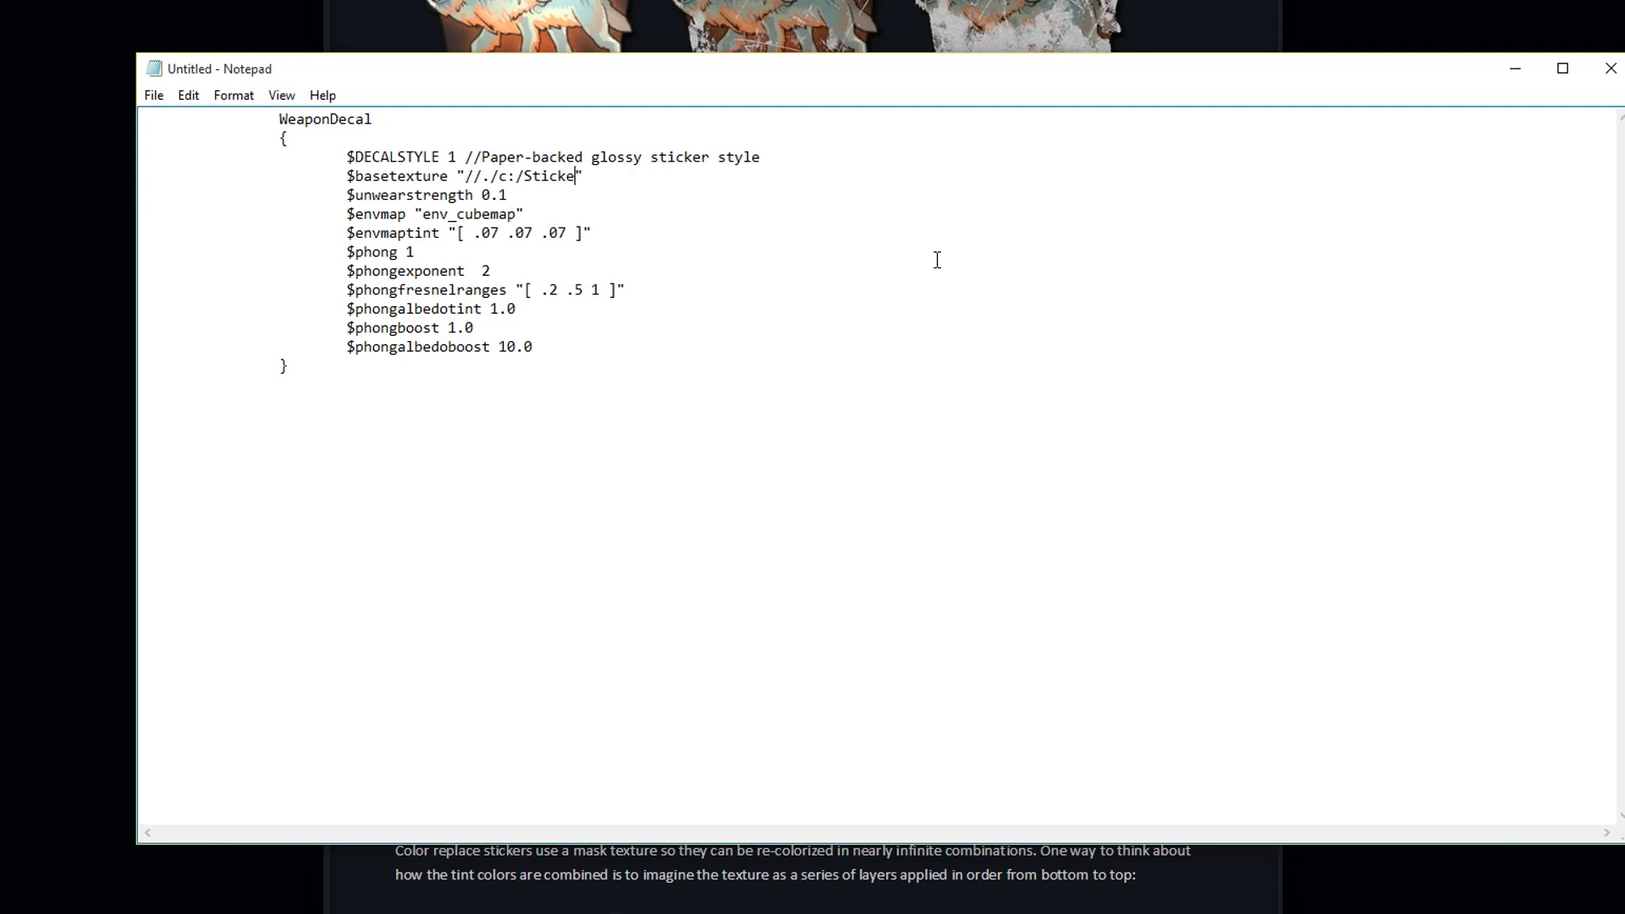
pyautogui.write('r/goban')
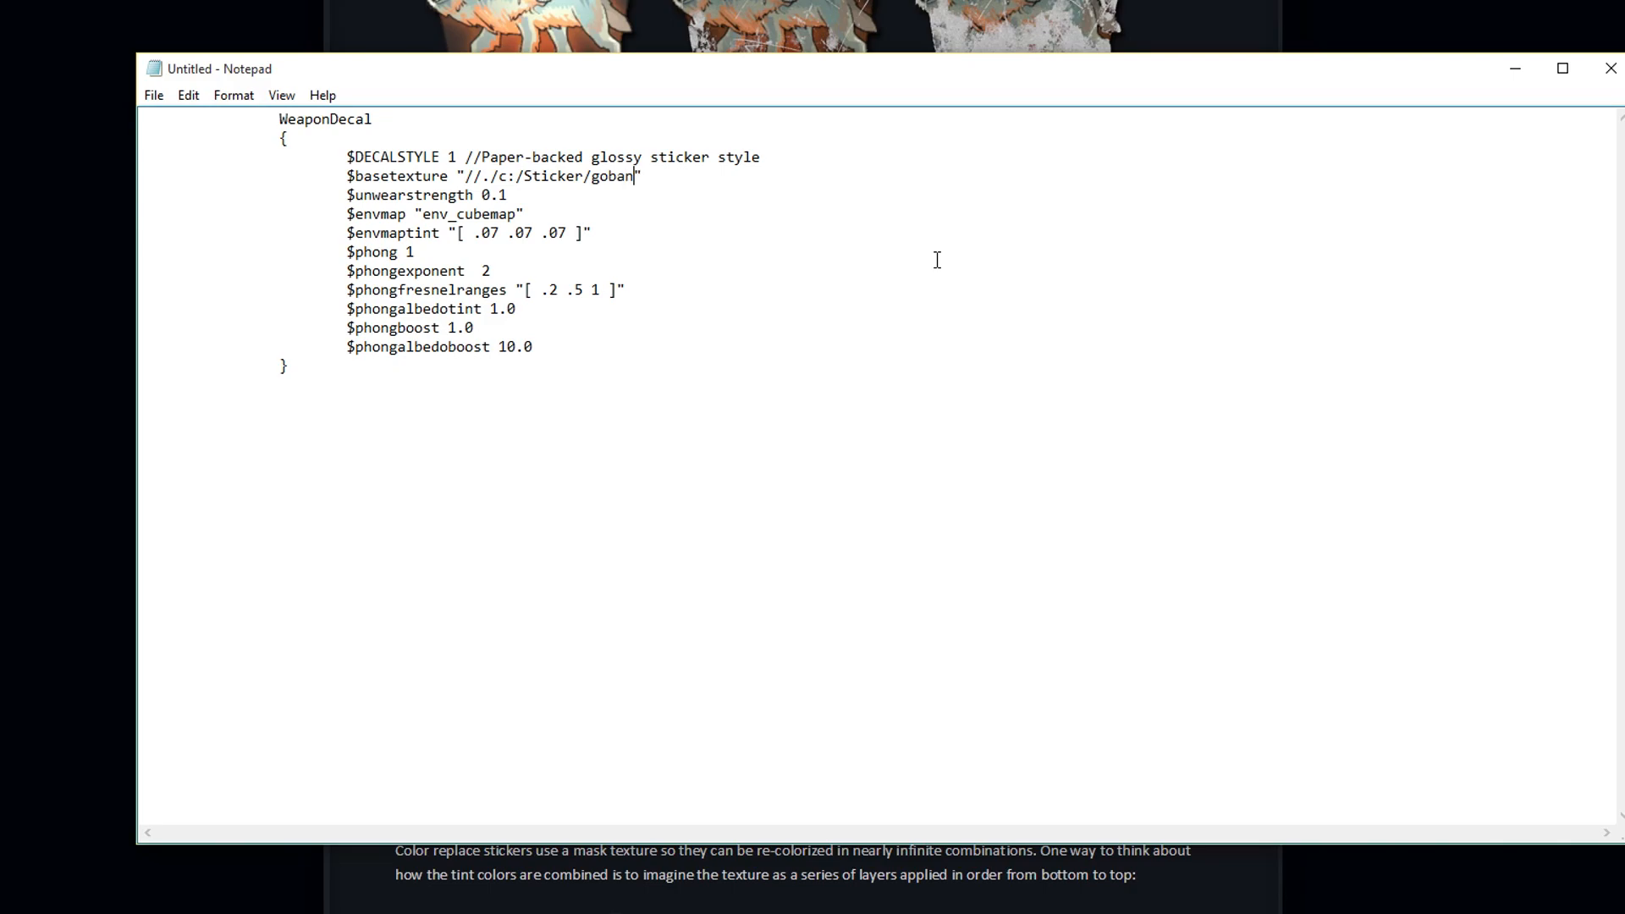
pyautogui.write('ananas.vtf')
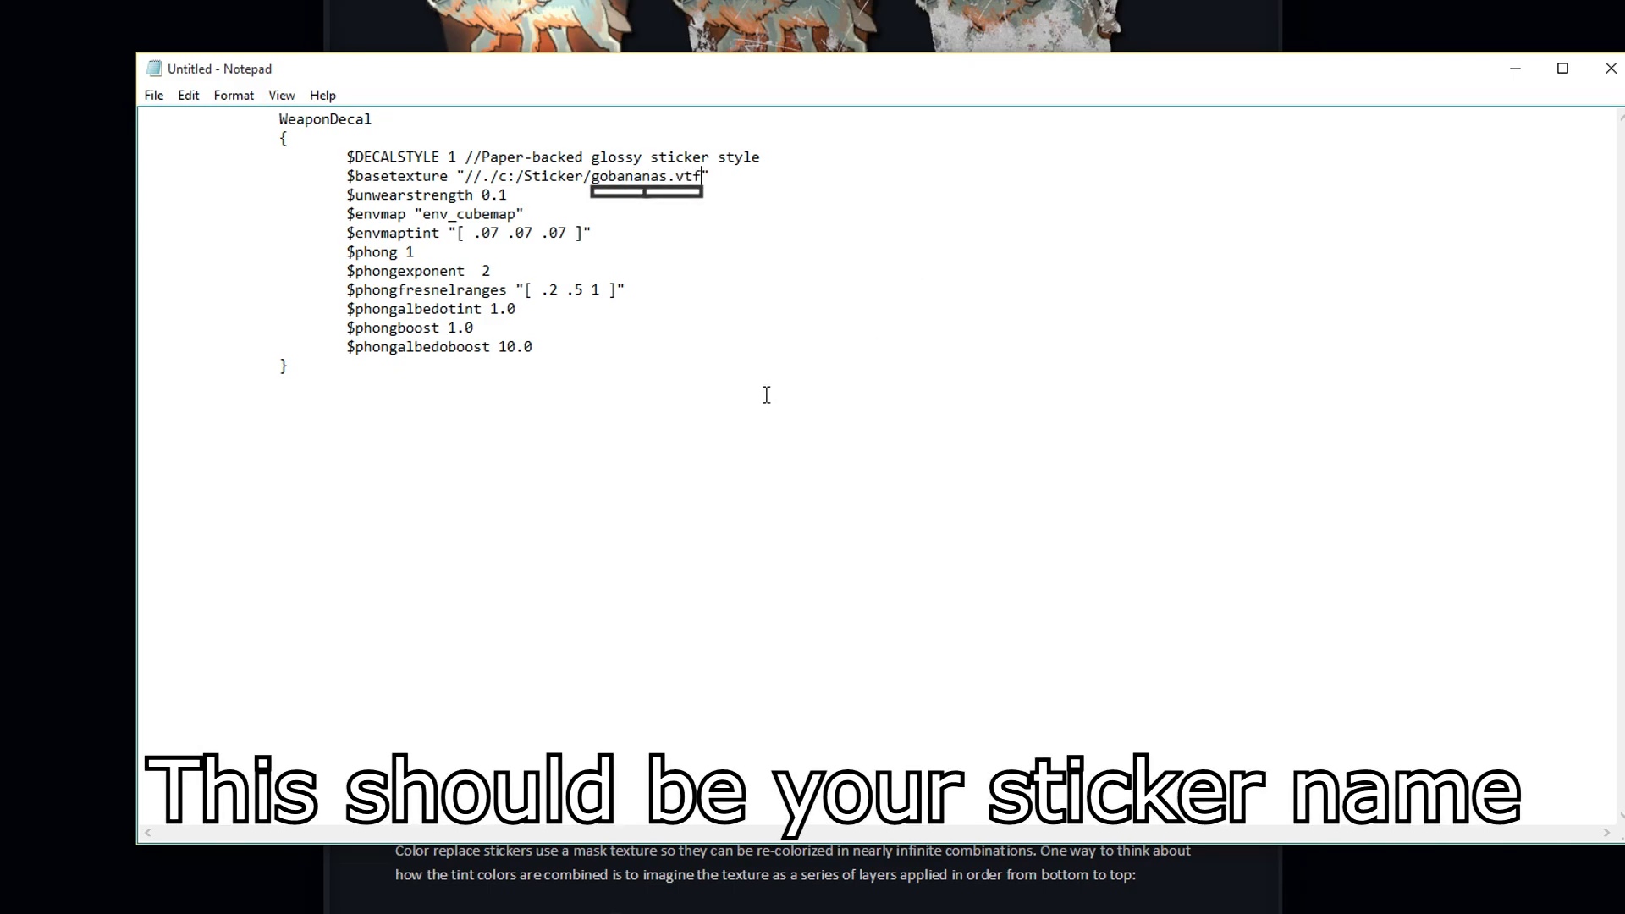
# Step: Save the material as gobananas.vmt (All Files type) in C:\Sticker
pyautogui.click(152, 95)
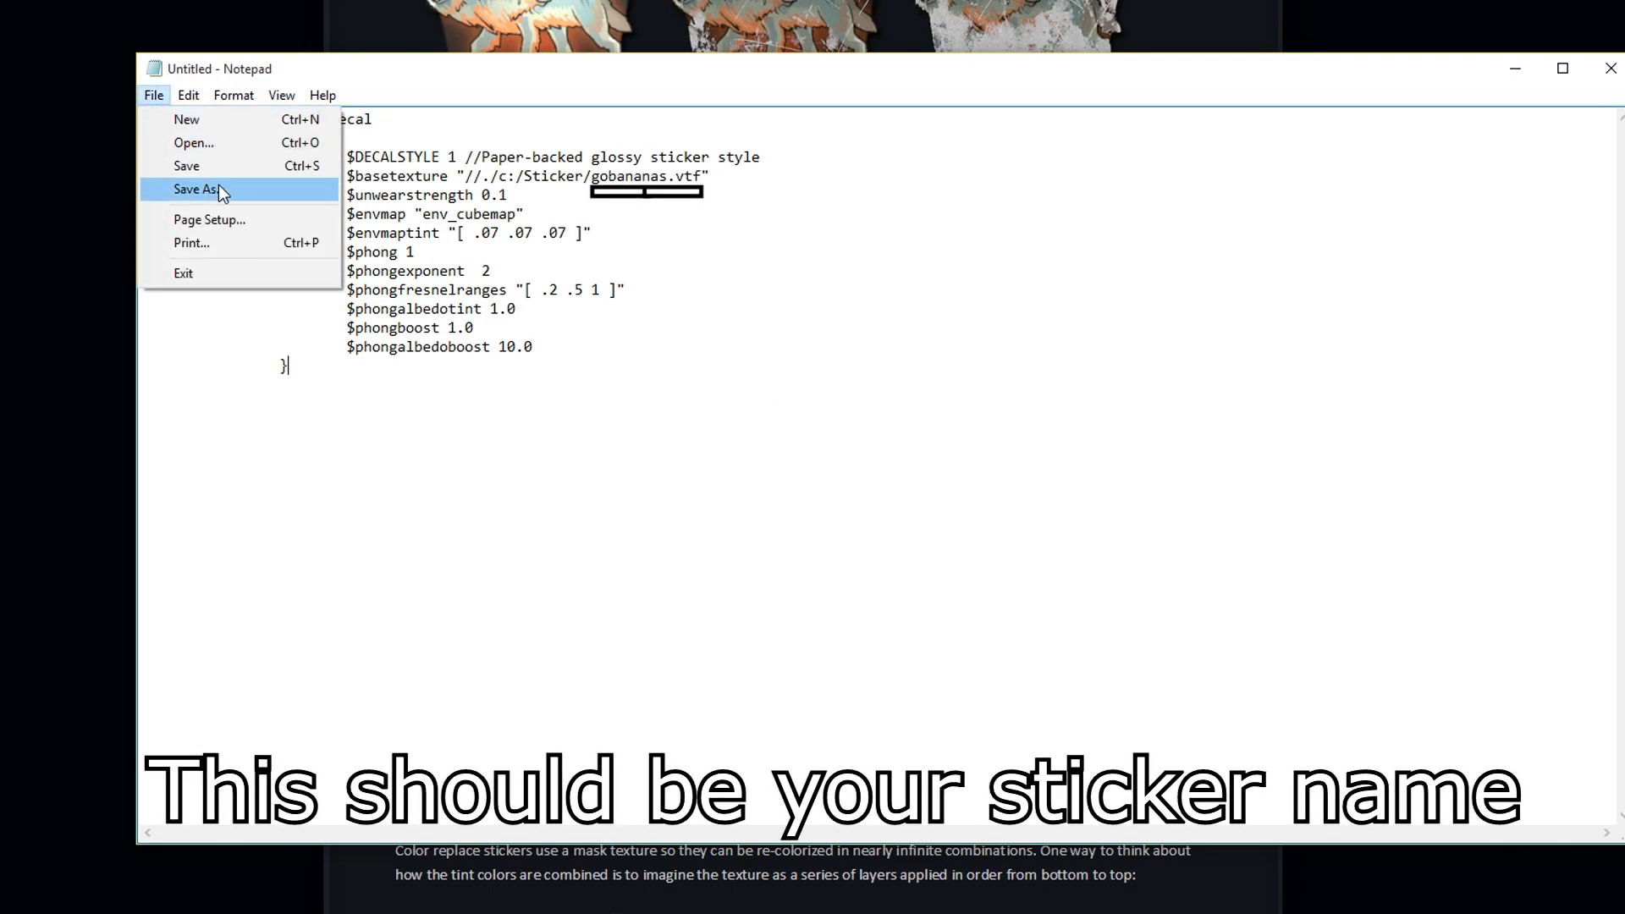
pyautogui.click(196, 188)
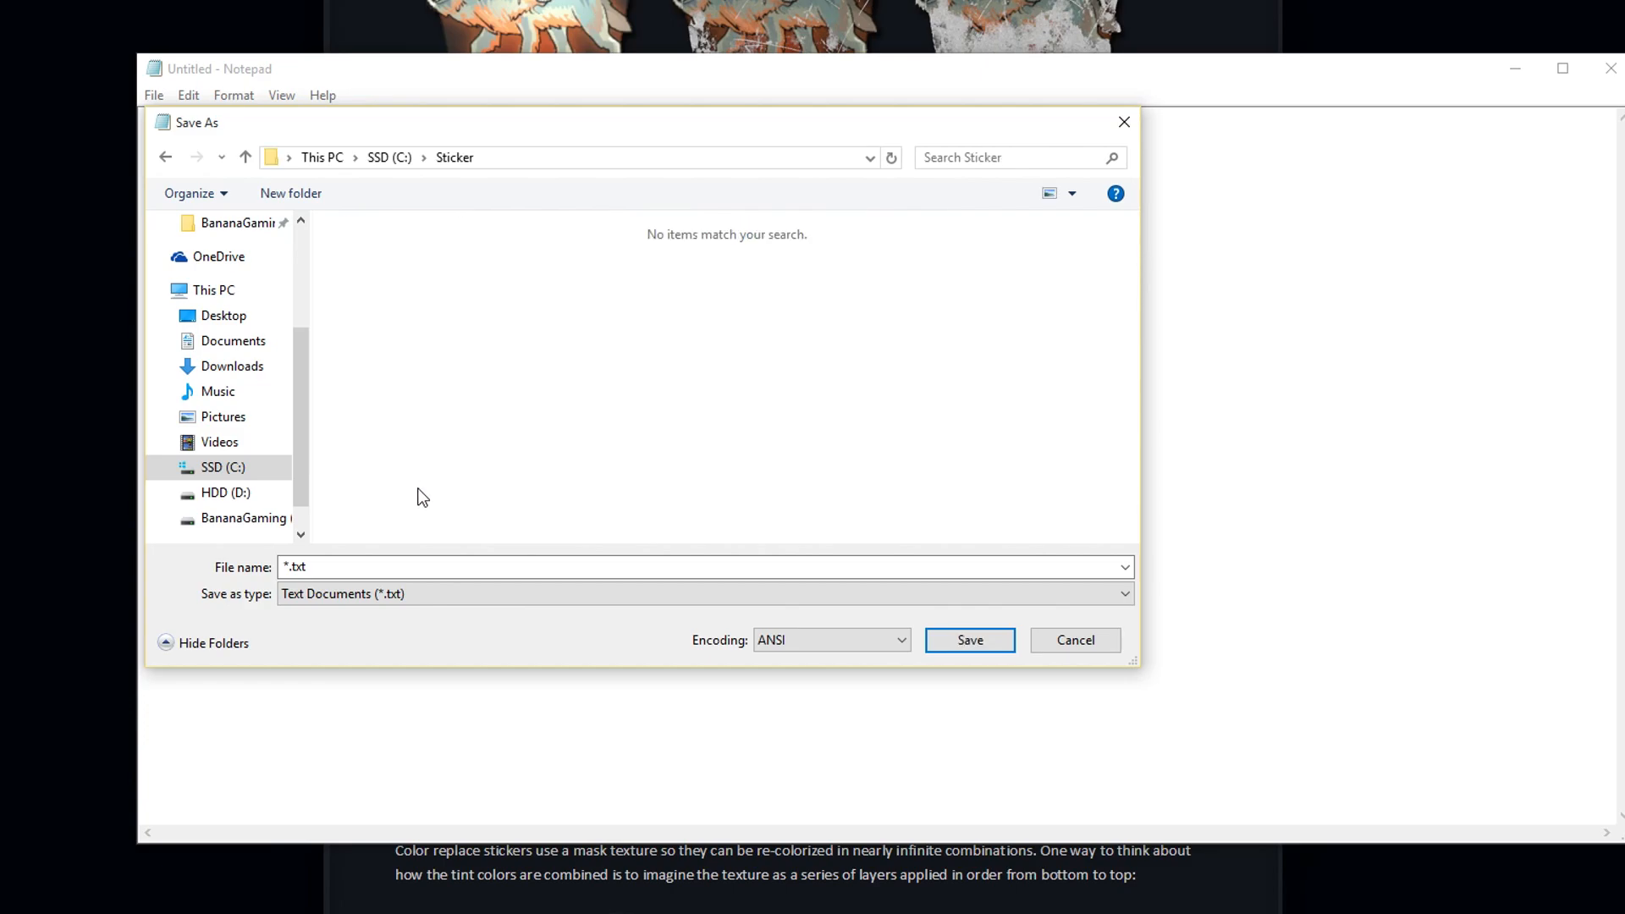
pyautogui.click(1124, 593)
pyautogui.write('gobananas.vm')
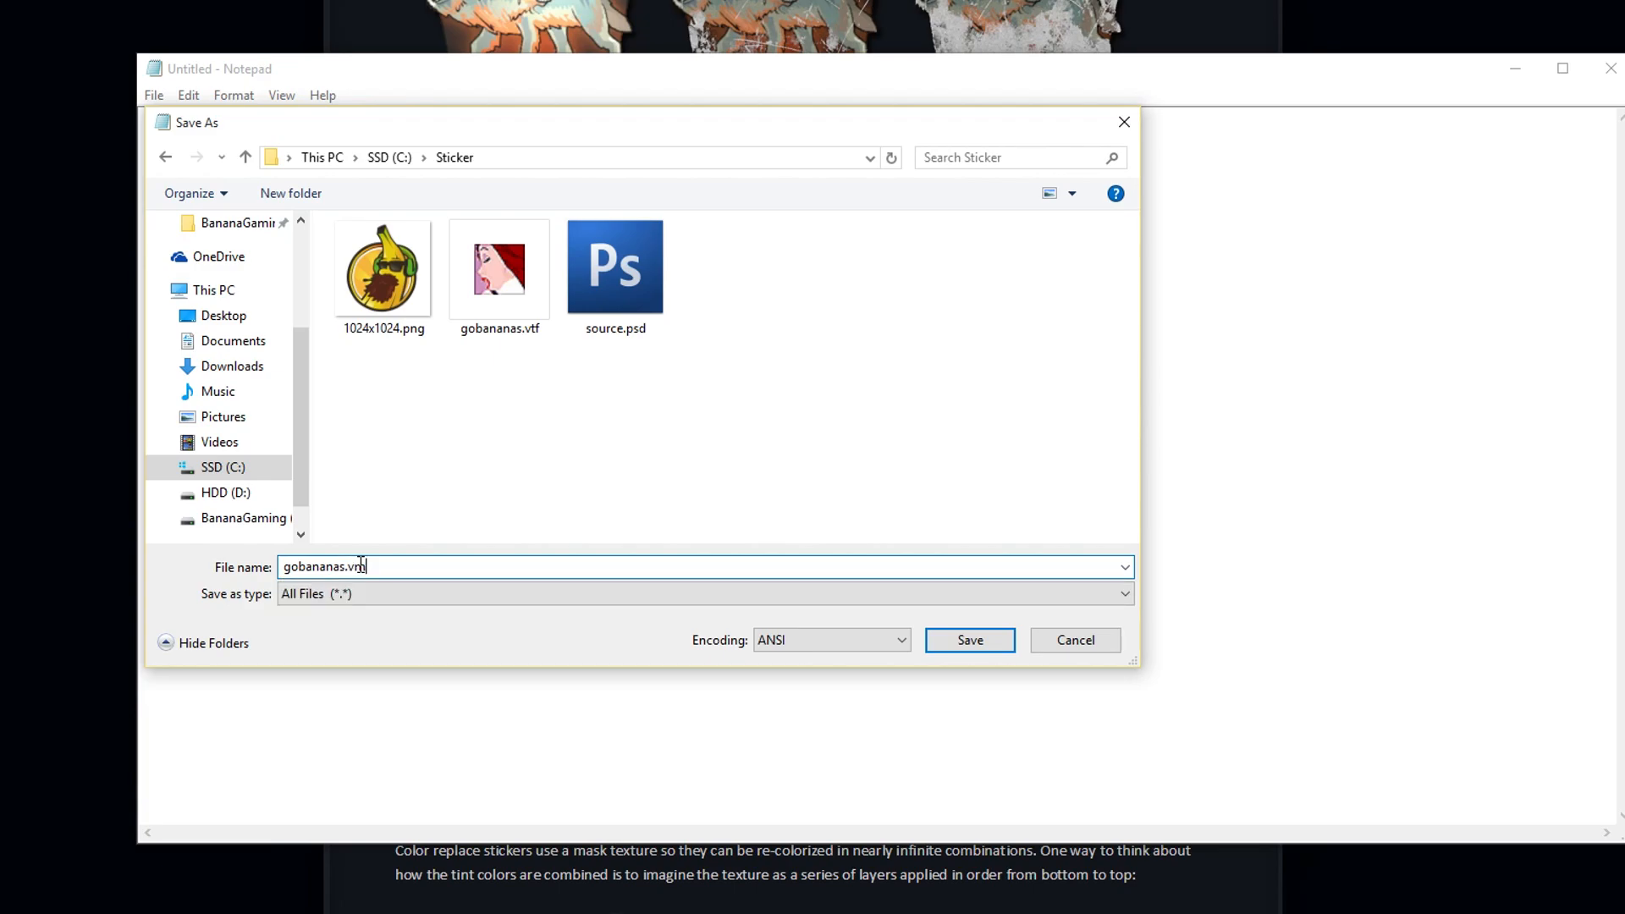
pyautogui.write('t')
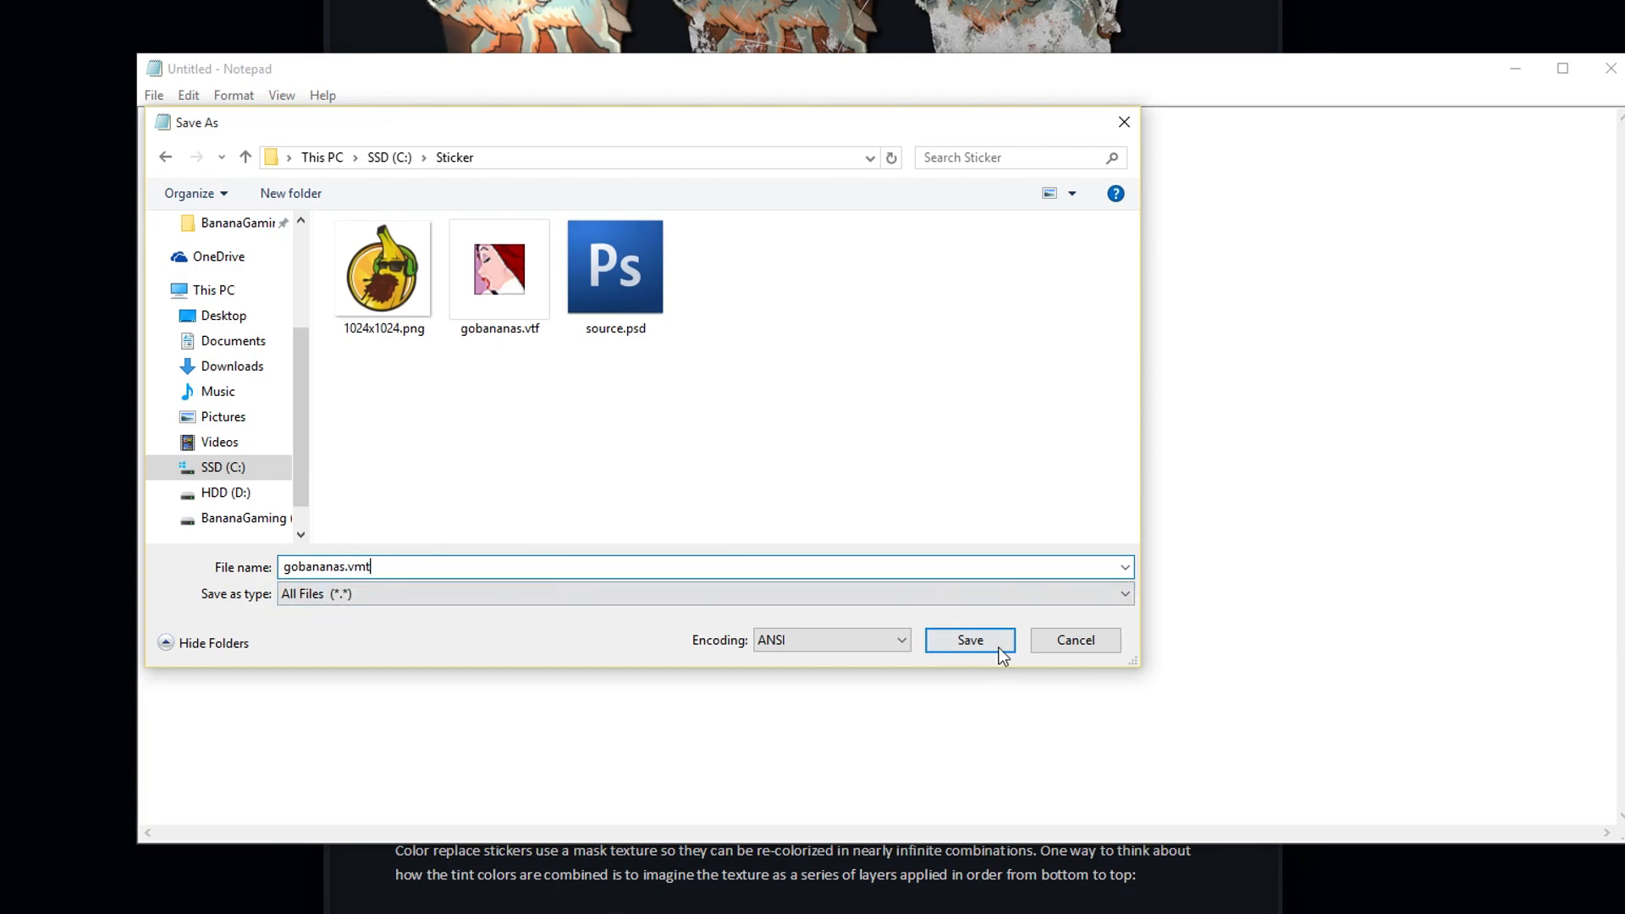
pyautogui.click(968, 640)
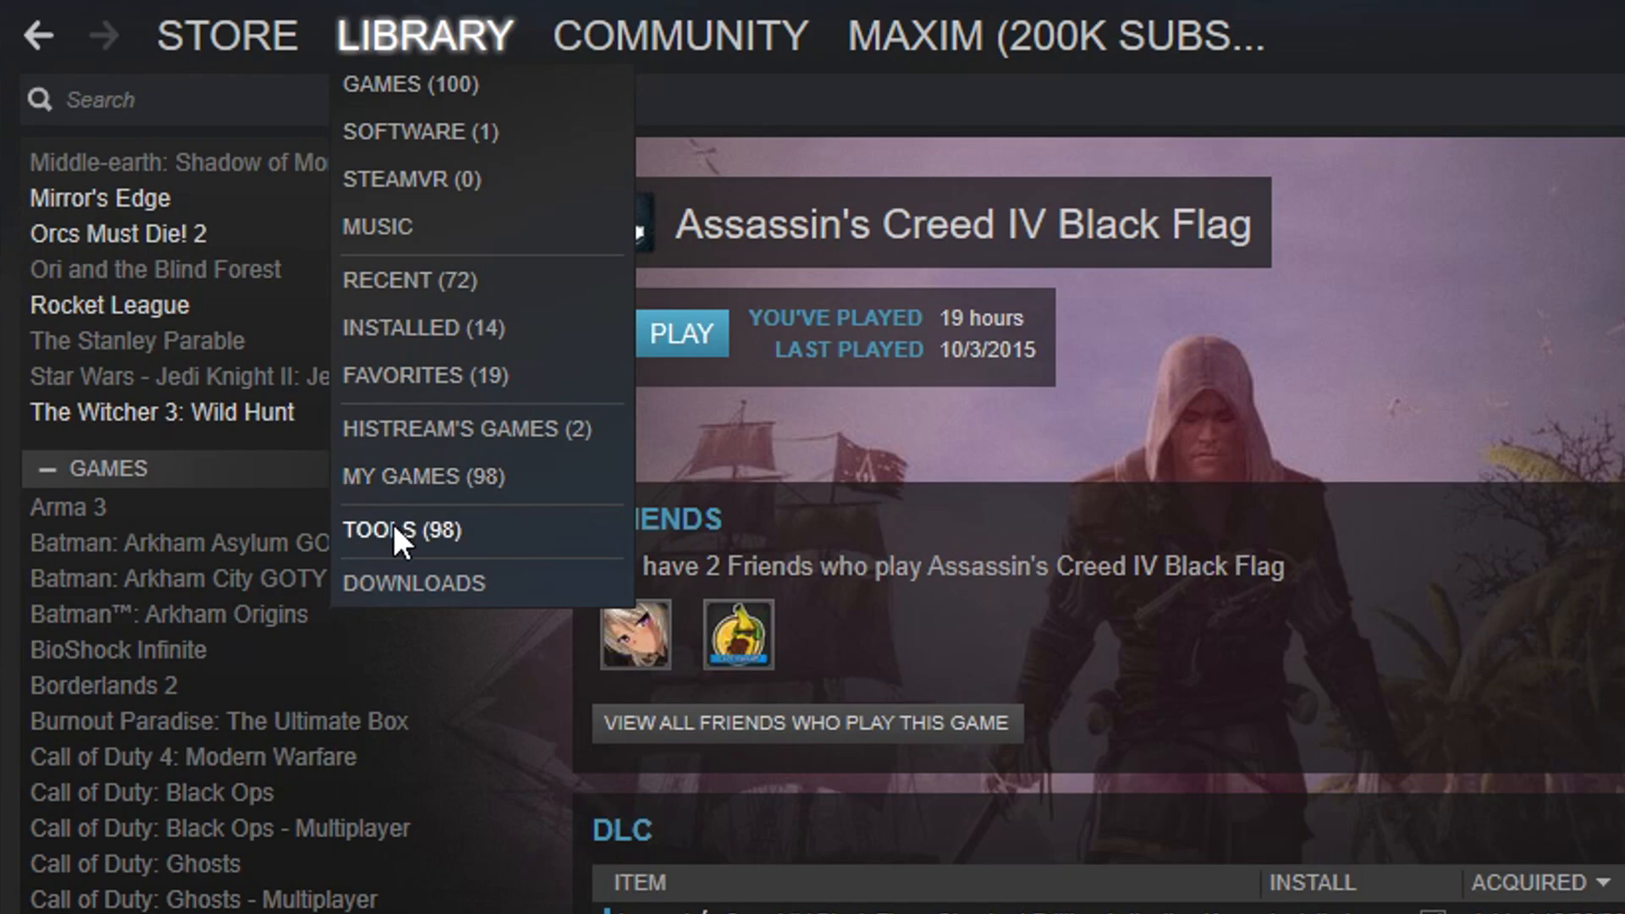
# Step: Filter the Steam library to installed tools to reach the CS:GO SDK
pyautogui.click(399, 529)
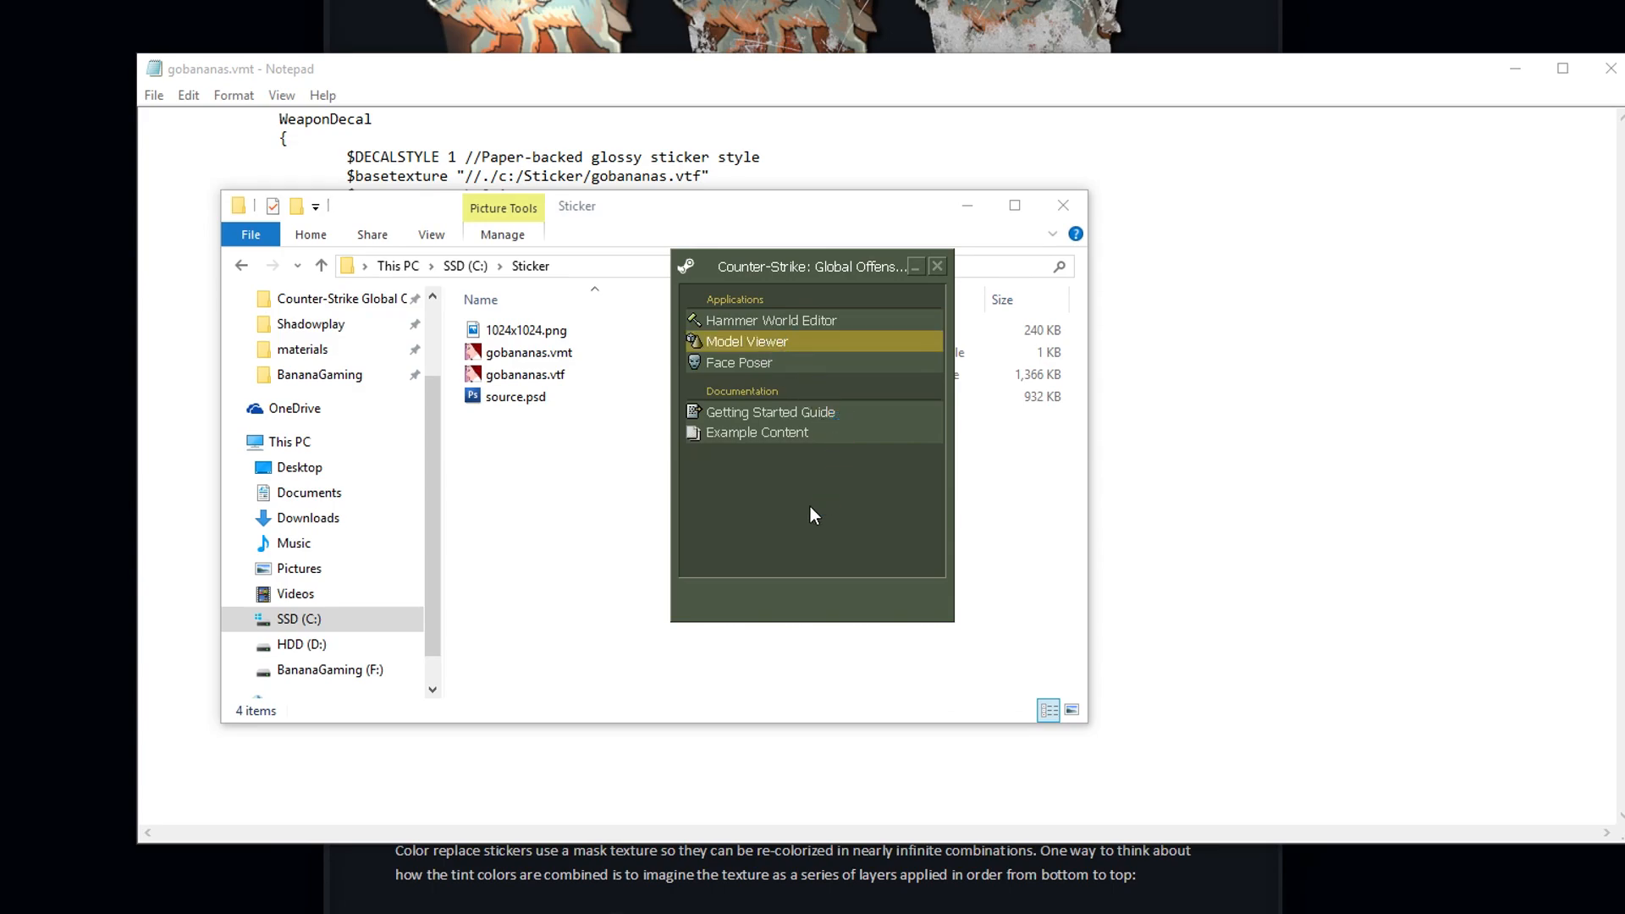
# Step: Launch Model Viewer and load the P250 preview model from the sticker_preview folder
pyautogui.click(744, 340)
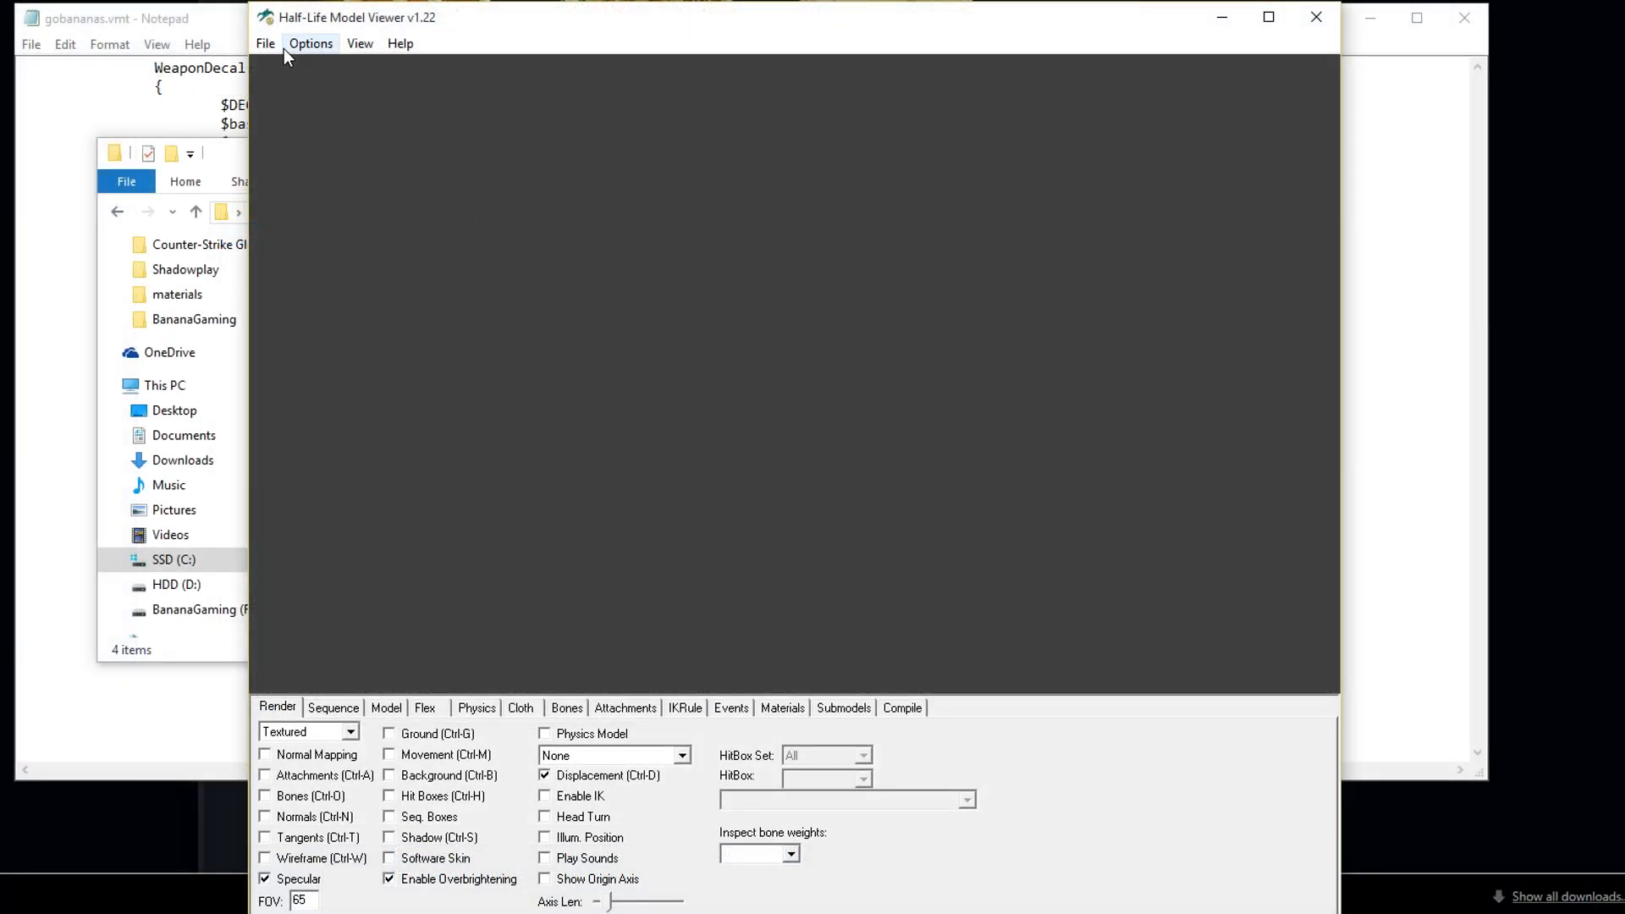
pyautogui.click(265, 44)
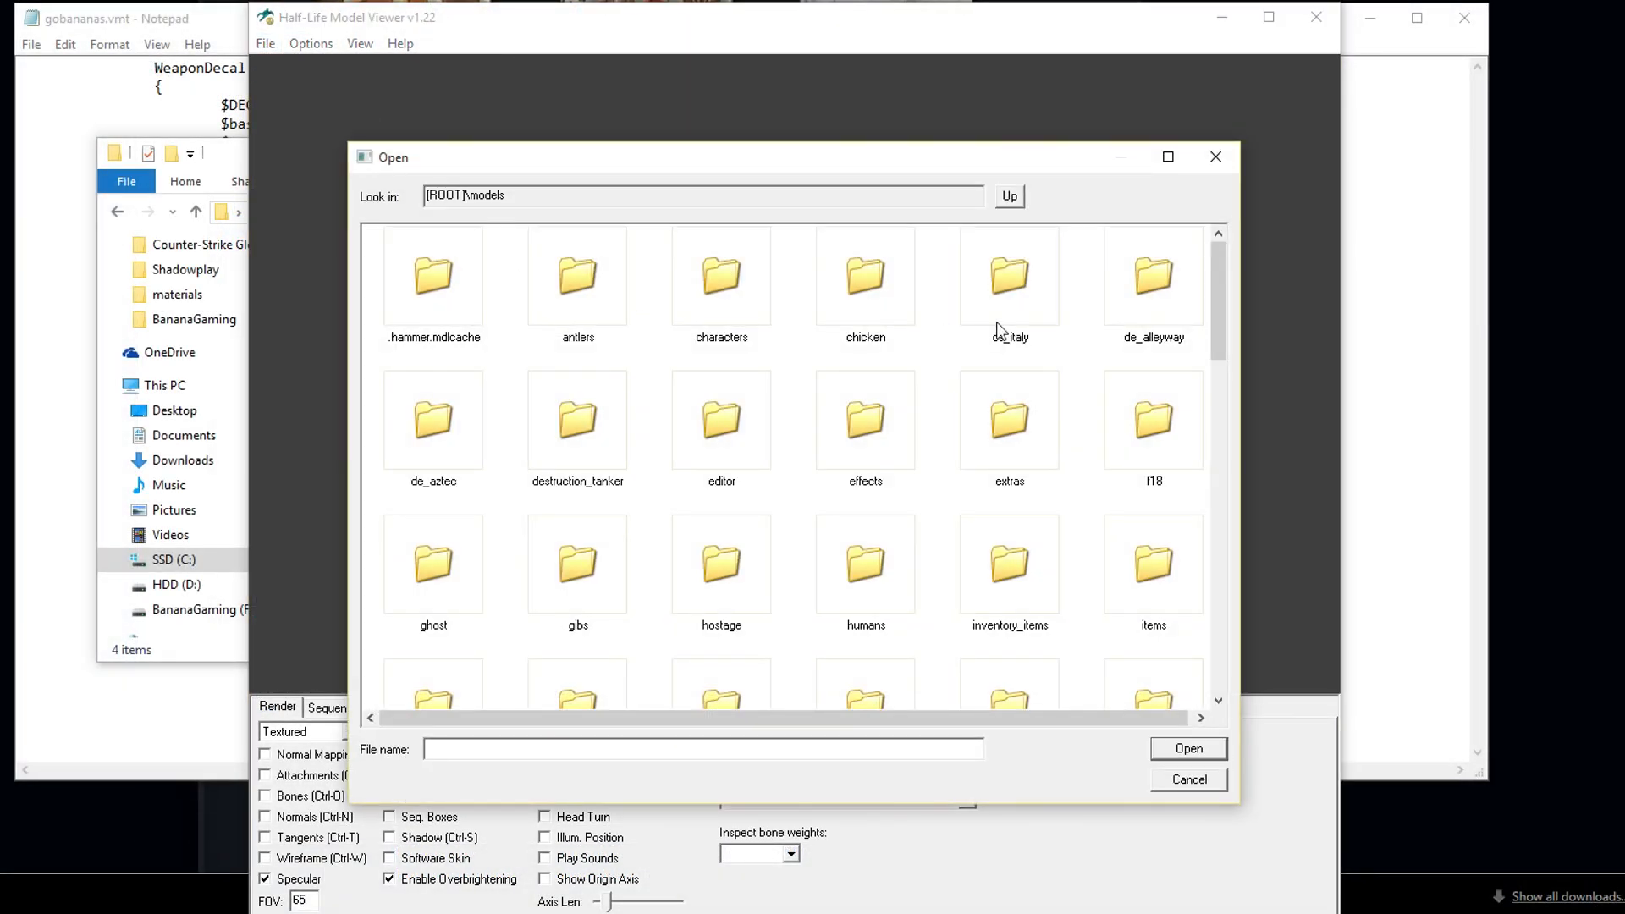
pyautogui.scroll(-3)
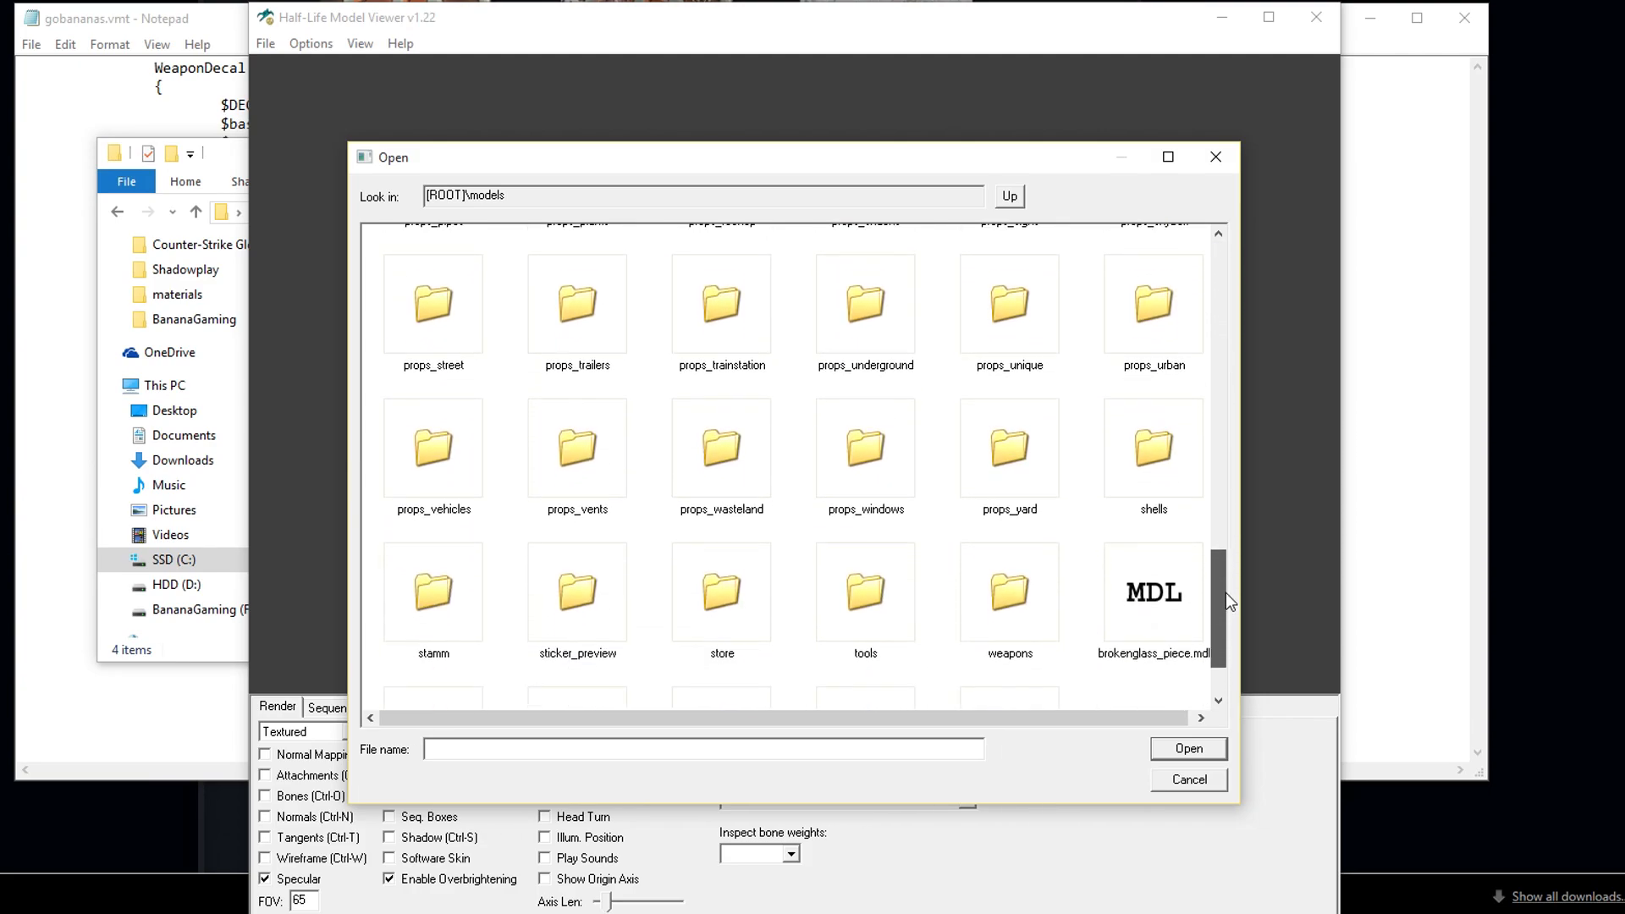
pyautogui.click(576, 492)
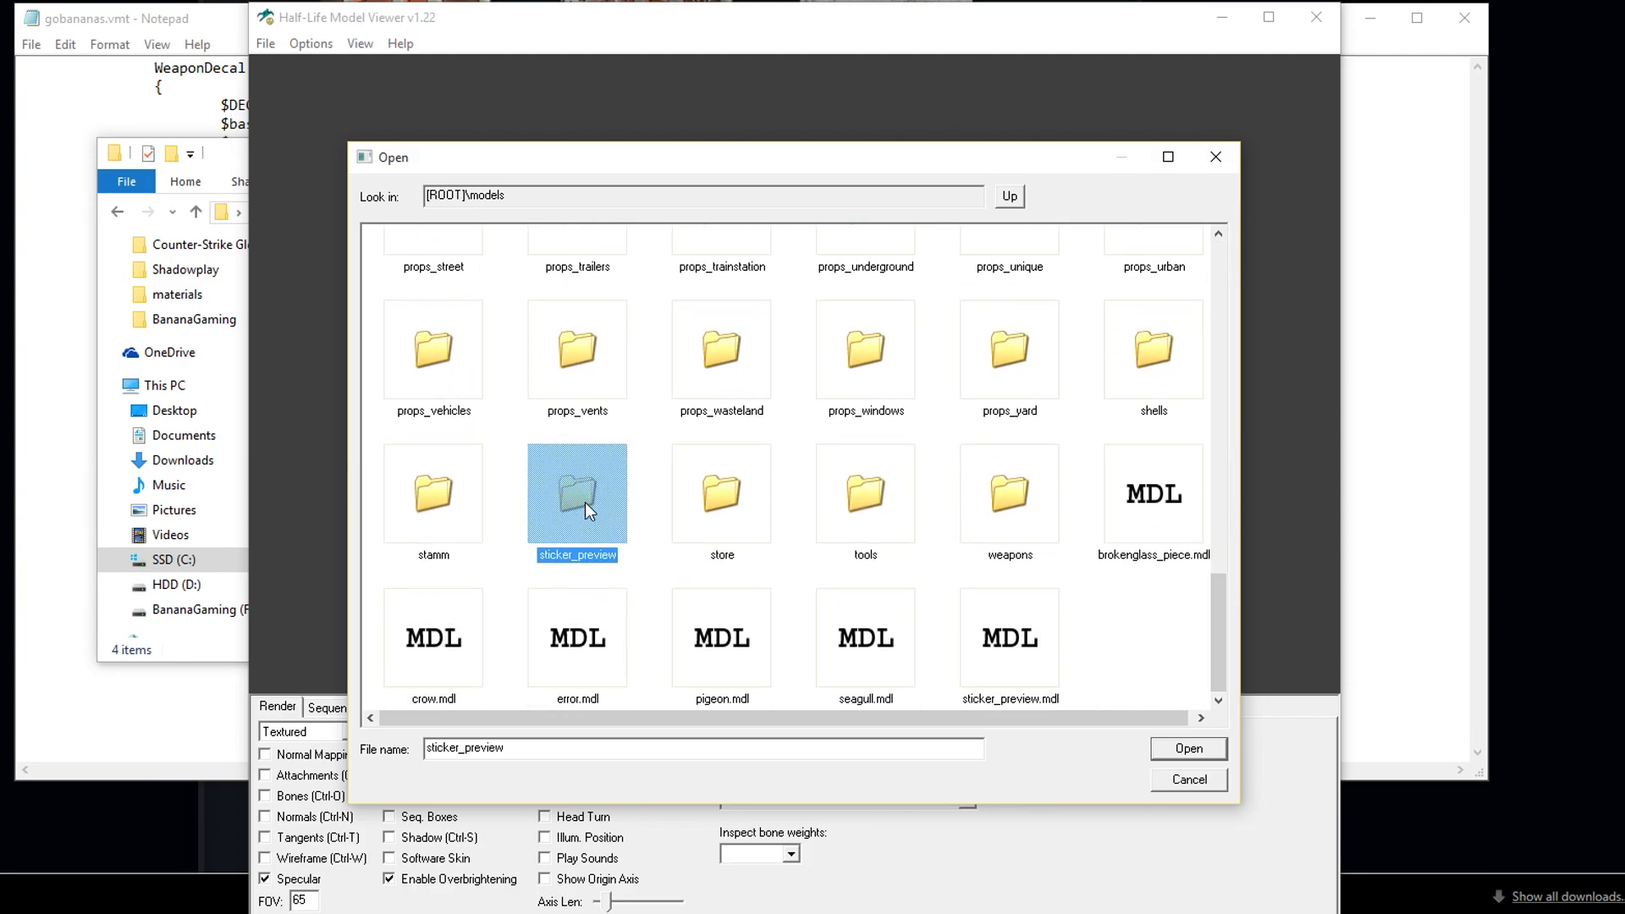
pyautogui.doubleClick(575, 493)
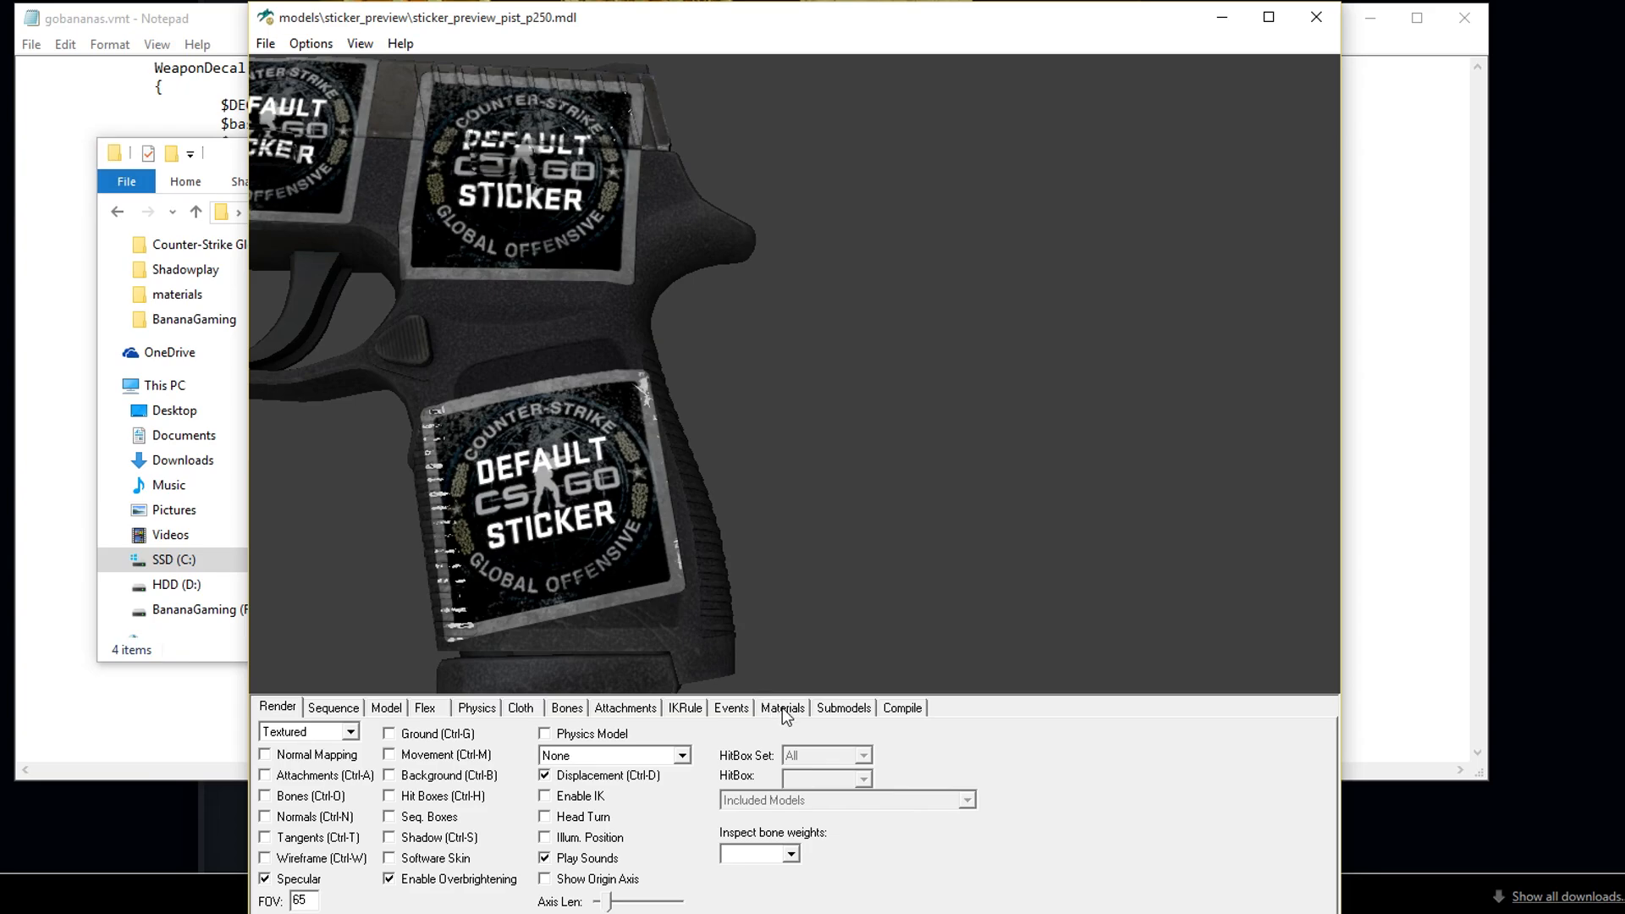
# Step: Show the P250 model's Materials list and select a pist_p250_decal material
pyautogui.click(781, 708)
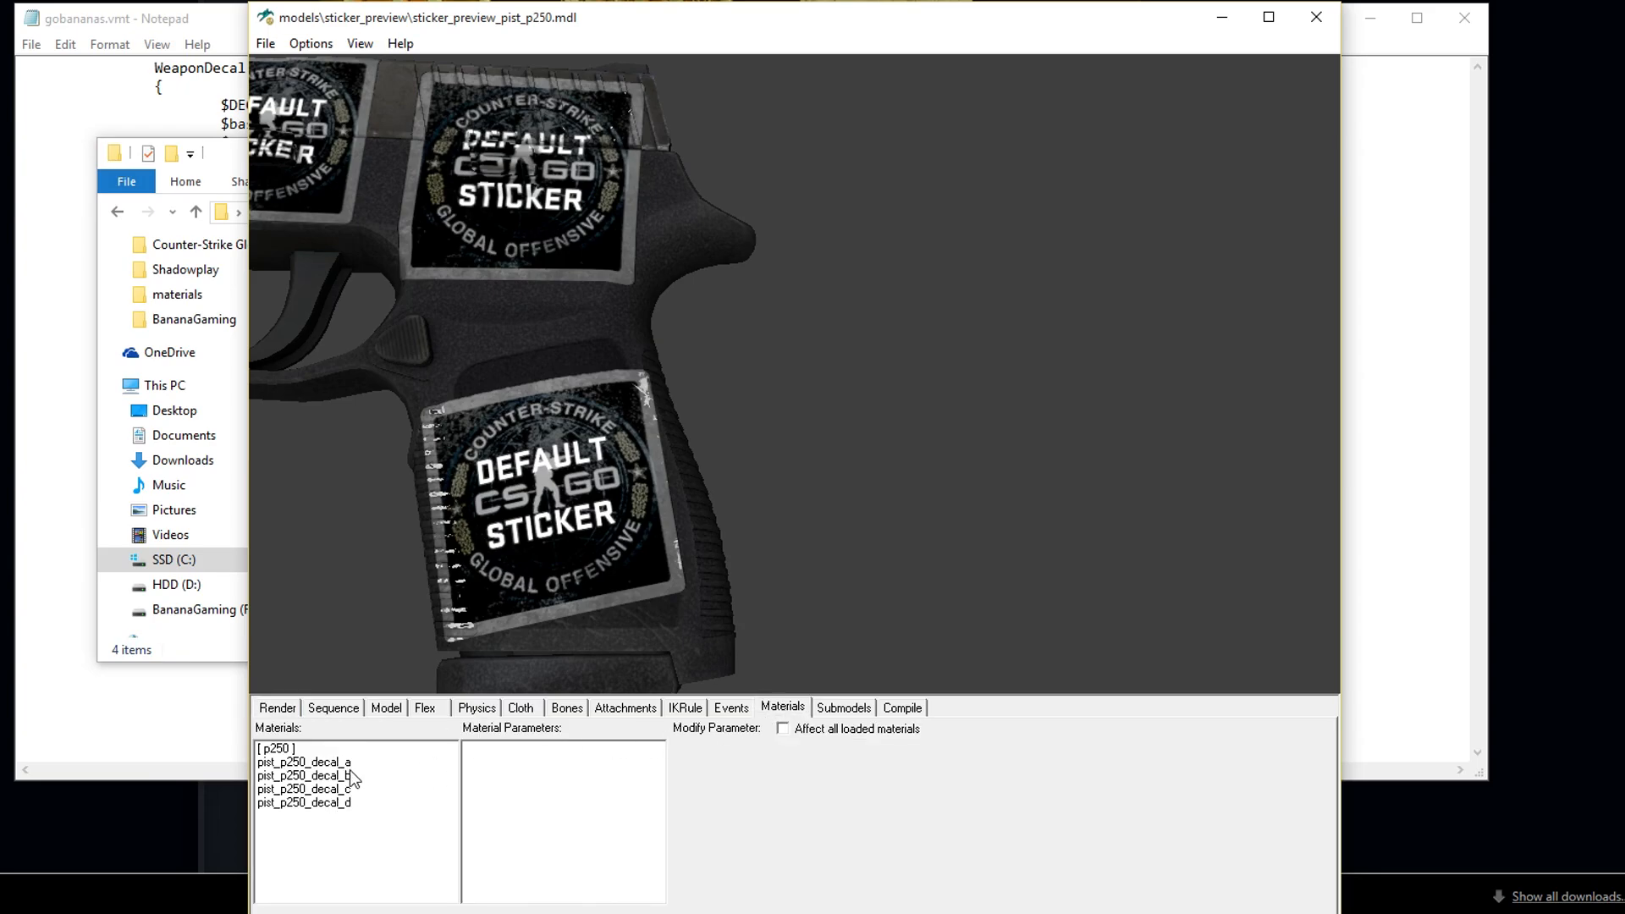
pyautogui.click(303, 802)
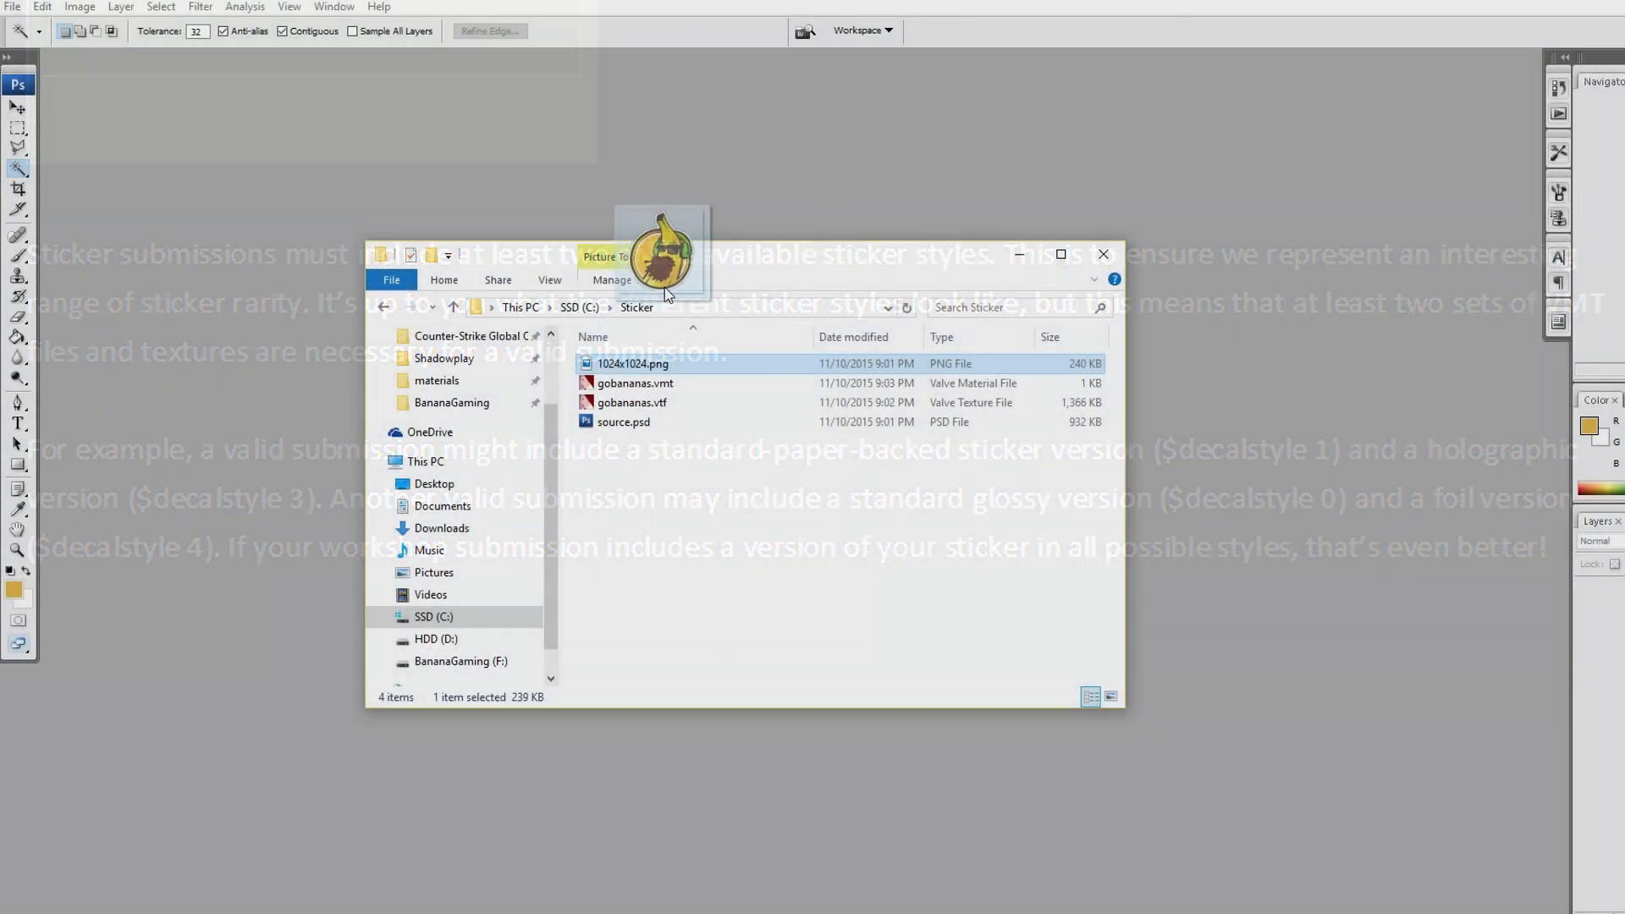
# Step: Open 1024x1024.png and select only the banana logo by inverting a Magic Wand background selection
pyautogui.doubleClick(631, 364)
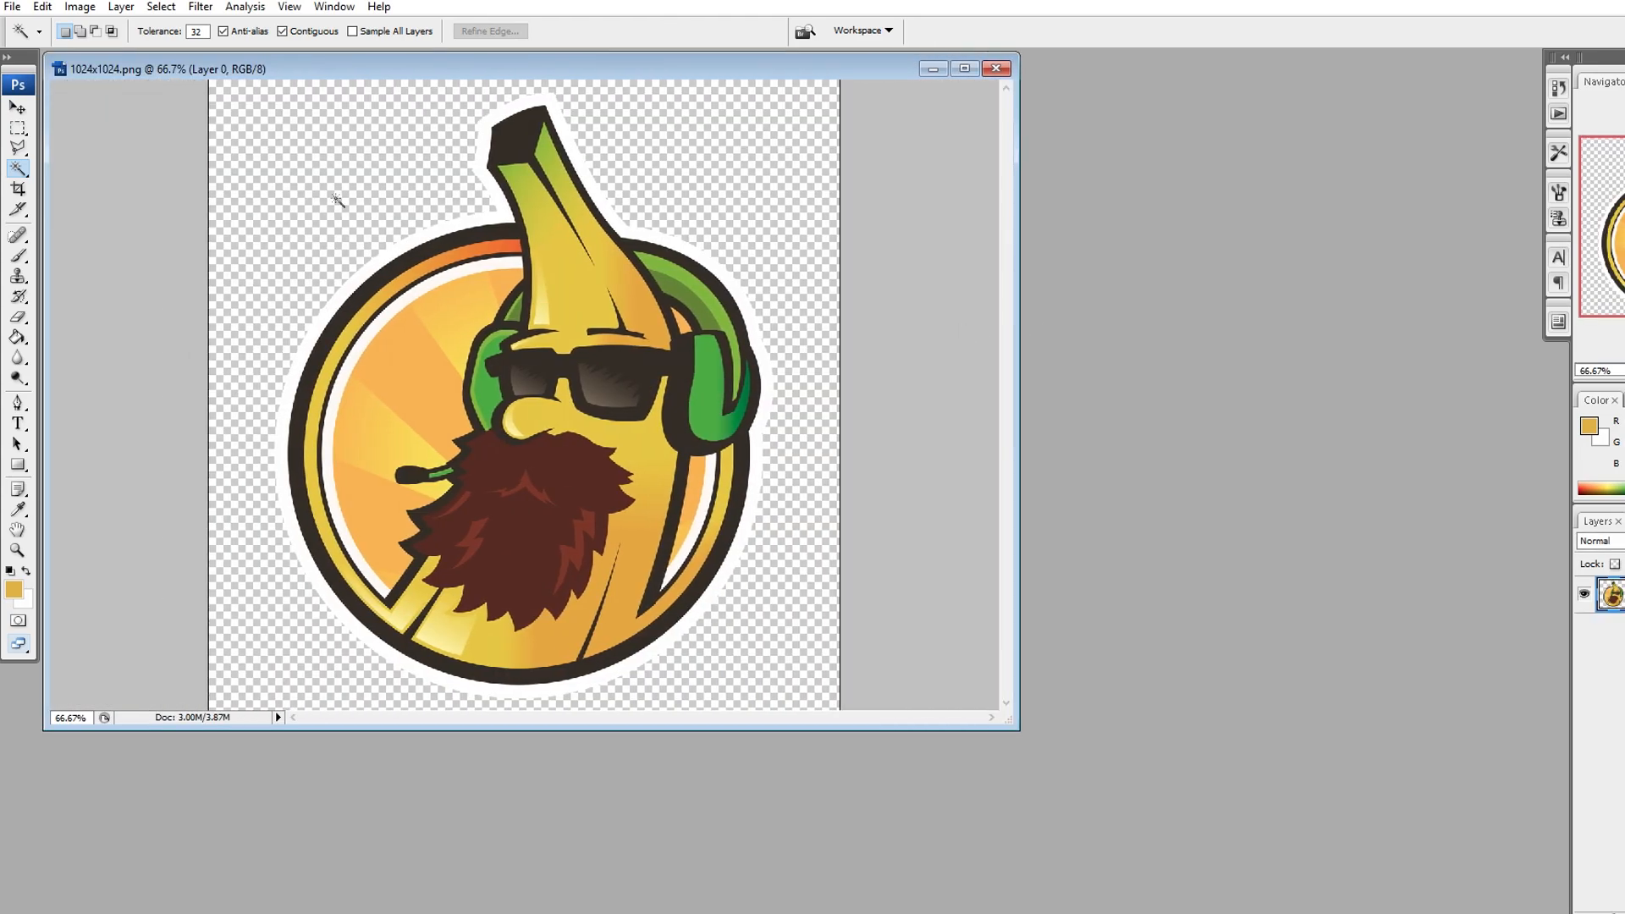
pyautogui.click(19, 169)
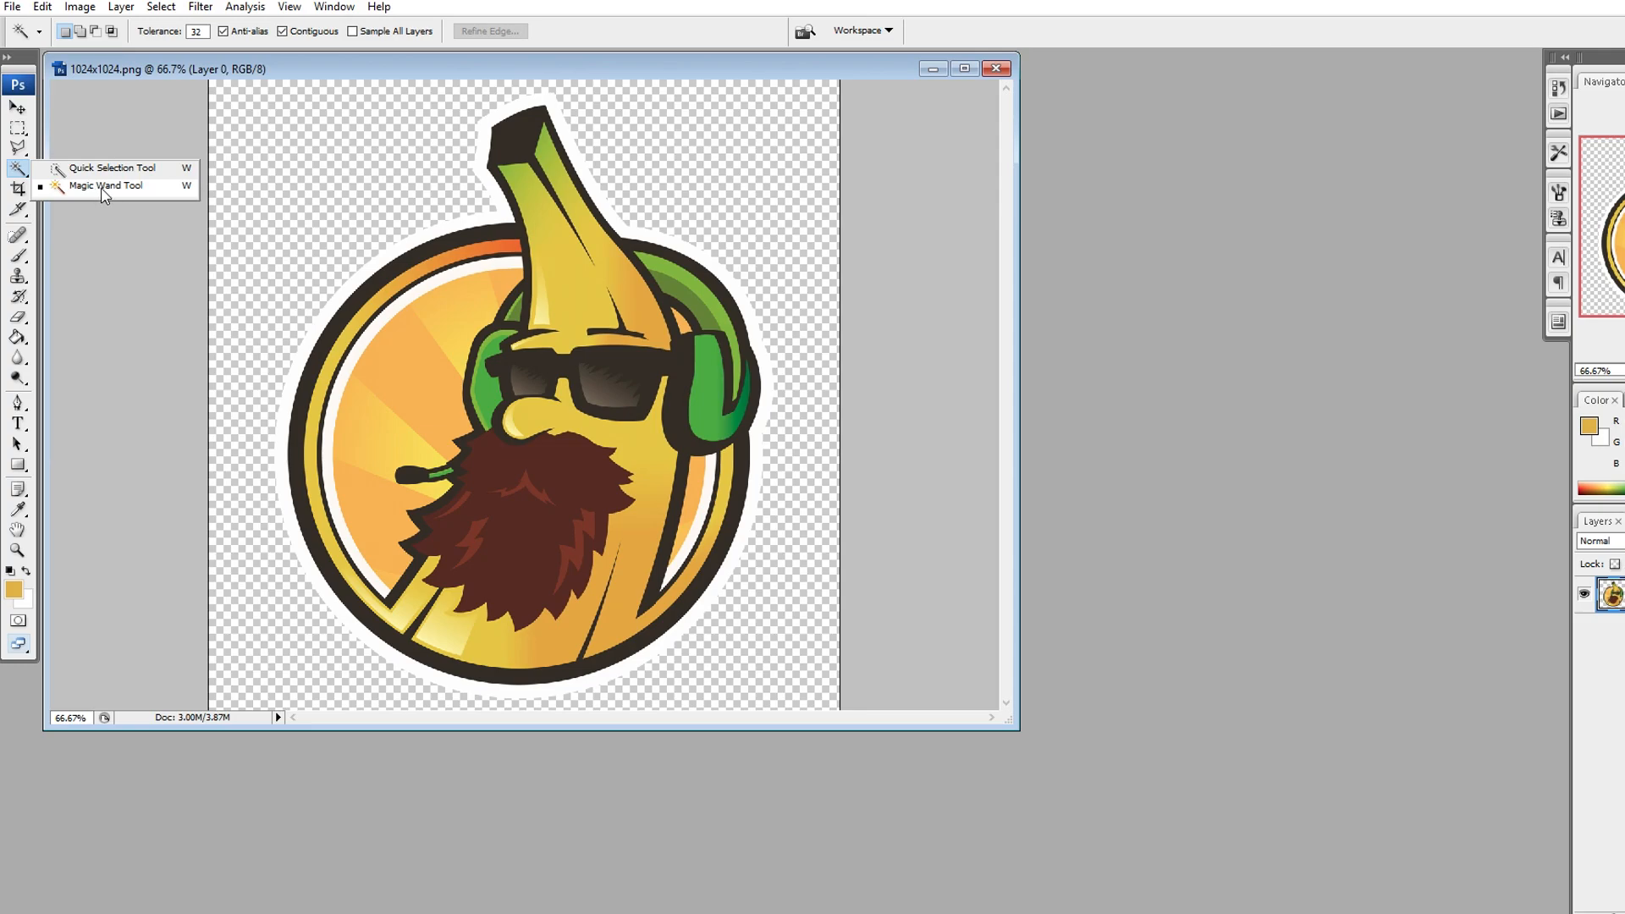
pyautogui.click(105, 186)
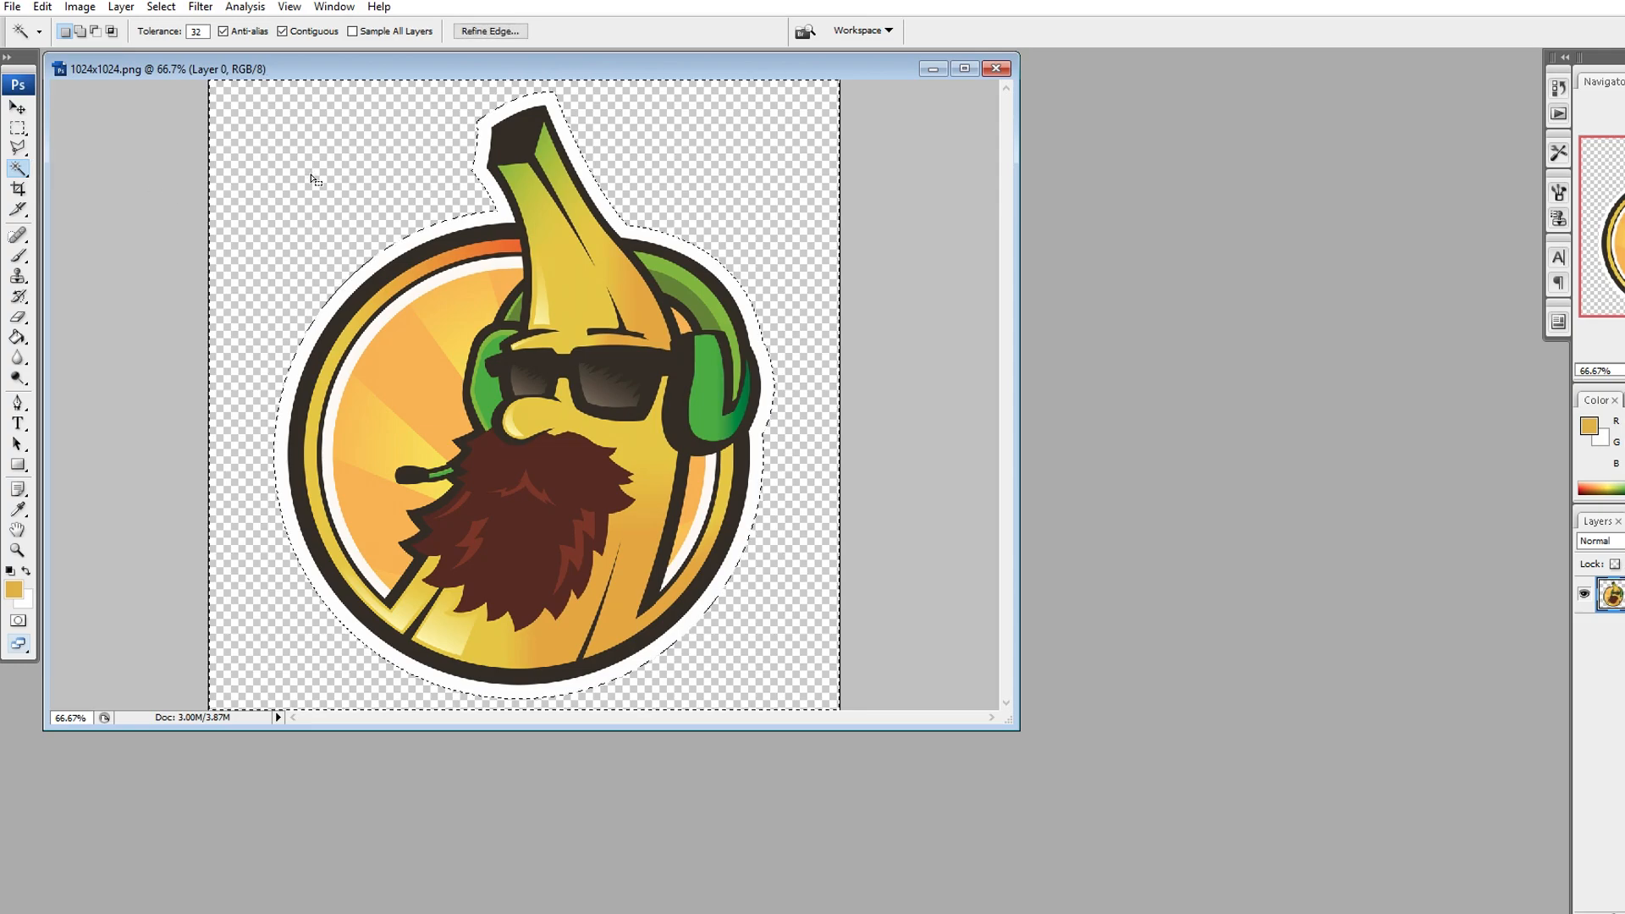
pyautogui.rightClick(314, 180)
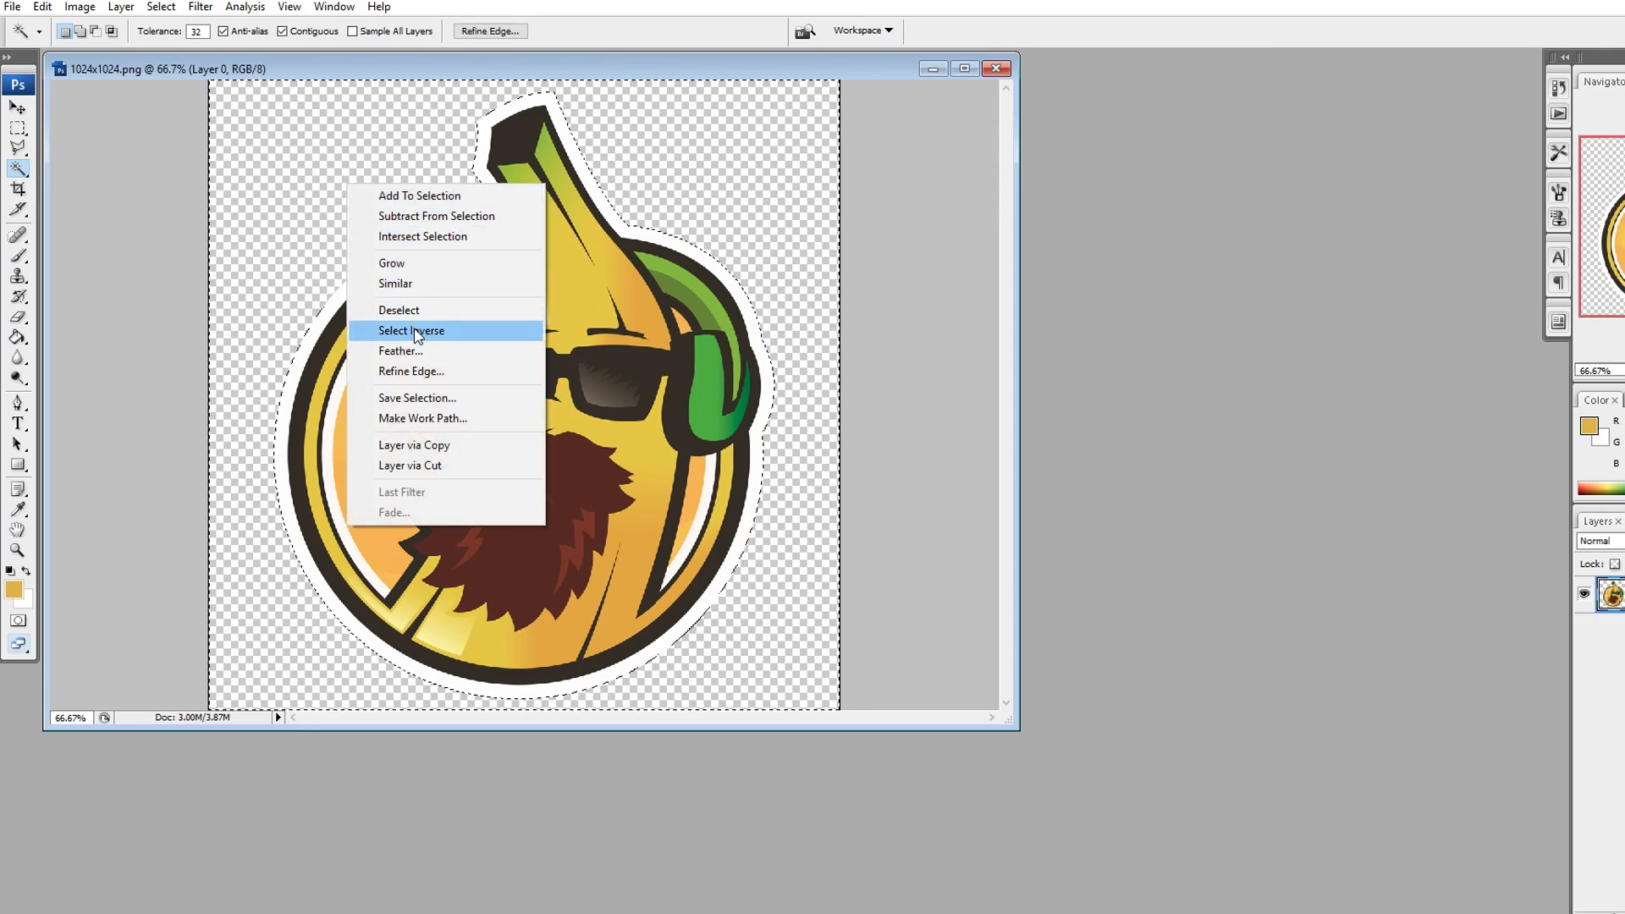
pyautogui.click(410, 330)
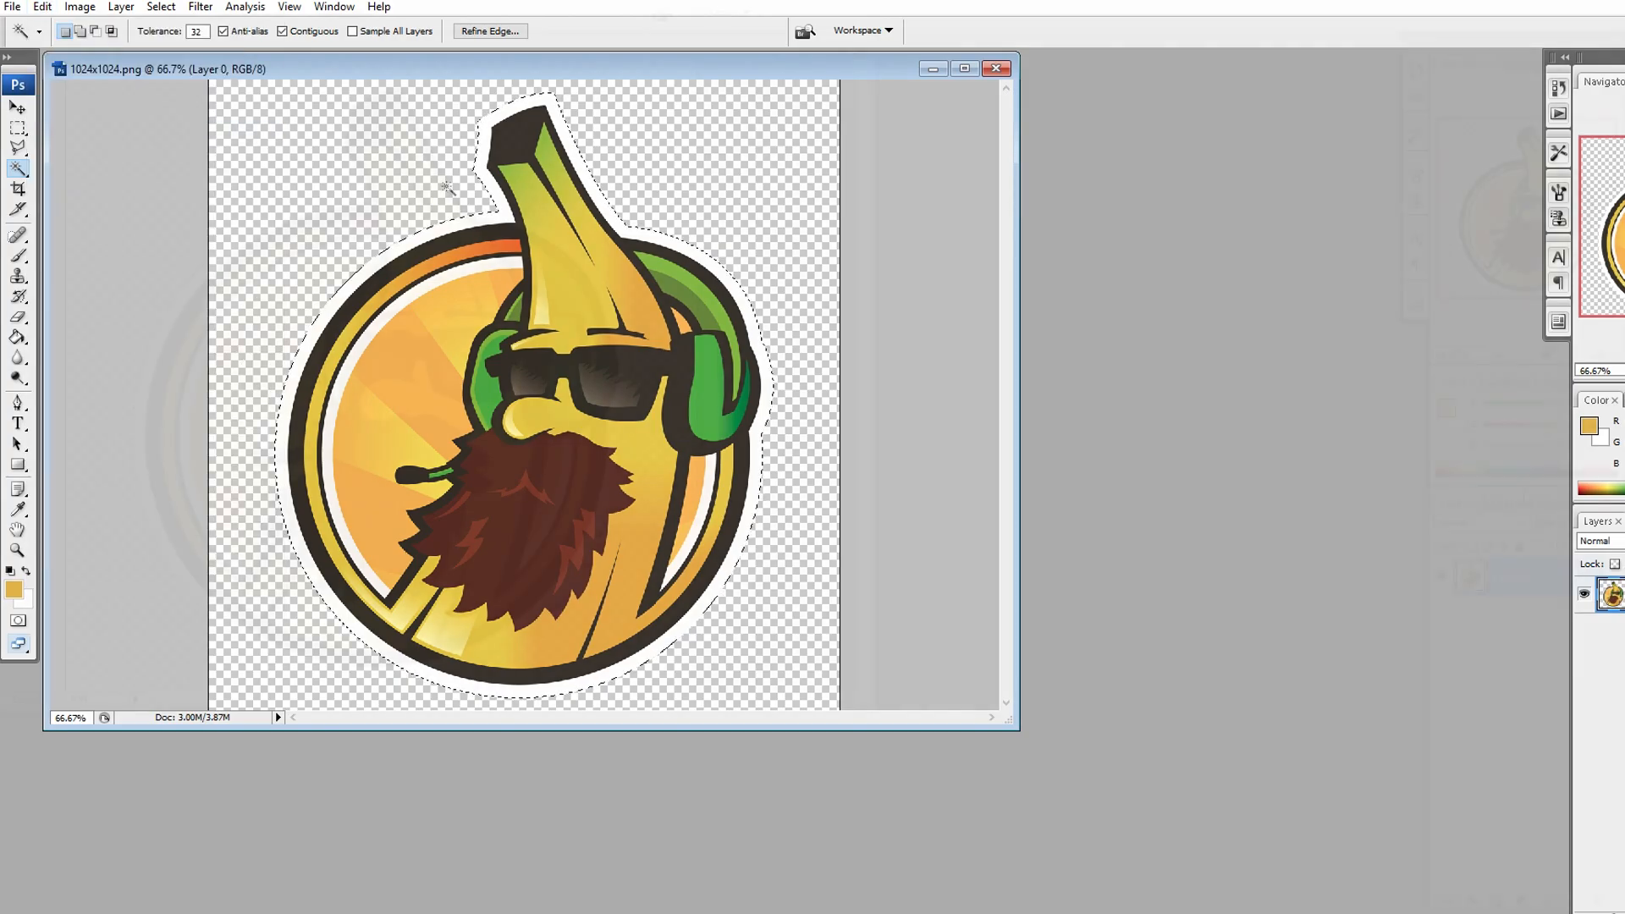
# Step: Store the banana shape as the Alpha 1 channel and delete the Magenta channel
pyautogui.click(1503, 503)
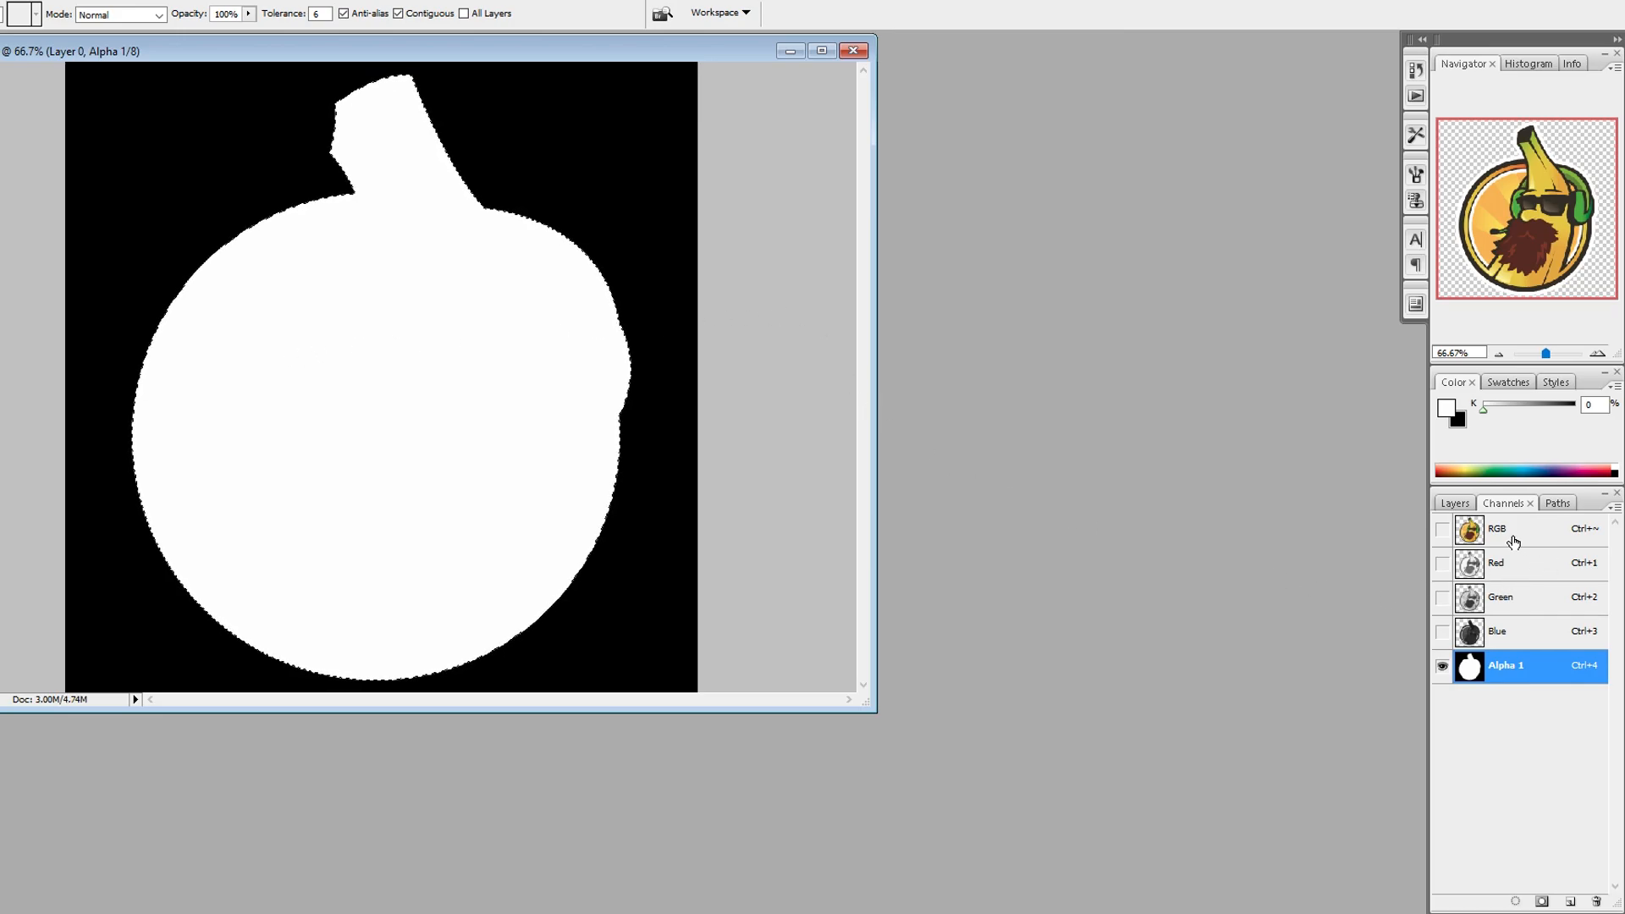
pyautogui.click(1496, 562)
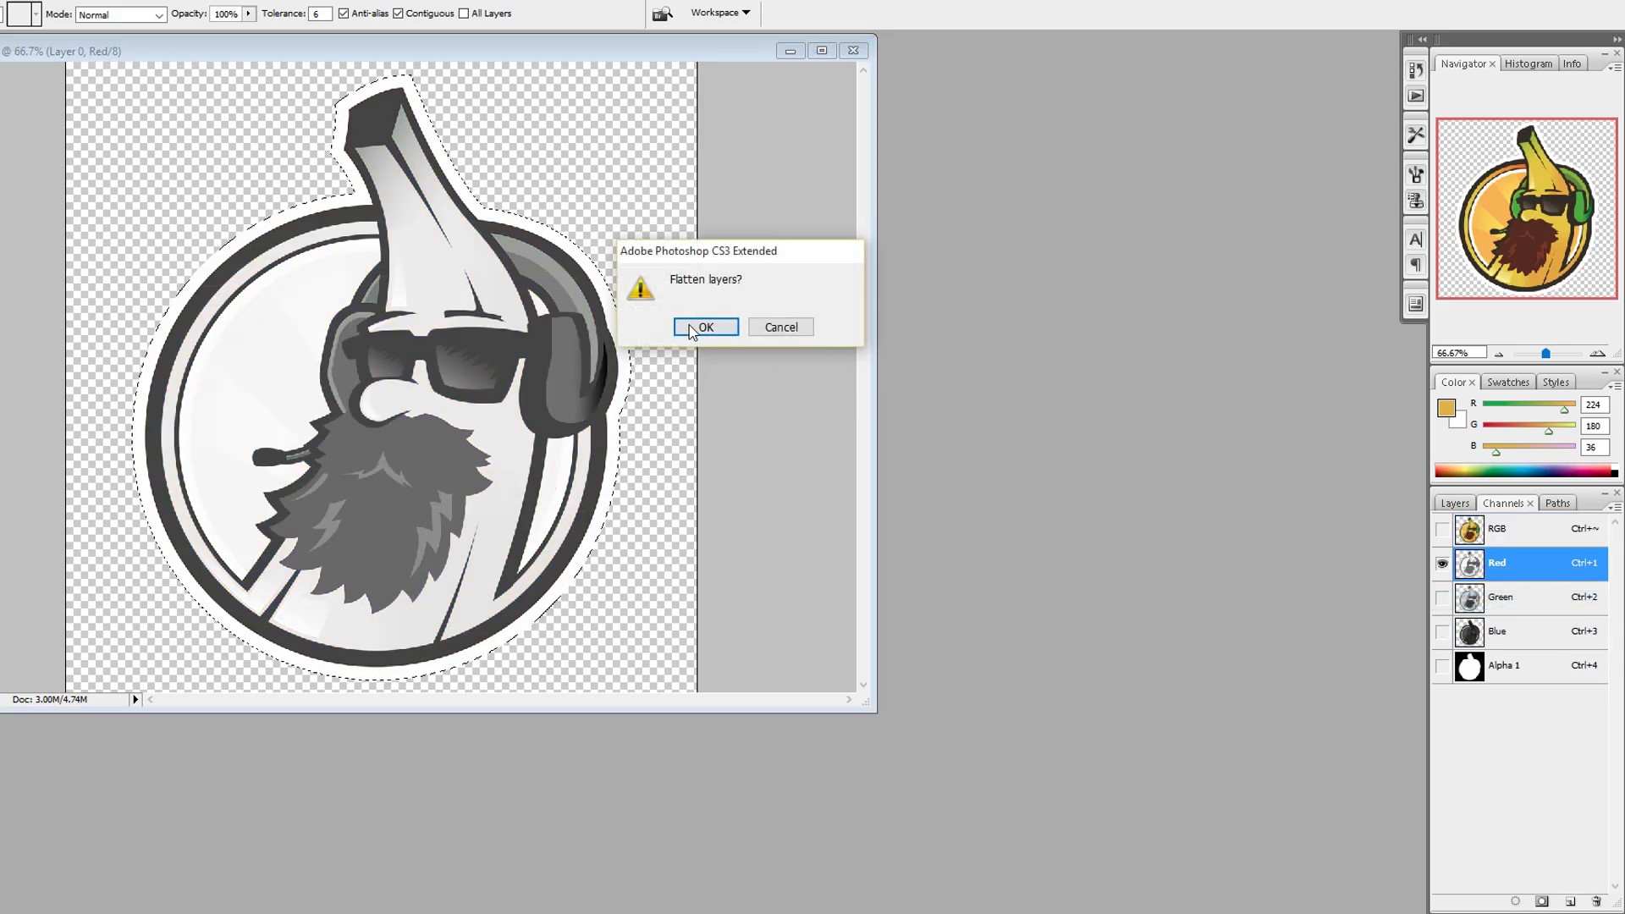
pyautogui.click(704, 327)
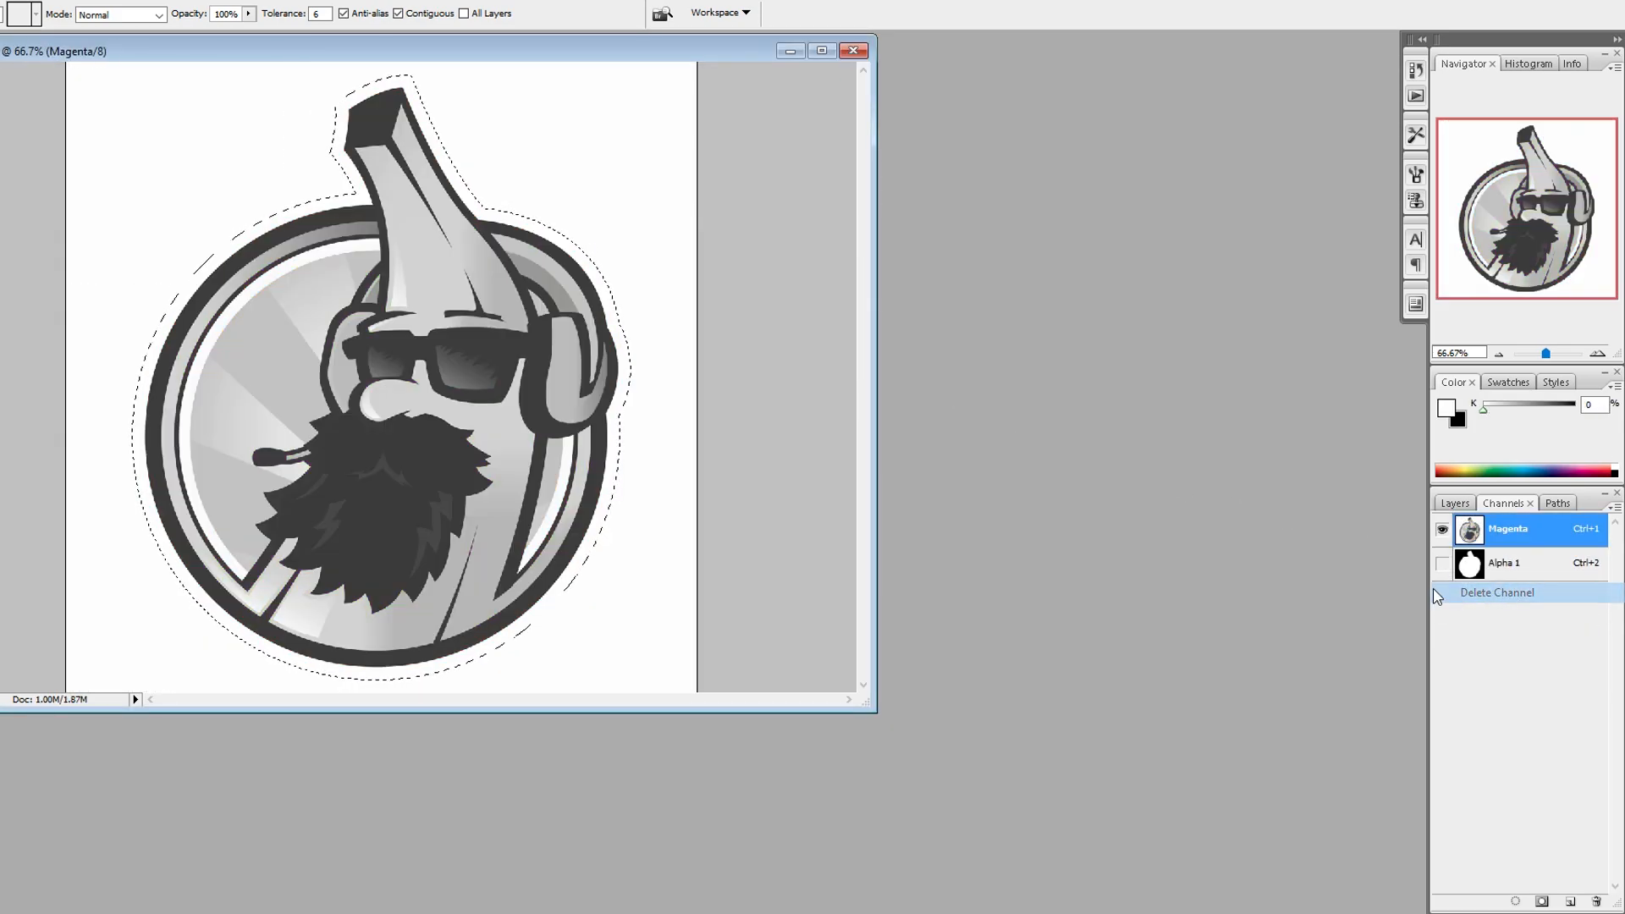
pyautogui.click(1496, 592)
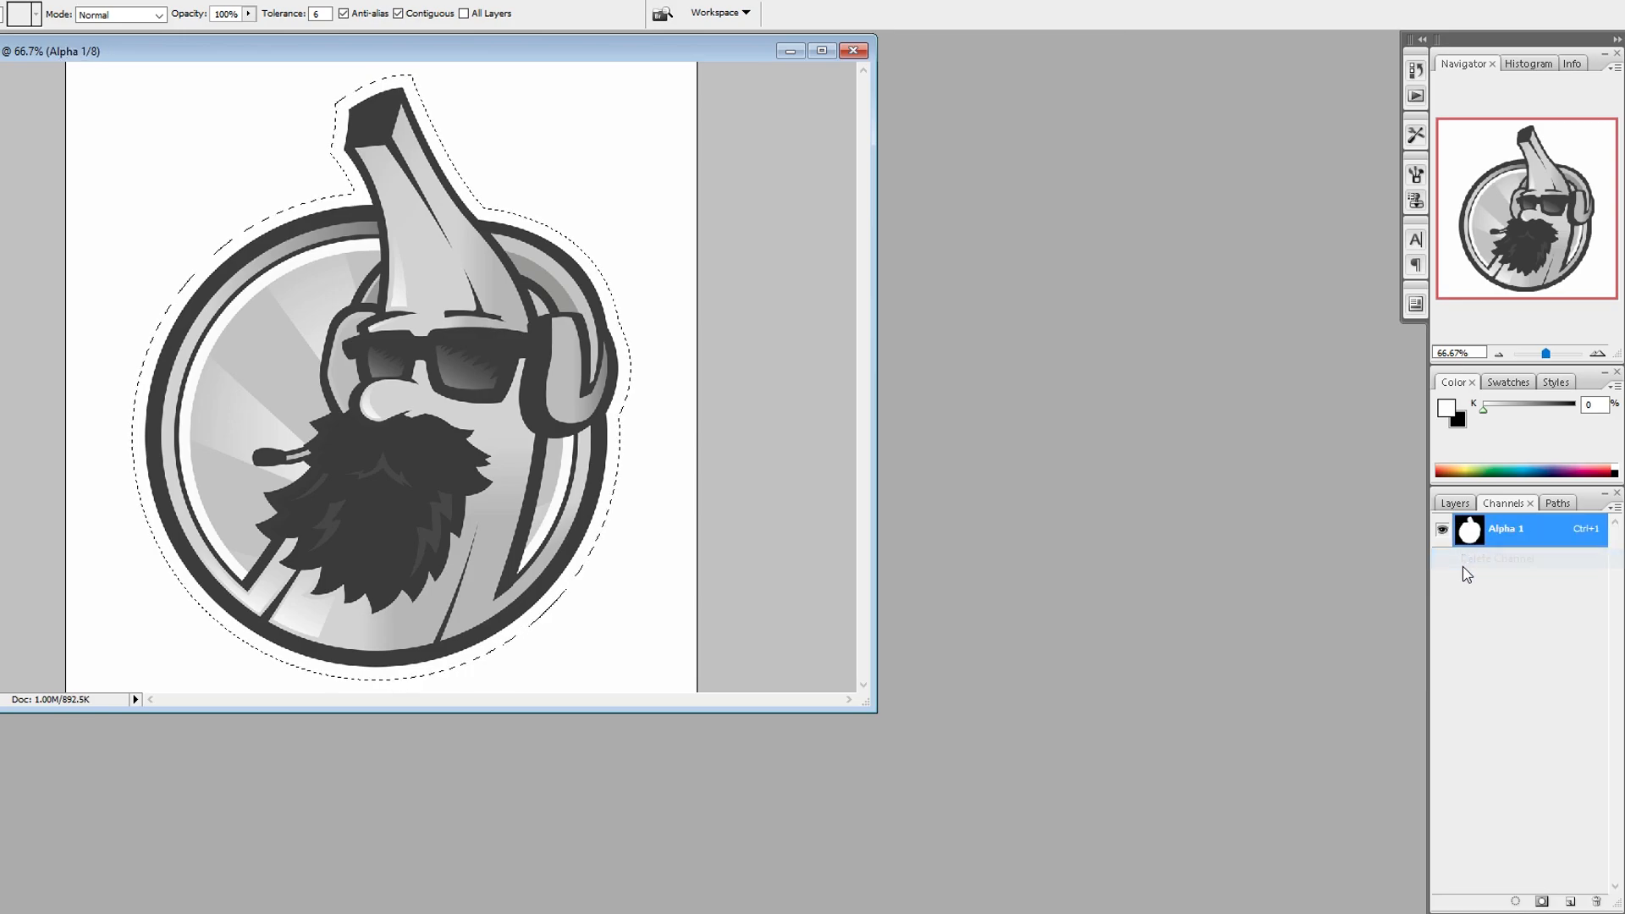
# Step: Add new channels and rename them Red, Green and Blue
pyautogui.click(1567, 902)
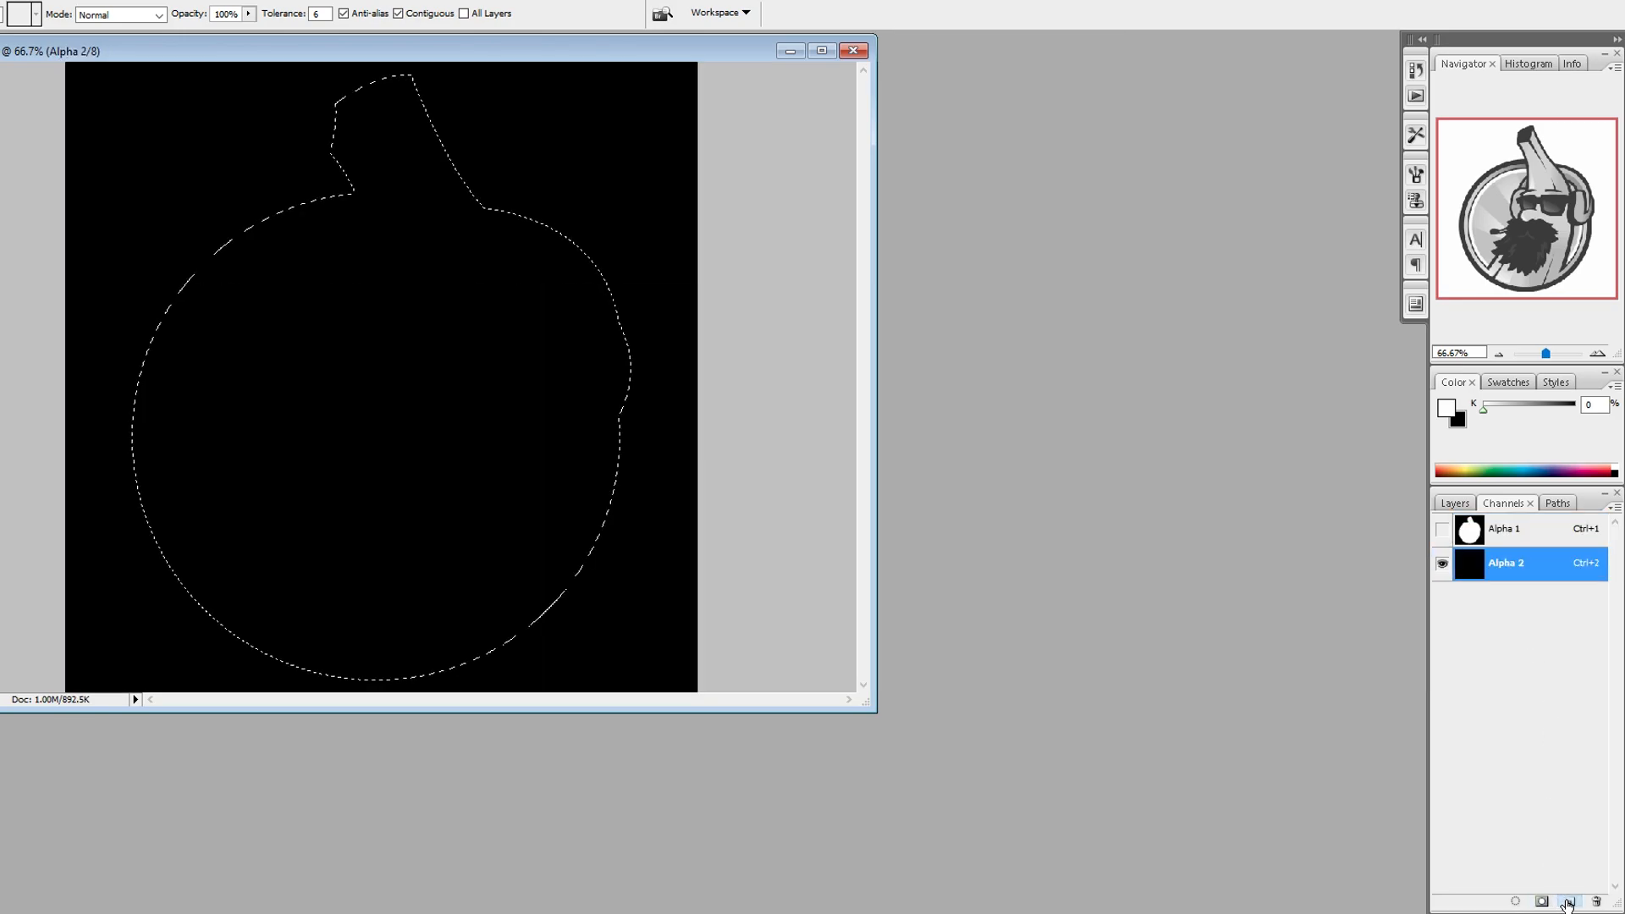
pyautogui.click(1567, 900)
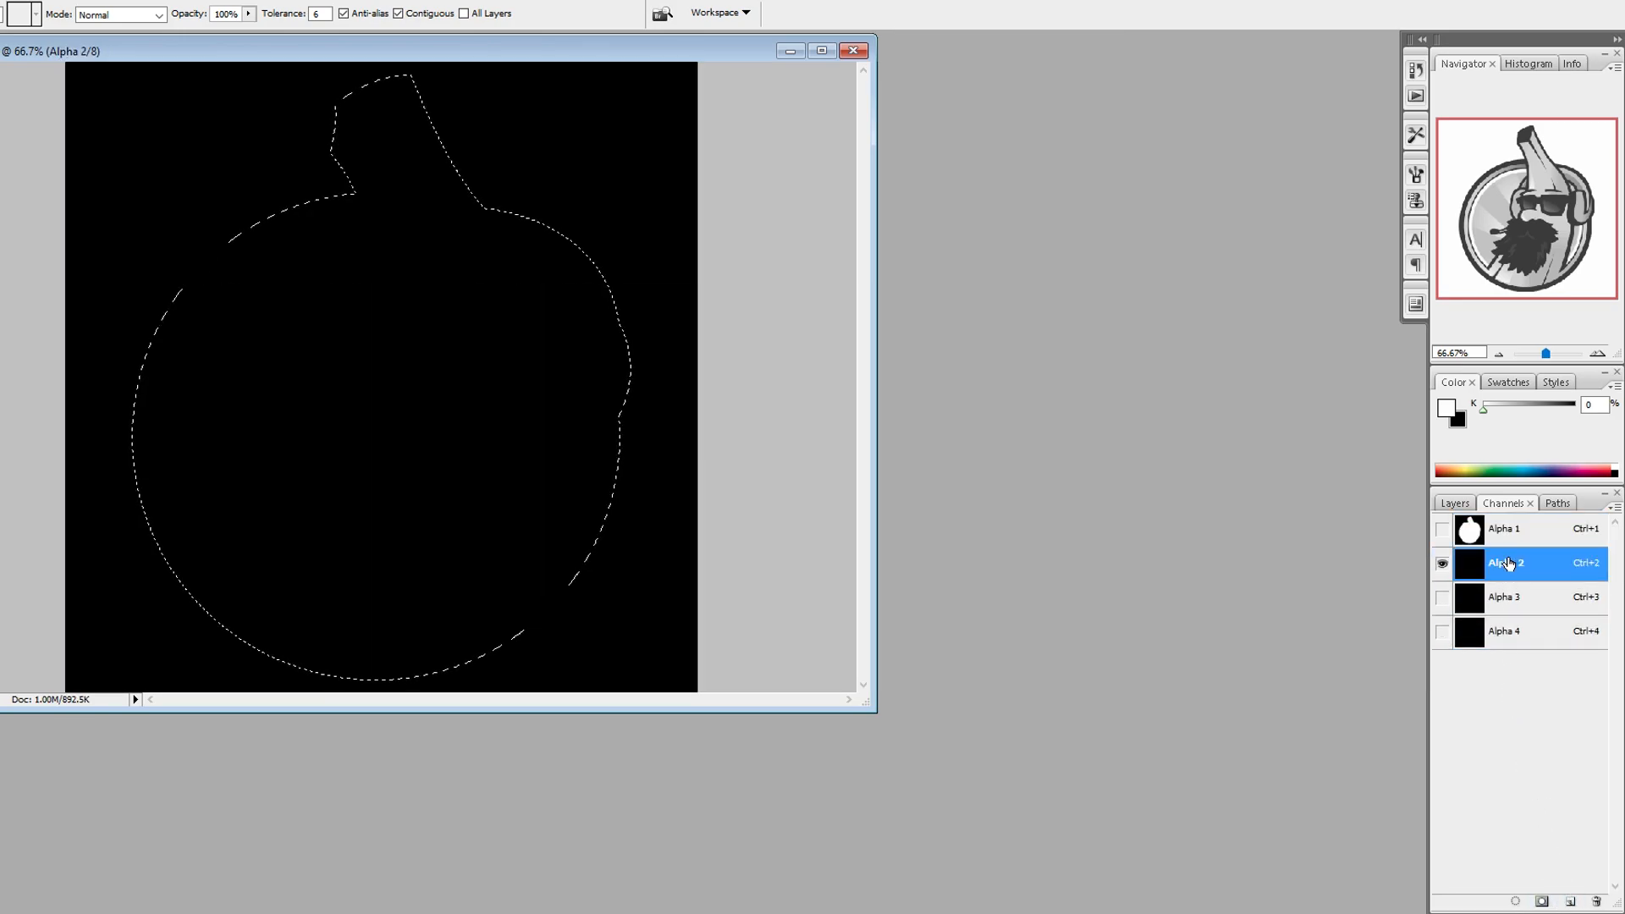
pyautogui.doubleClick(1502, 561)
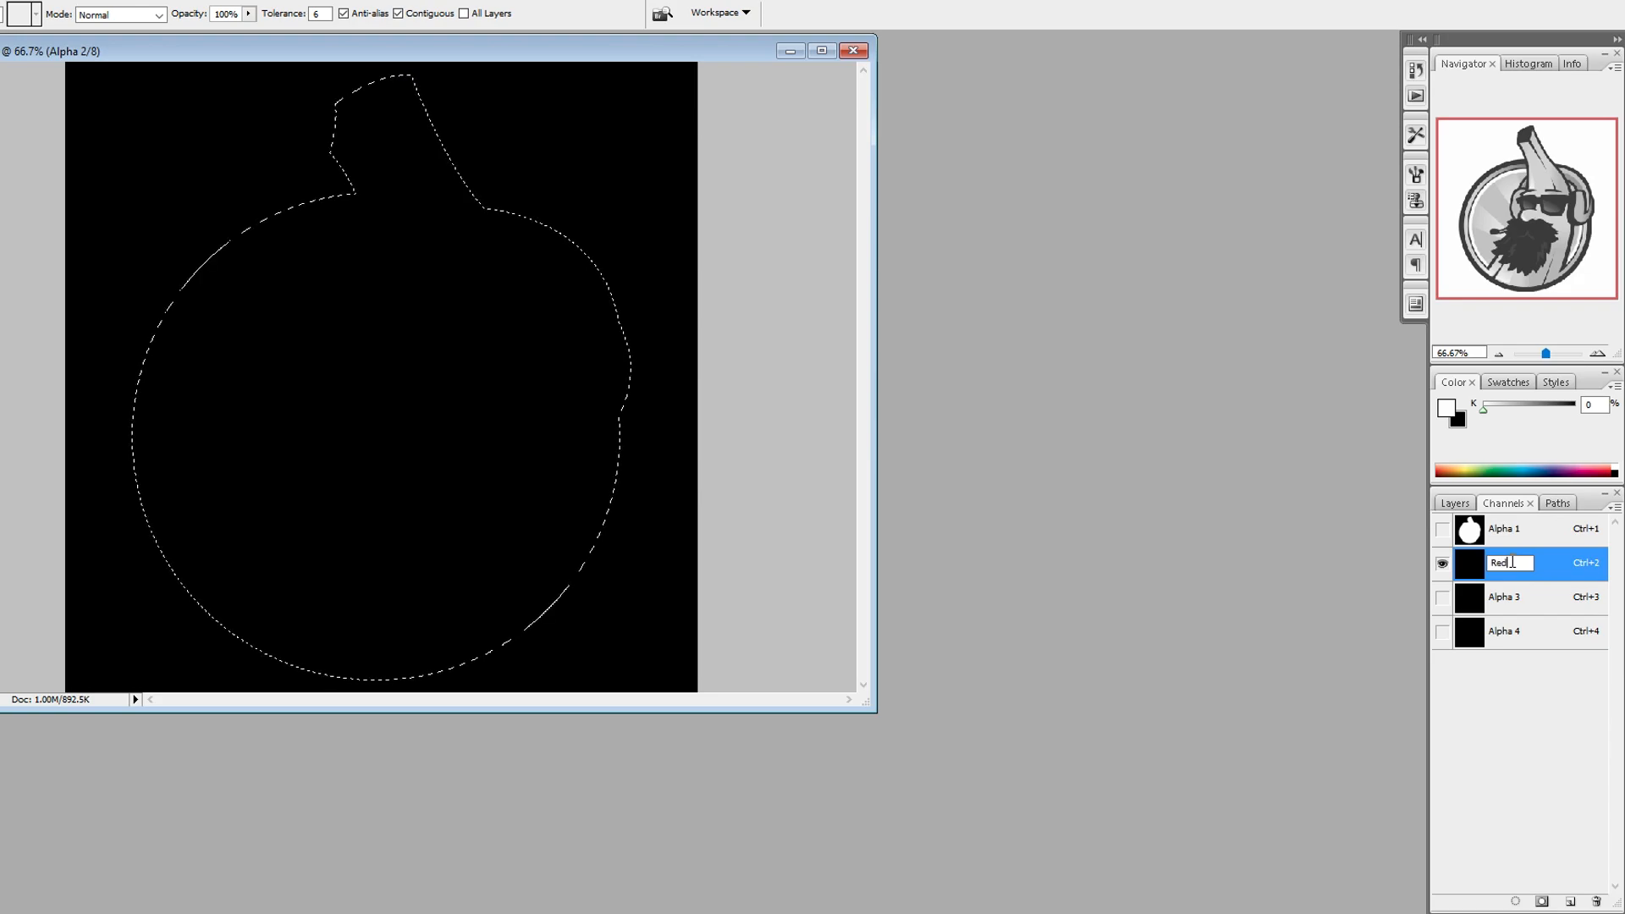
pyautogui.click(1503, 597)
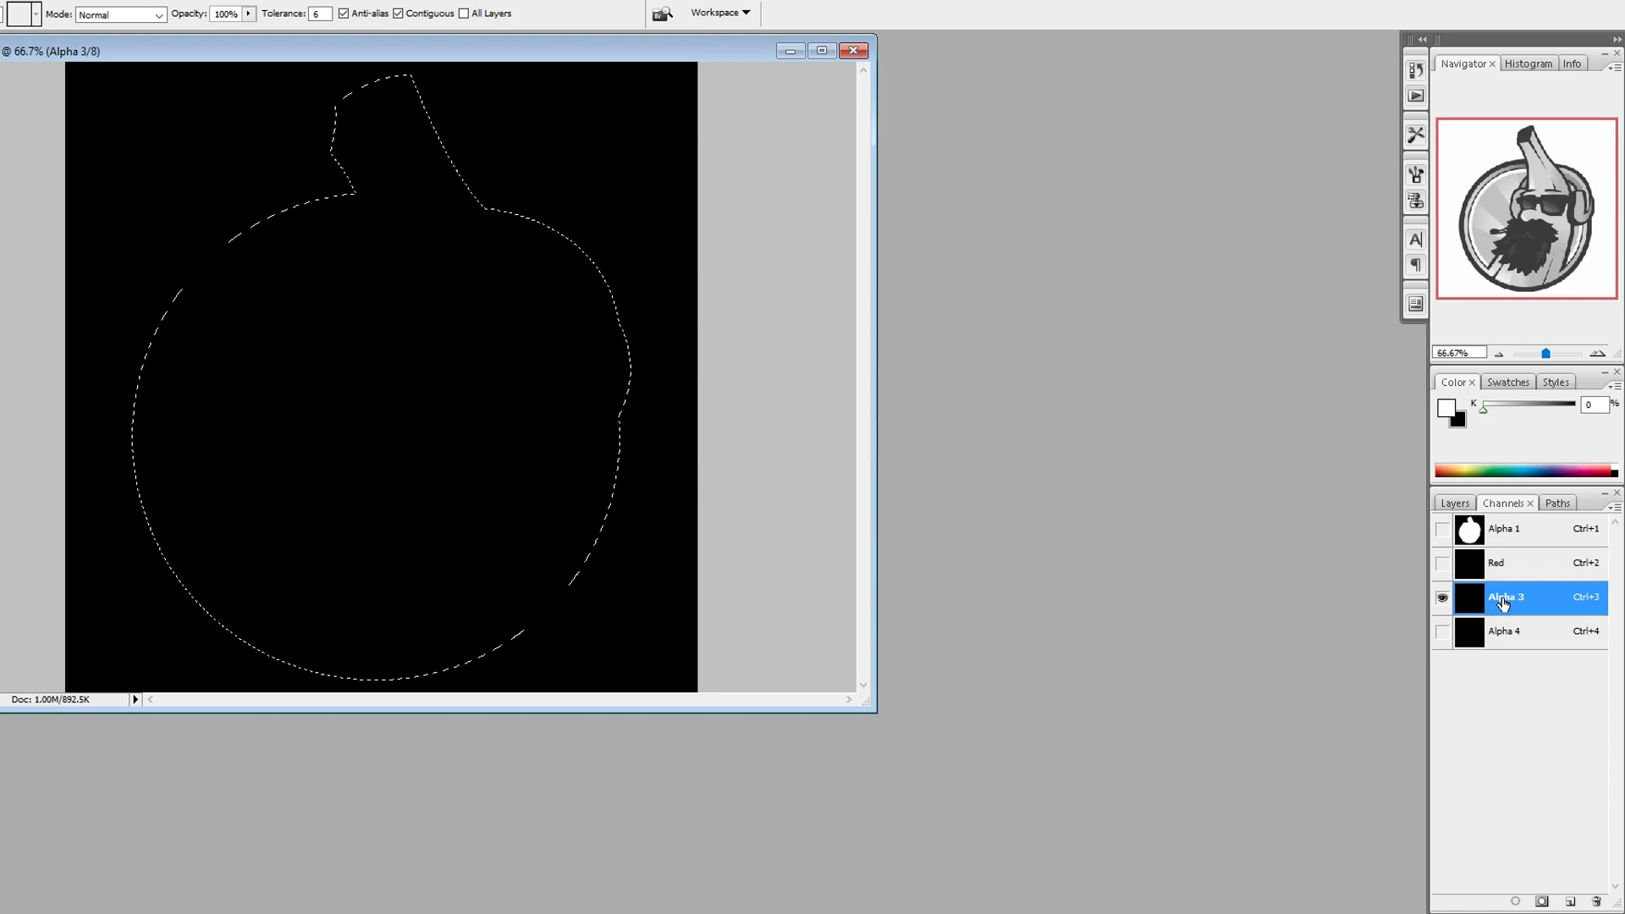
pyautogui.doubleClick(1502, 597)
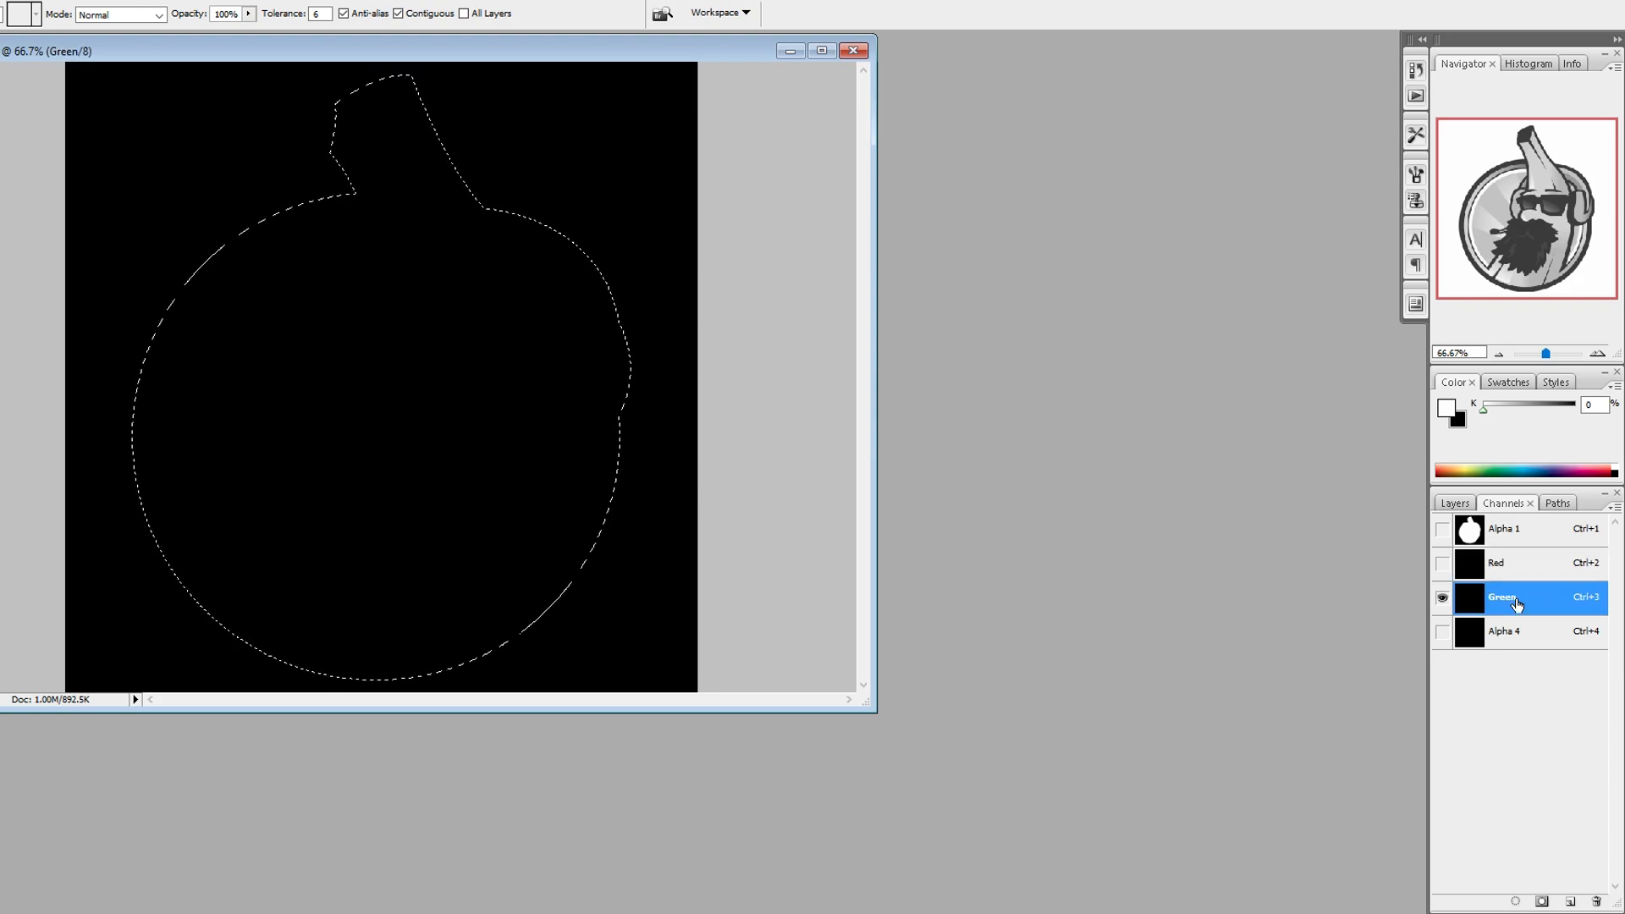
pyautogui.doubleClick(1501, 631)
pyautogui.write('Blue')
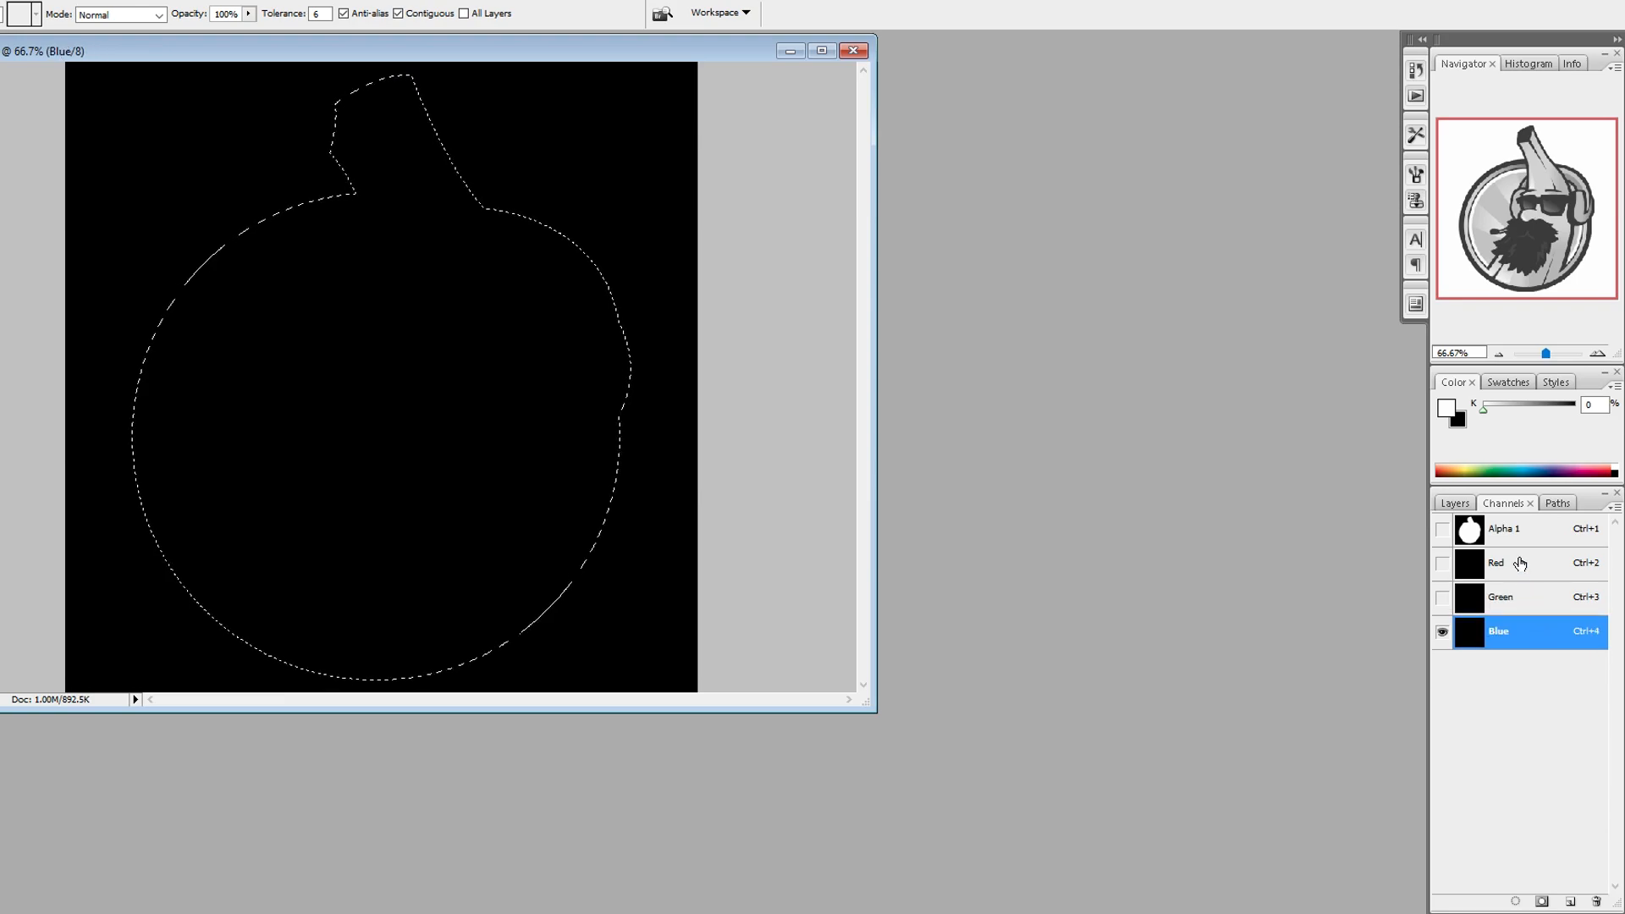
# Step: Fill Green and Blue with the banana artwork and move the Alpha 1 mask below Blue
pyautogui.click(1501, 597)
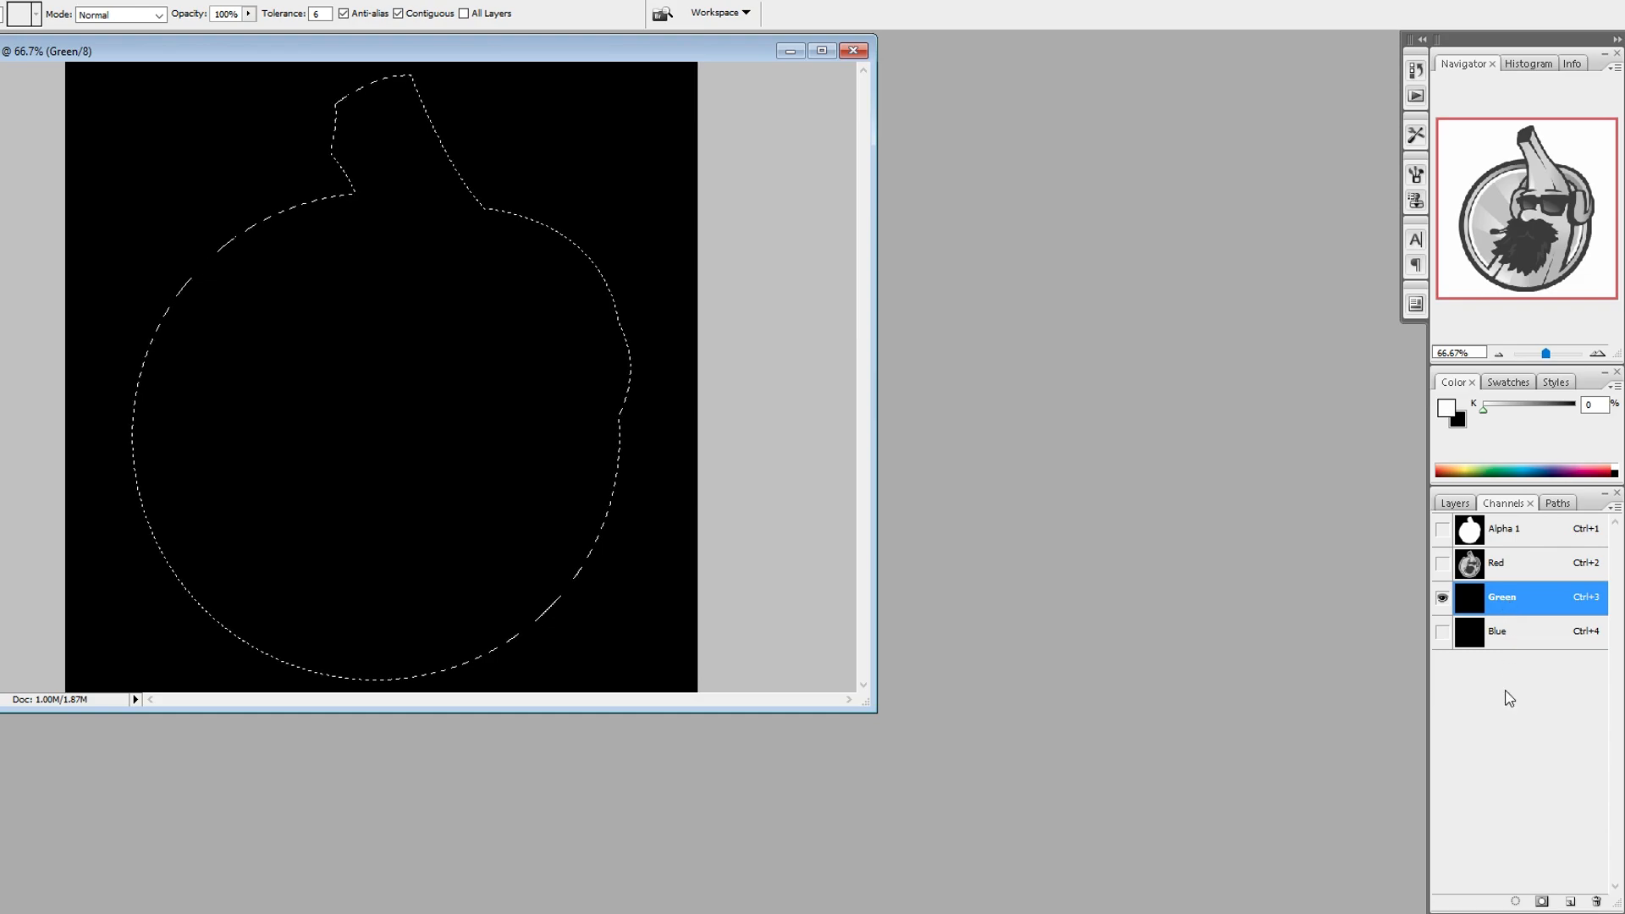
pyautogui.click(1498, 632)
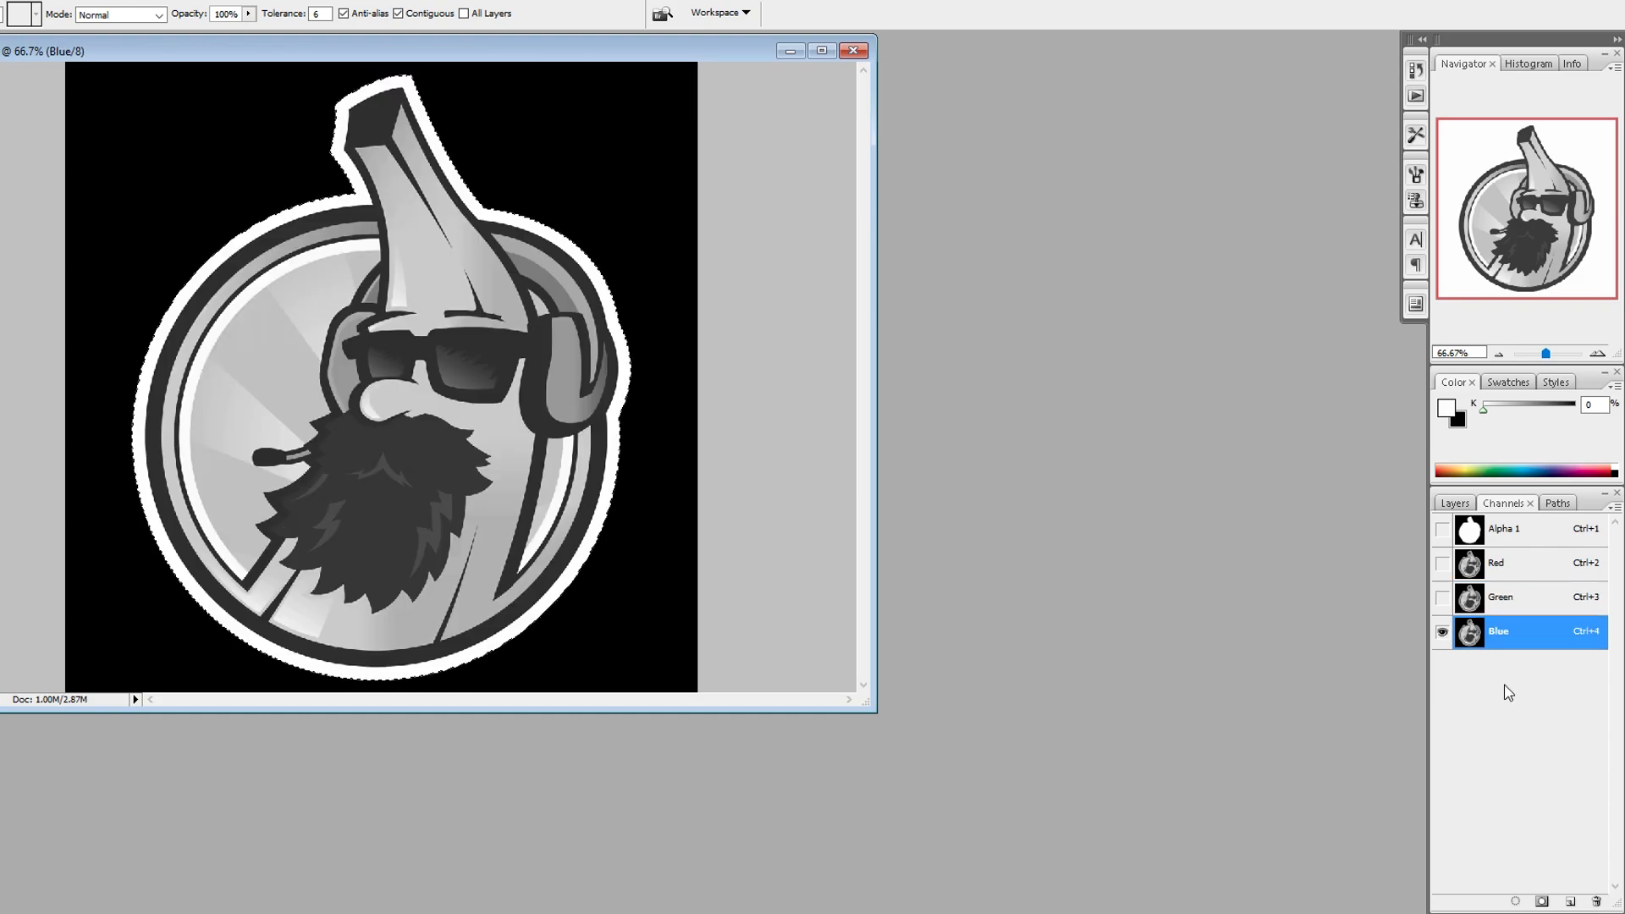
pyautogui.click(1503, 528)
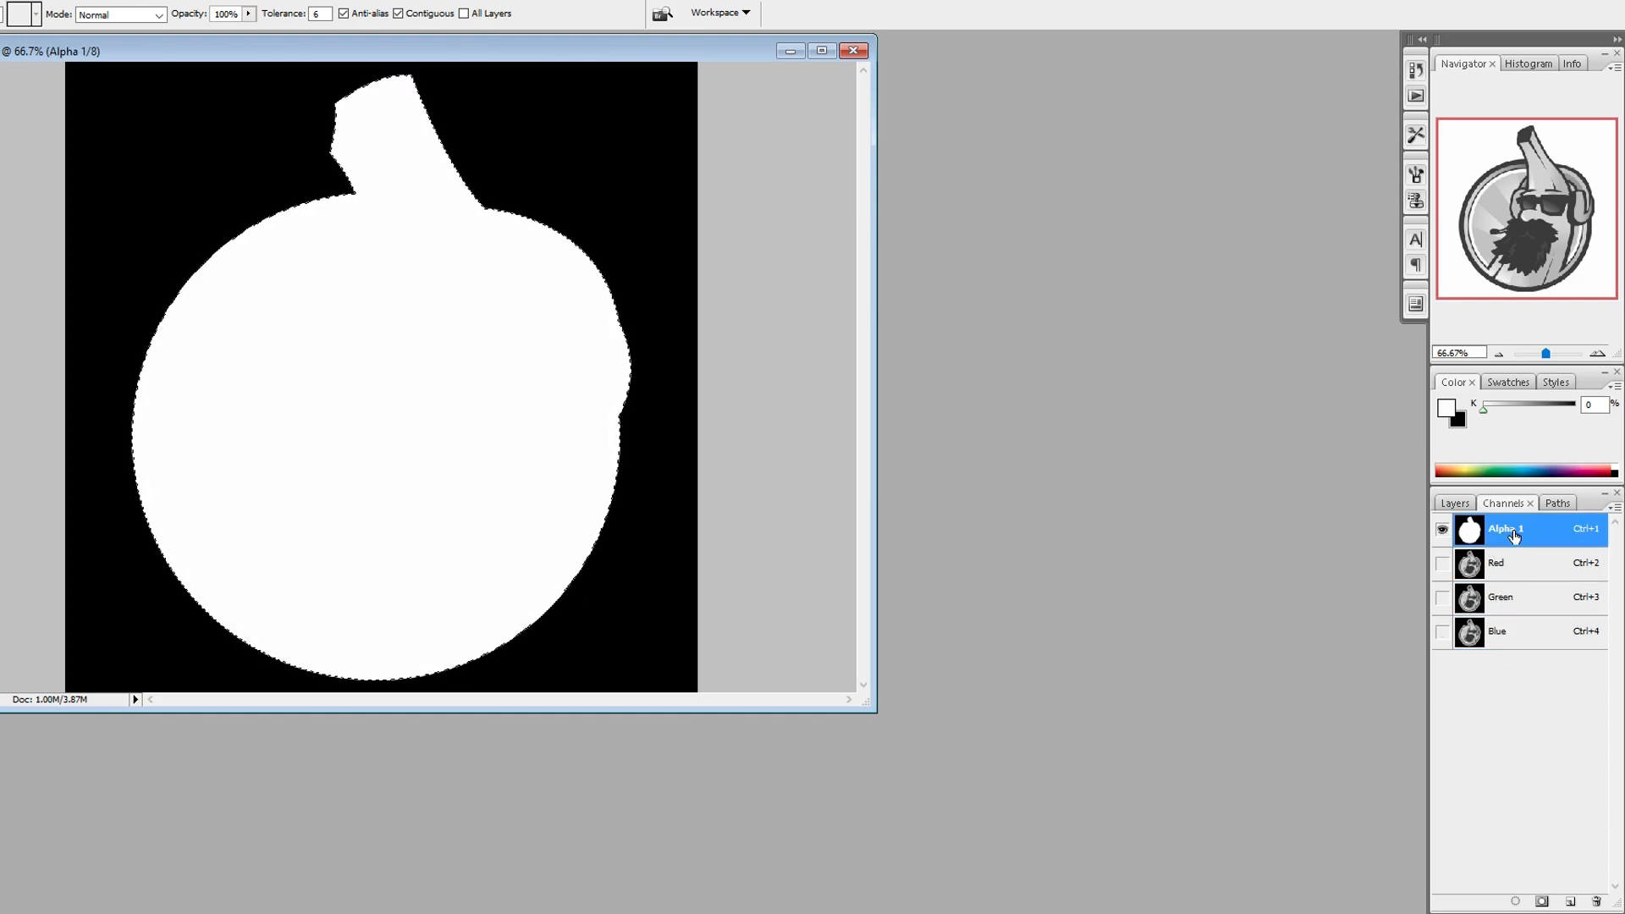
pyautogui.click(1442, 528)
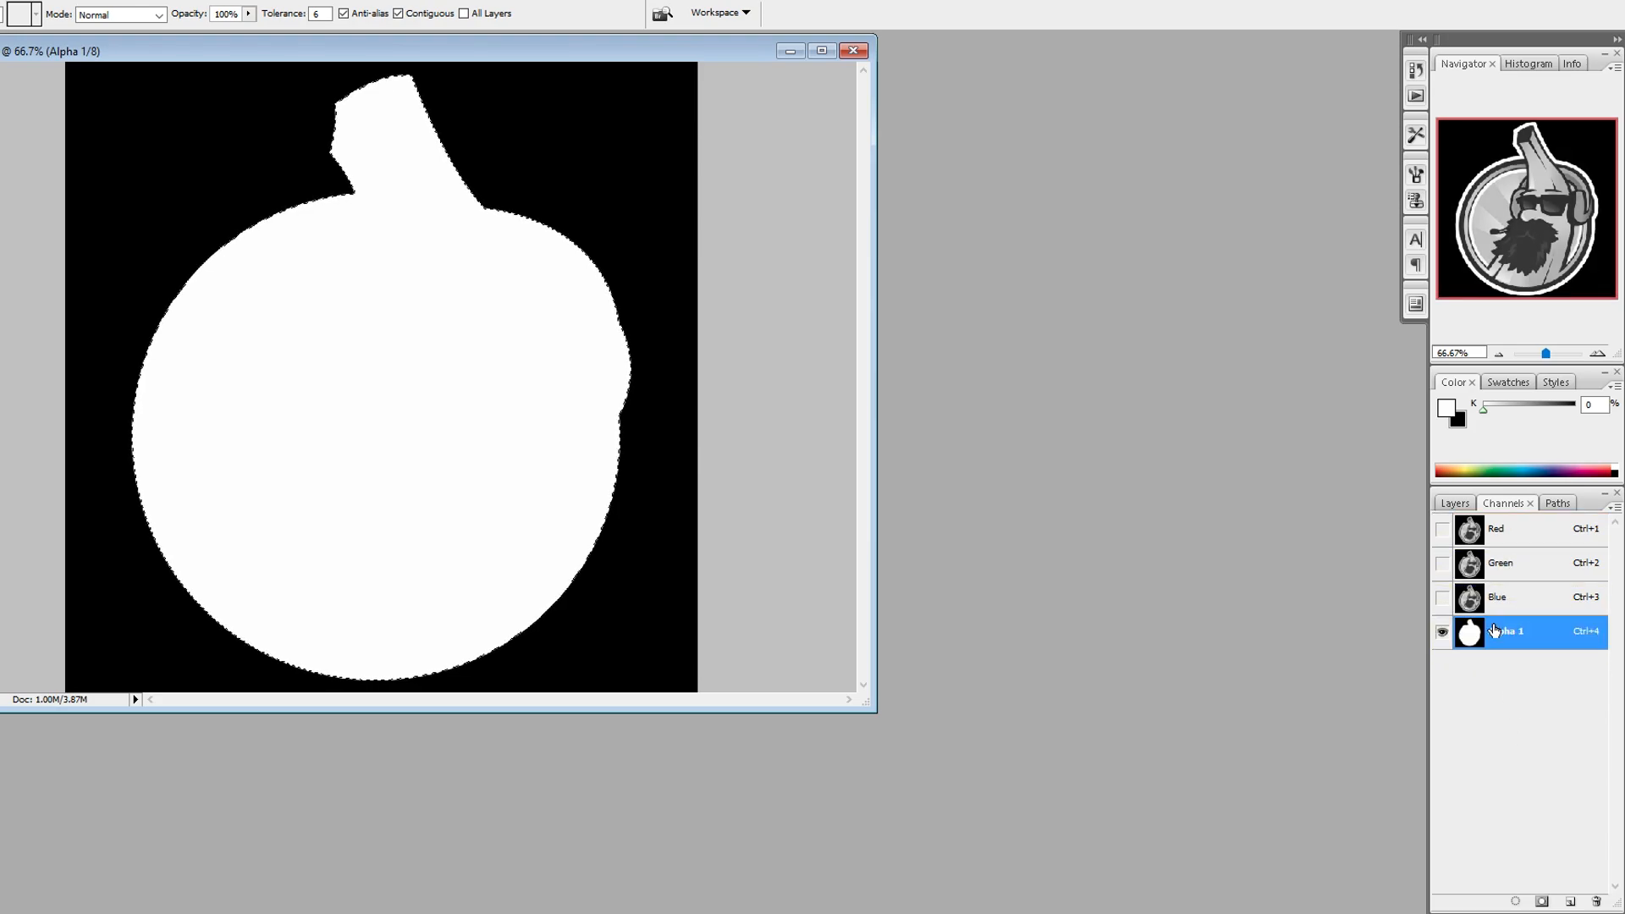
pyautogui.click(1523, 528)
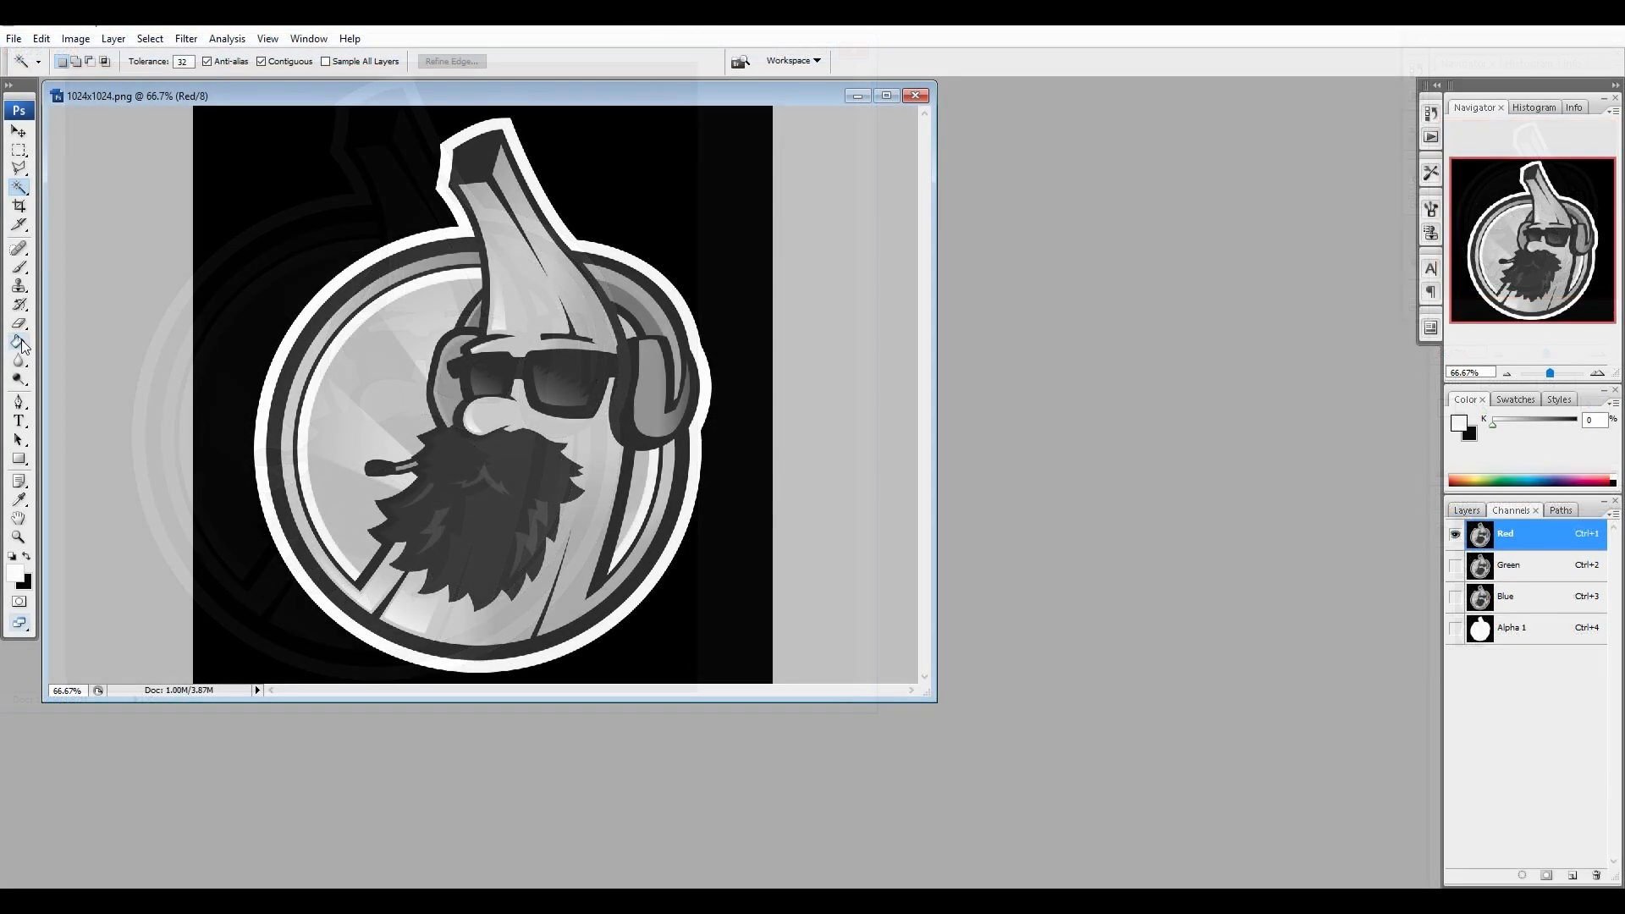
# Step: Paint Bucket the Red channel so the banana turns dark and the beard white
pyautogui.click(19, 342)
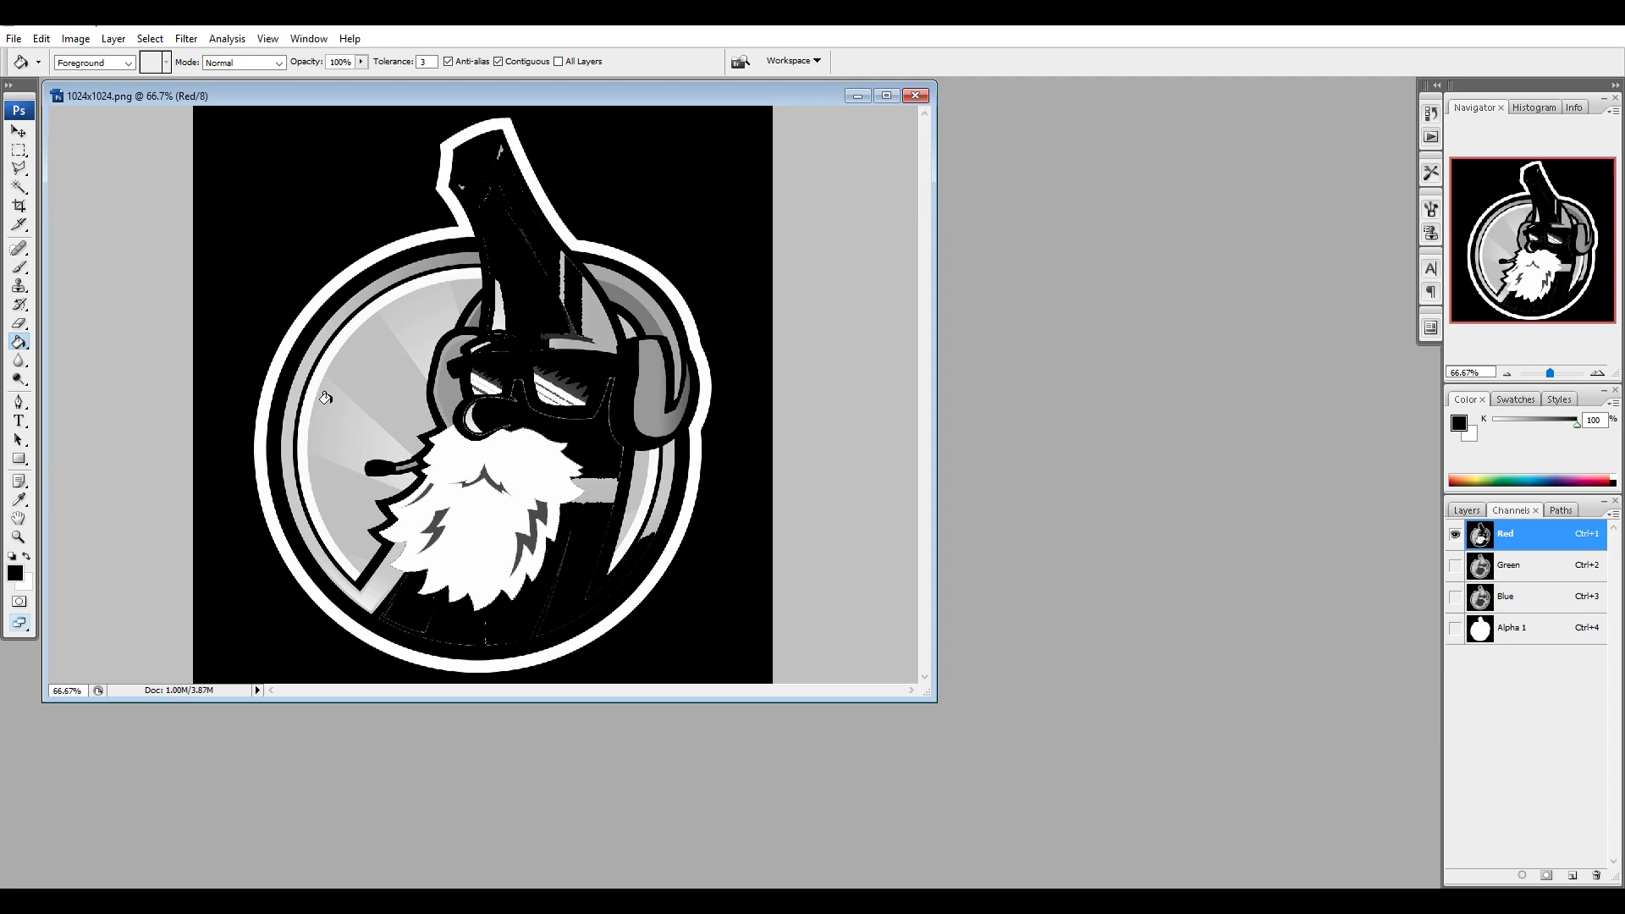
# Step: Select the Green channel for editing, keeping its artwork unchanged
pyautogui.click(1508, 566)
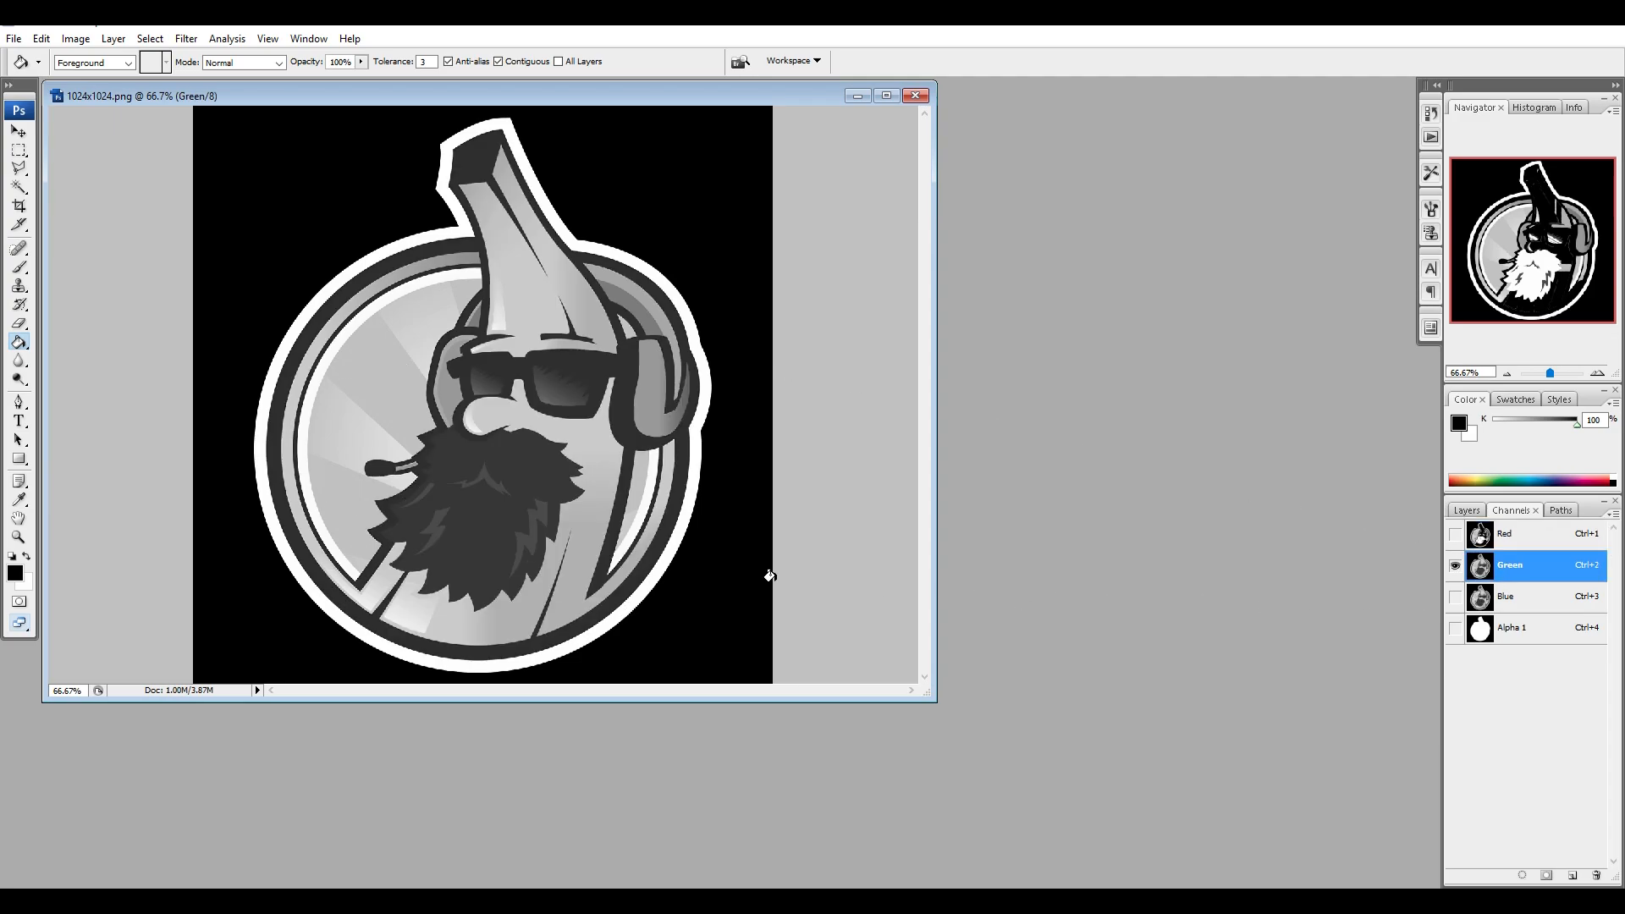
pyautogui.moveTo(536, 459)
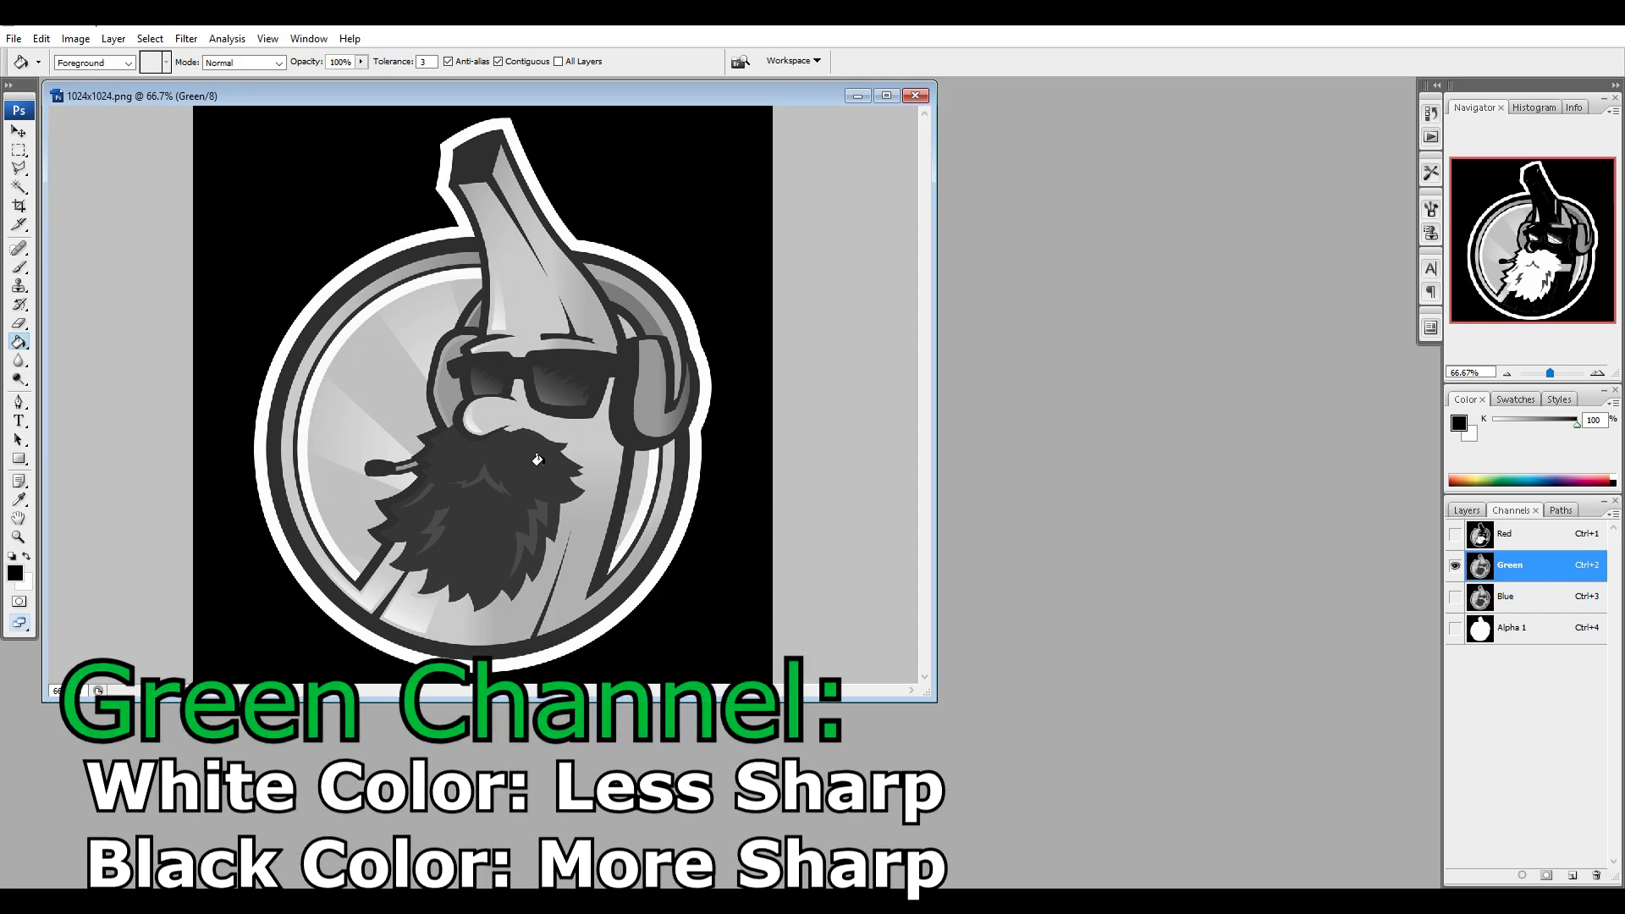
pyautogui.moveTo(536, 459)
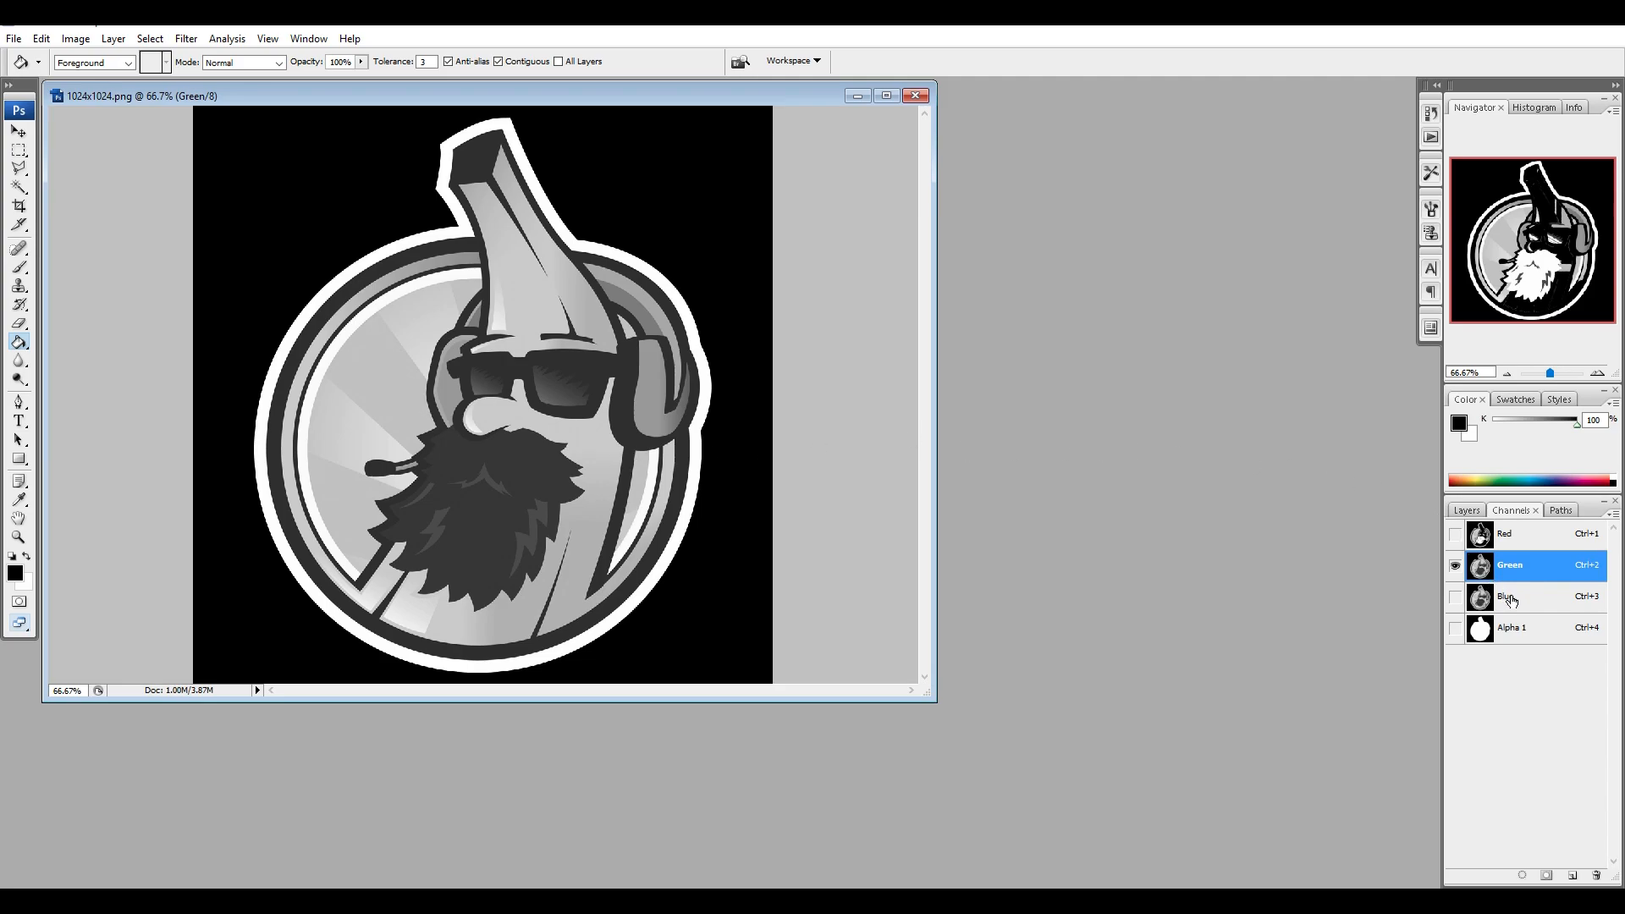
# Step: Apply Brightness +58 and Contrast +60 to the Blue channel
pyautogui.click(1506, 595)
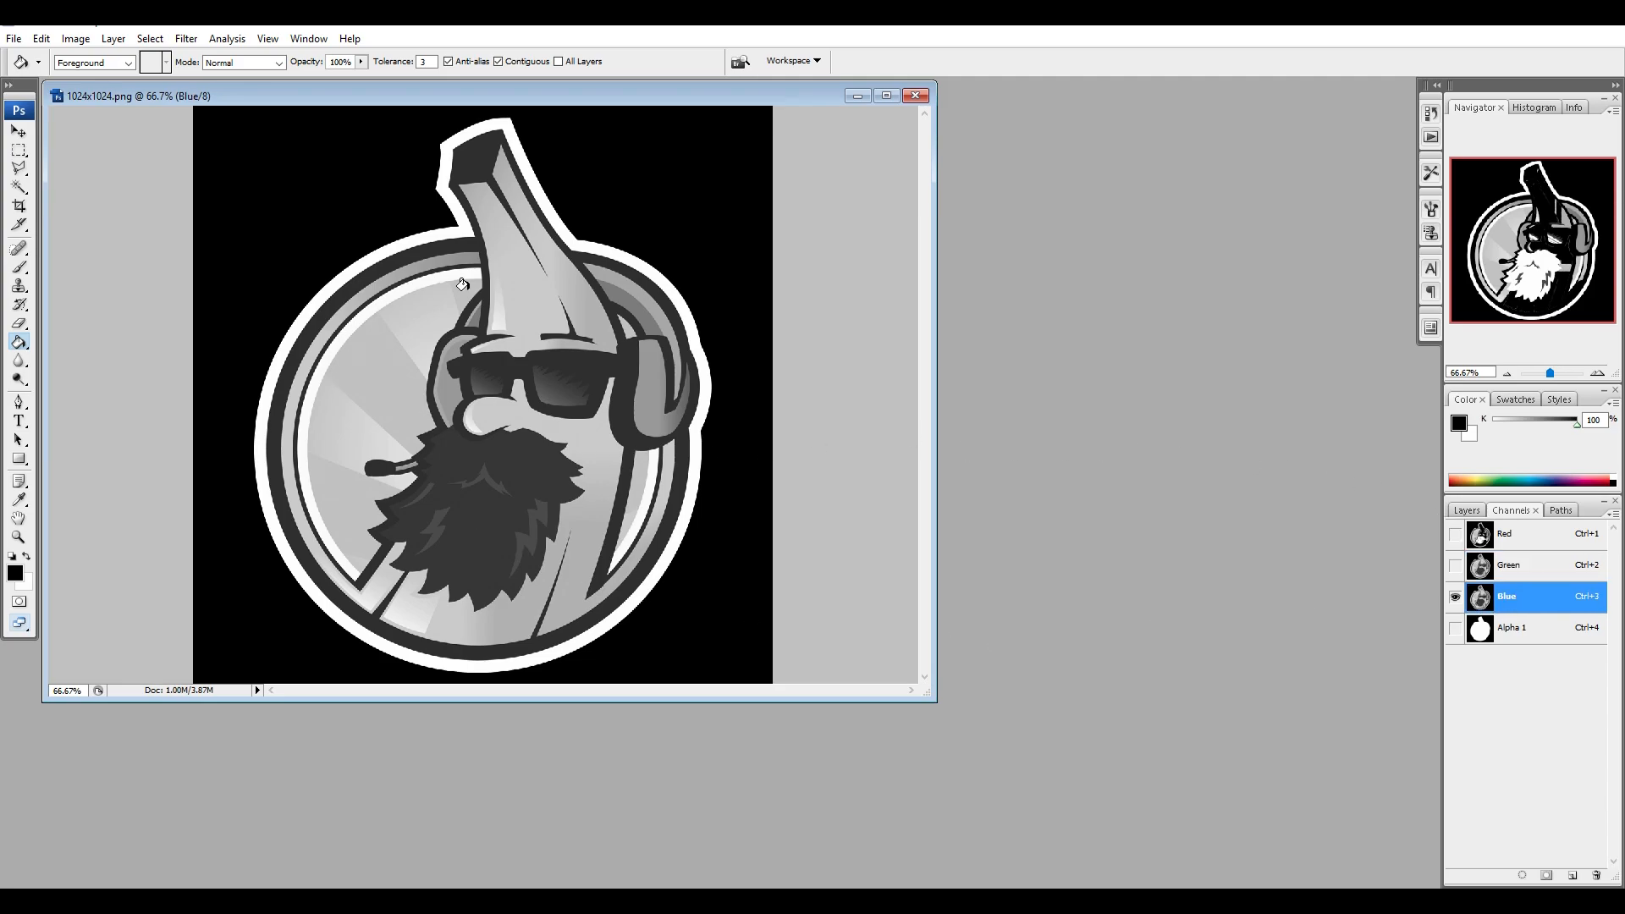
pyautogui.moveTo(76, 39)
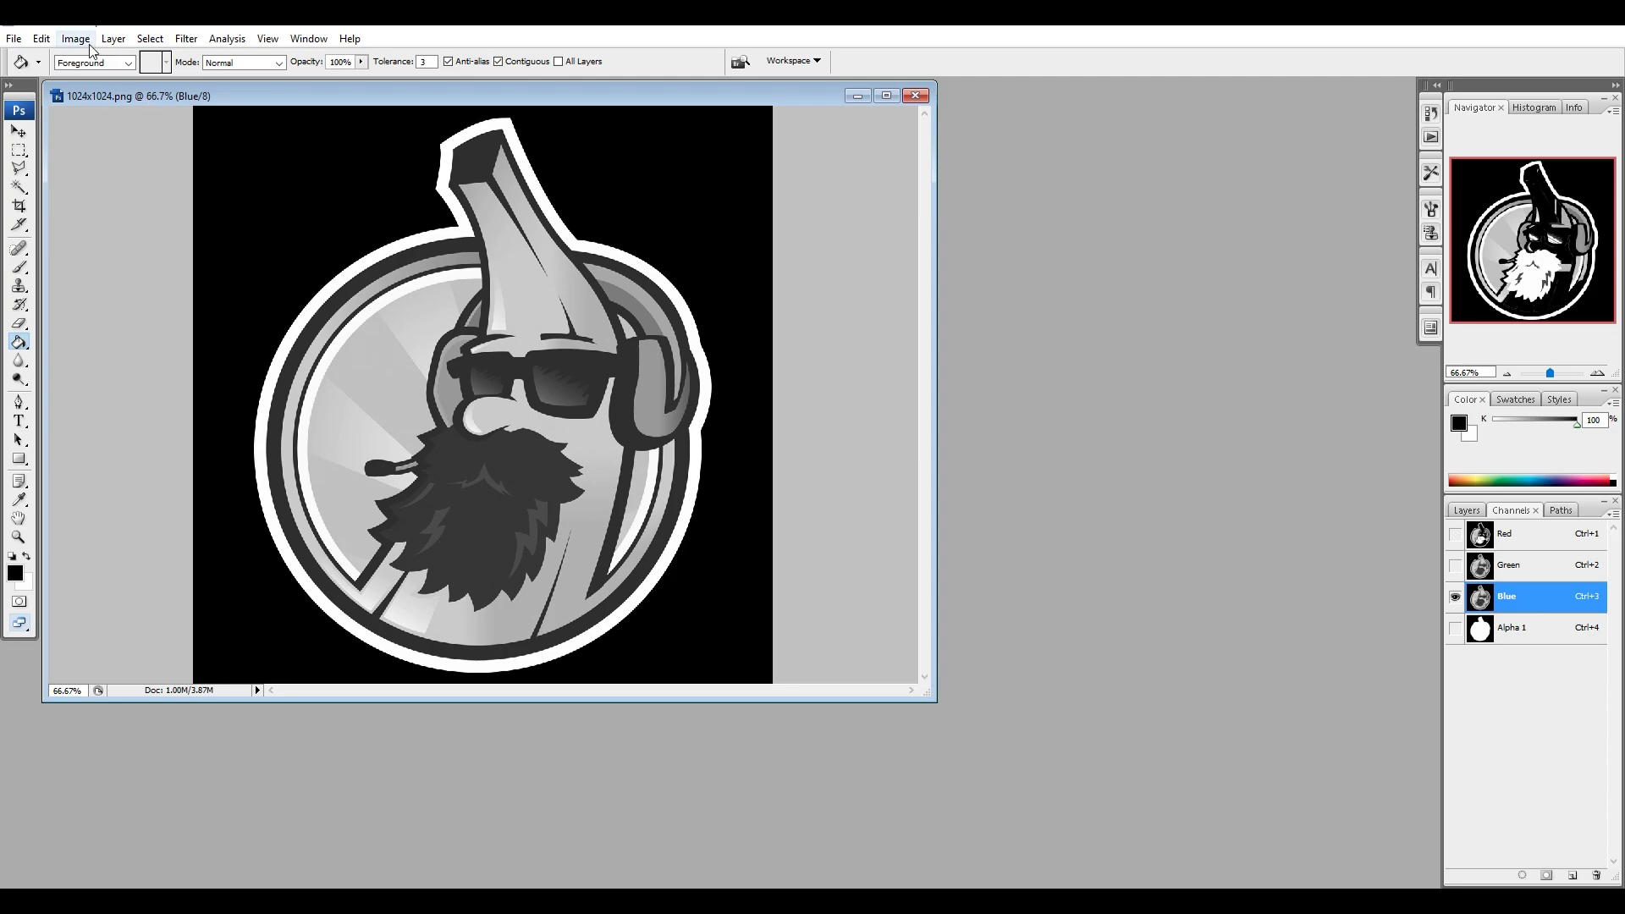
pyautogui.click(74, 39)
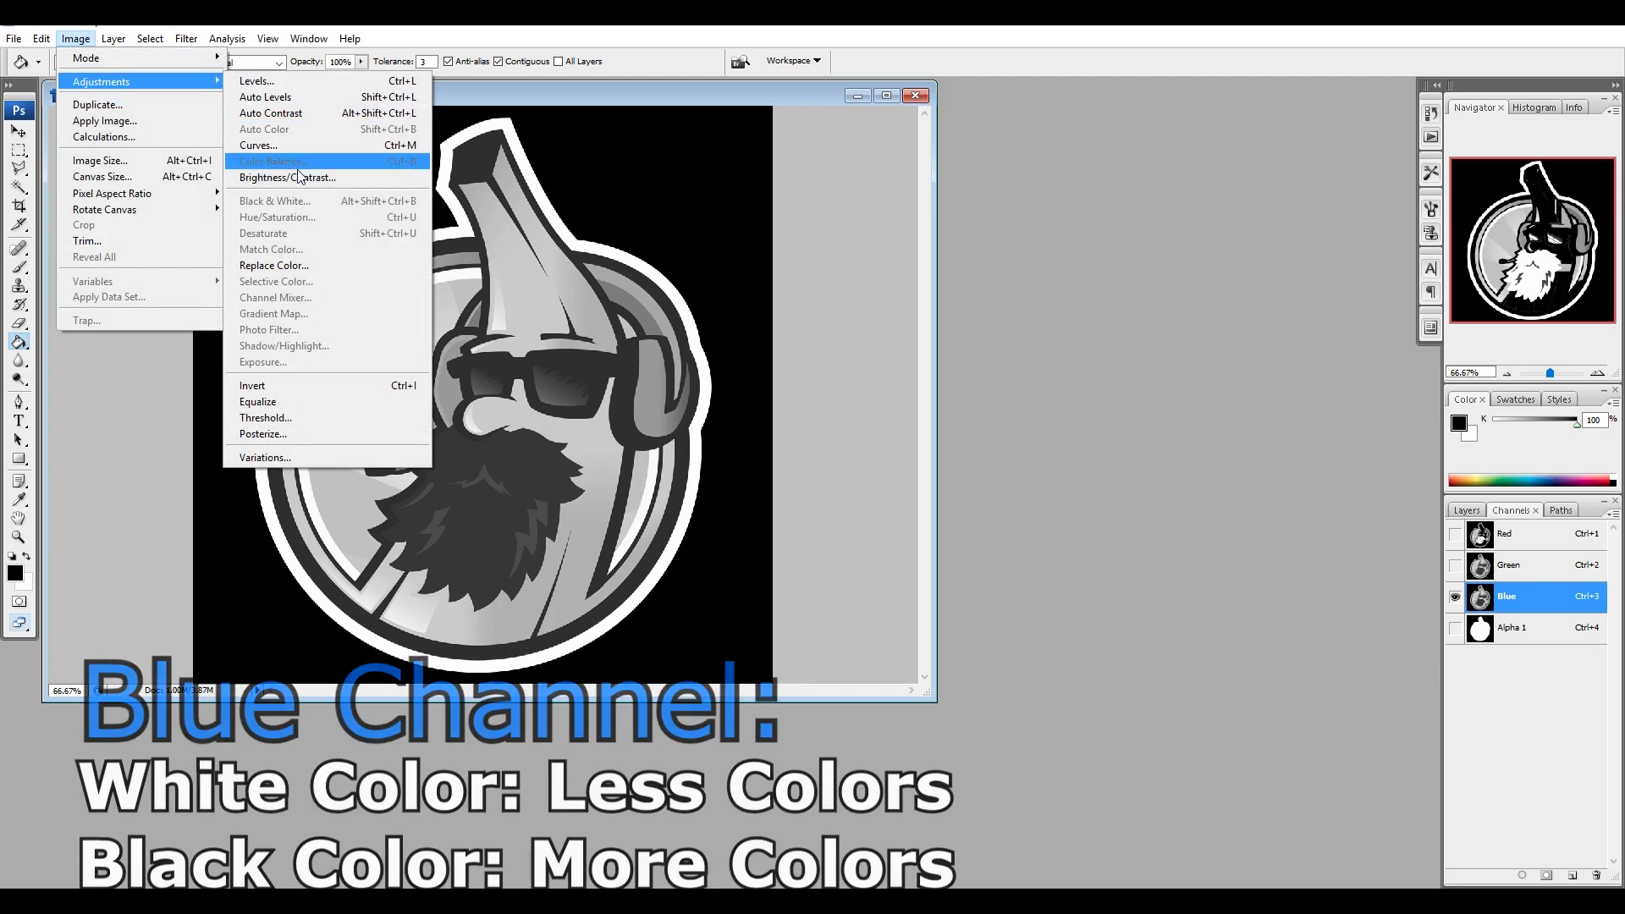
pyautogui.click(288, 178)
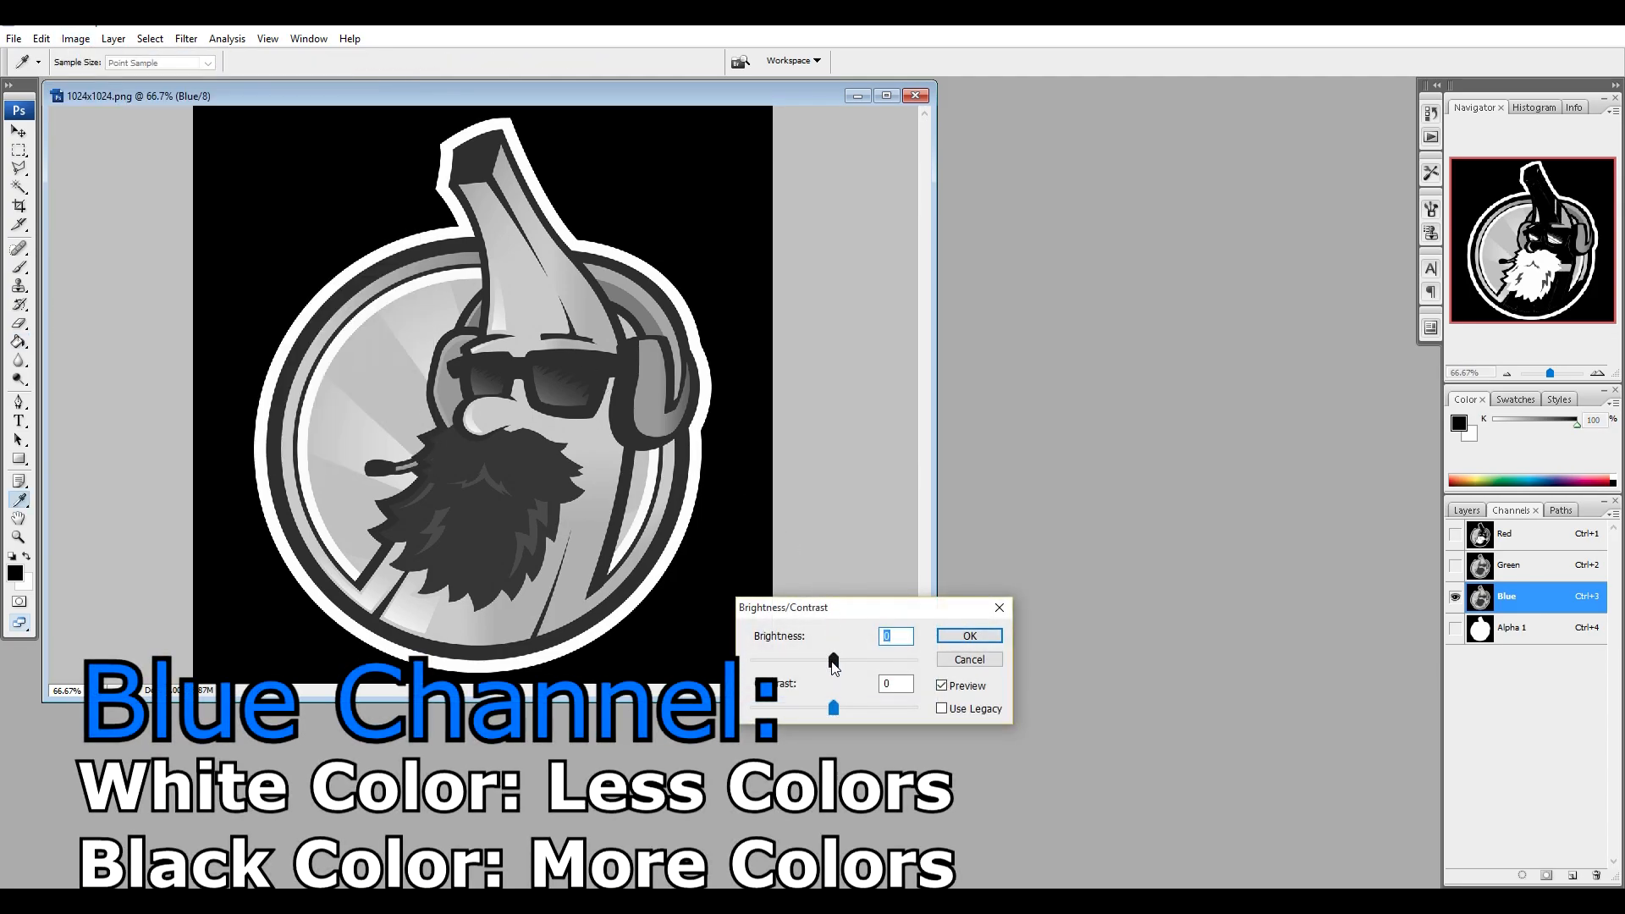
pyautogui.moveTo(835, 662); pyautogui.dragTo(866, 662)
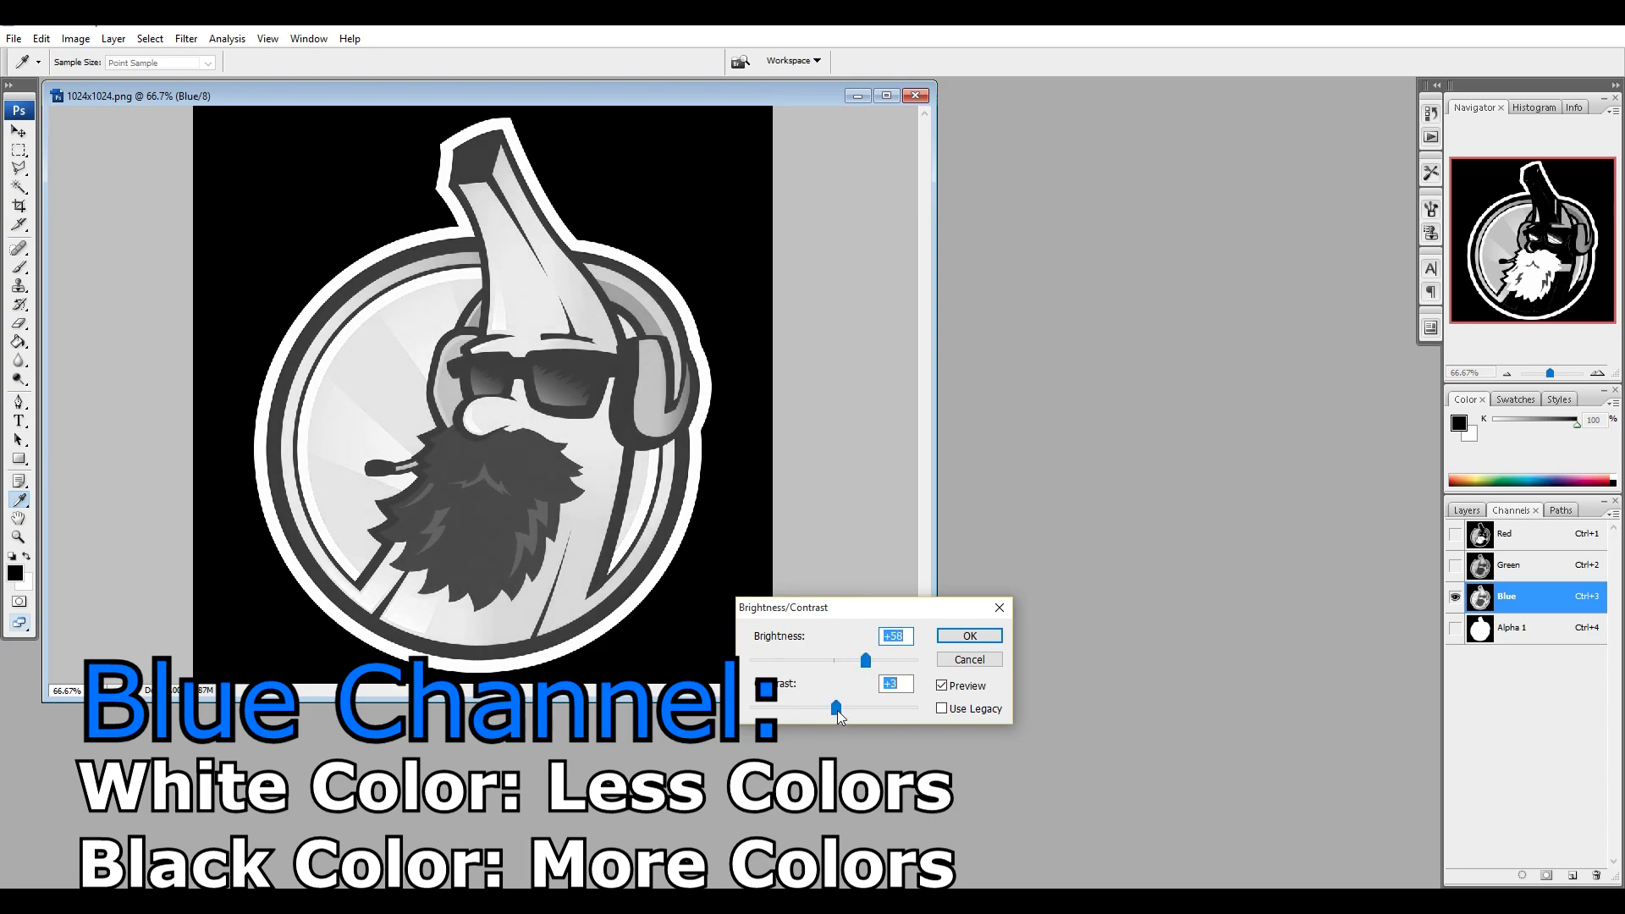
pyautogui.moveTo(837, 707); pyautogui.dragTo(880, 708)
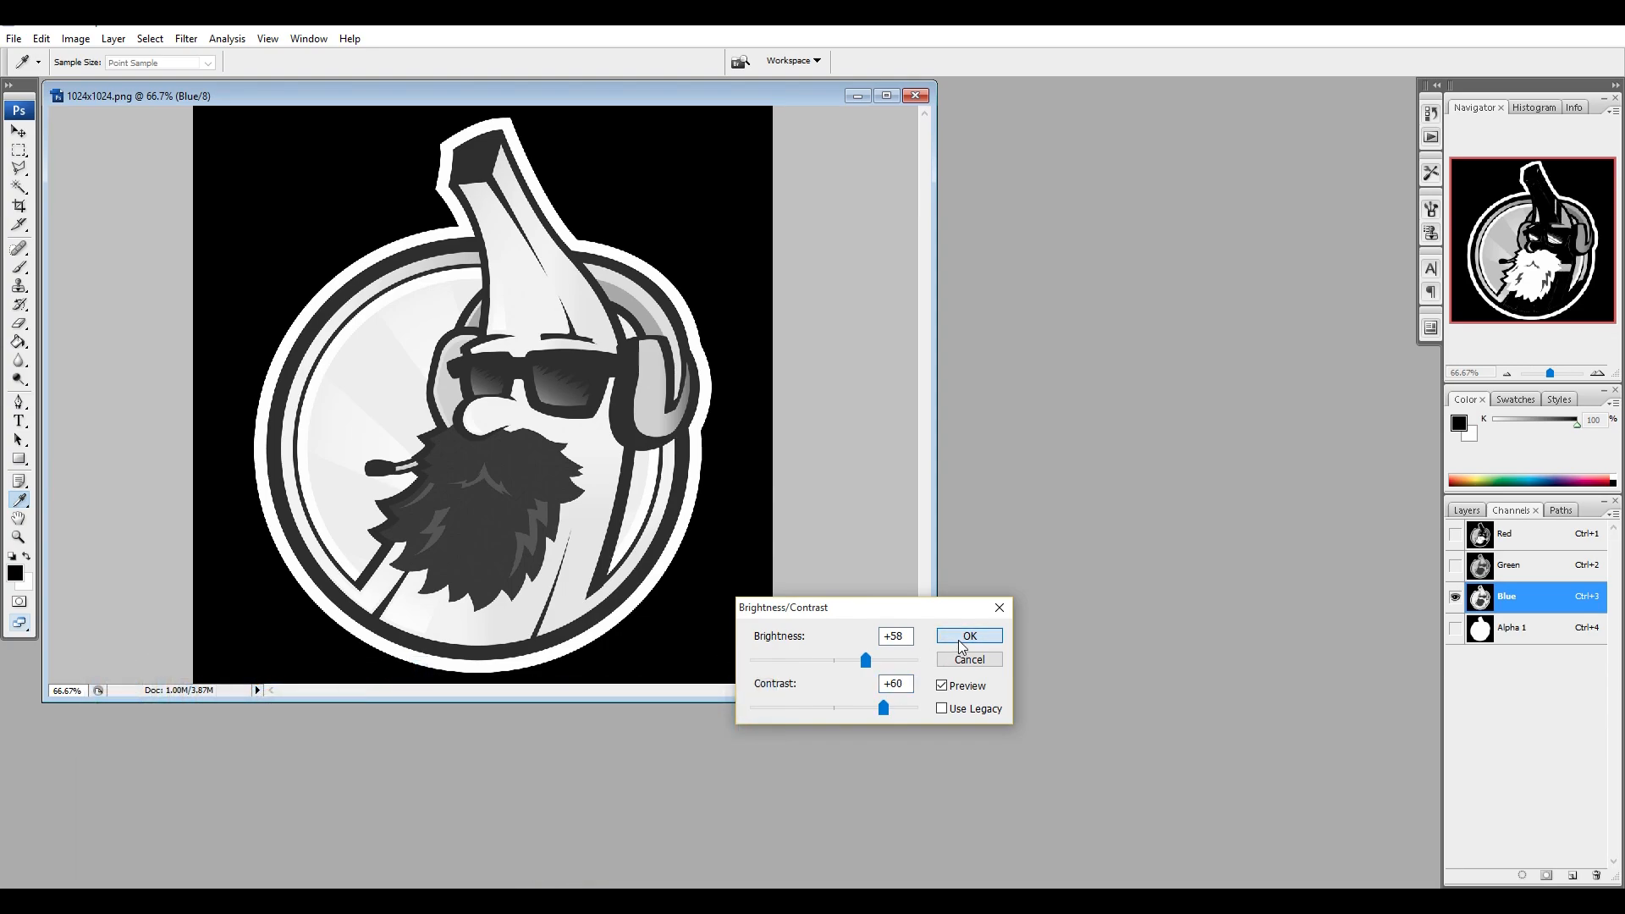
pyautogui.click(968, 635)
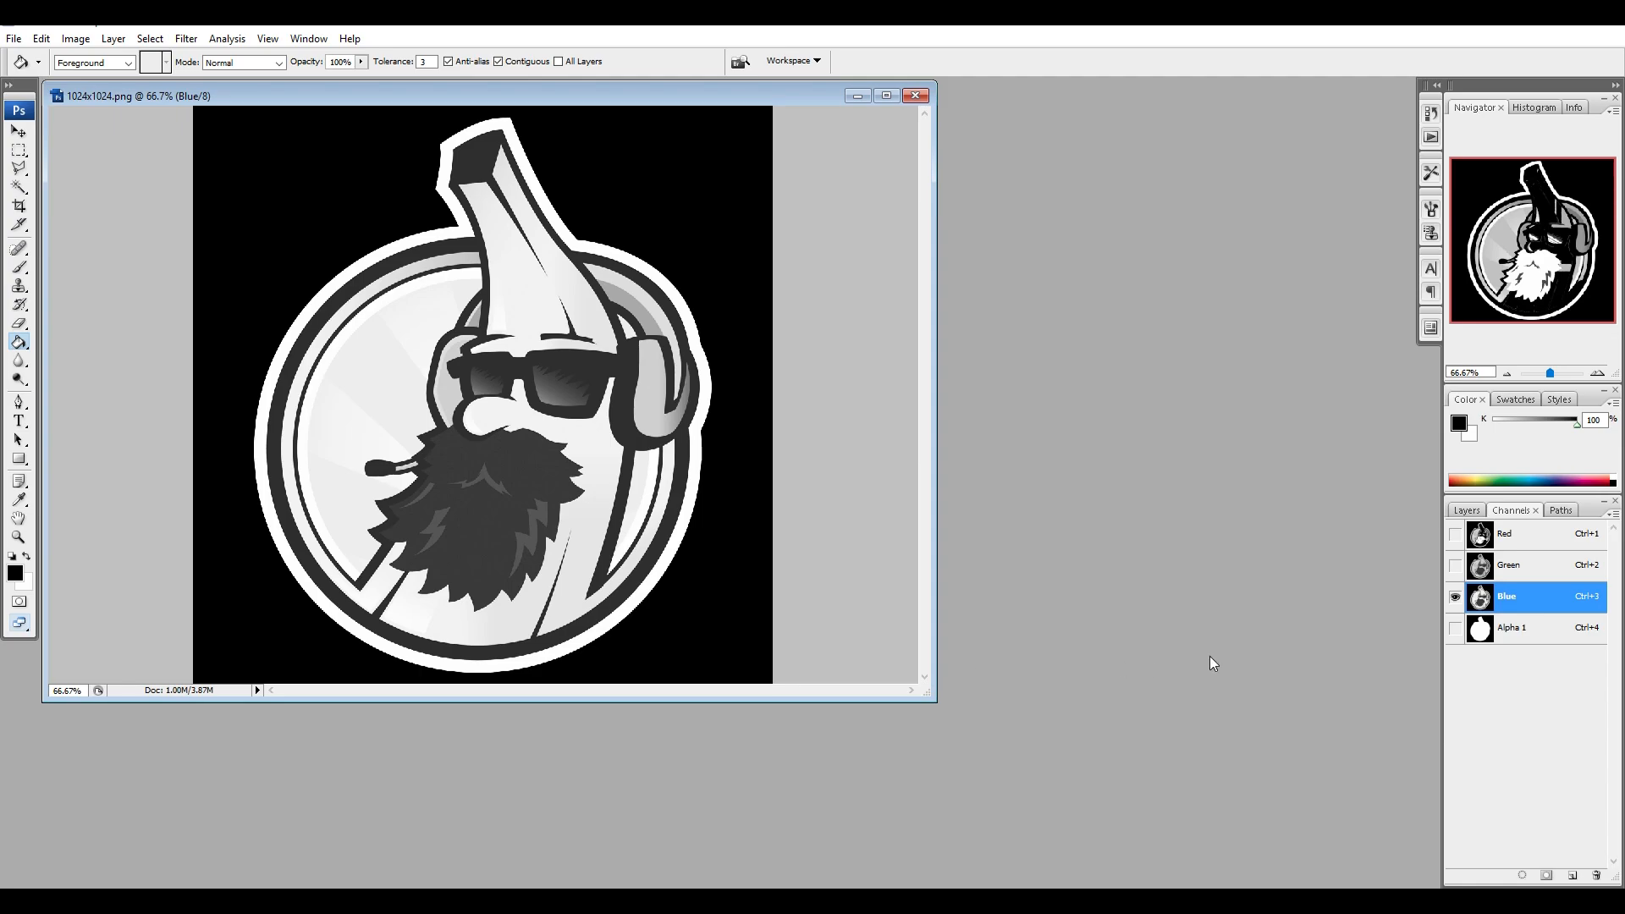
# Step: Show all channels and convert the image to RGB Color mode
pyautogui.click(1455, 629)
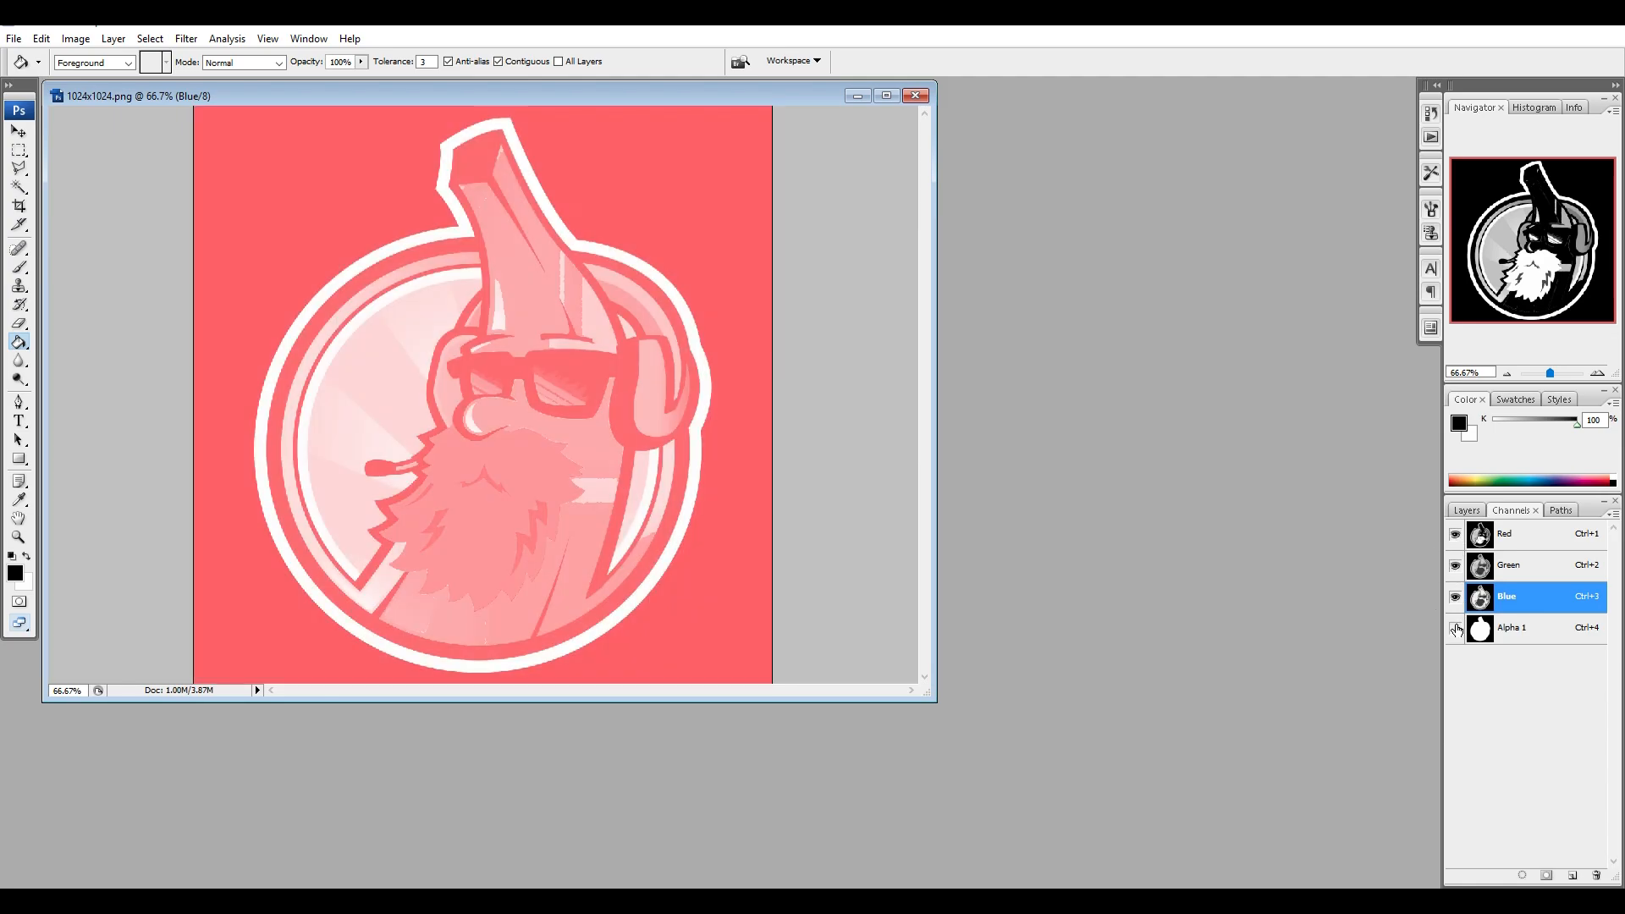
pyautogui.click(75, 39)
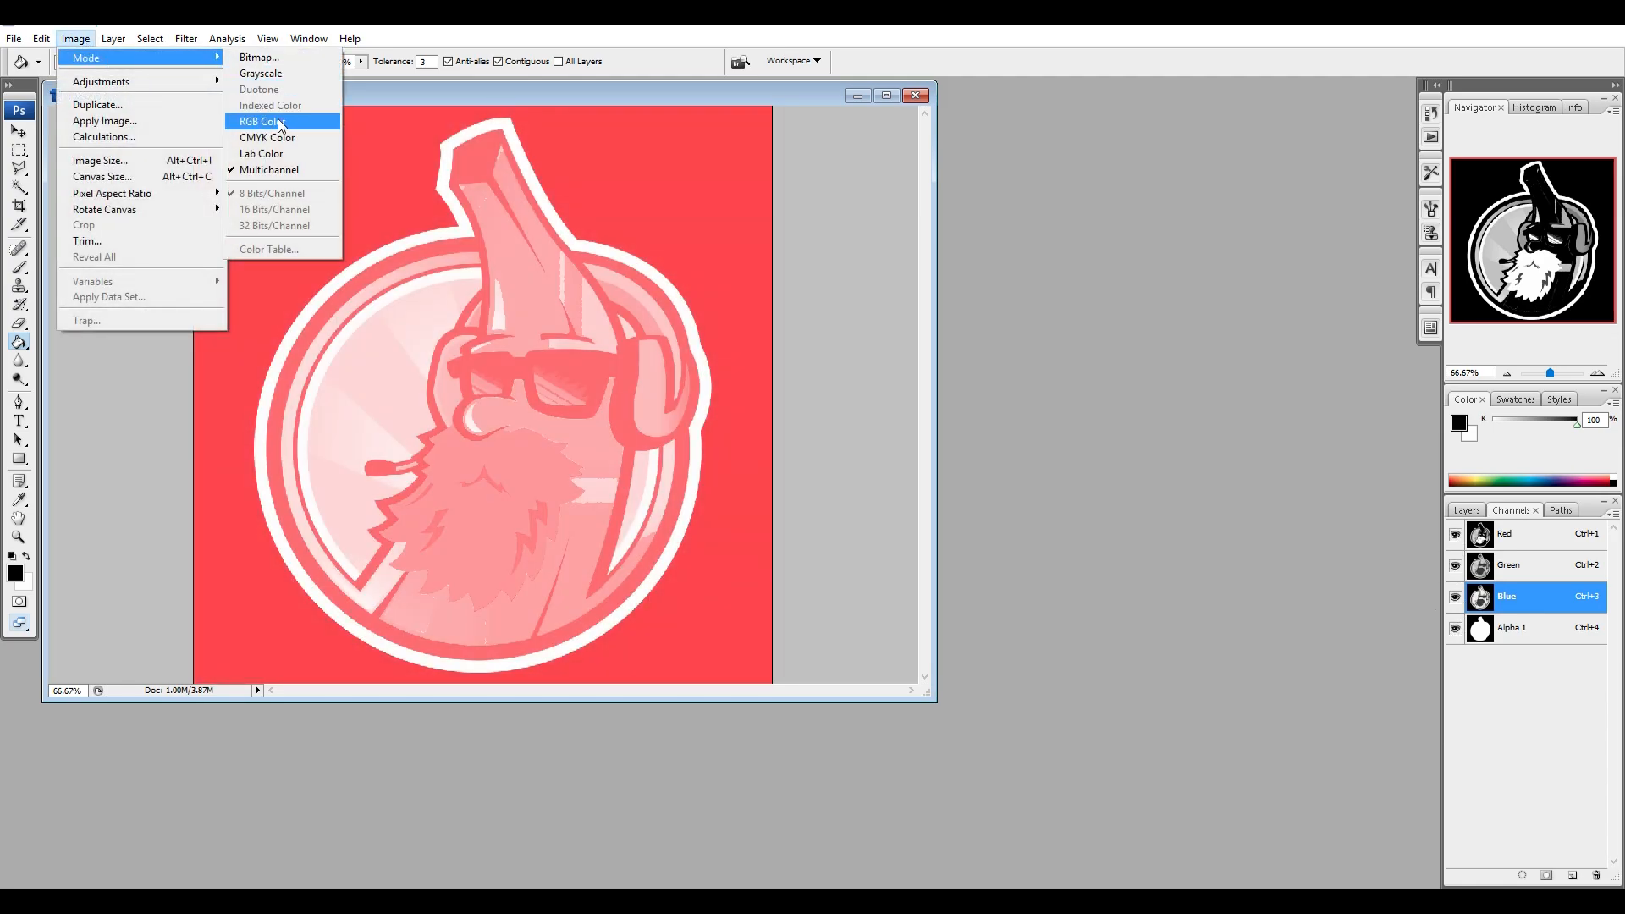
pyautogui.click(261, 122)
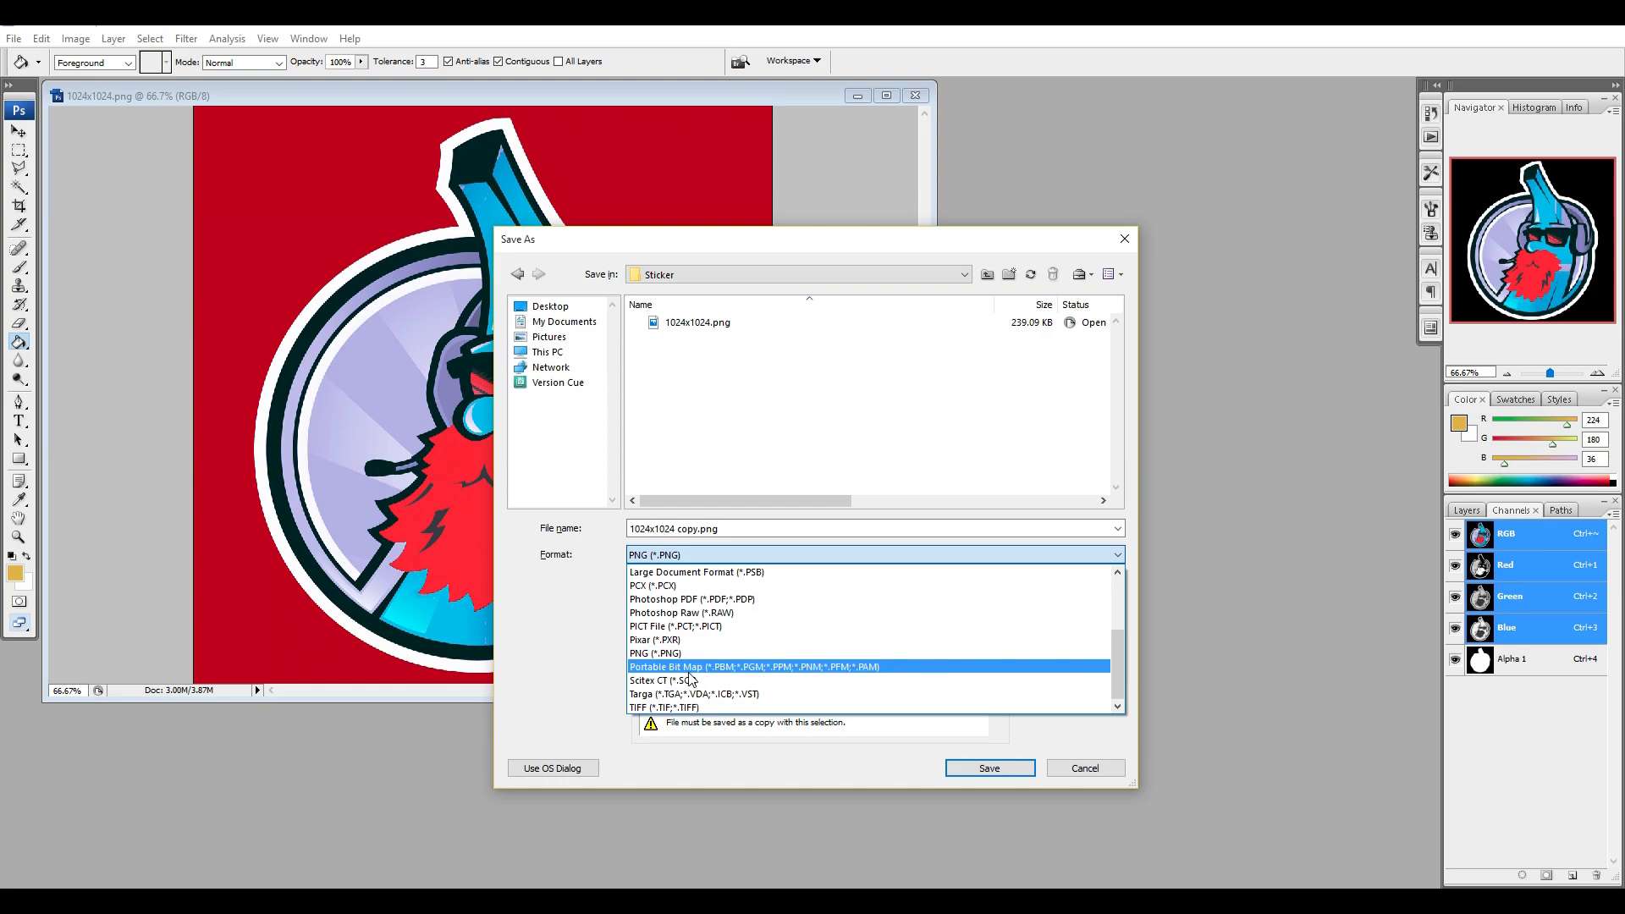
# Step: Save a Targa copy gobananas-holo.tga with alpha channels kept
pyautogui.click(694, 694)
pyautogui.write('gobananas-holo.tga')
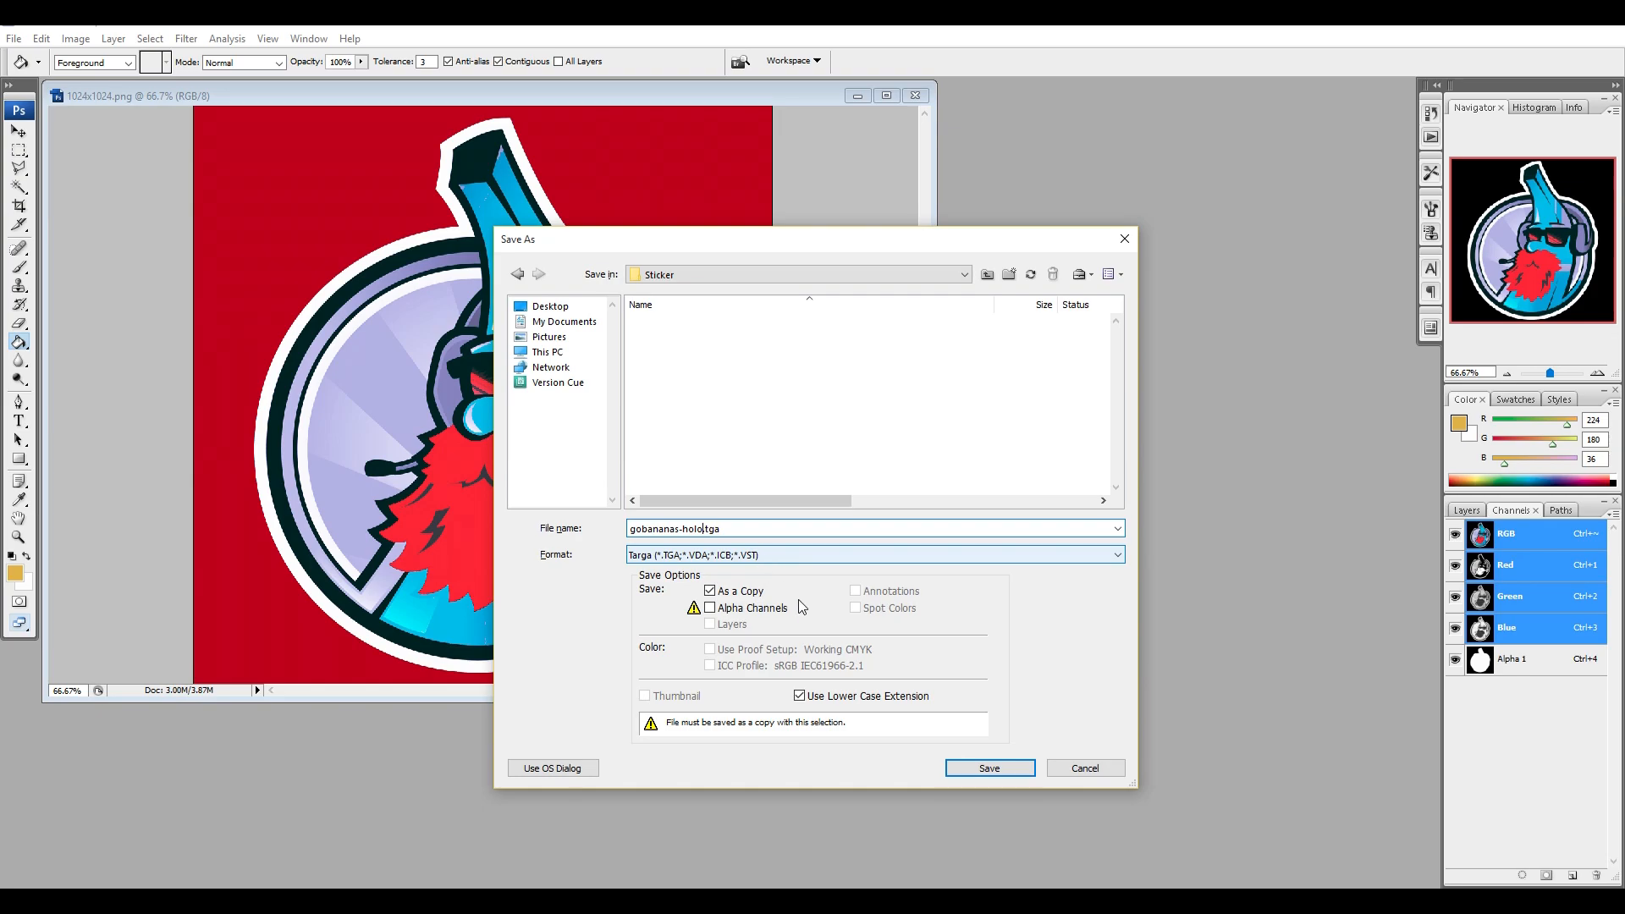
pyautogui.click(987, 768)
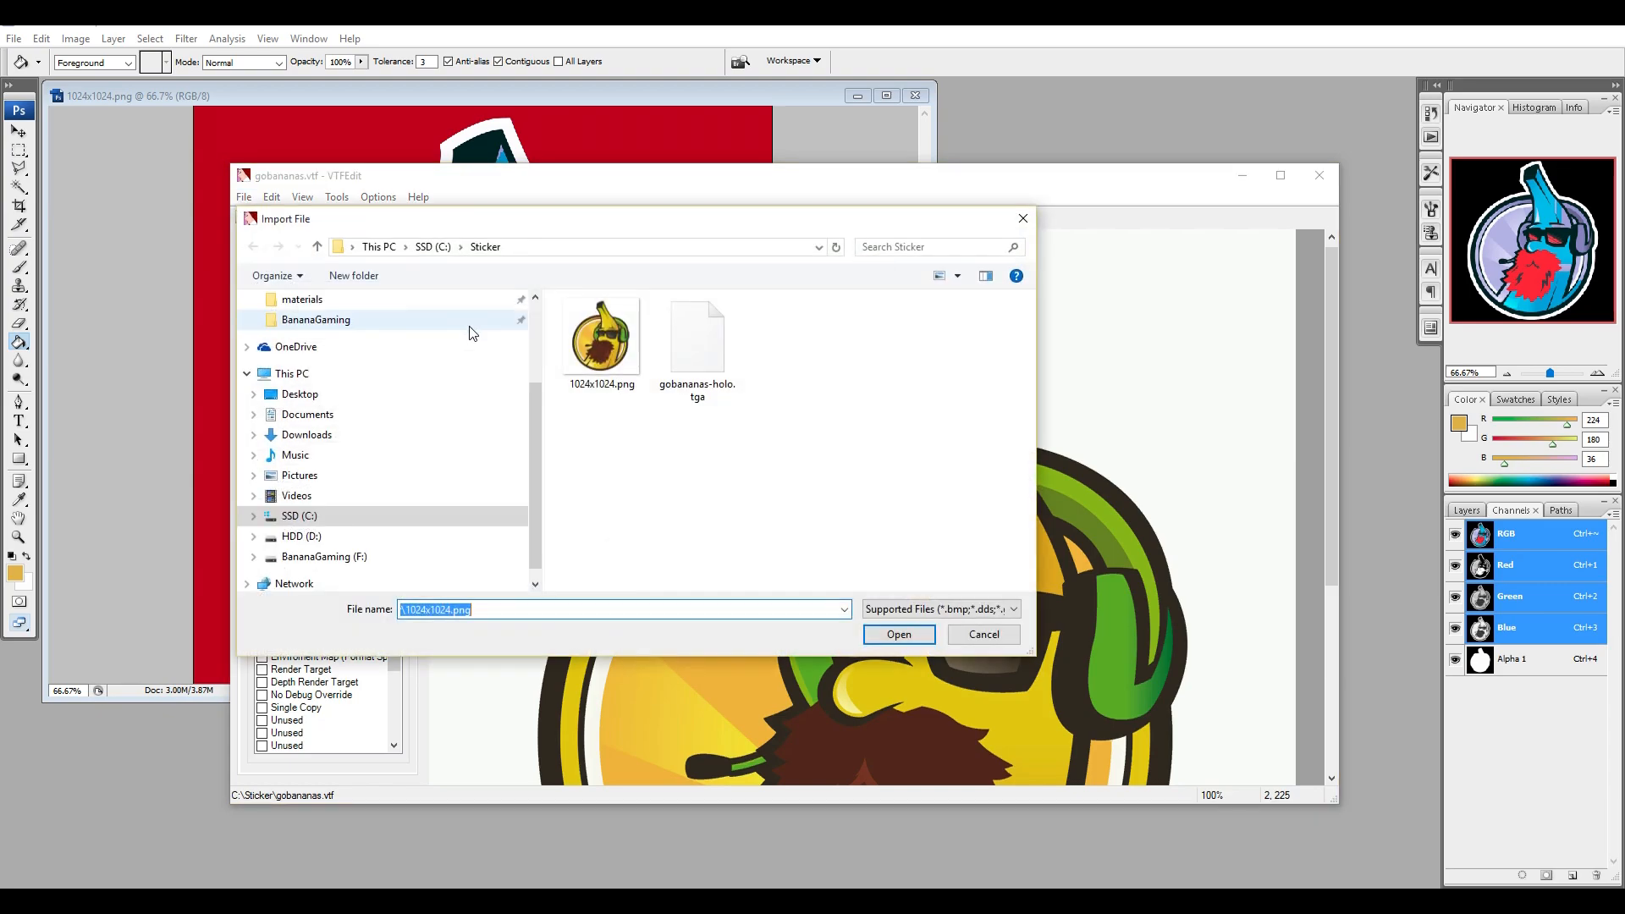
# Step: Import the mask as an RGBA8888 texture and save it as gobananas-holo.vtf in the Sticker folder
pyautogui.click(897, 634)
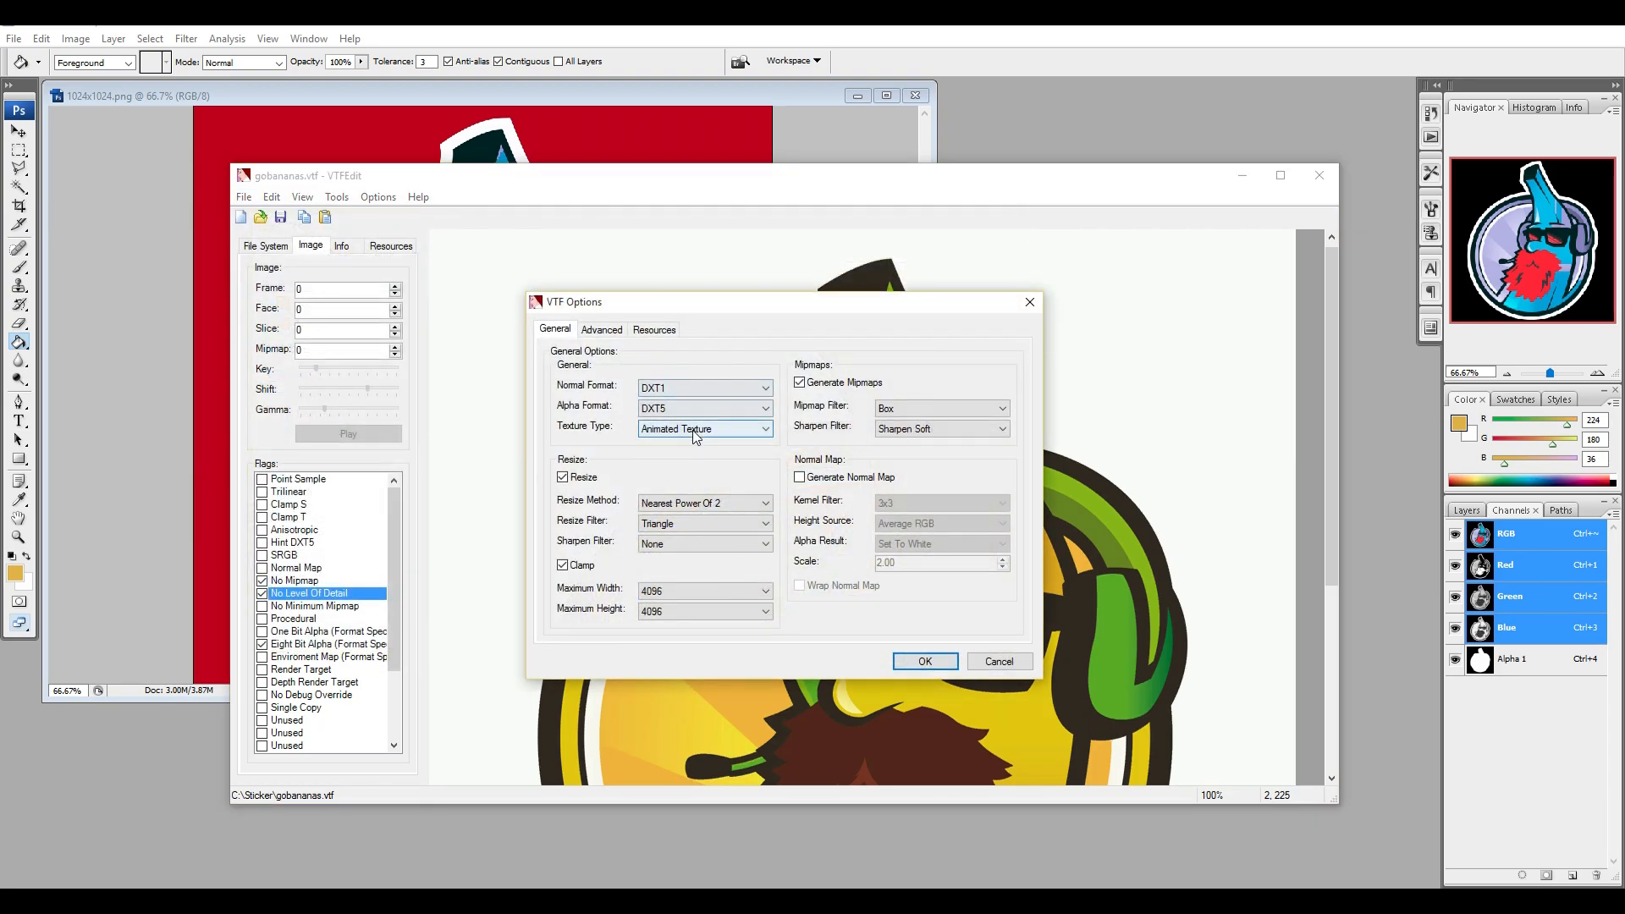
pyautogui.click(664, 386)
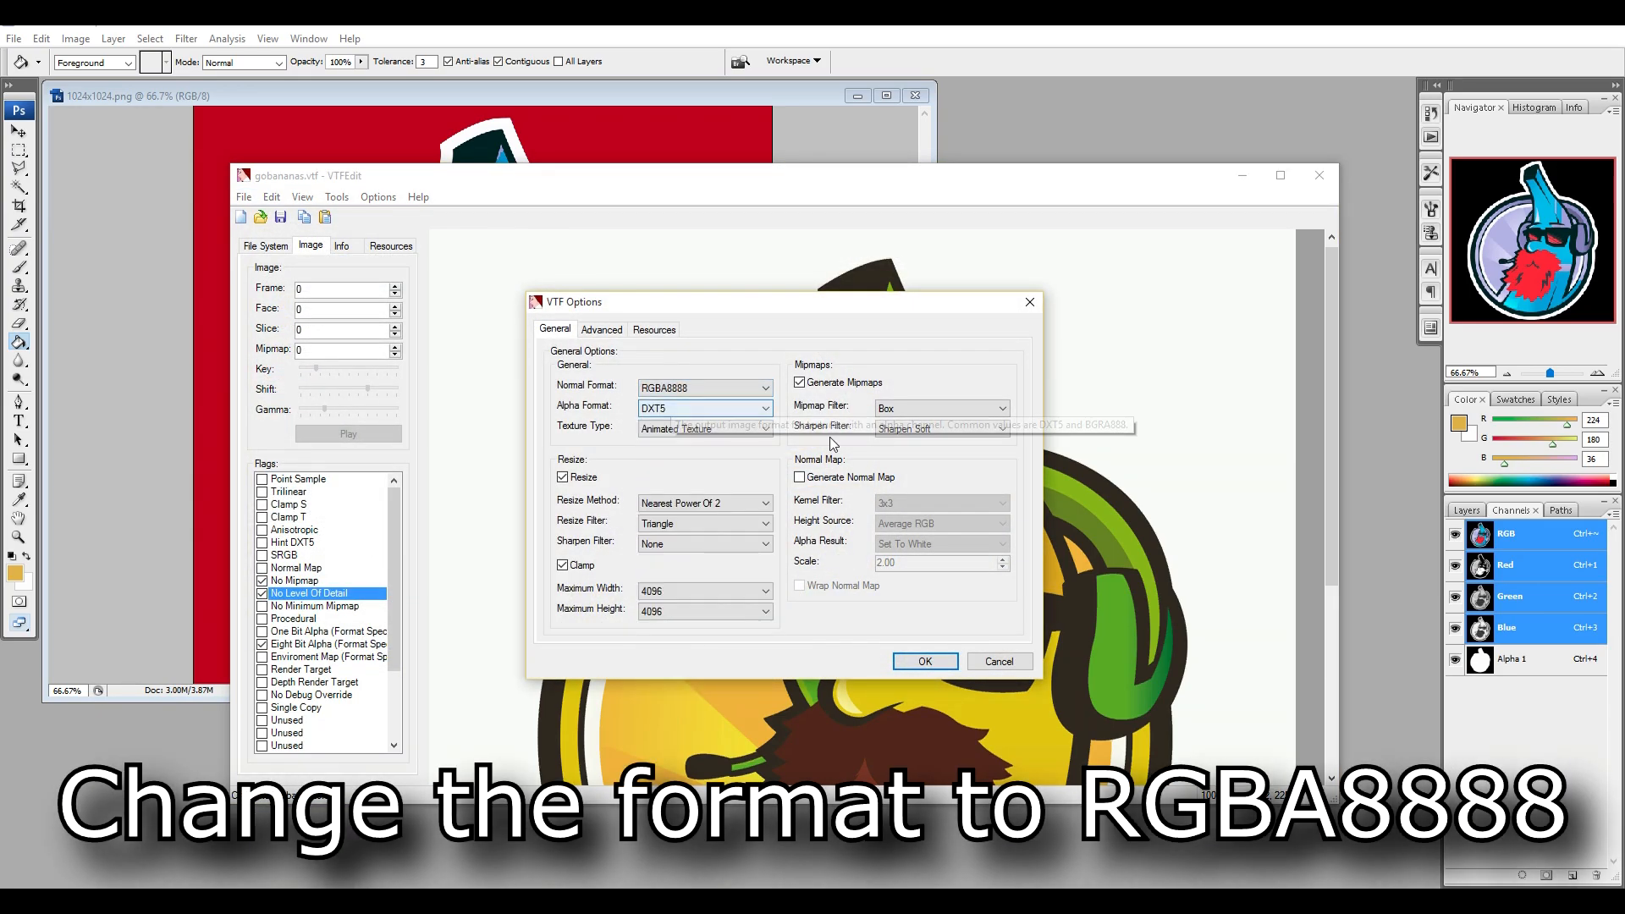
pyautogui.click(923, 662)
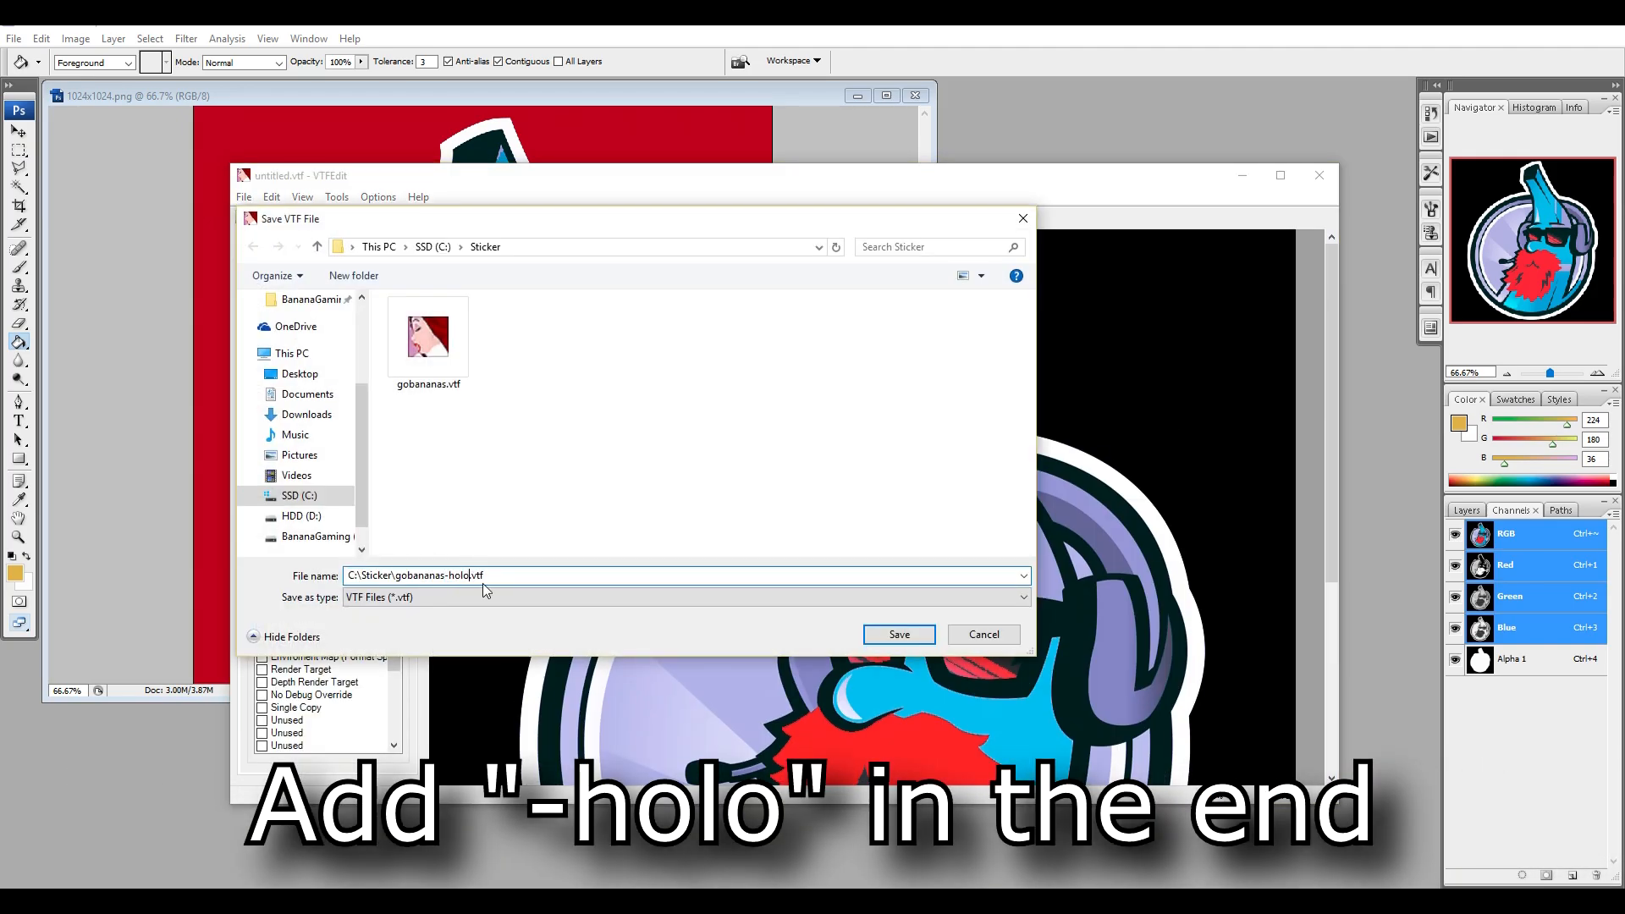
pyautogui.click(897, 633)
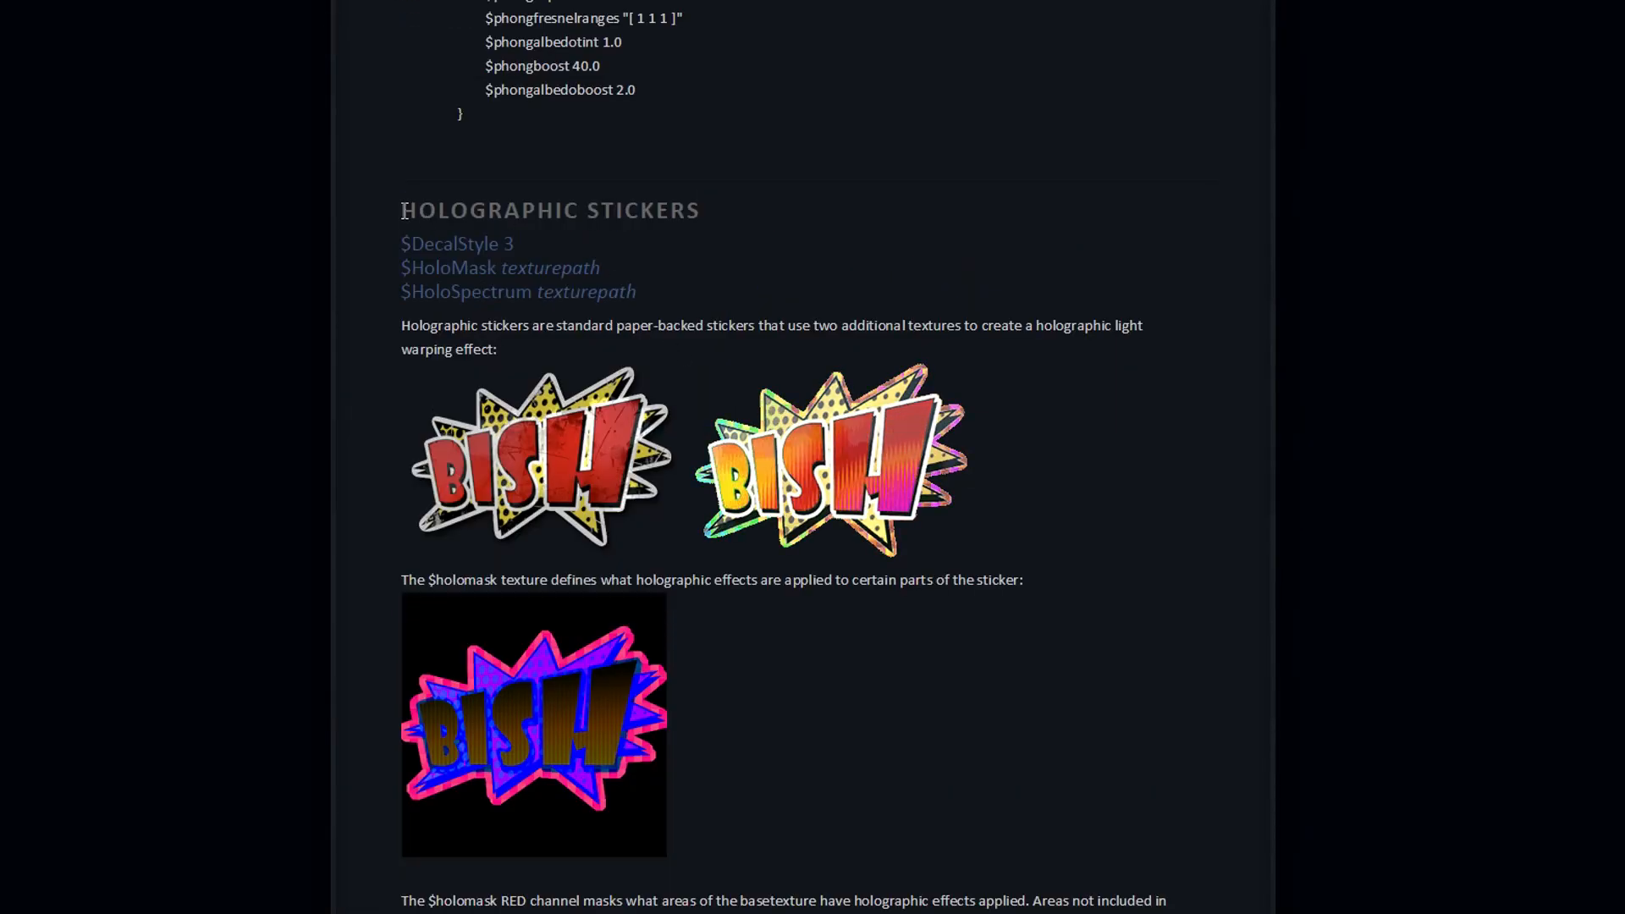
# Step: Scroll through the Holographic Stickers documentation covering the $holomask colour channels
pyautogui.scroll(-3)
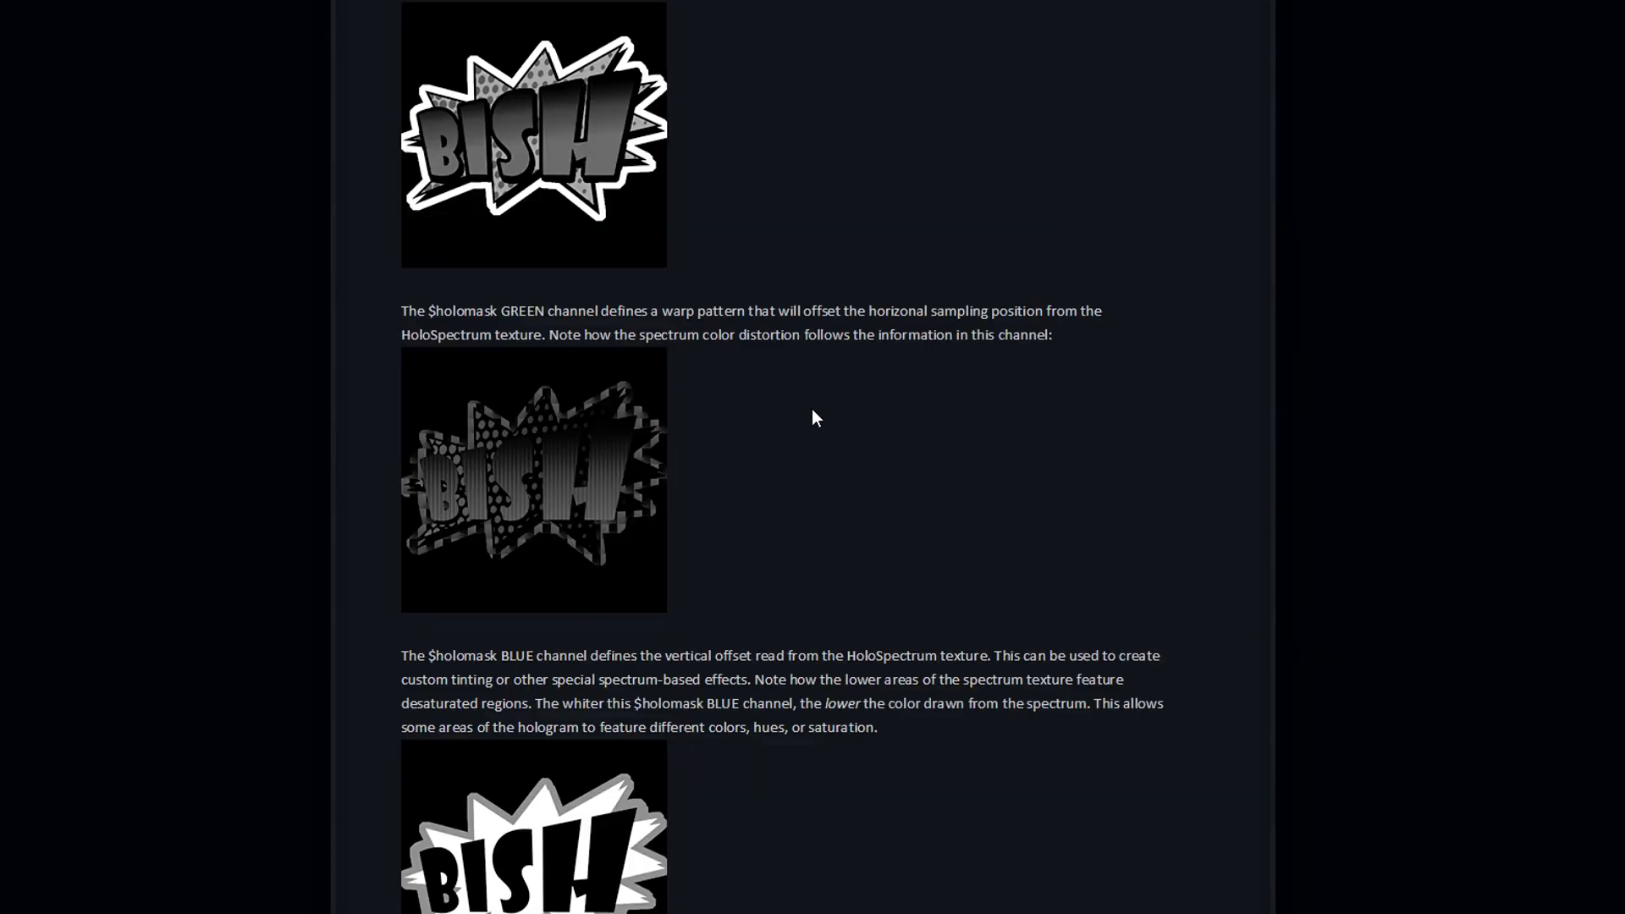
pyautogui.scroll(-3)
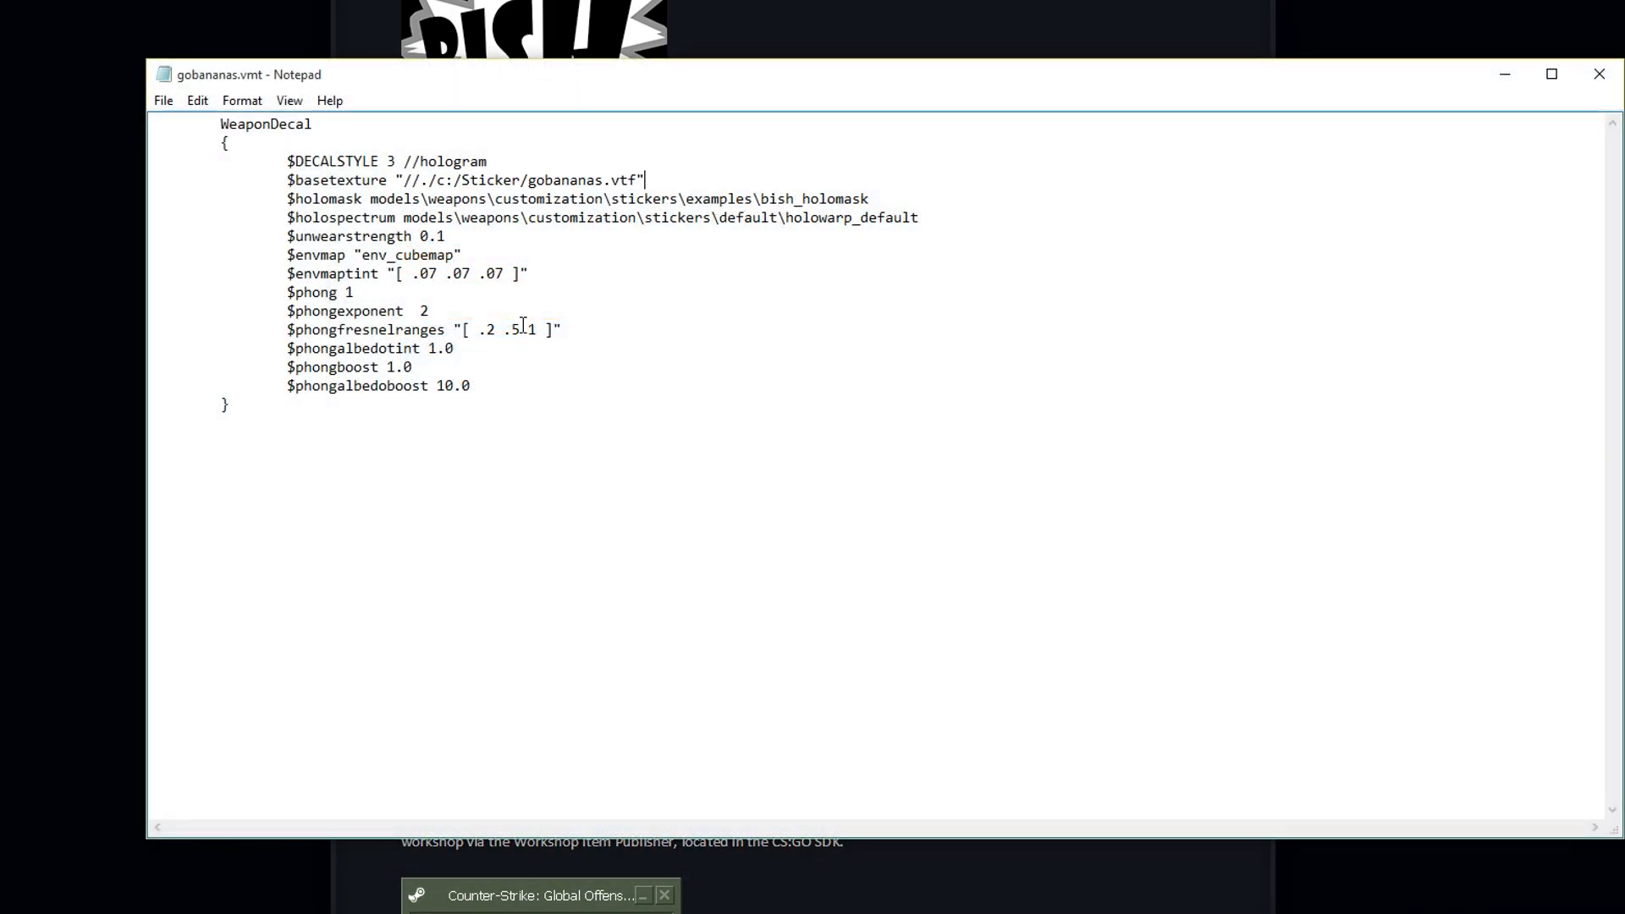
# Step: Point $holomask at gobananas-holo.vtf and save the material as gobananas-holo.vmt
pyautogui.doubleClick(839, 198)
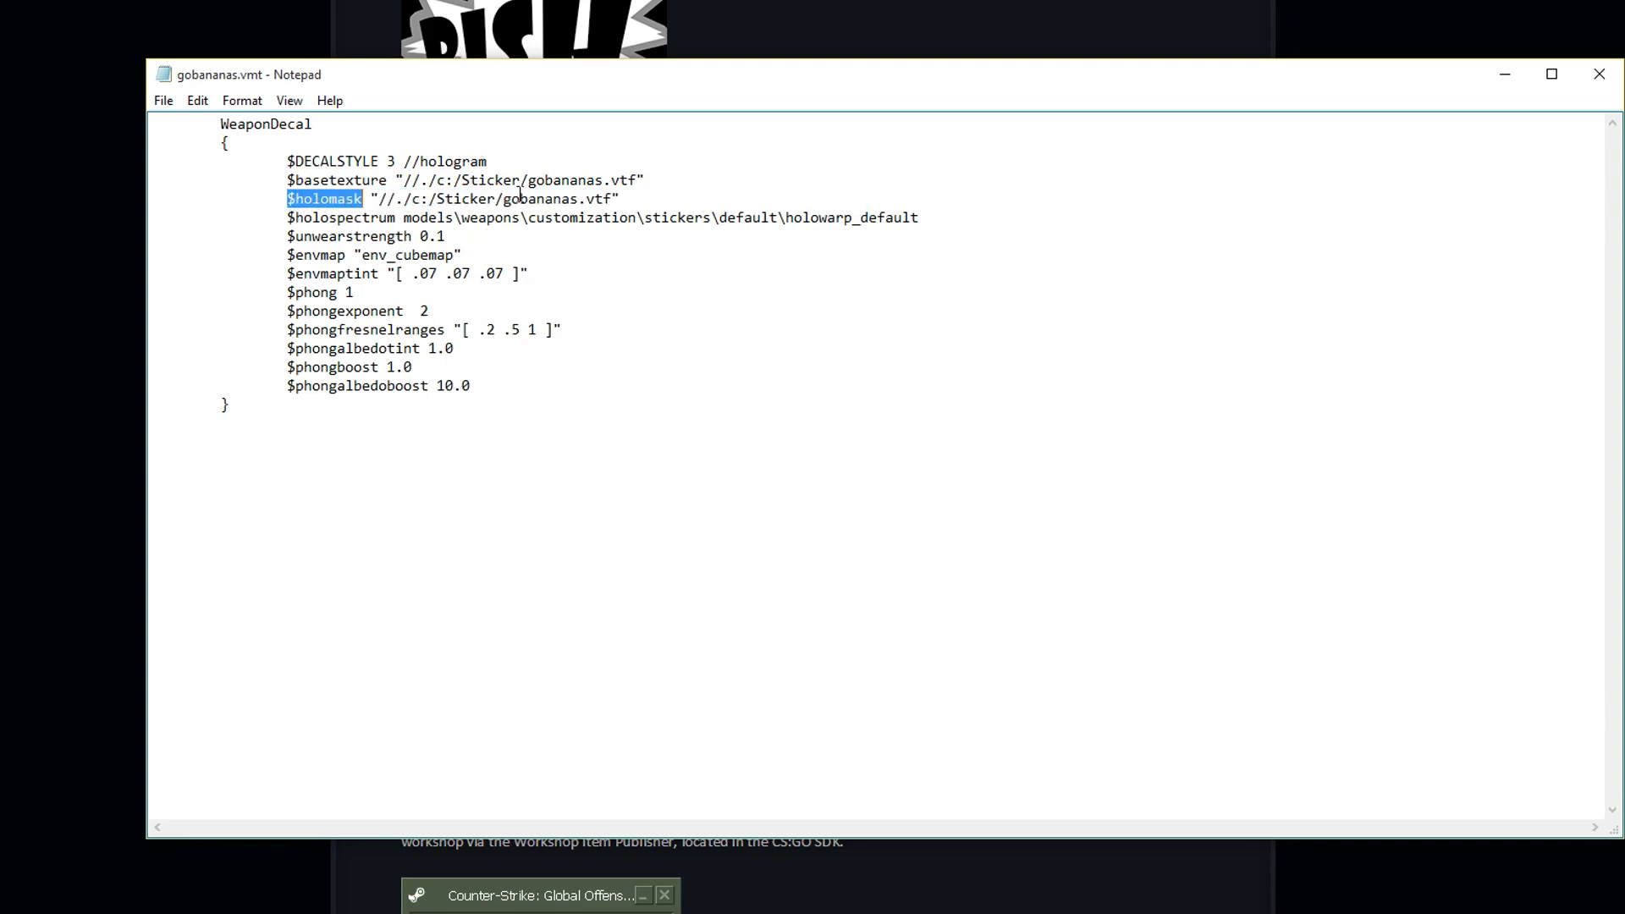
pyautogui.write('-hol')
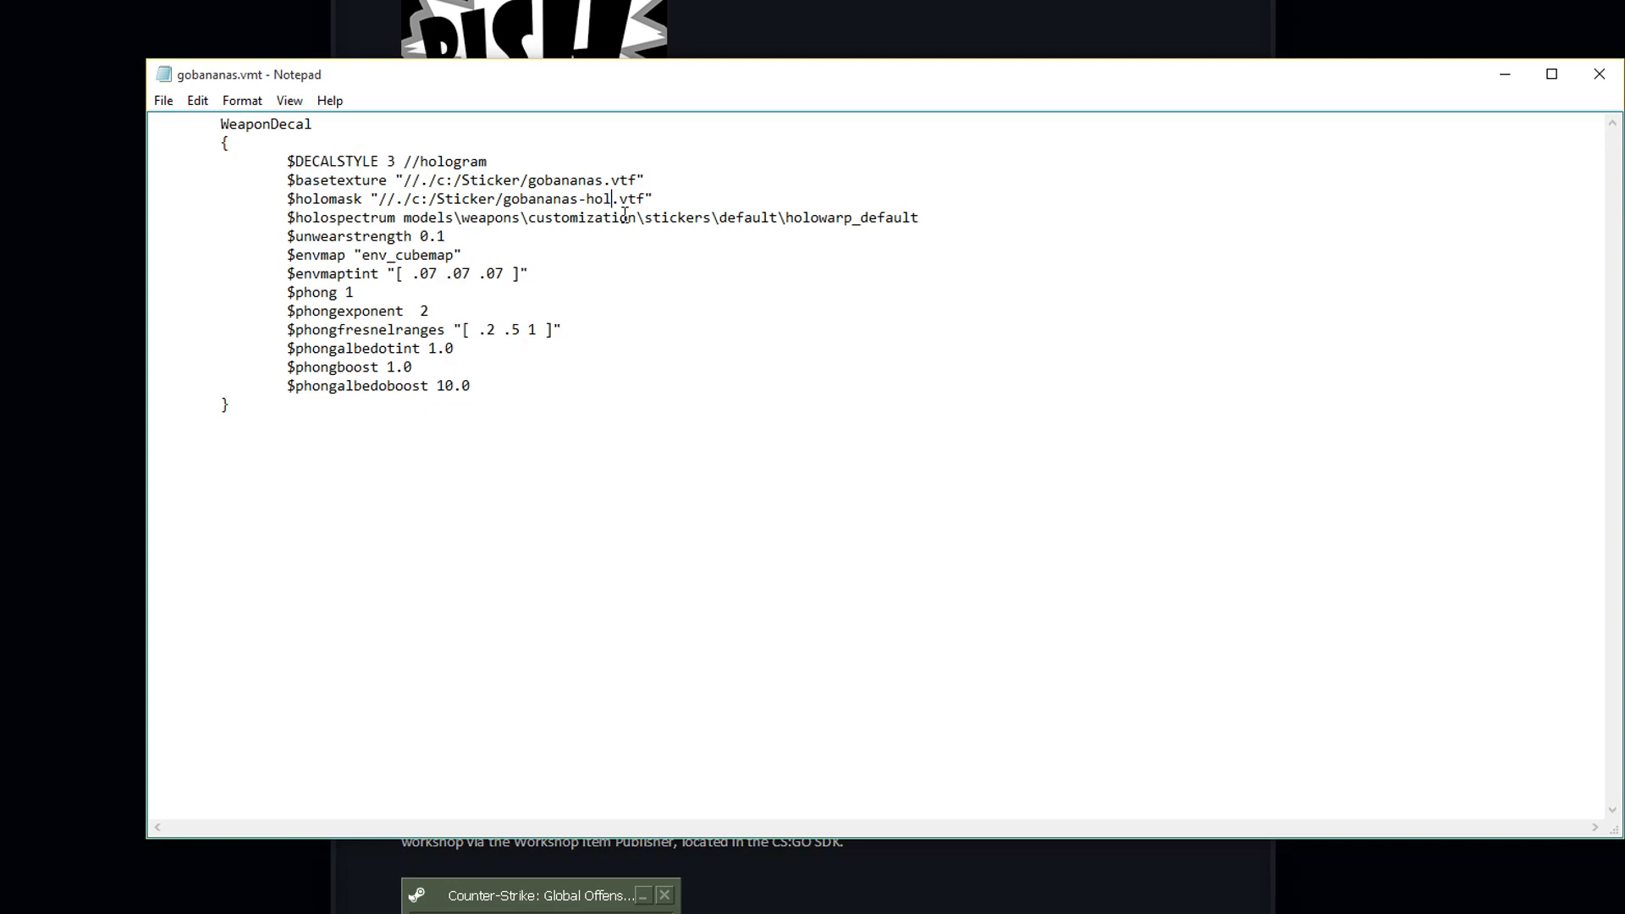
pyautogui.click(163, 100)
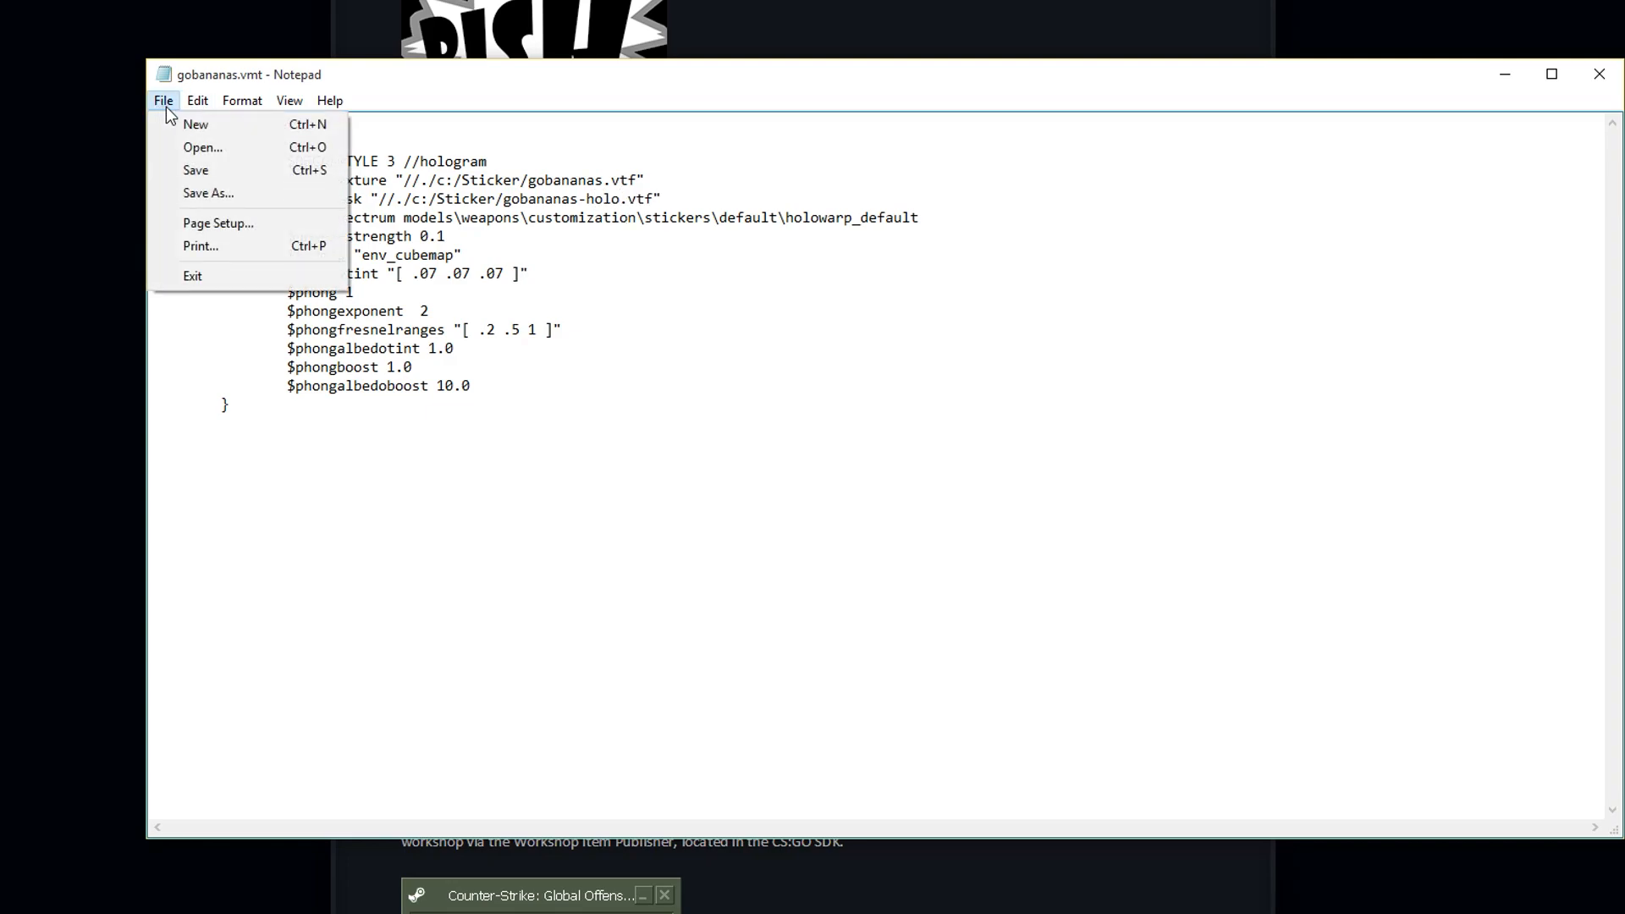
pyautogui.click(206, 193)
pyautogui.write('gobananas-holo.vmt')
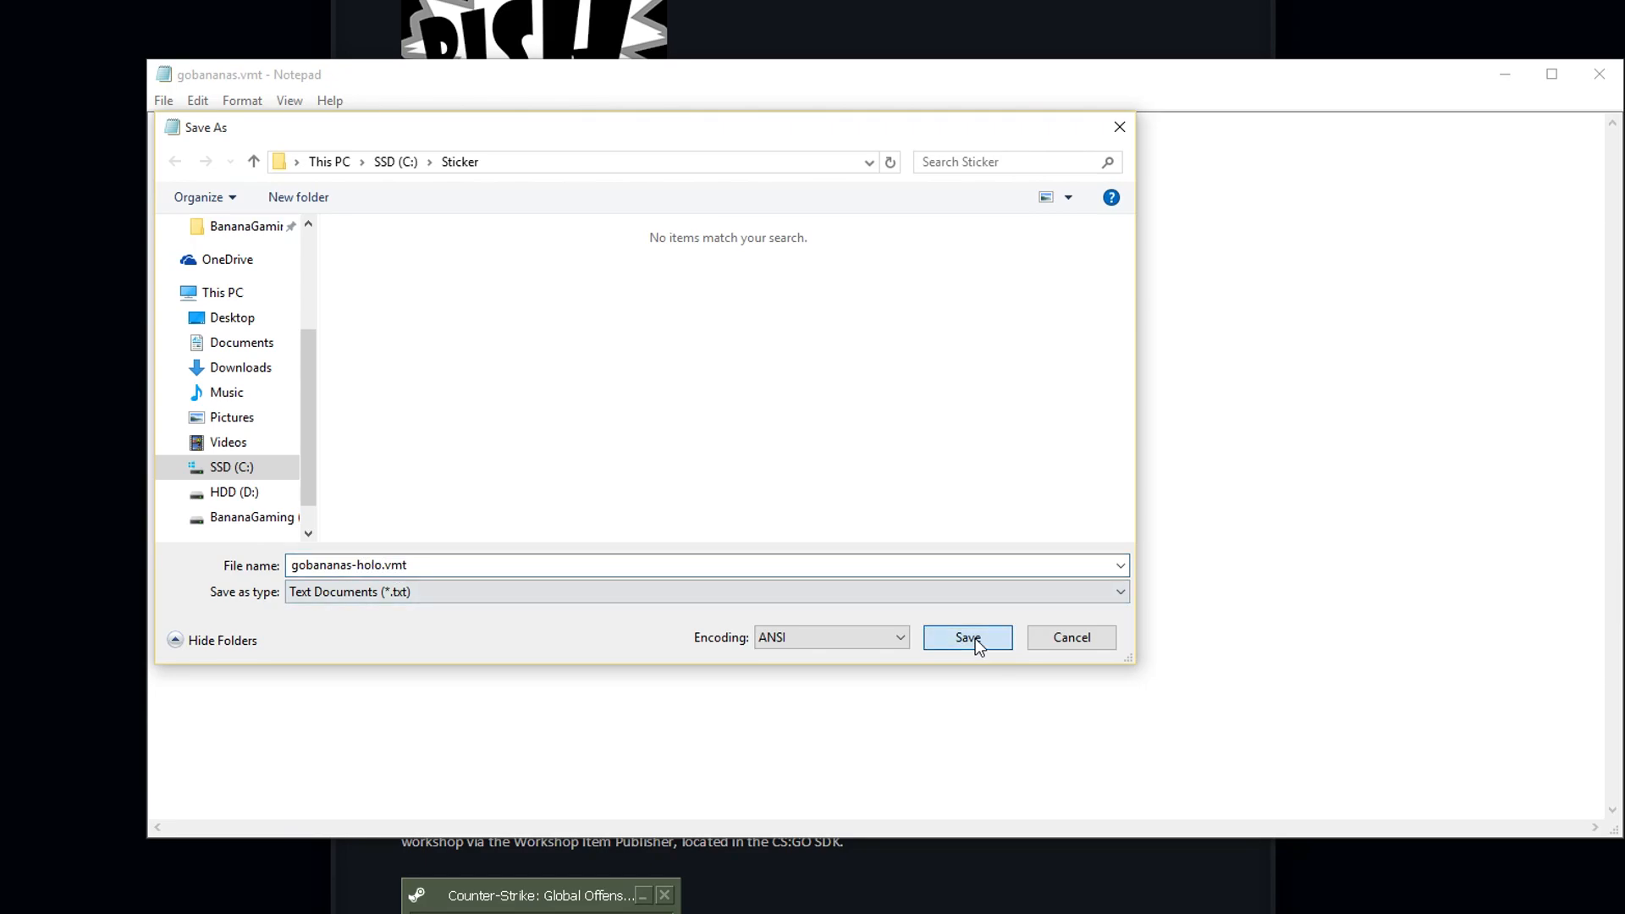
pyautogui.click(966, 638)
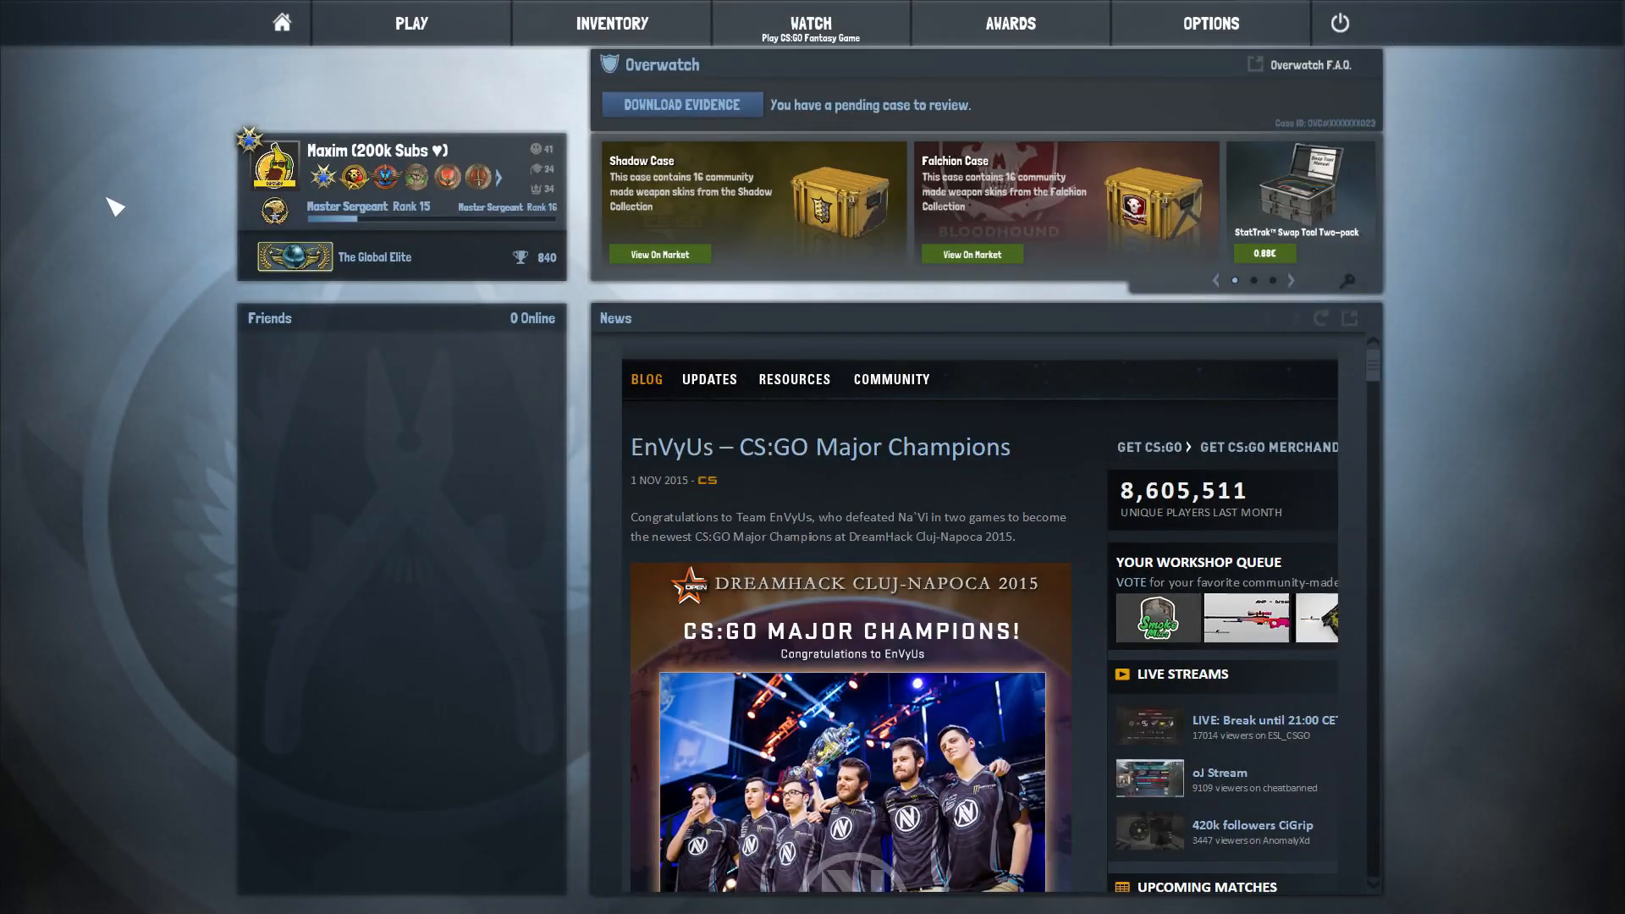
# Step: Run workshop_publish from the console and choose Sticker as the item type
pyautogui.write('workshop')
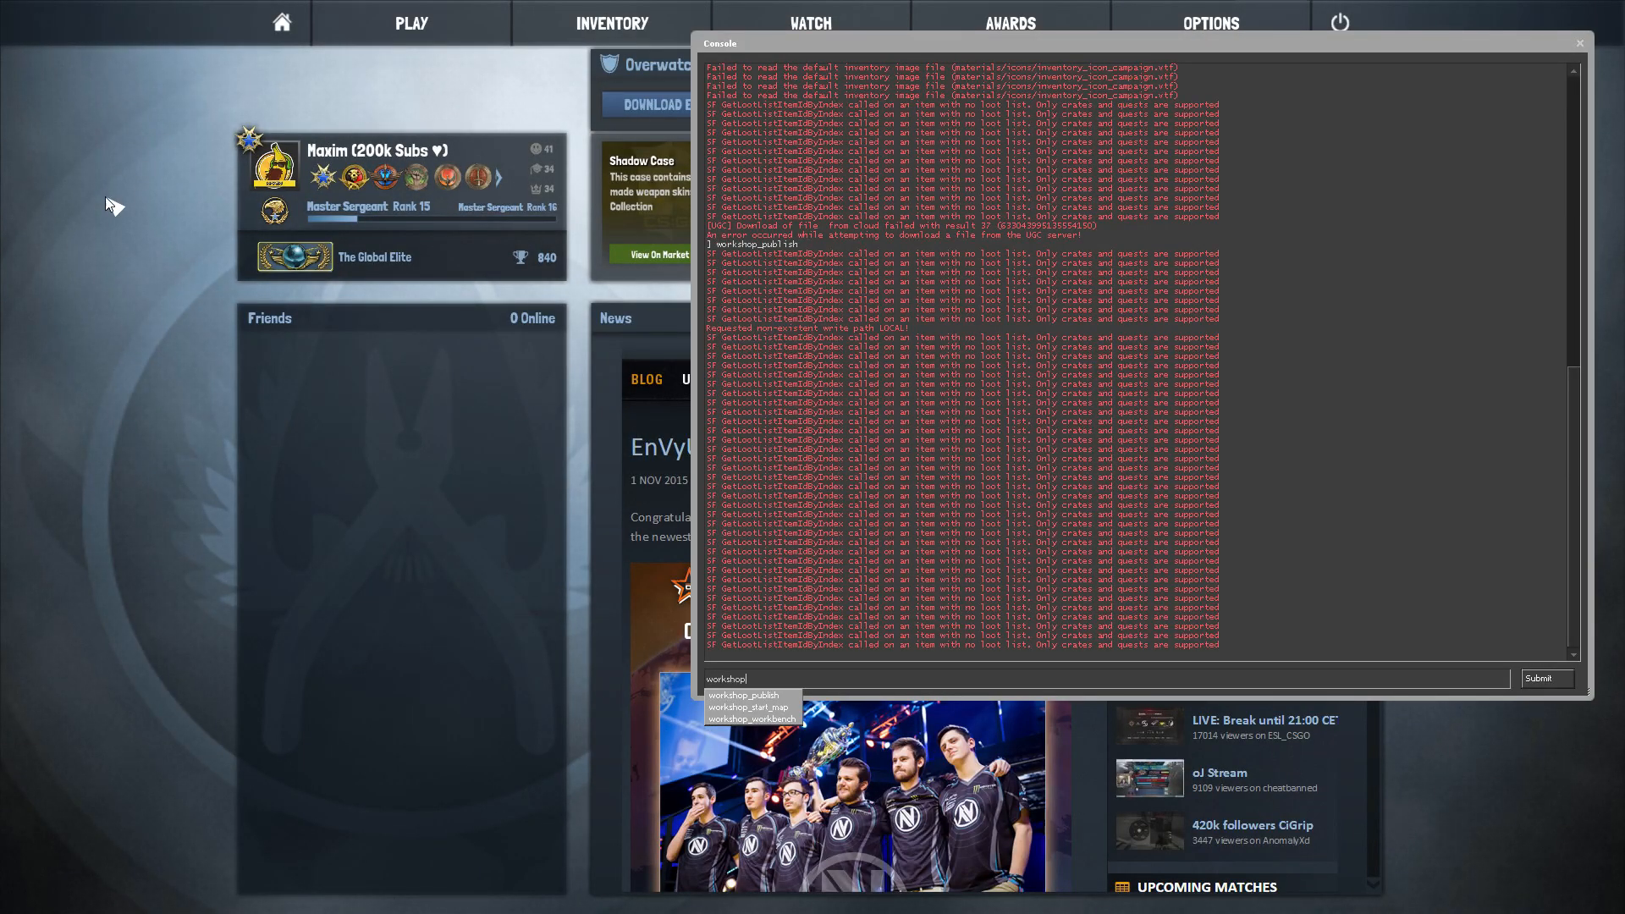
pyautogui.press('Return')
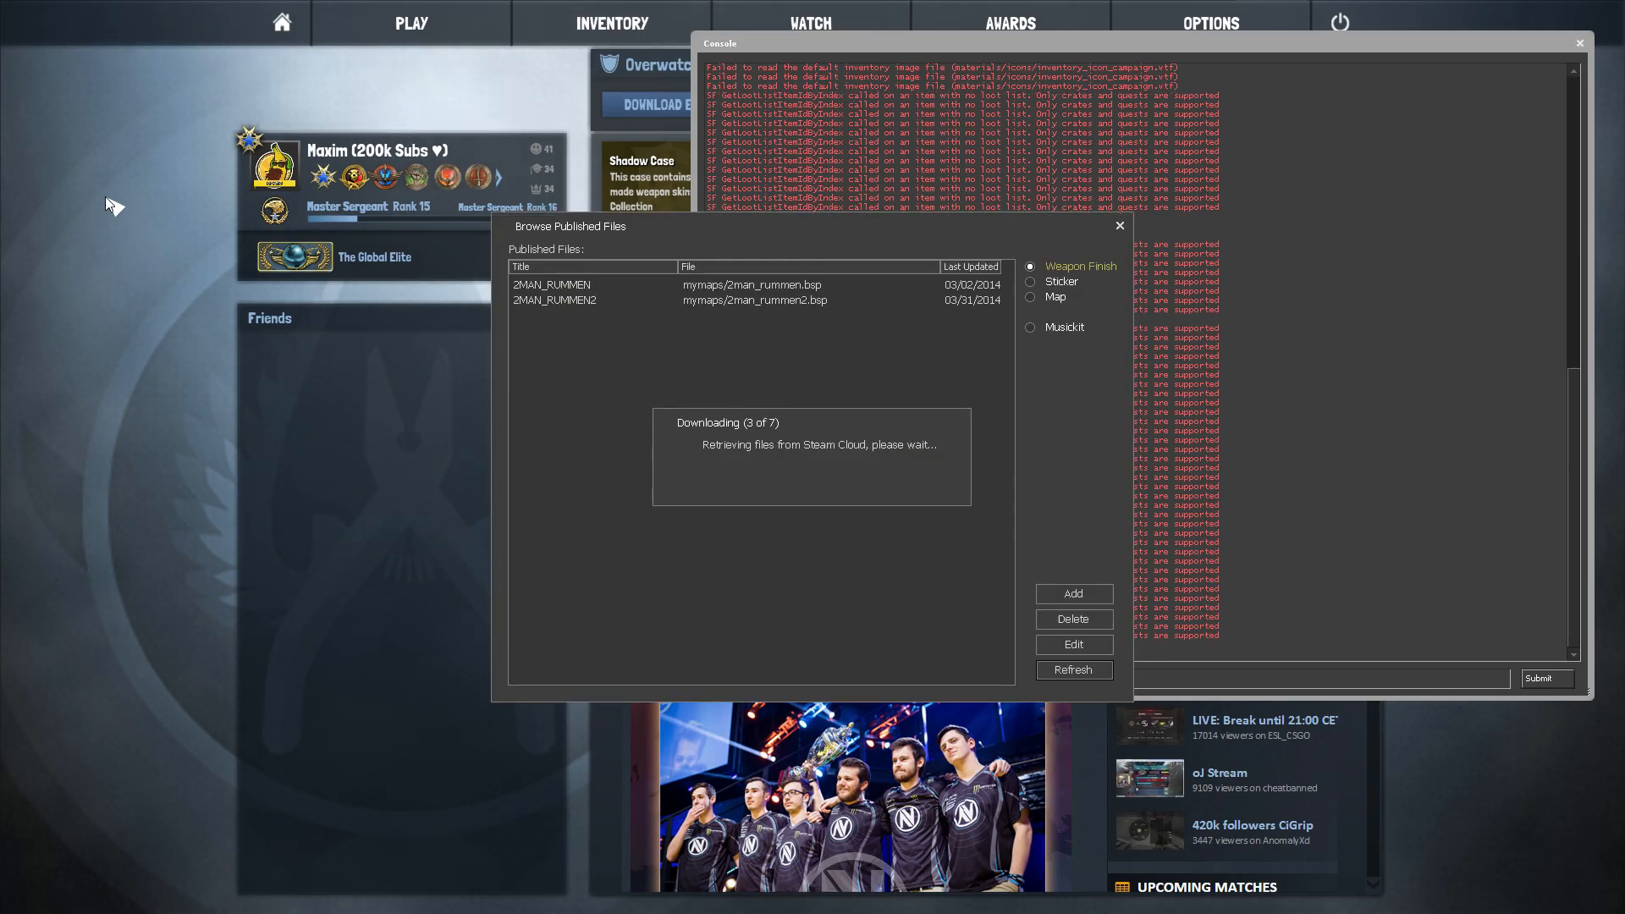
pyautogui.click(1031, 282)
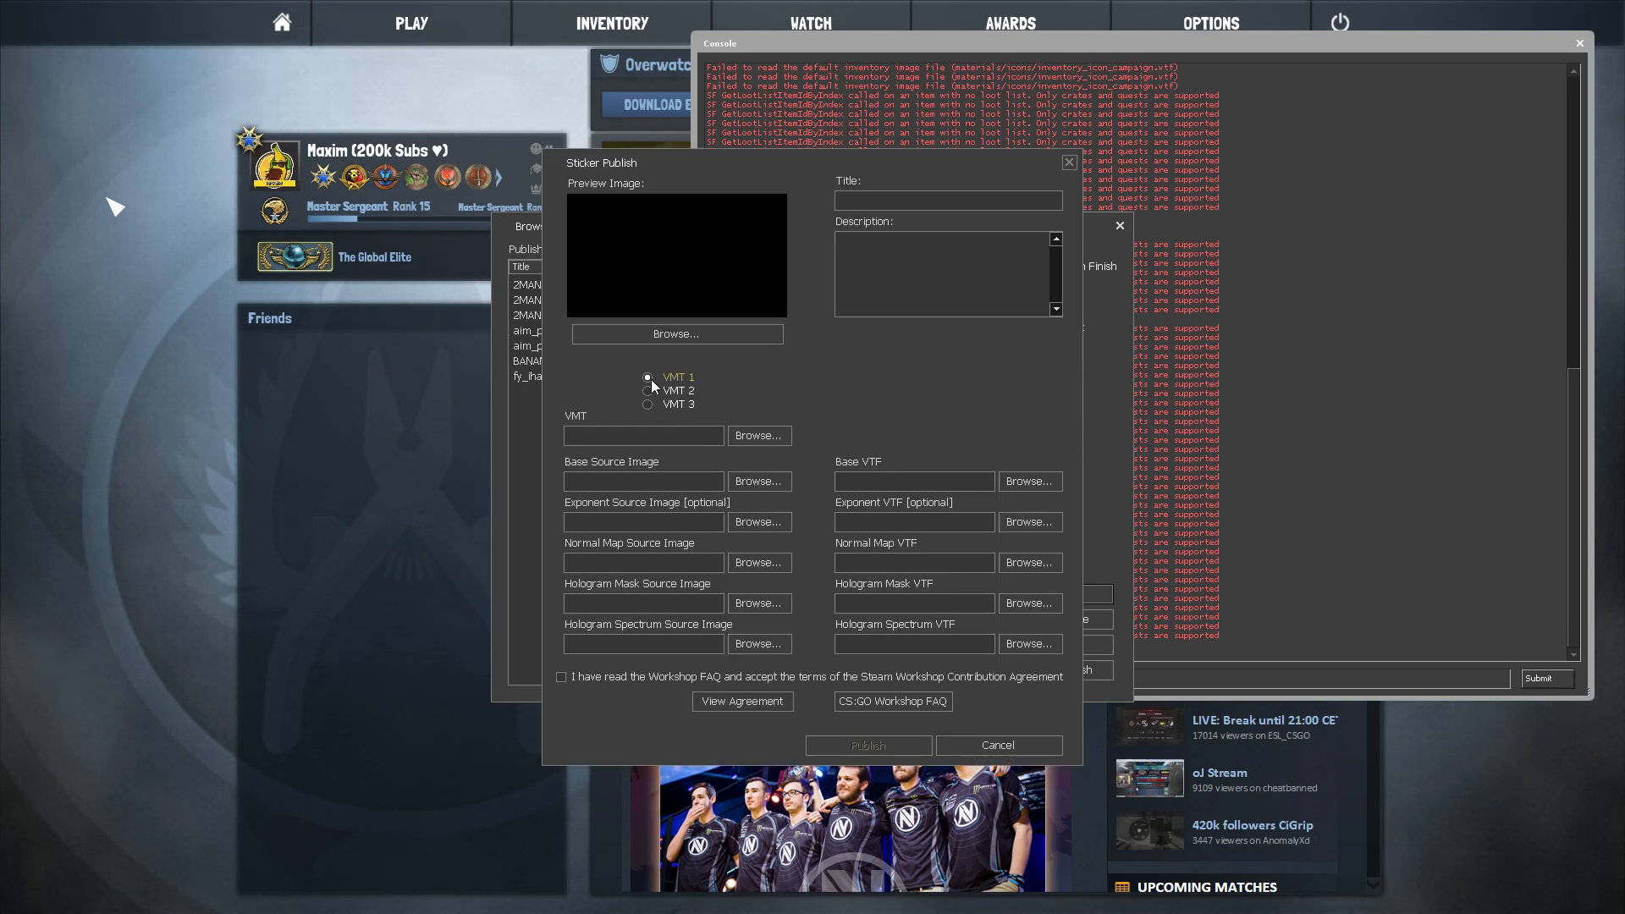
# Step: Load C:\Sticker\gobananas.vmt as VMT 1, bringing in gobananas.vtf as base texture
pyautogui.click(759, 435)
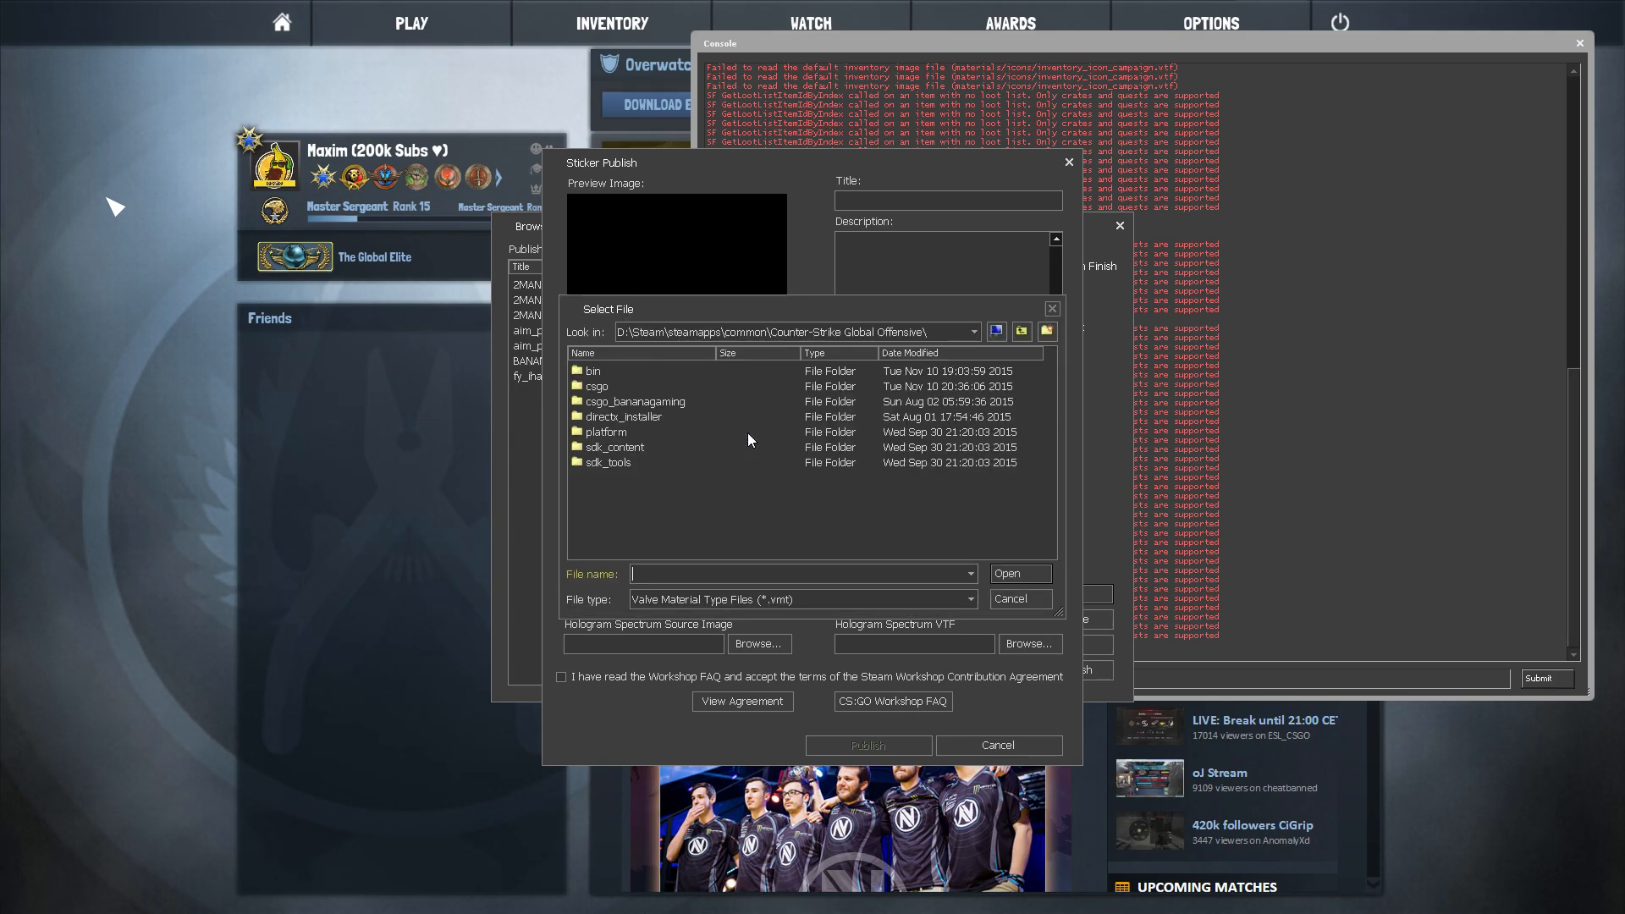
pyautogui.click(971, 331)
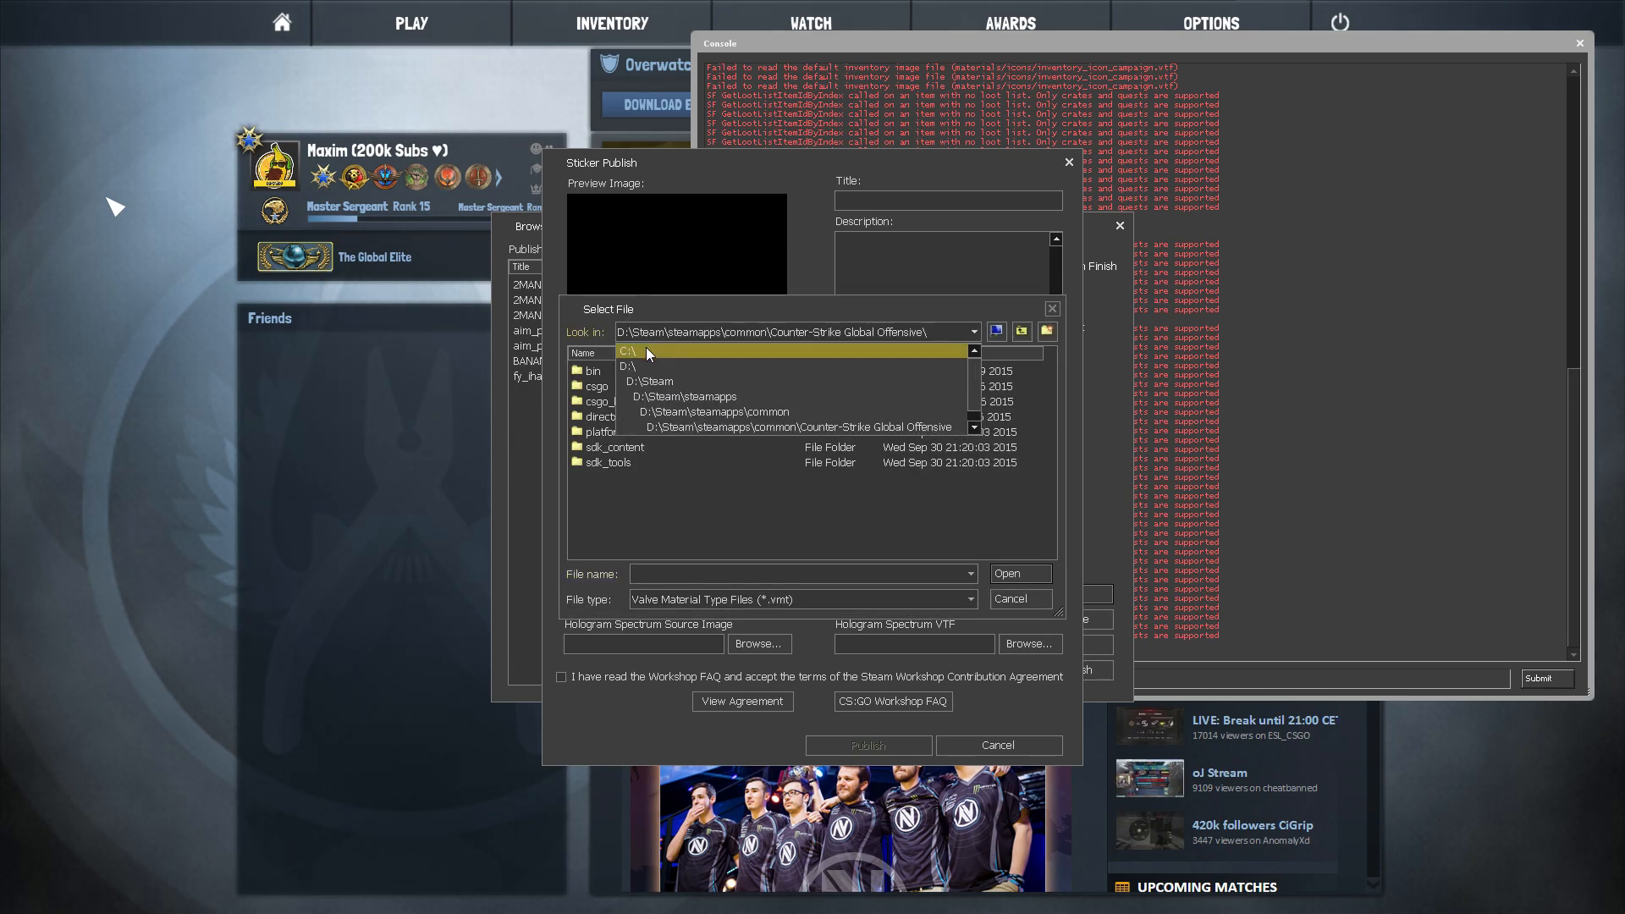
pyautogui.click(629, 350)
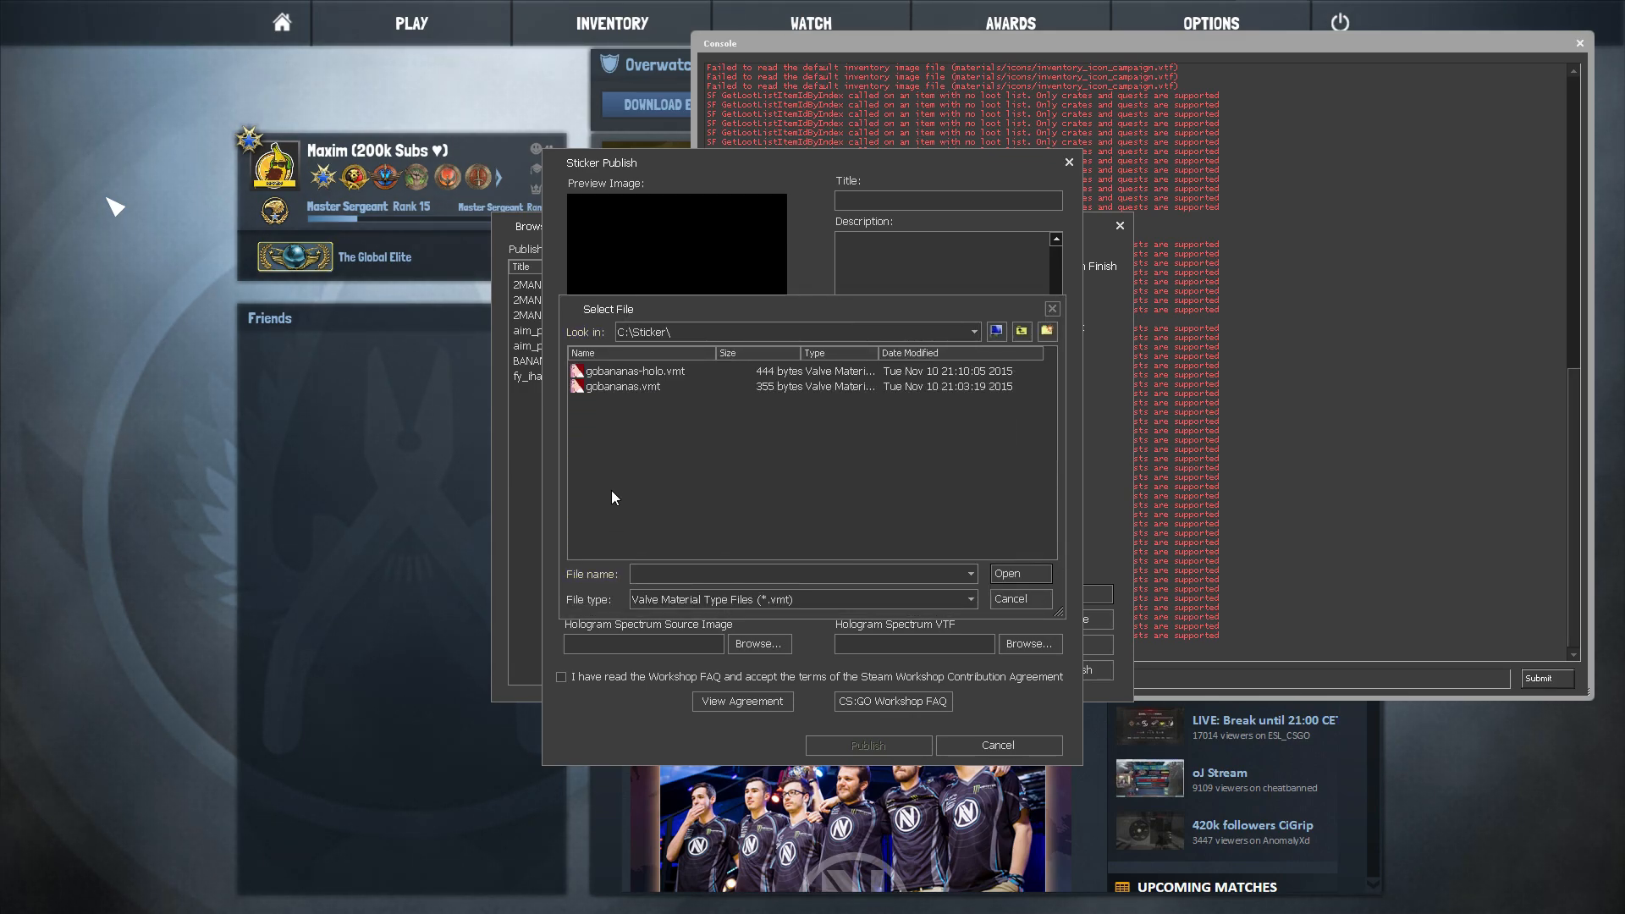
pyautogui.click(621, 386)
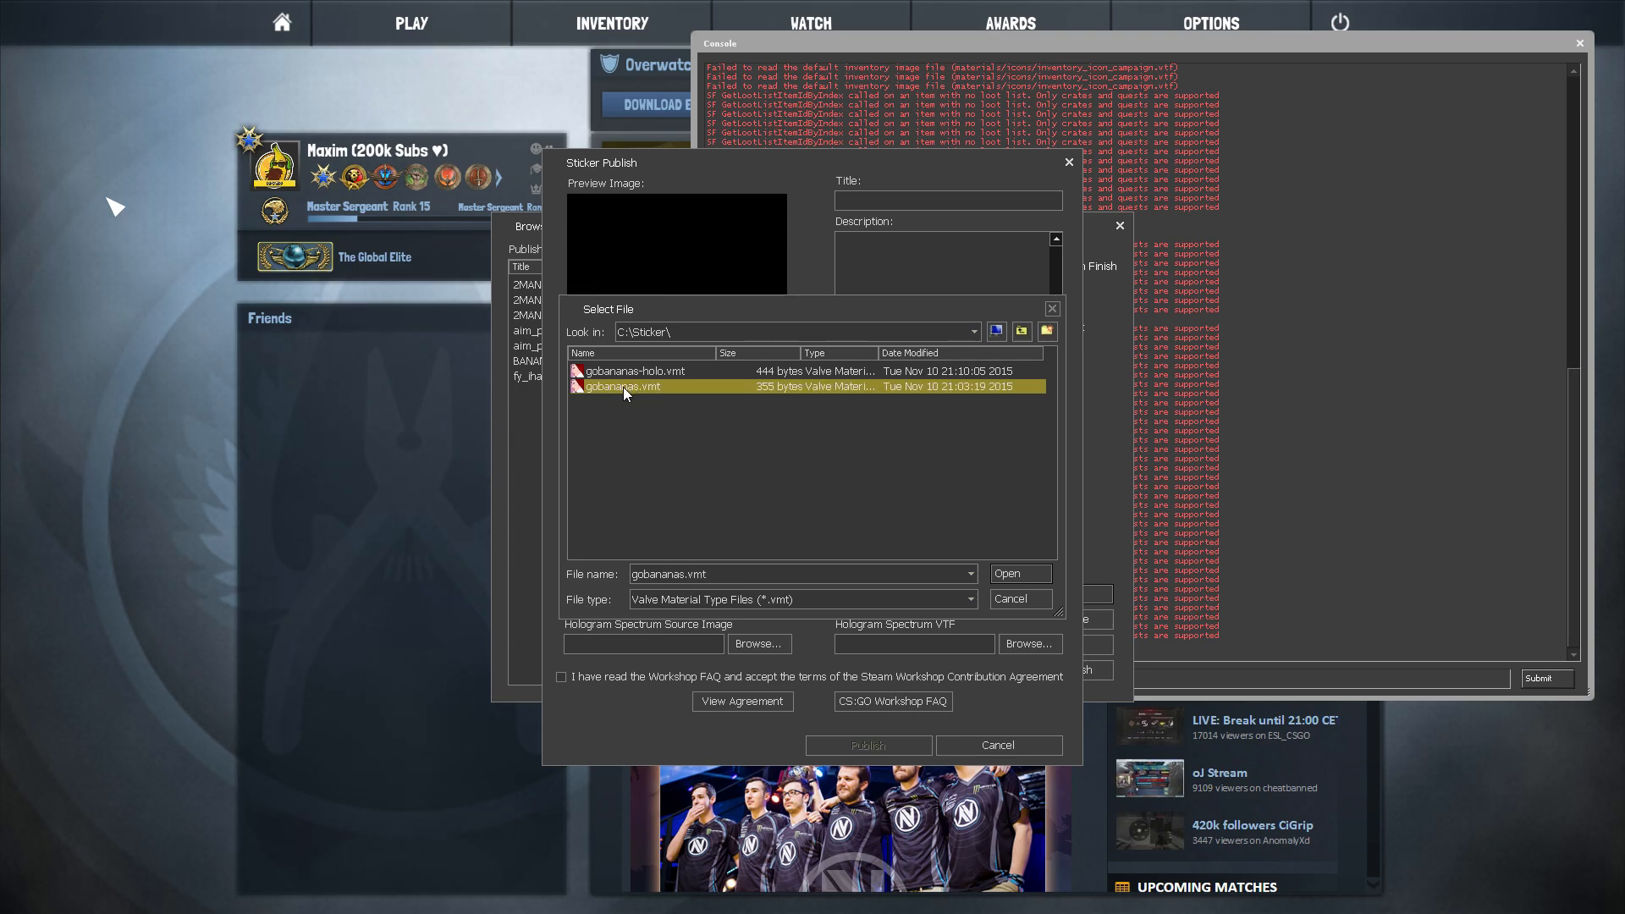
pyautogui.click(1017, 574)
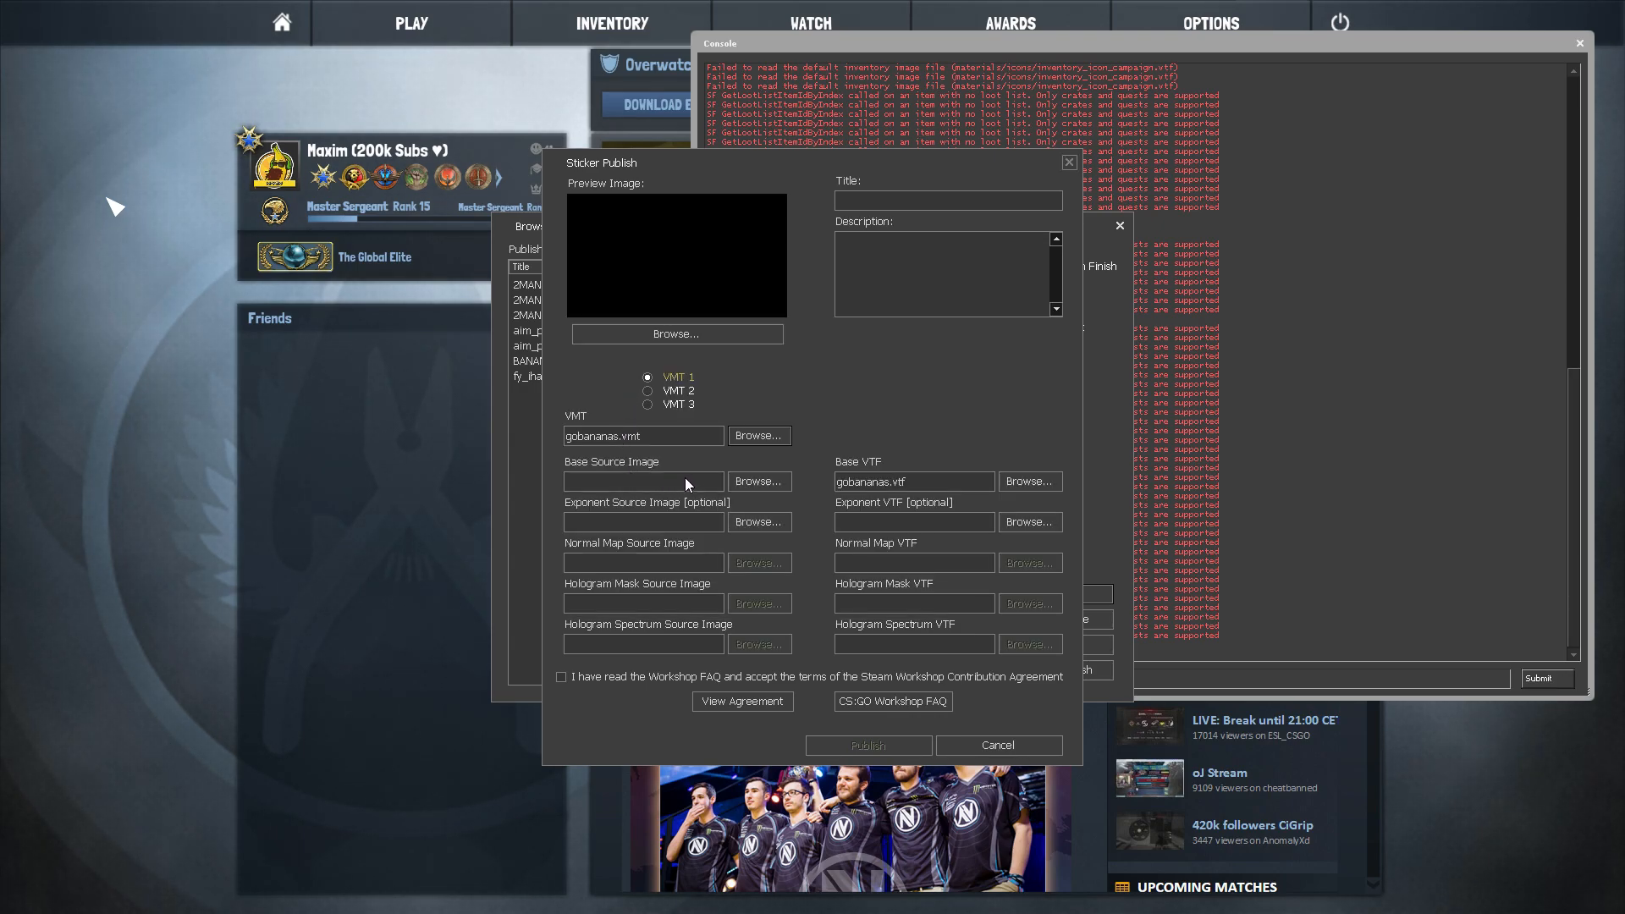
pyautogui.click(758, 481)
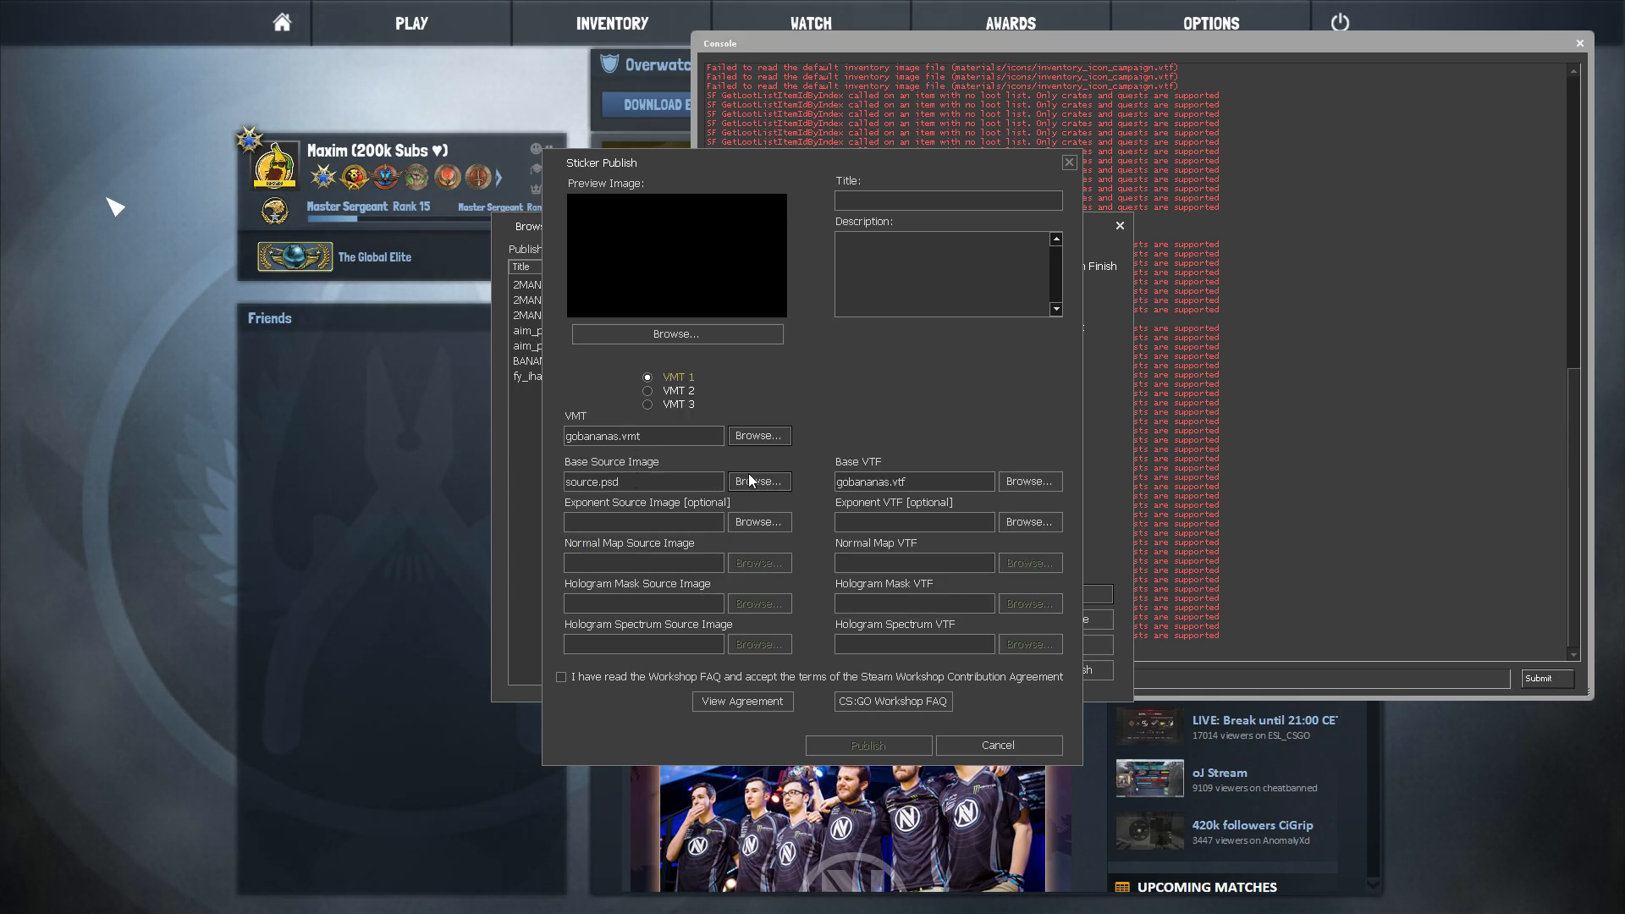
# Step: Add gobananas-holo.vmt with its mask files as VMT 2 and accept the workshop agreement
pyautogui.click(648, 391)
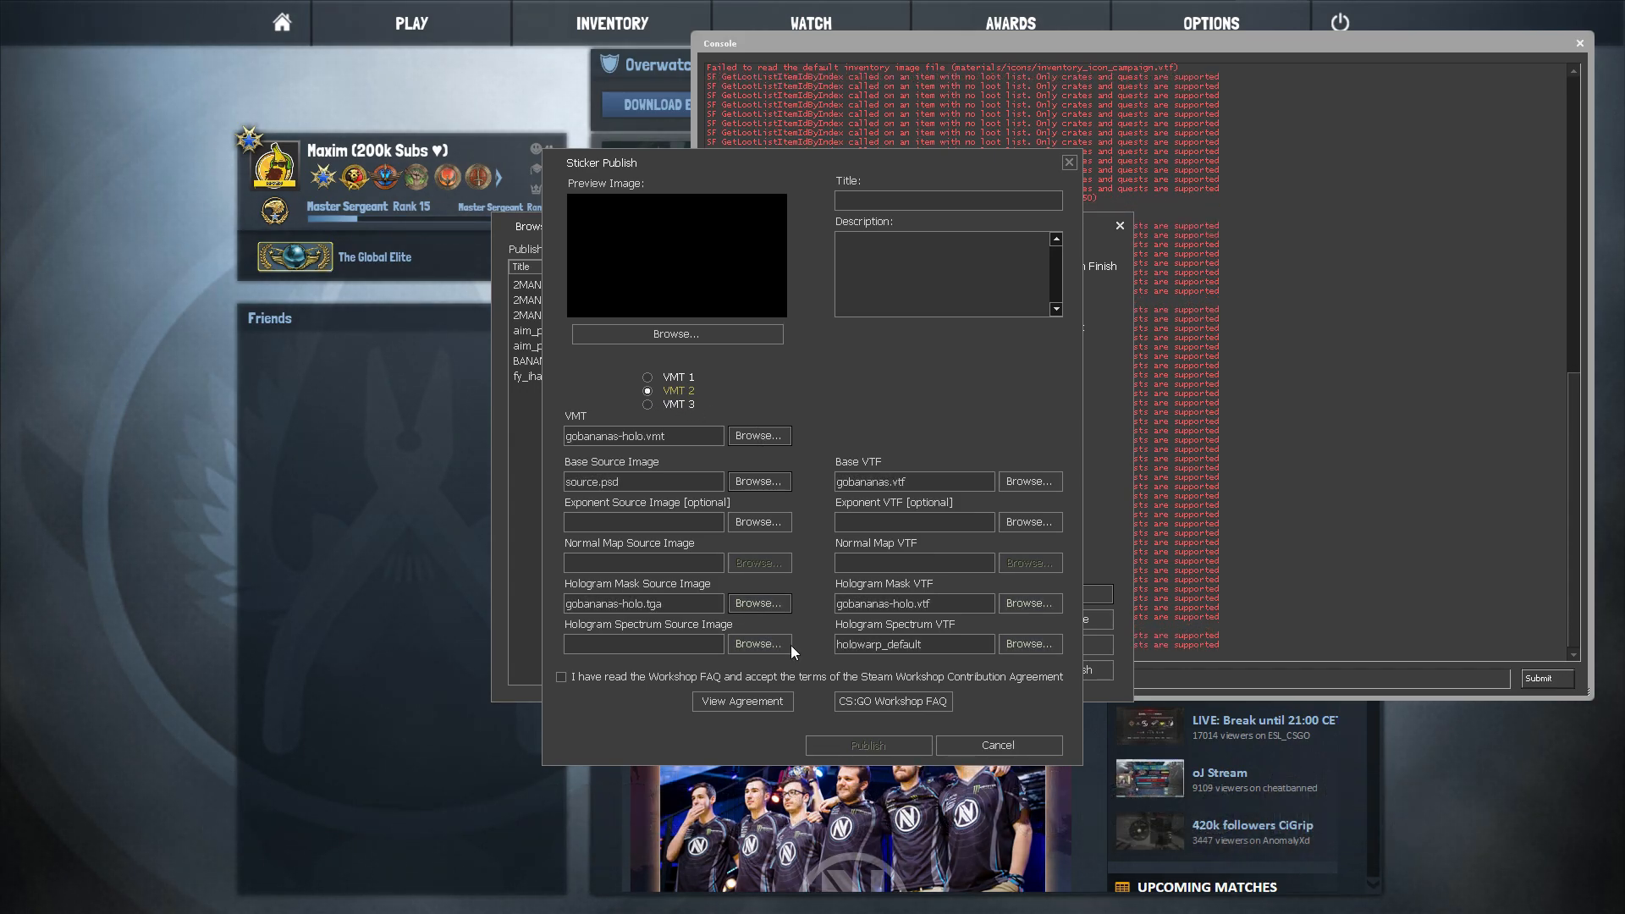
pyautogui.click(560, 677)
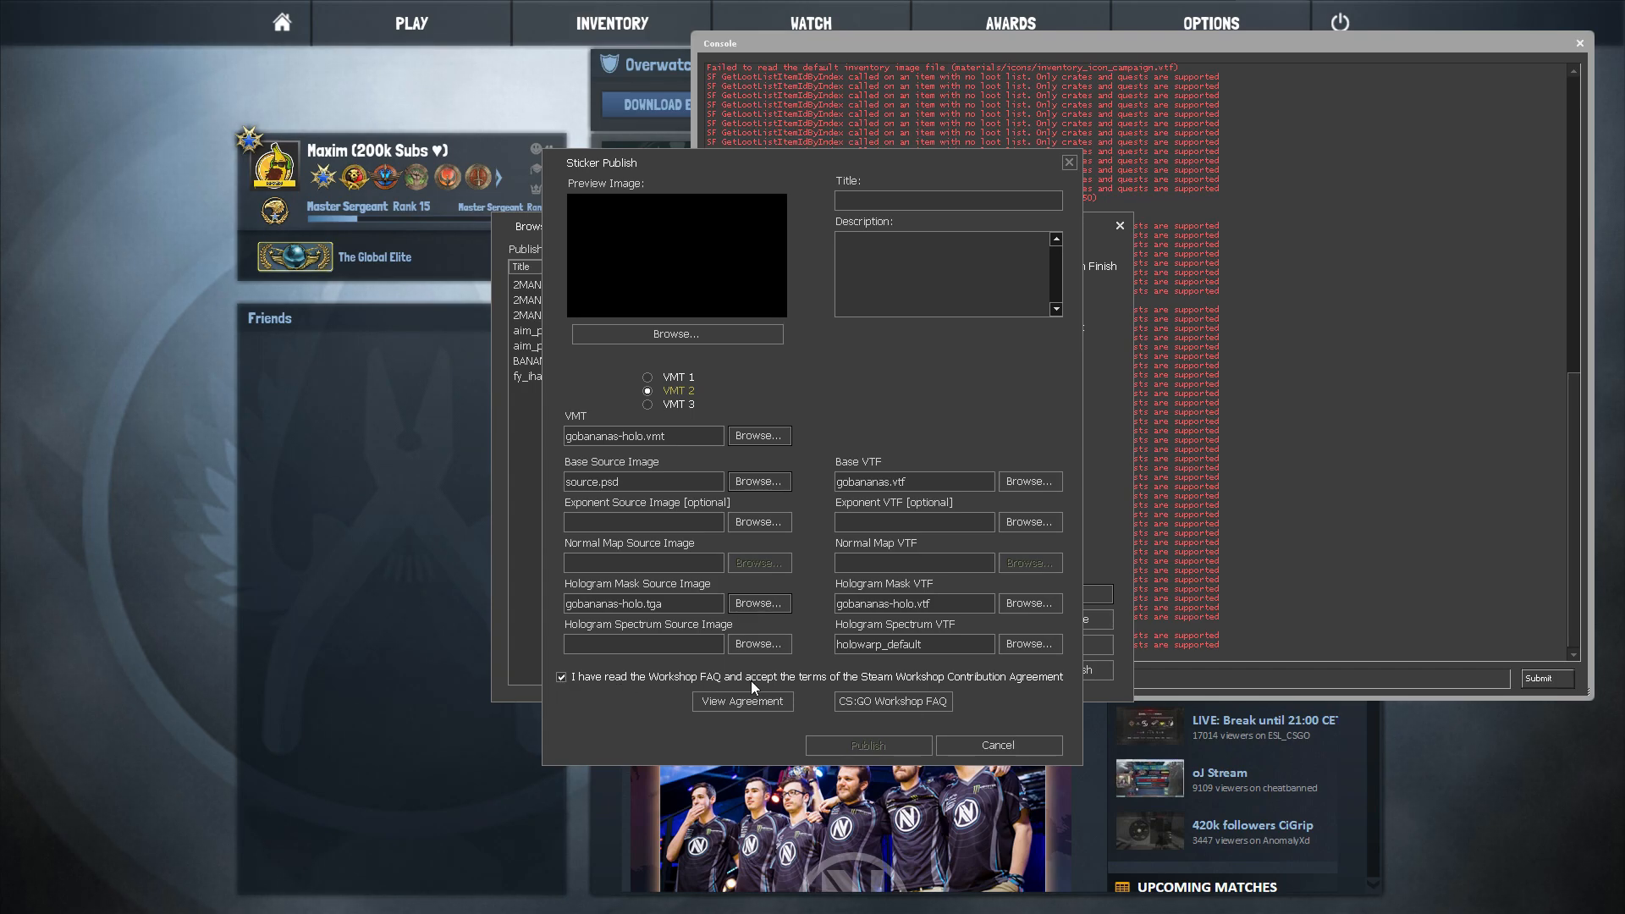
pyautogui.moveTo(655, 216)
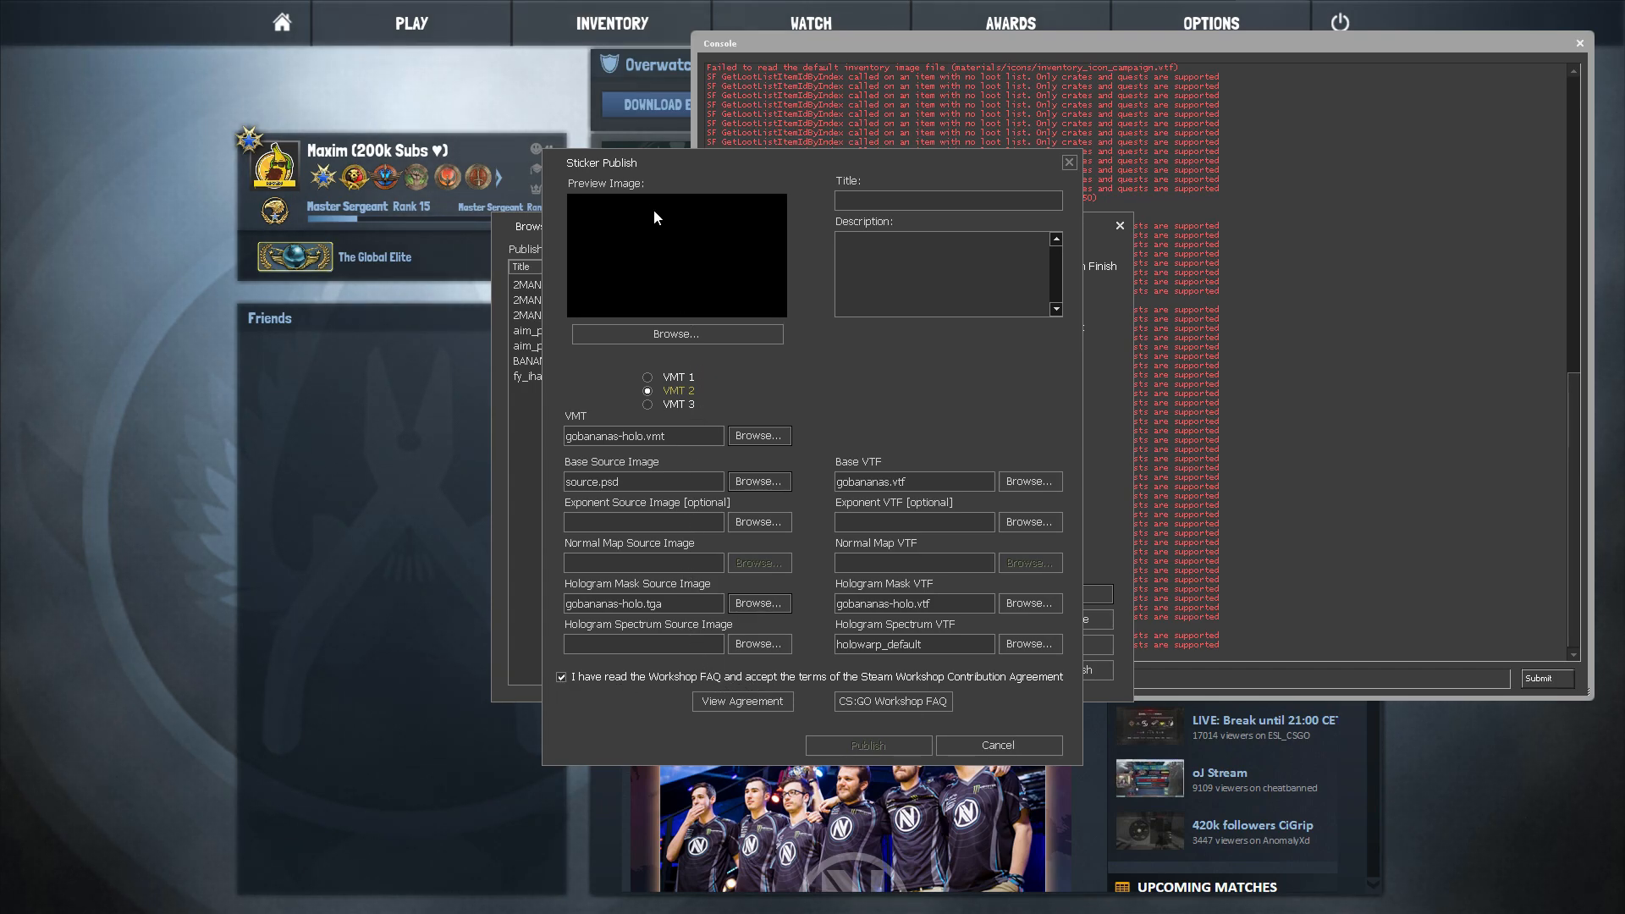
# Step: Title the sticker GoBananas, add a Test description and preview image, and publish it
pyautogui.write('GoBan')
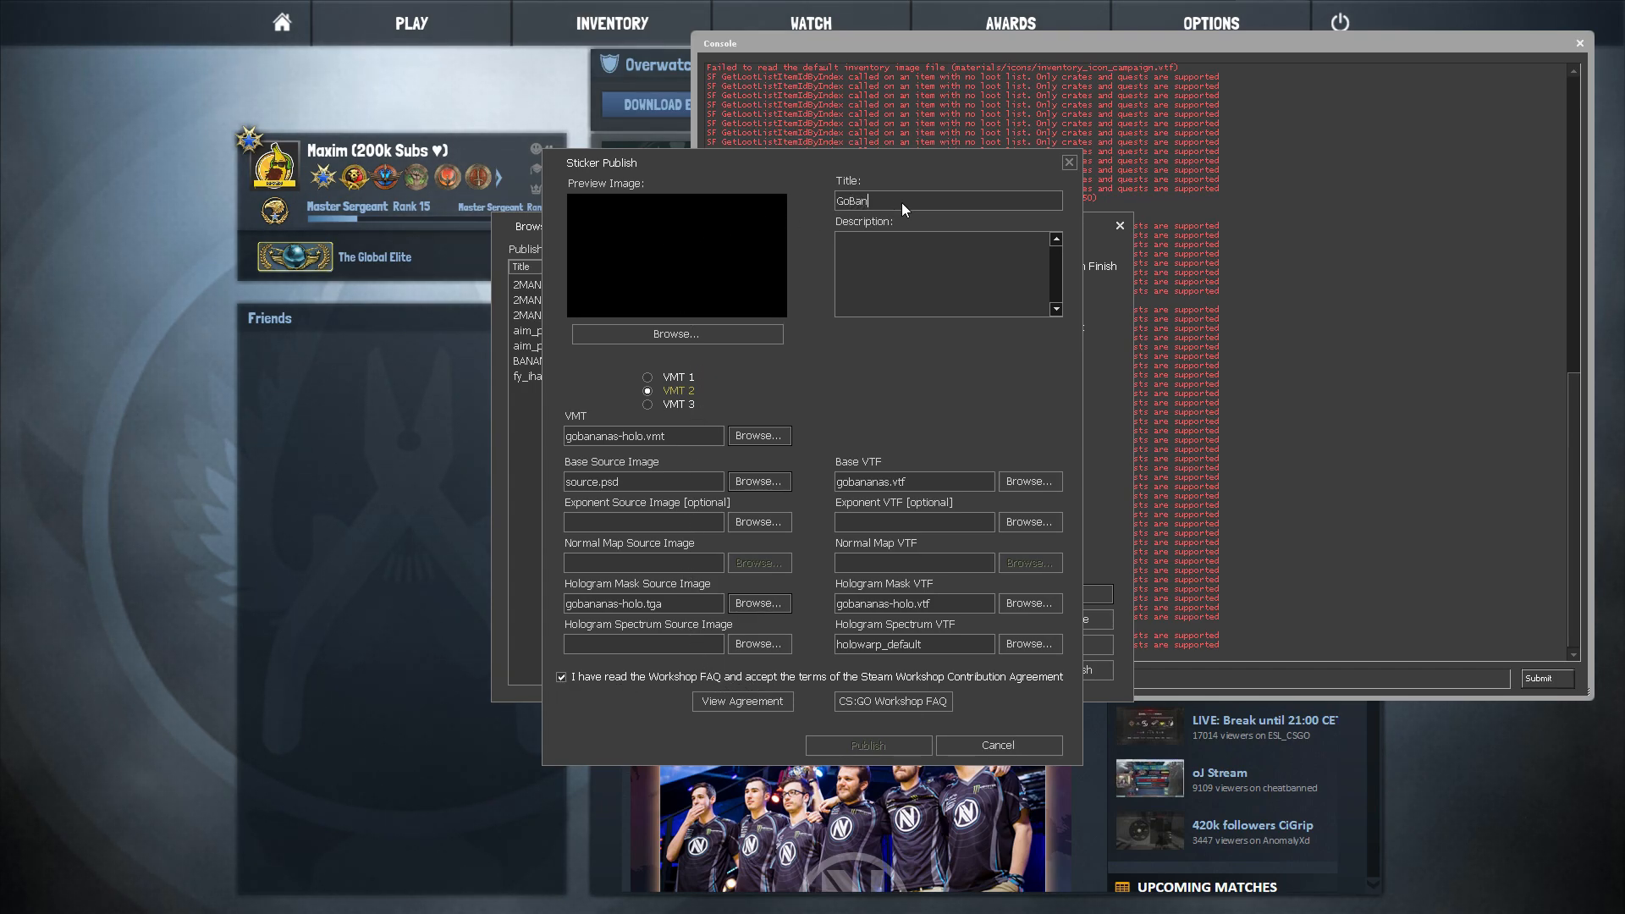
pyautogui.click(866, 744)
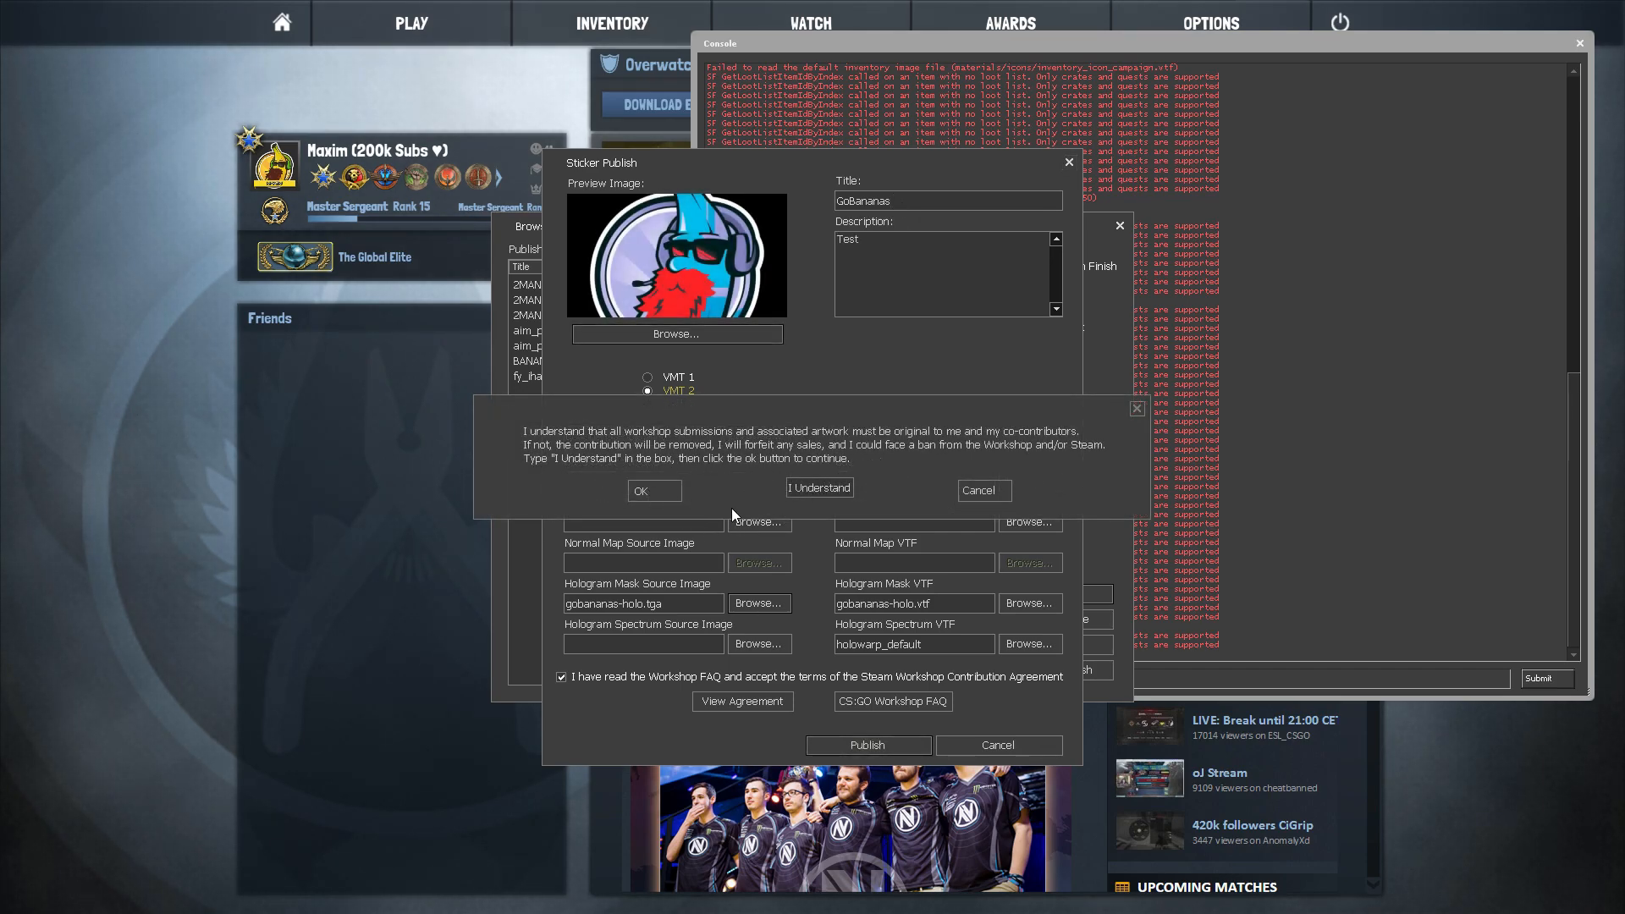
pyautogui.click(819, 488)
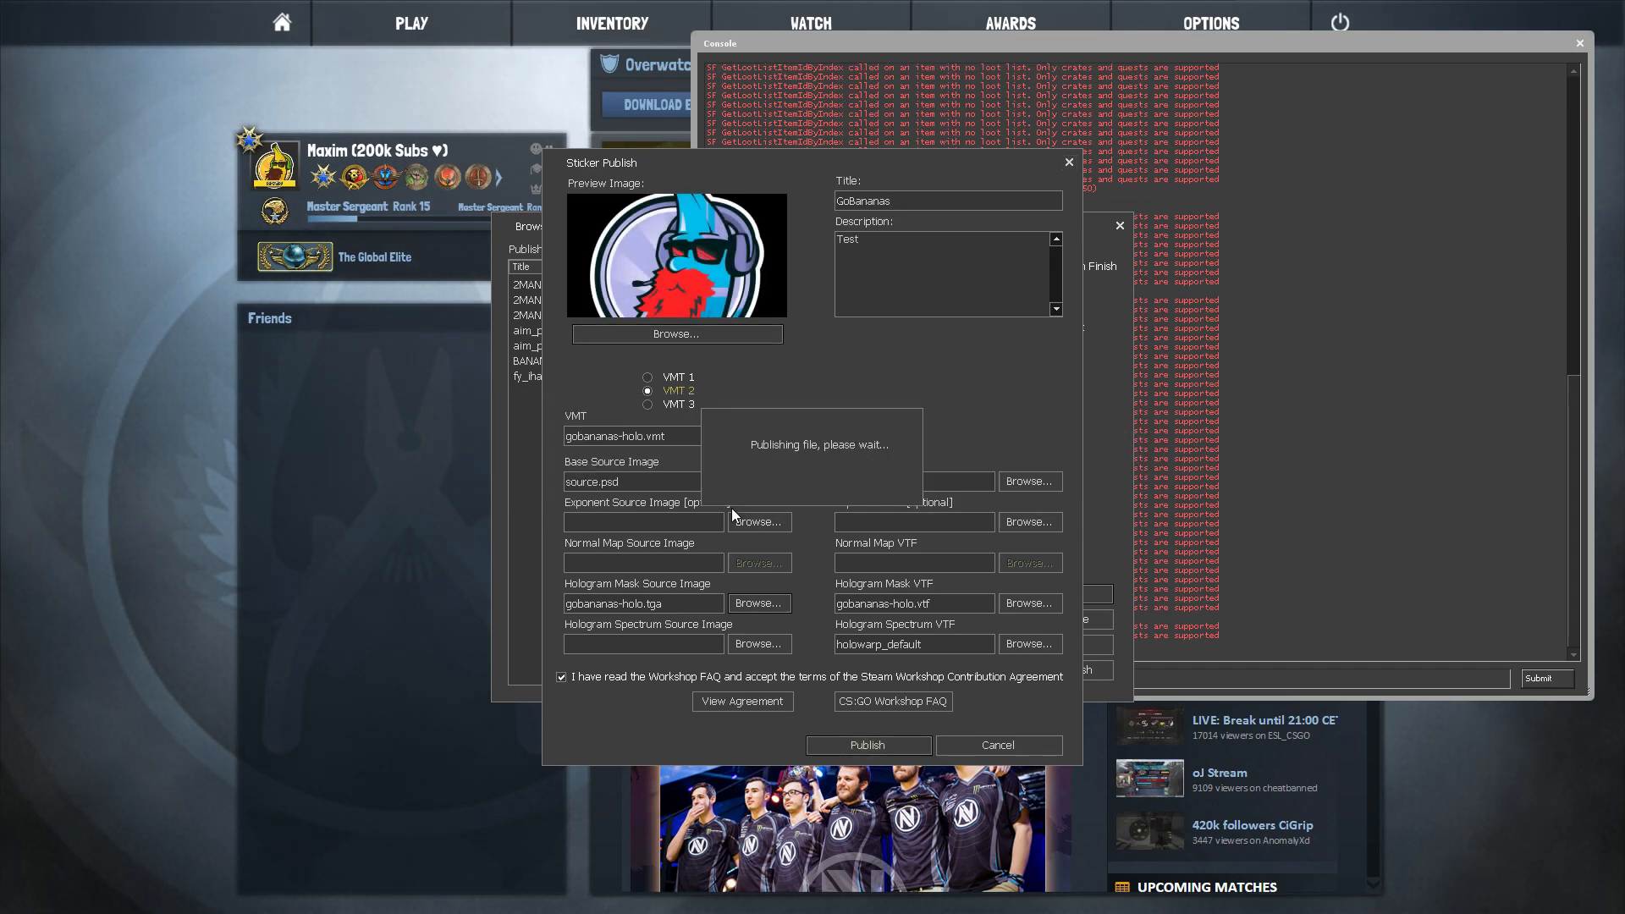